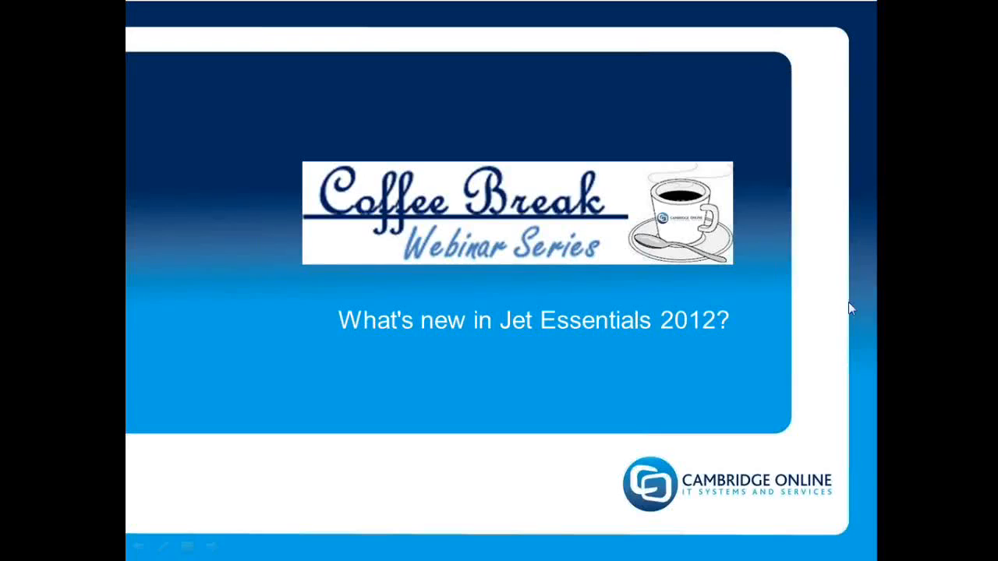
pyautogui.moveTo(791, 226)
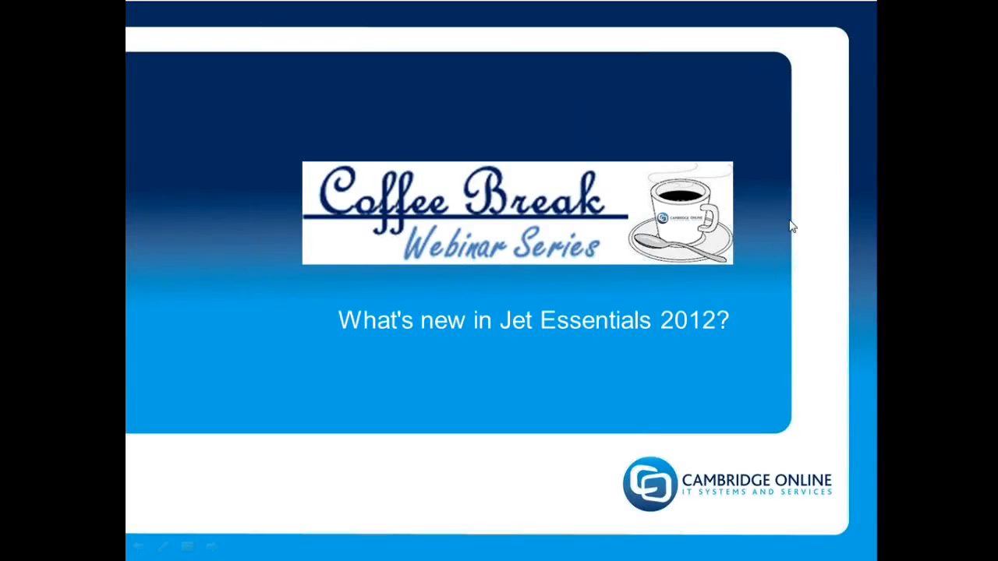
pyautogui.moveTo(803, 229)
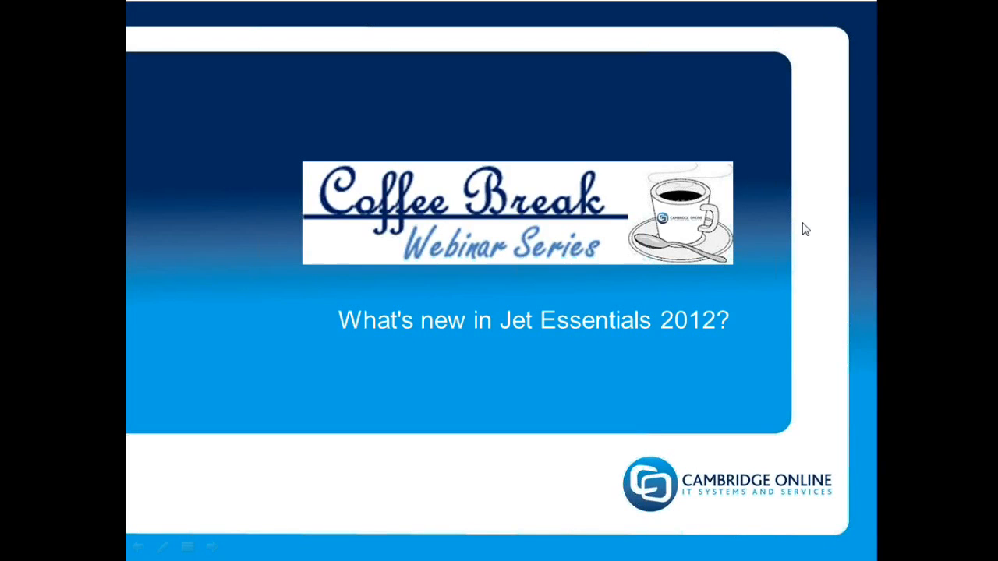
pyautogui.moveTo(803, 224)
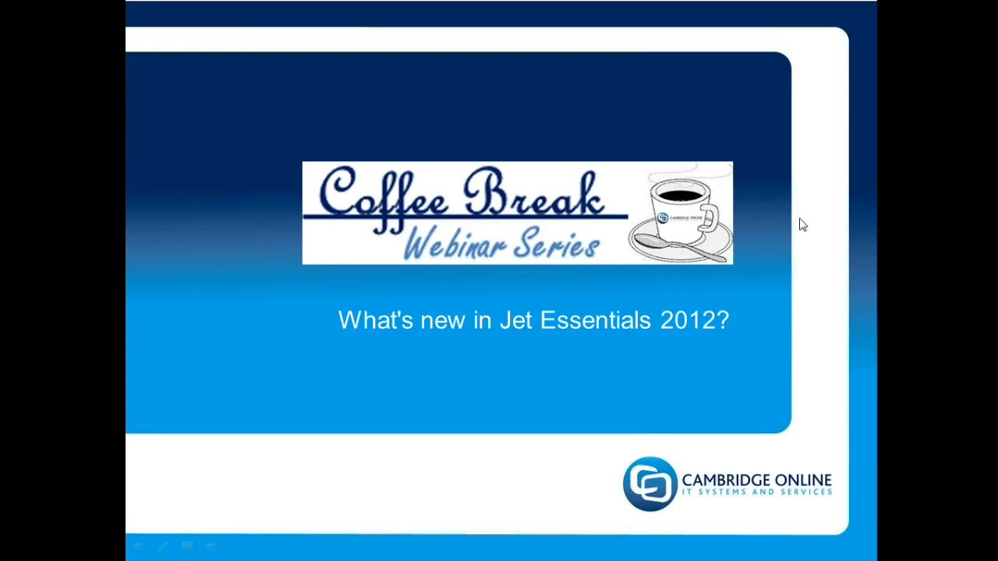
pyautogui.moveTo(574, 403)
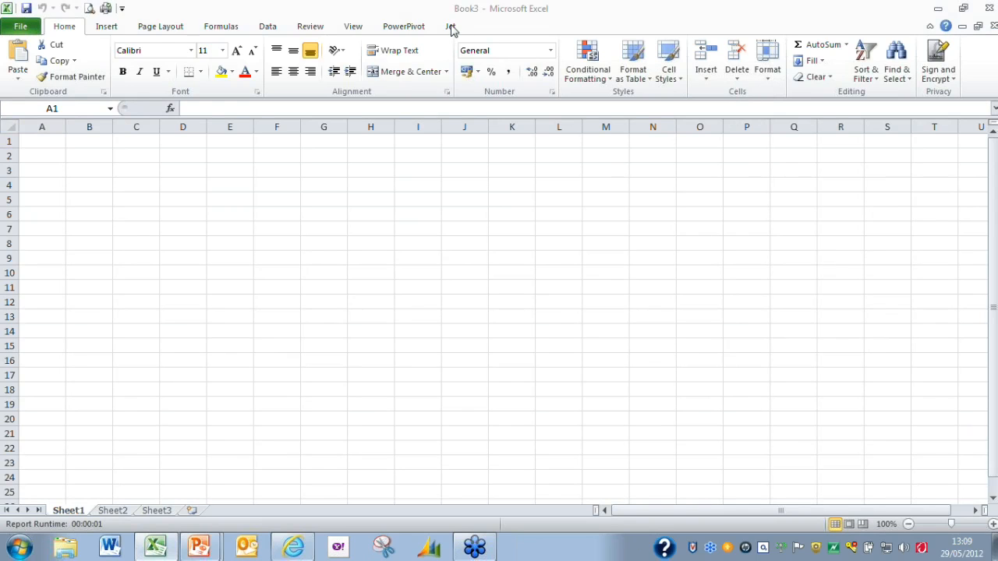
# Step: Select cell A1 of the empty sheet and show the Jet Essentials ribbon
pyautogui.click(42, 140)
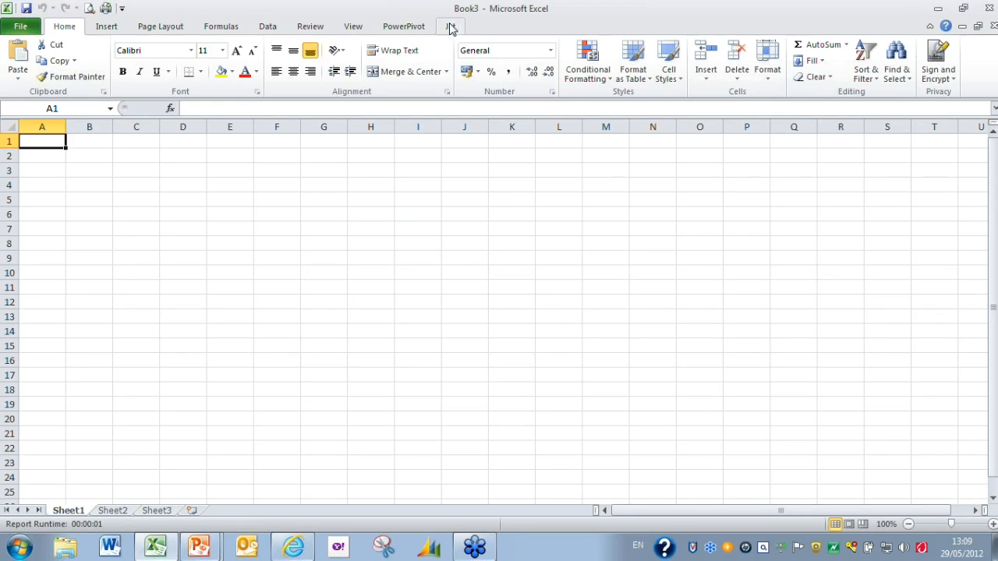
pyautogui.click(450, 26)
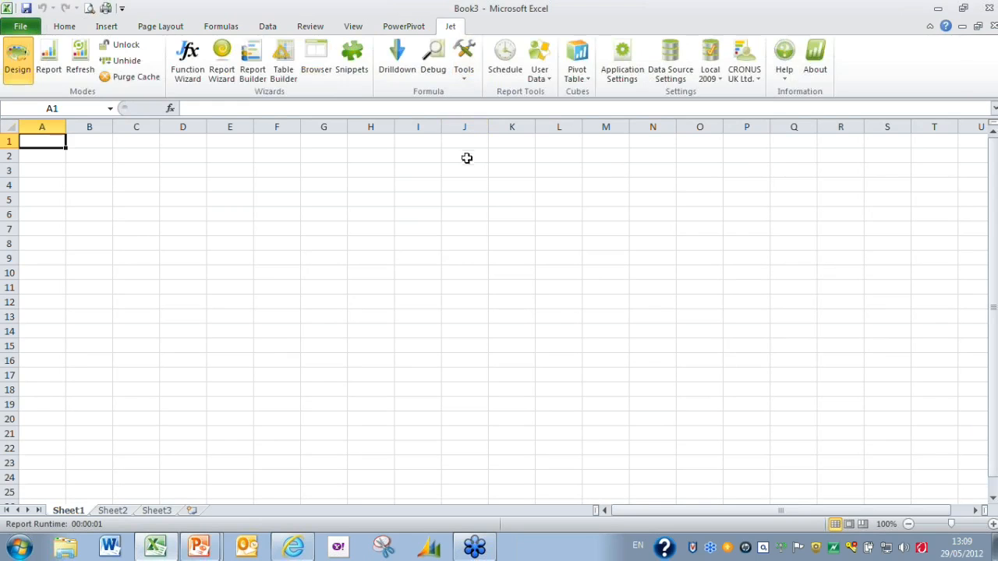
pyautogui.moveTo(460, 182)
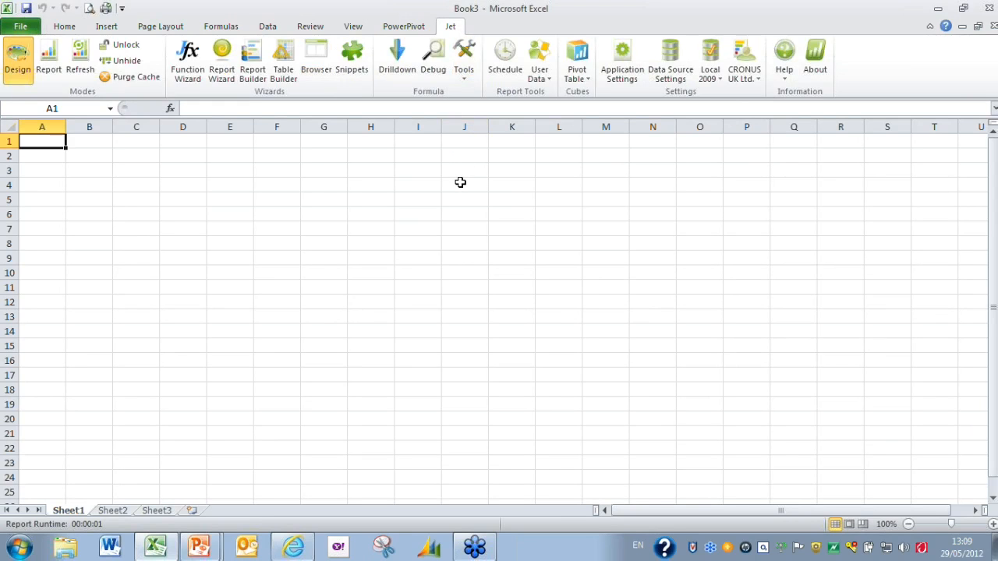
pyautogui.moveTo(560, 51)
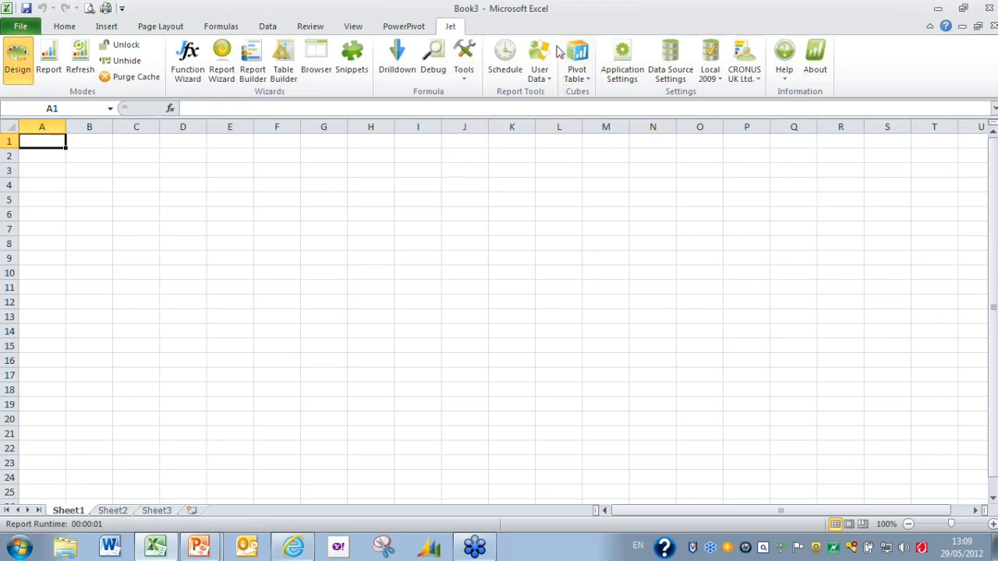
pyautogui.moveTo(564, 102)
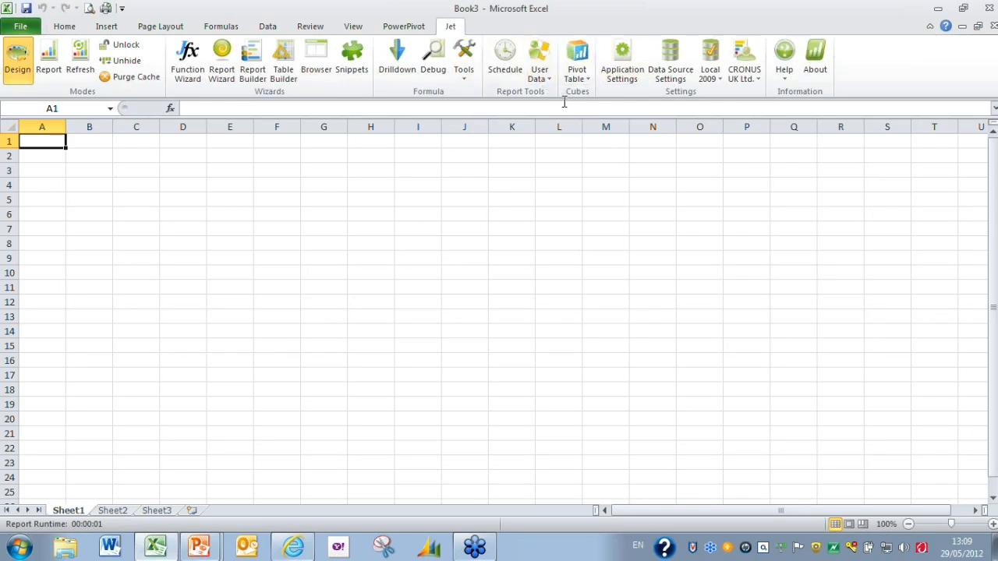
pyautogui.moveTo(577, 54)
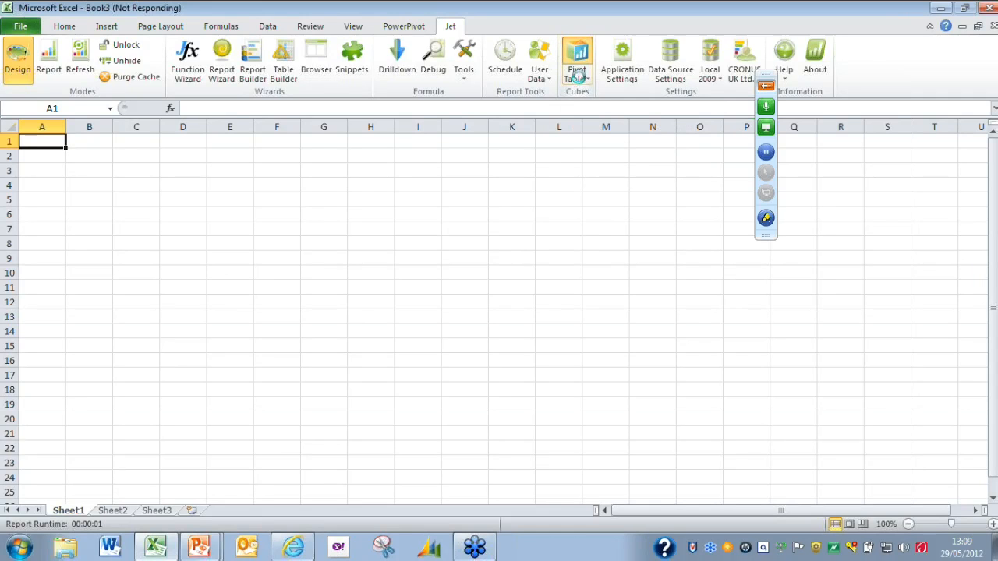
pyautogui.click(577, 54)
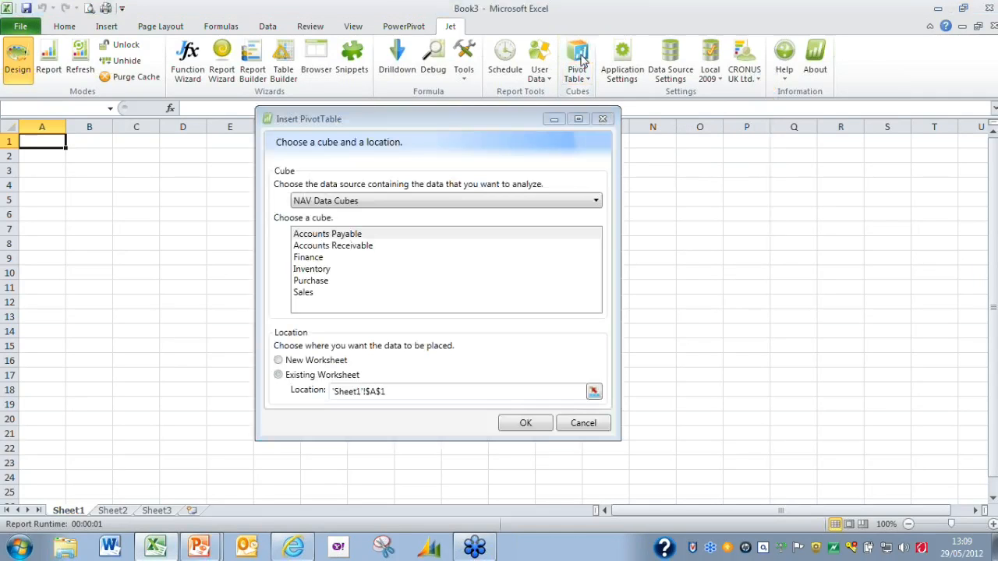
pyautogui.click(278, 375)
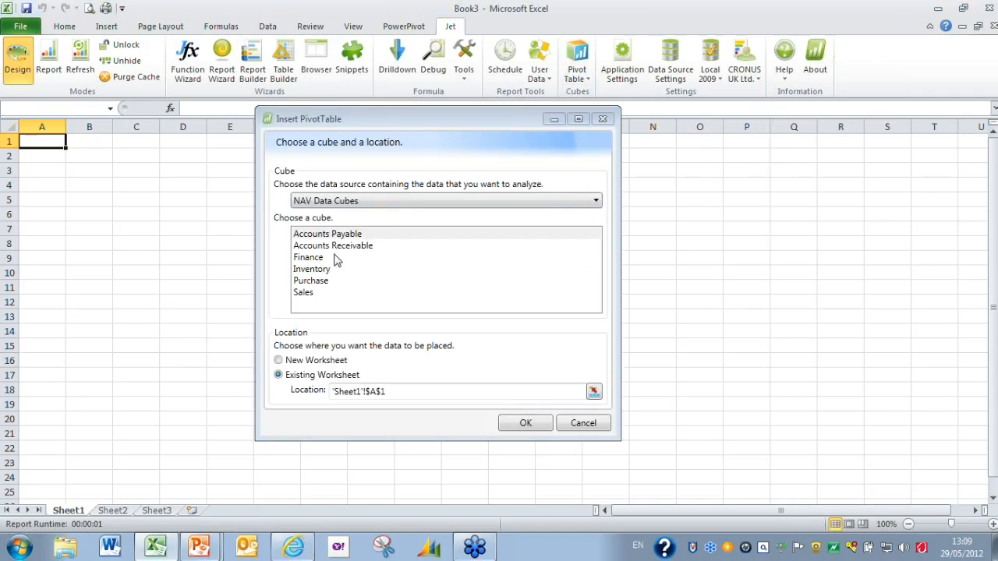
pyautogui.moveTo(361, 268)
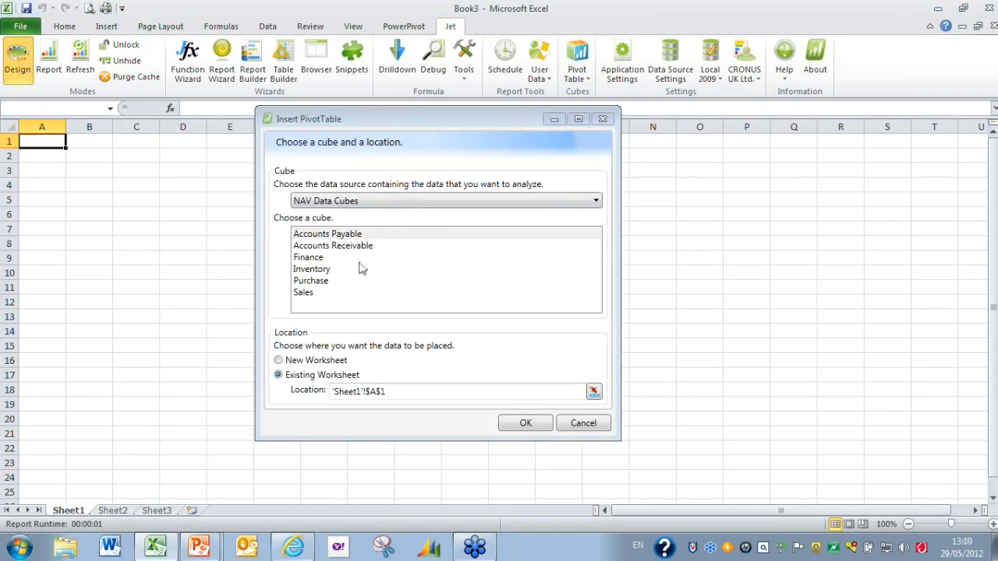
pyautogui.moveTo(360, 262)
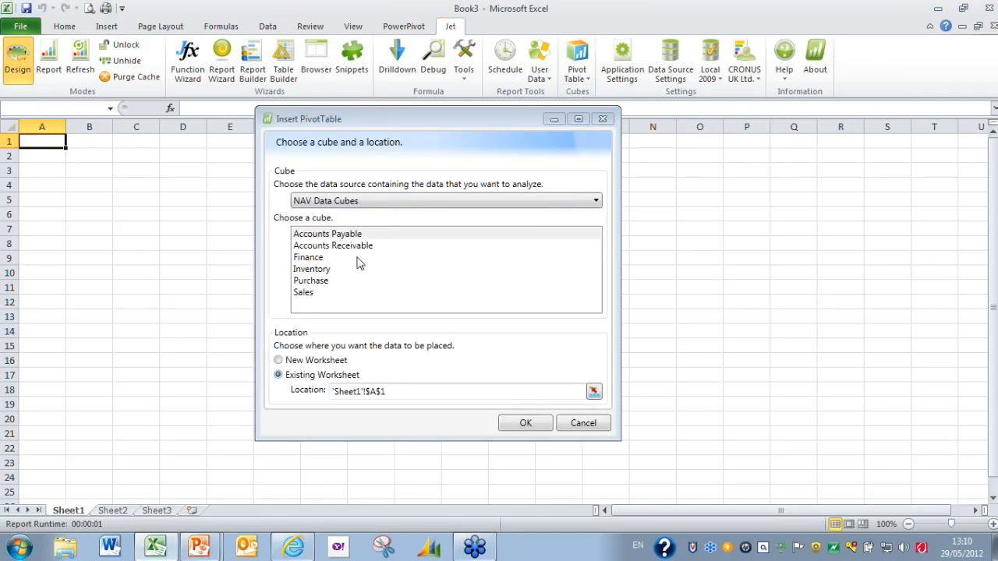
pyautogui.moveTo(350, 207)
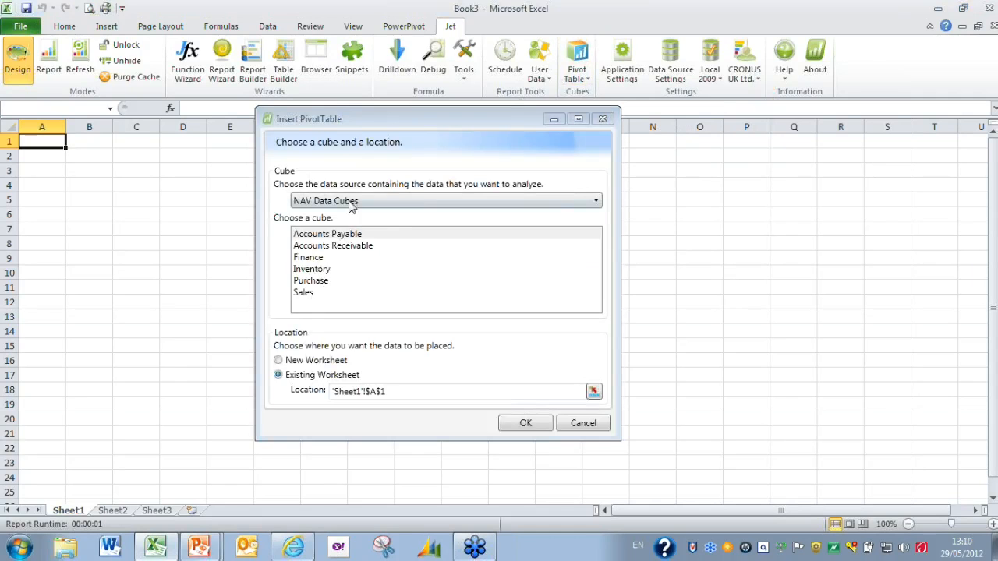
pyautogui.moveTo(329, 283)
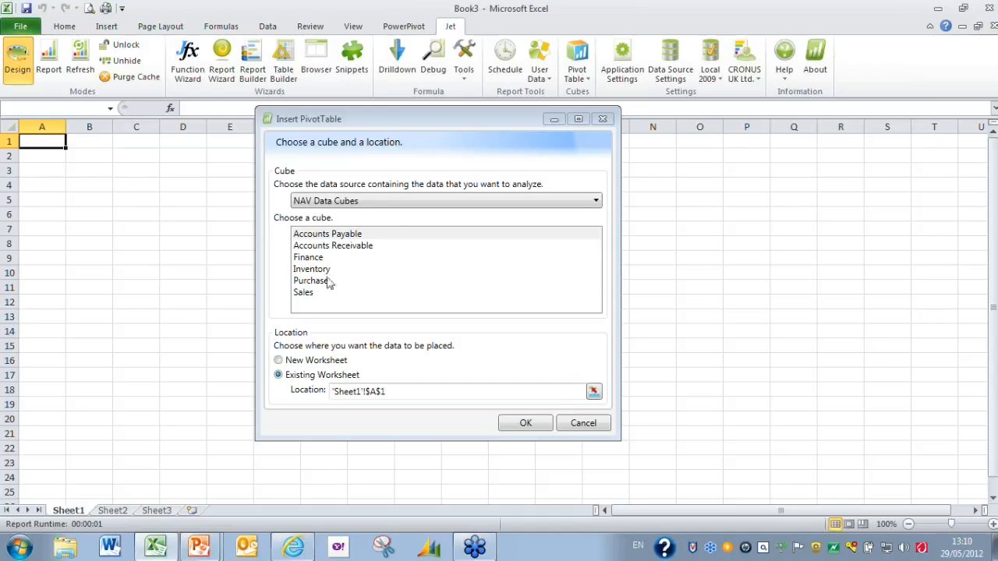
pyautogui.moveTo(350, 277)
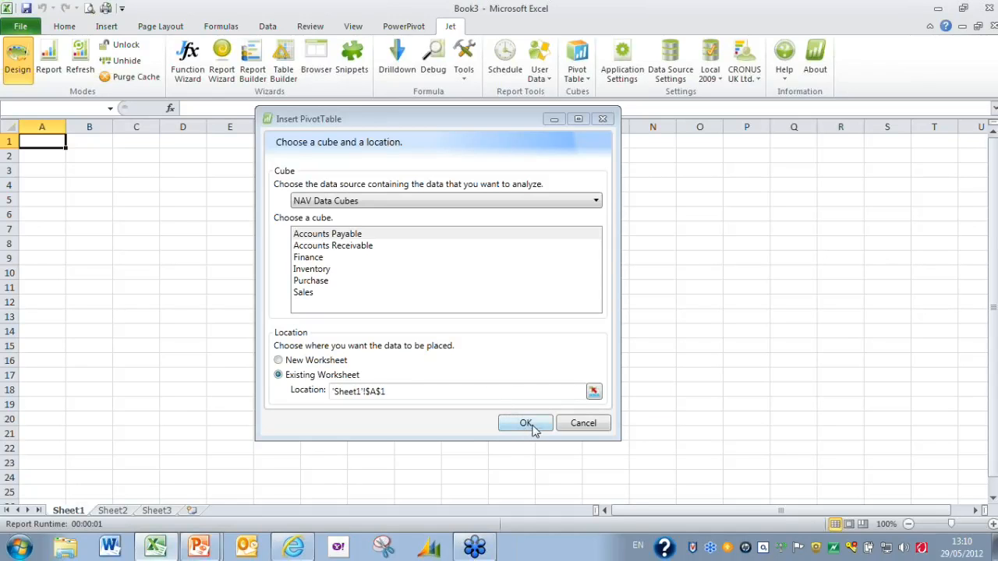
pyautogui.moveTo(583, 423)
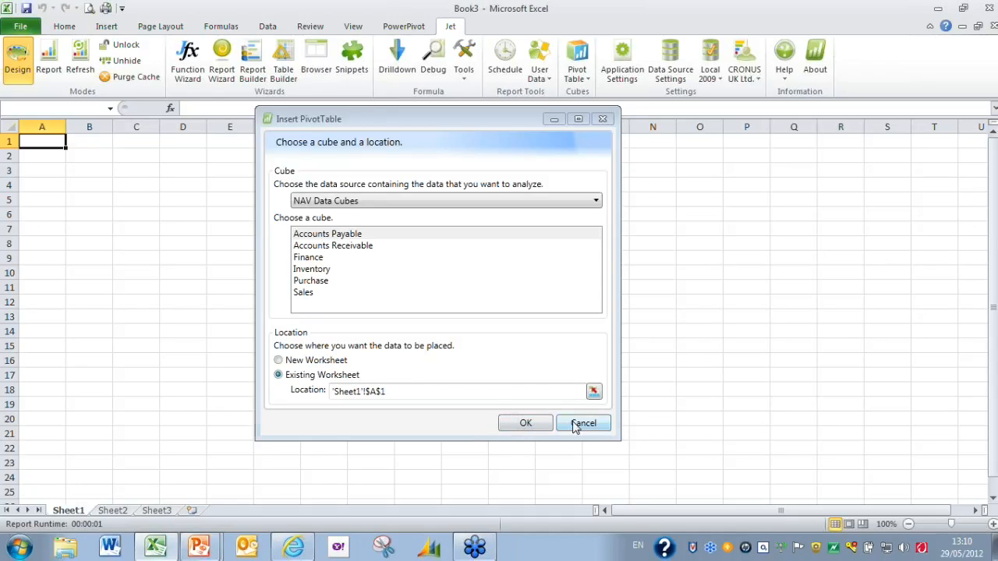
pyautogui.click(583, 422)
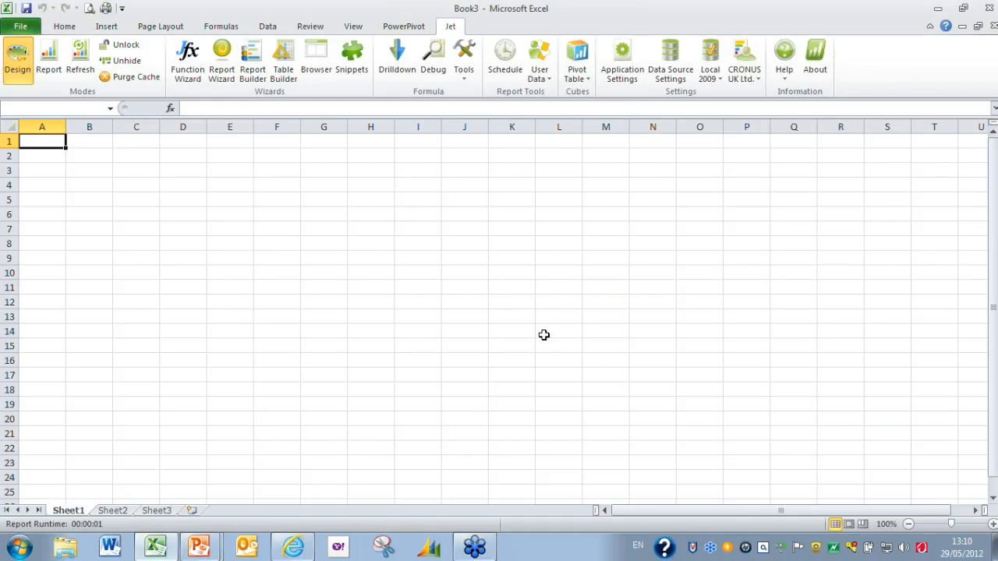
pyautogui.moveTo(534, 308)
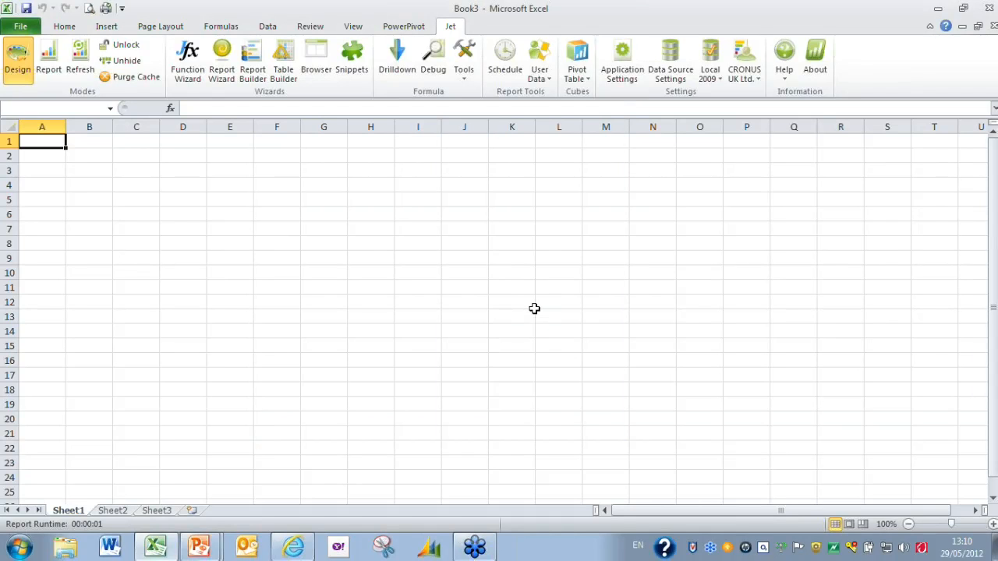
pyautogui.moveTo(315, 58)
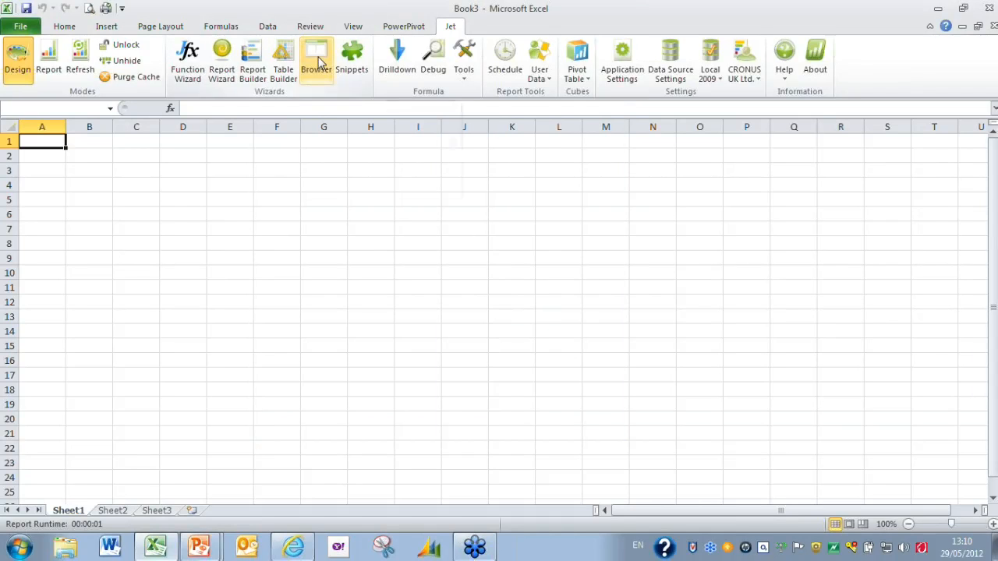
# Step: Open the Jet Browser, list all tables, and show the Dimension Value table's fields
pyautogui.click(317, 59)
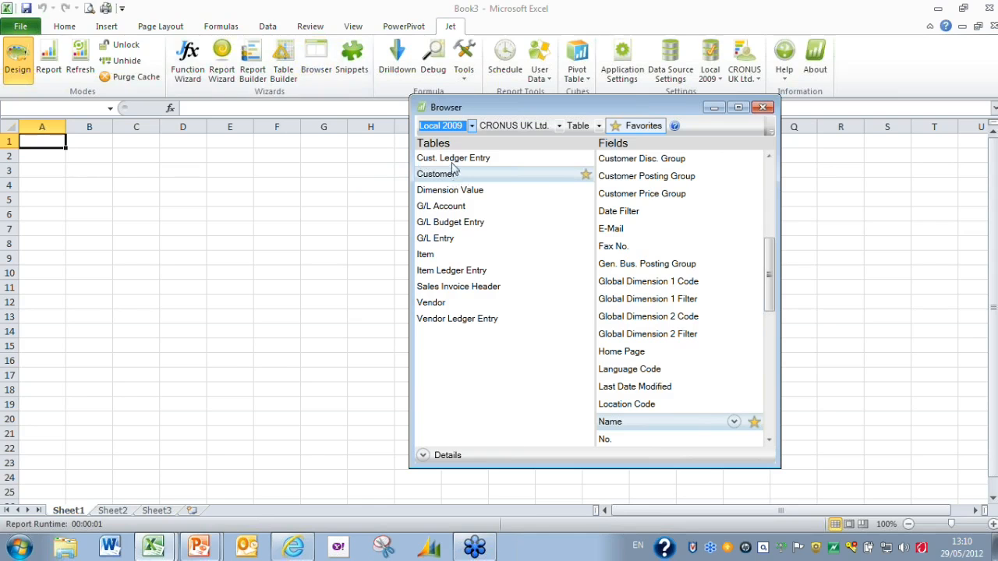
pyautogui.moveTo(448, 318)
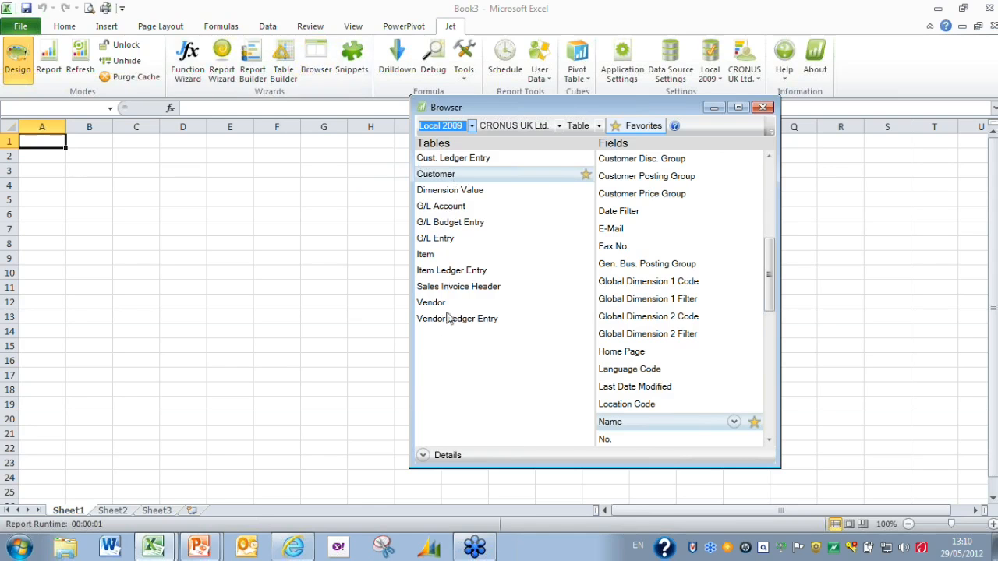
pyautogui.moveTo(449, 254)
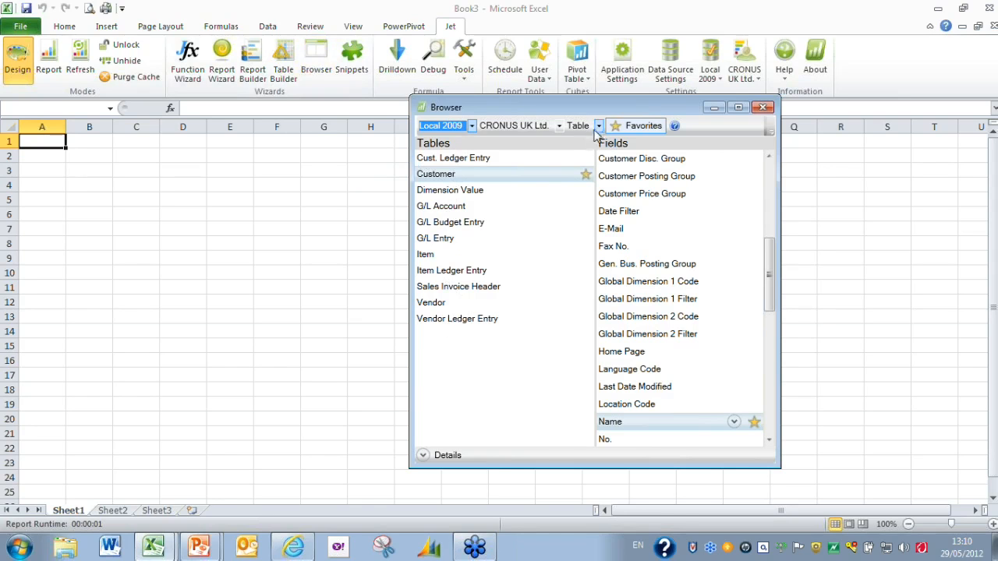
pyautogui.moveTo(636, 125)
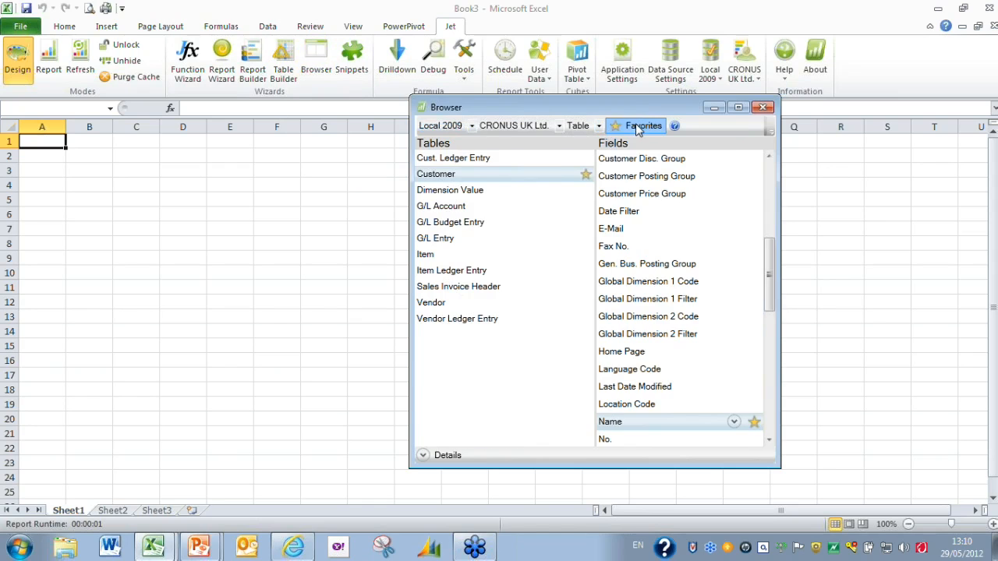
pyautogui.click(643, 126)
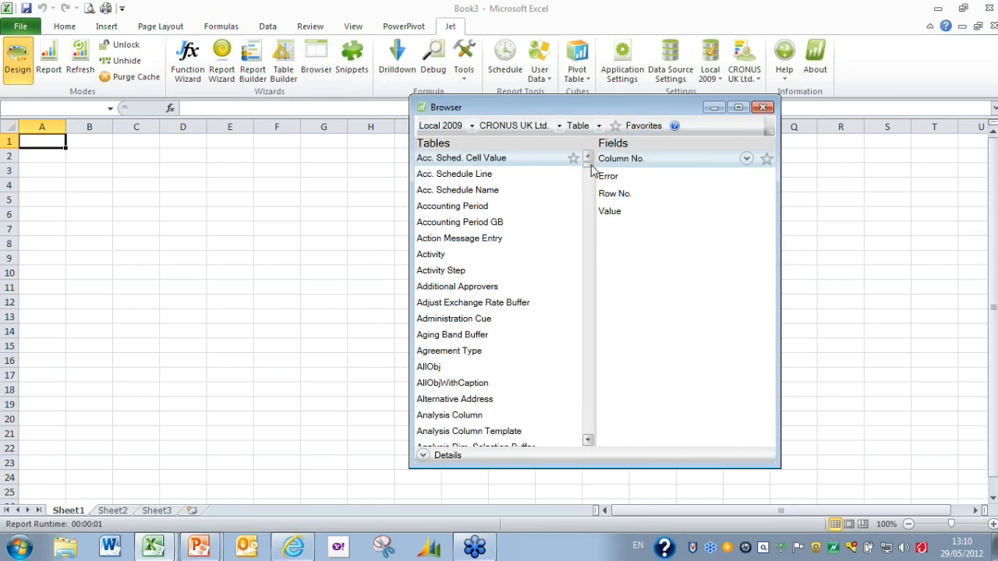
pyautogui.scroll(-3)
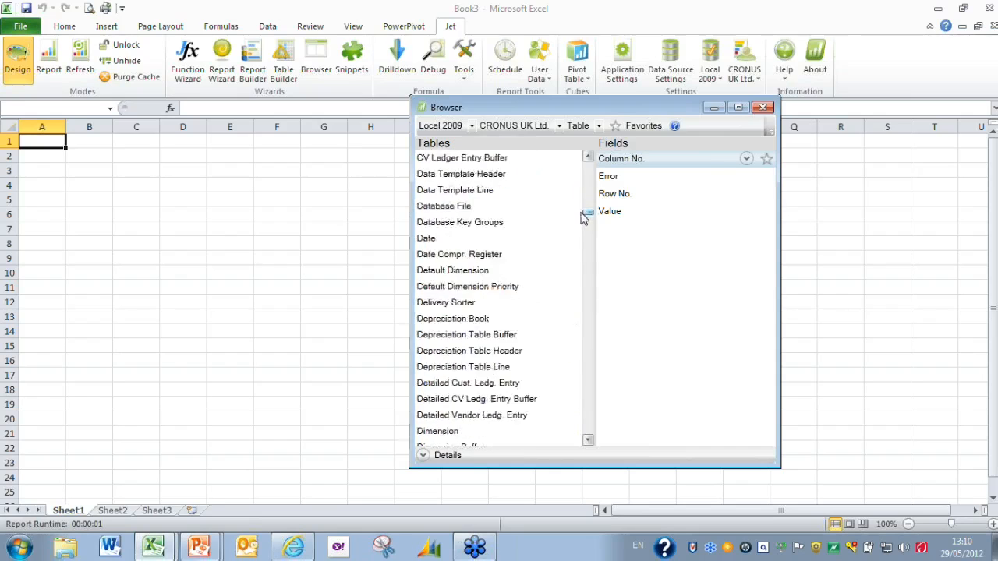
pyautogui.scroll(-3)
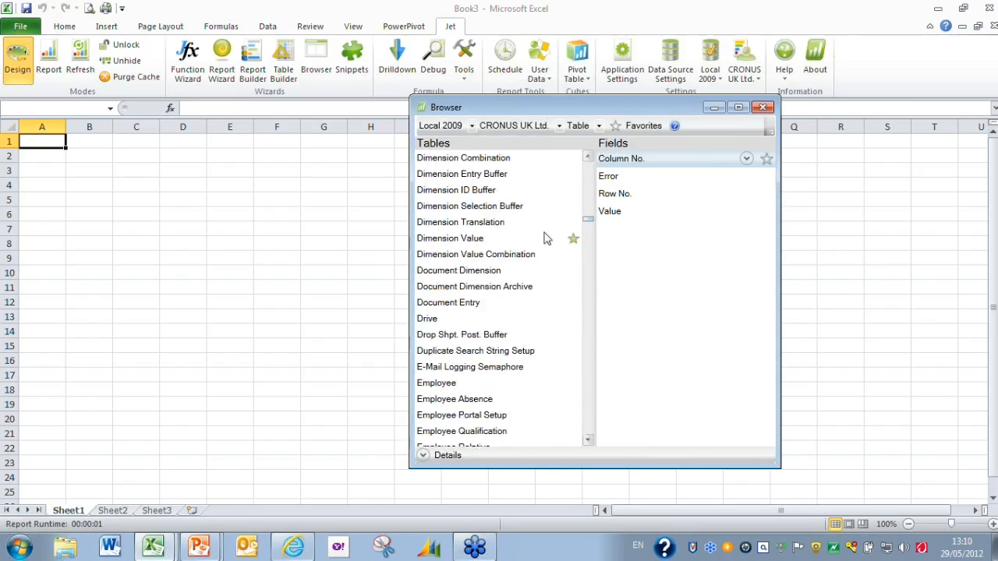
pyautogui.click(450, 238)
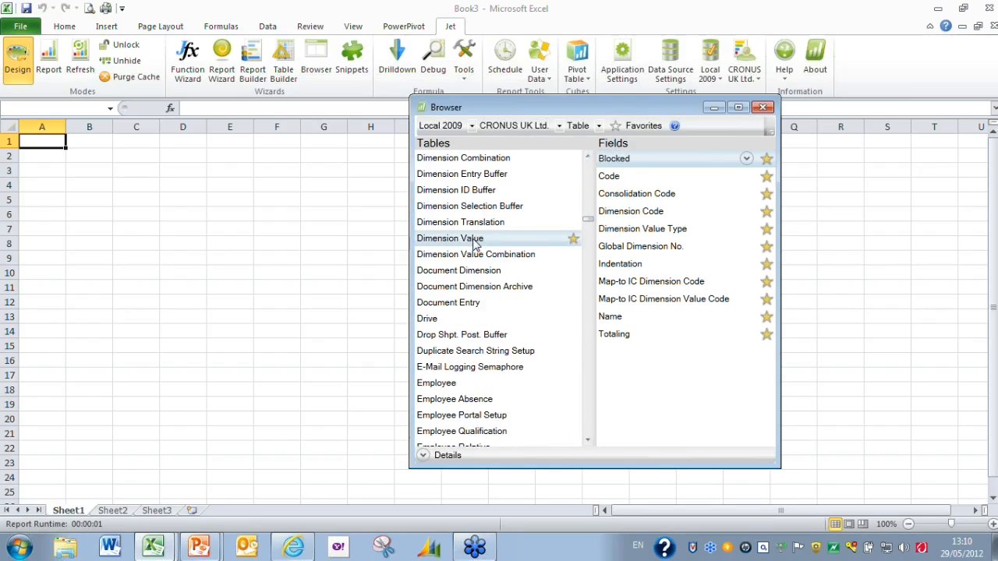
pyautogui.moveTo(623, 312)
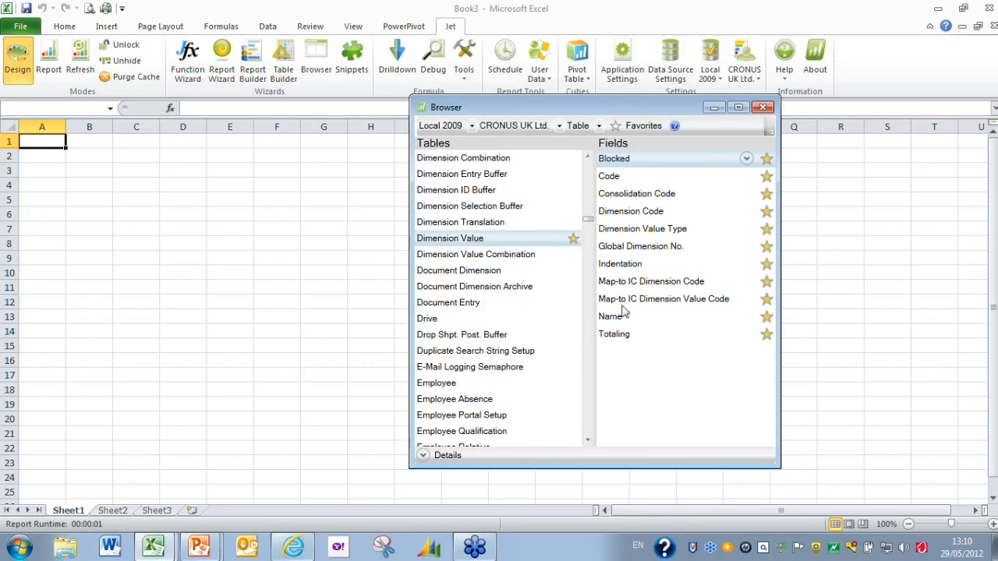
pyautogui.moveTo(587, 305)
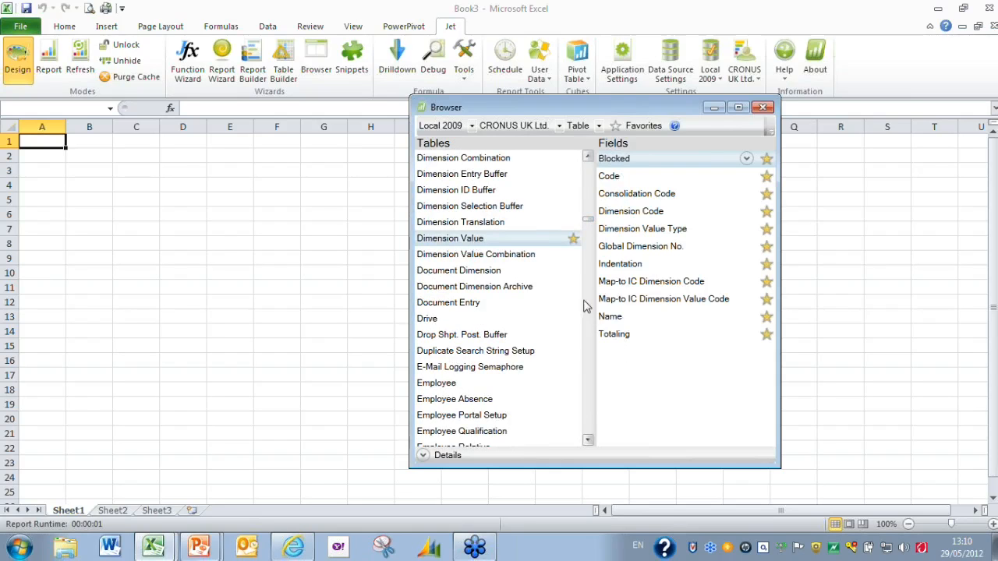
pyautogui.moveTo(530, 224)
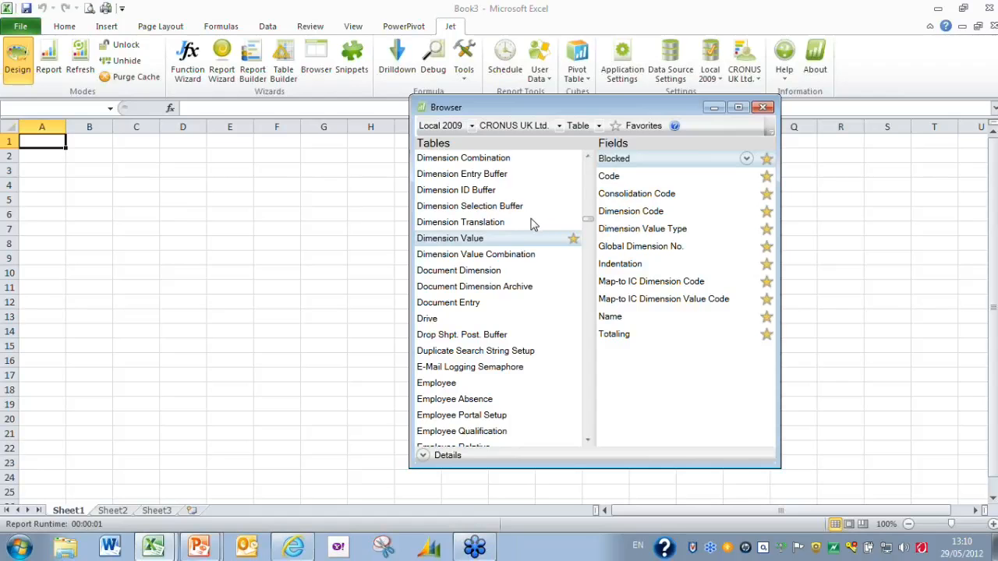
pyautogui.moveTo(560, 162)
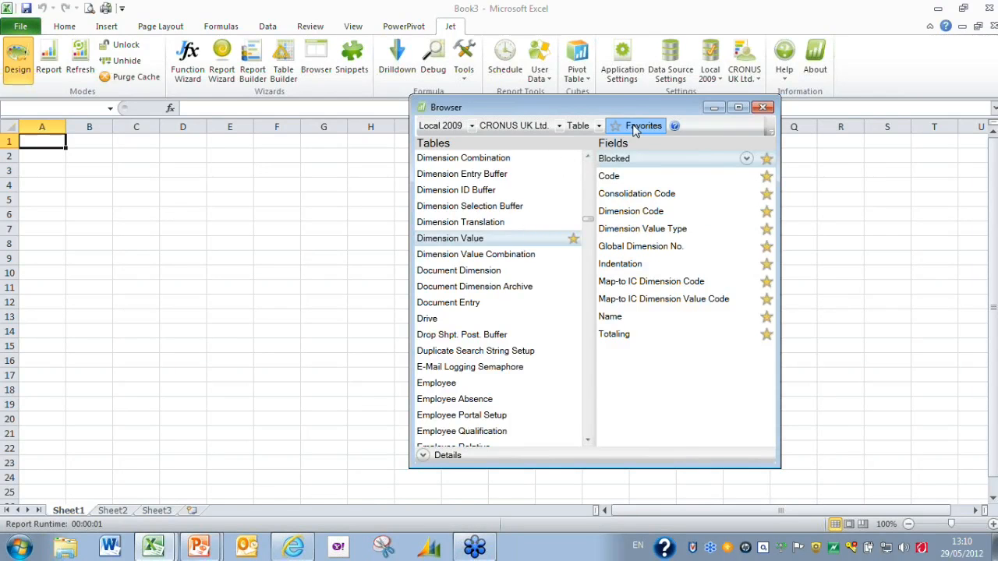
# Step: Switch the Browser back to favourite tables, reposition it, and keep Table as output type
pyautogui.click(643, 125)
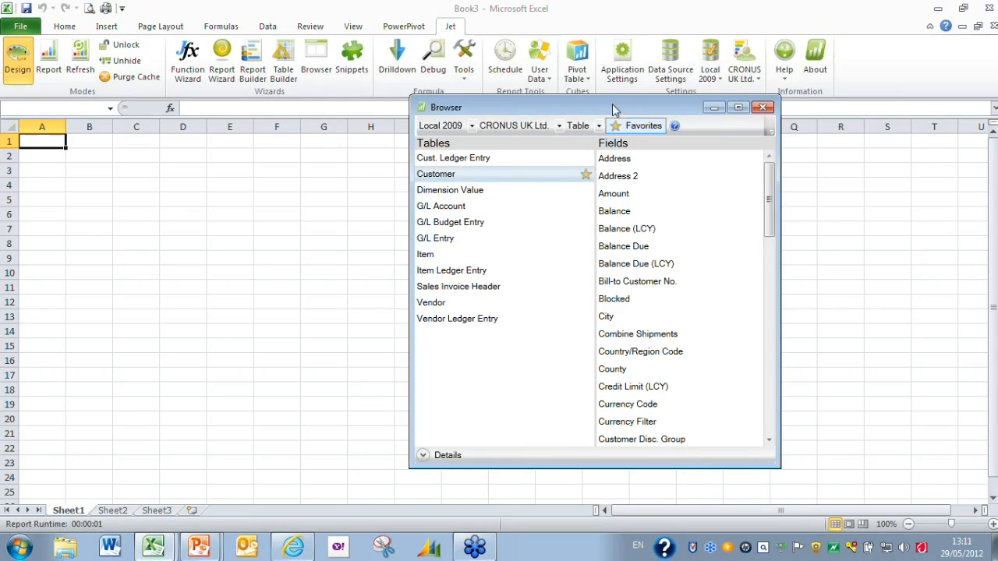
pyautogui.moveTo(612, 107); pyautogui.dragTo(675, 74)
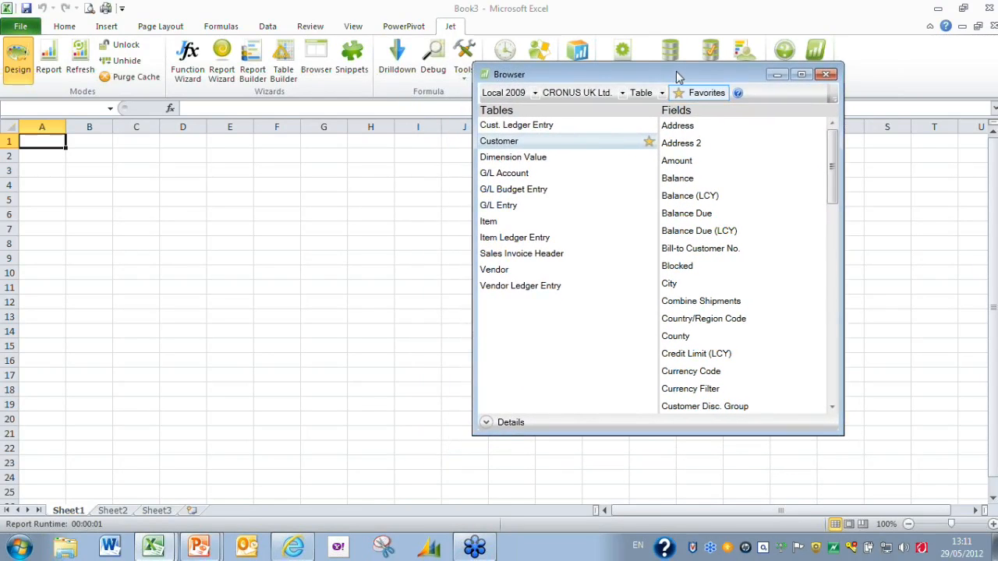
pyautogui.moveTo(534, 104)
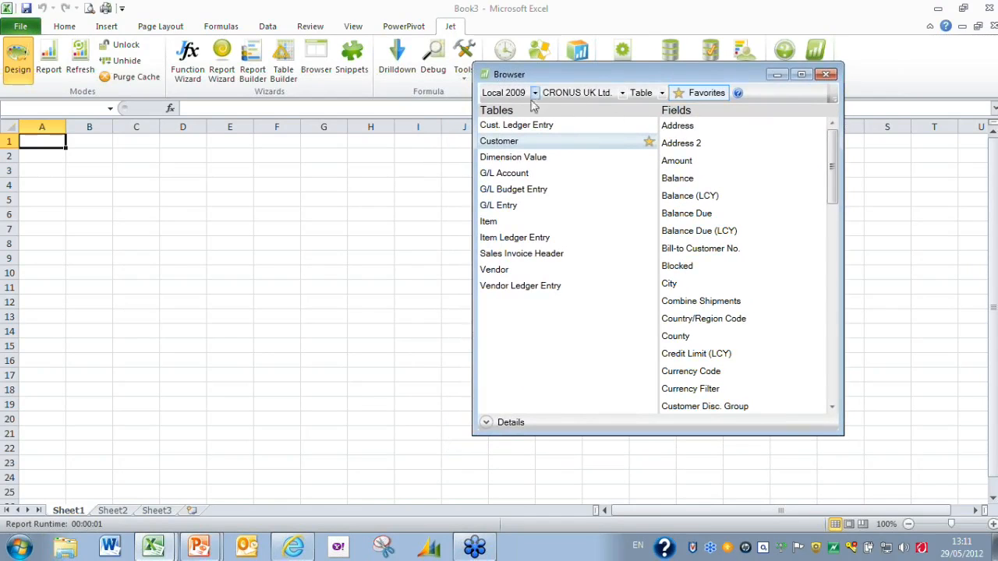
pyautogui.moveTo(662, 93)
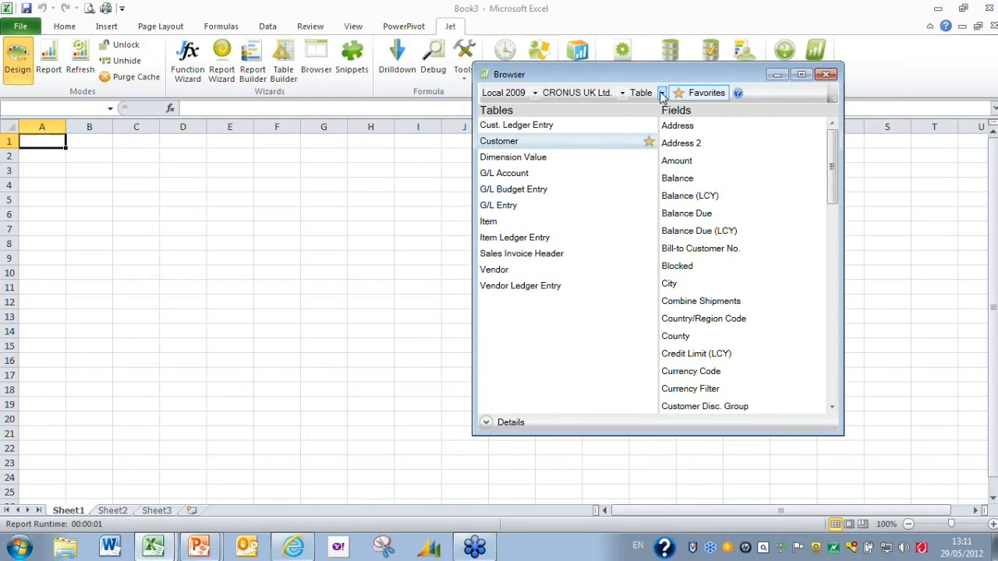
pyautogui.click(662, 92)
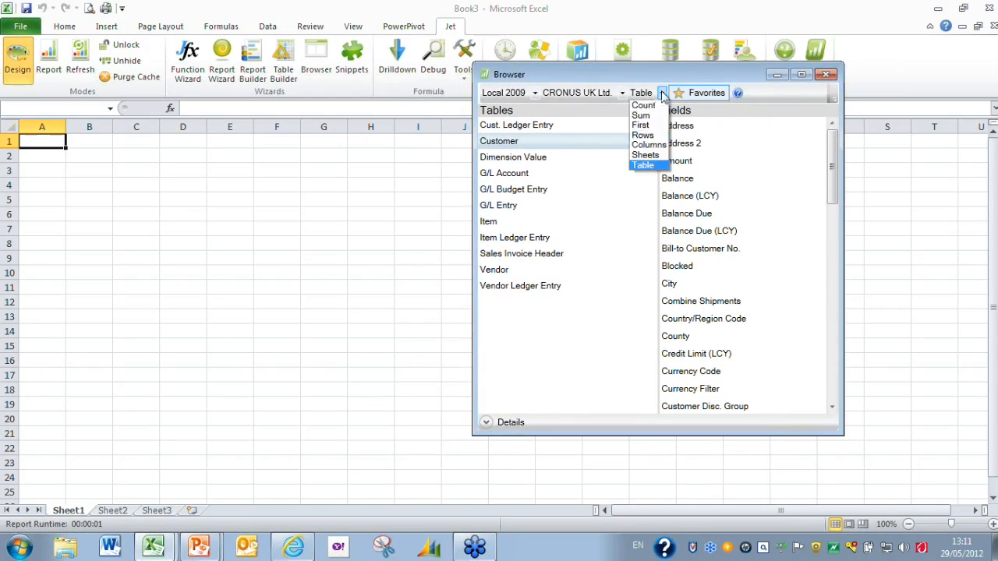
pyautogui.moveTo(648, 145)
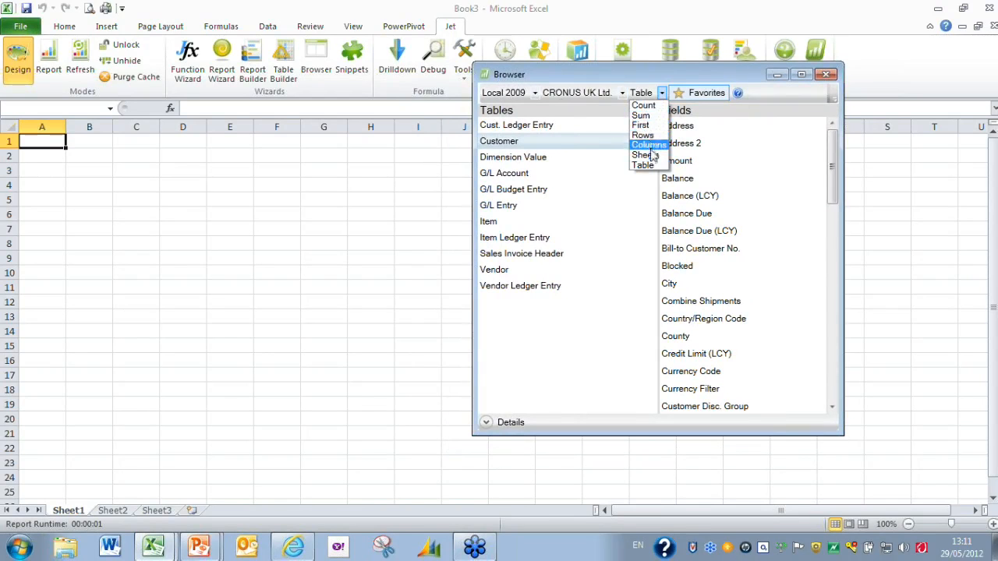
pyautogui.moveTo(640, 115)
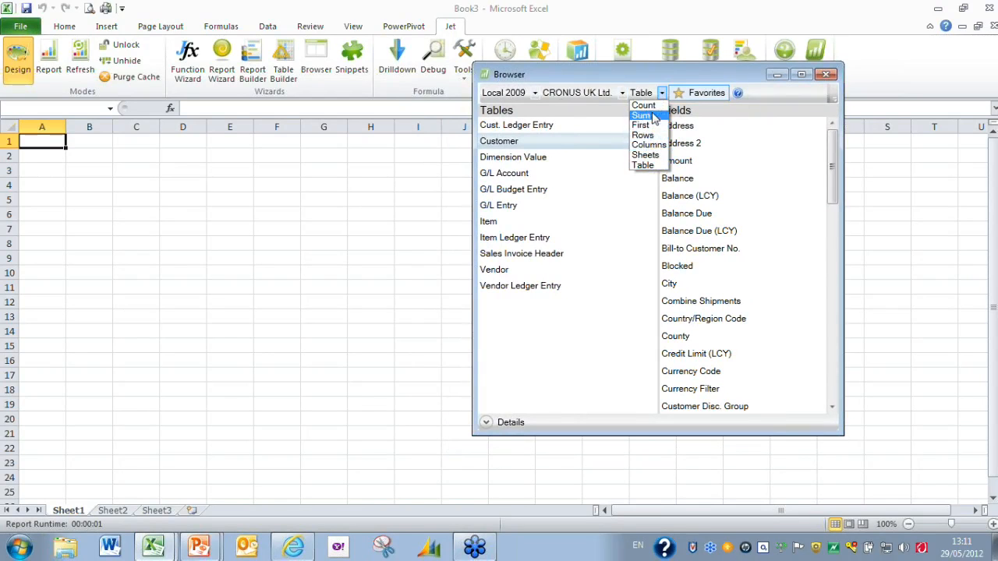
pyautogui.moveTo(643, 164)
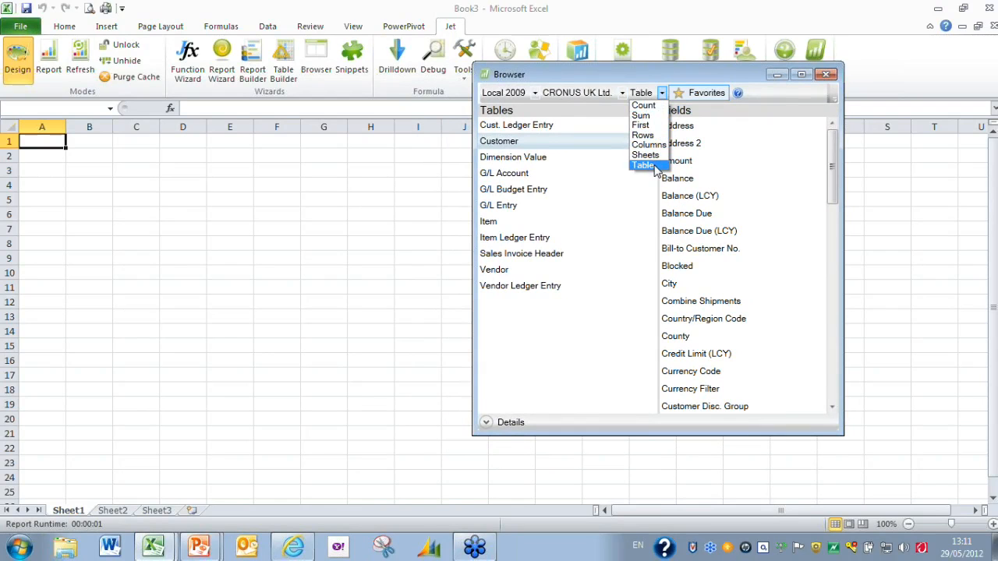
pyautogui.click(643, 164)
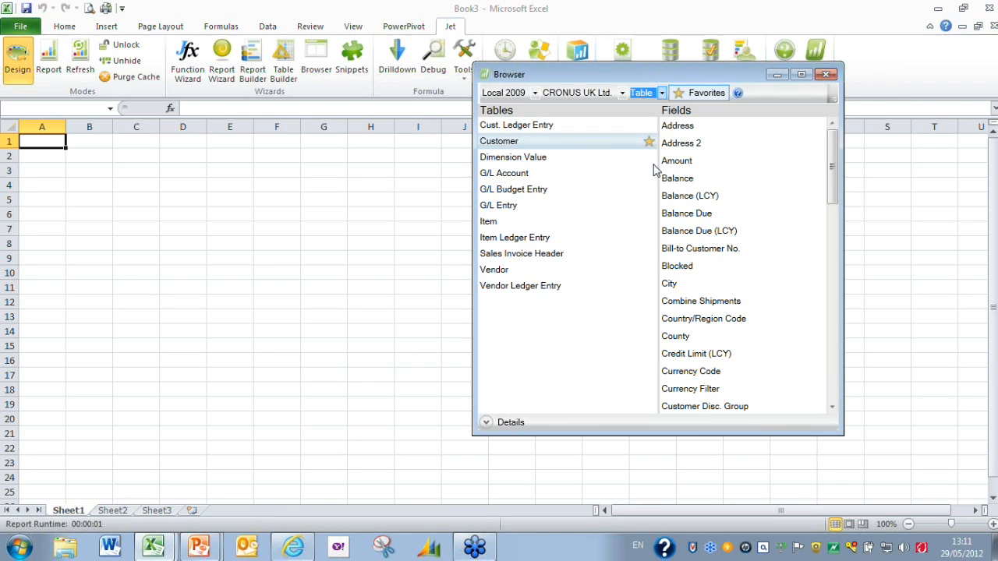
pyautogui.moveTo(651, 160)
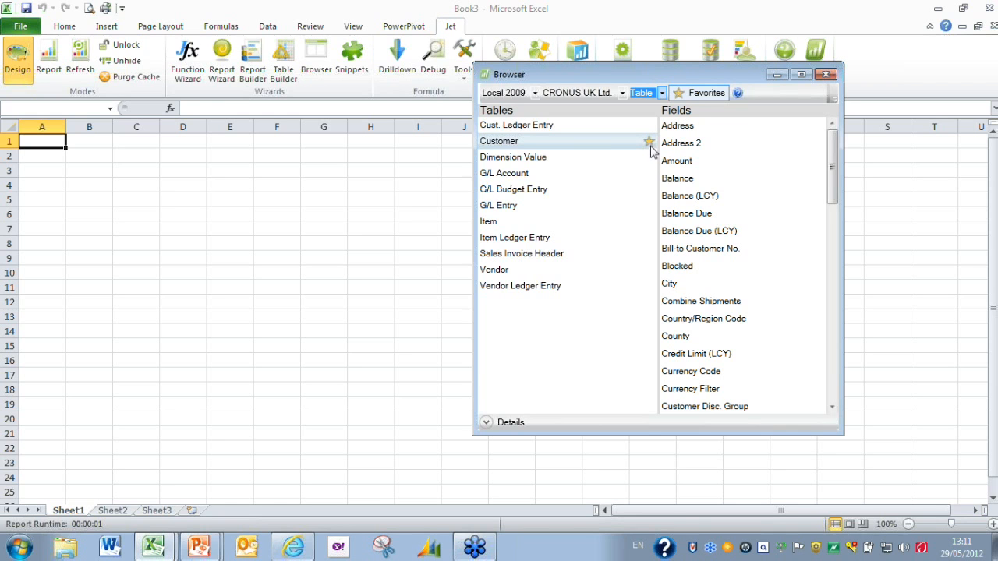
pyautogui.moveTo(831, 411)
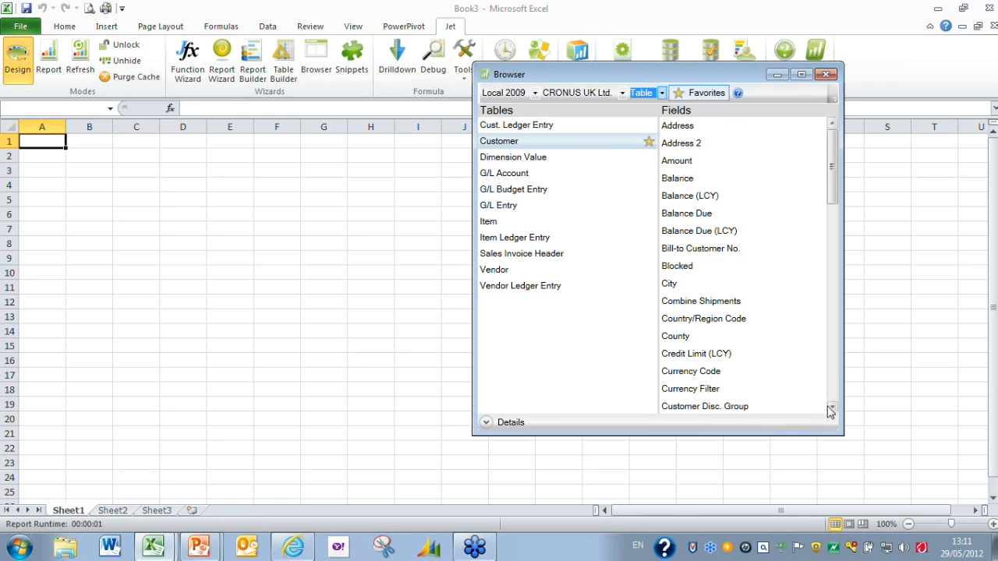
# Step: Select Customer fields Name, City, Country/Region Code, Salesperson Code and Sales (LCY)
pyautogui.scroll(-3)
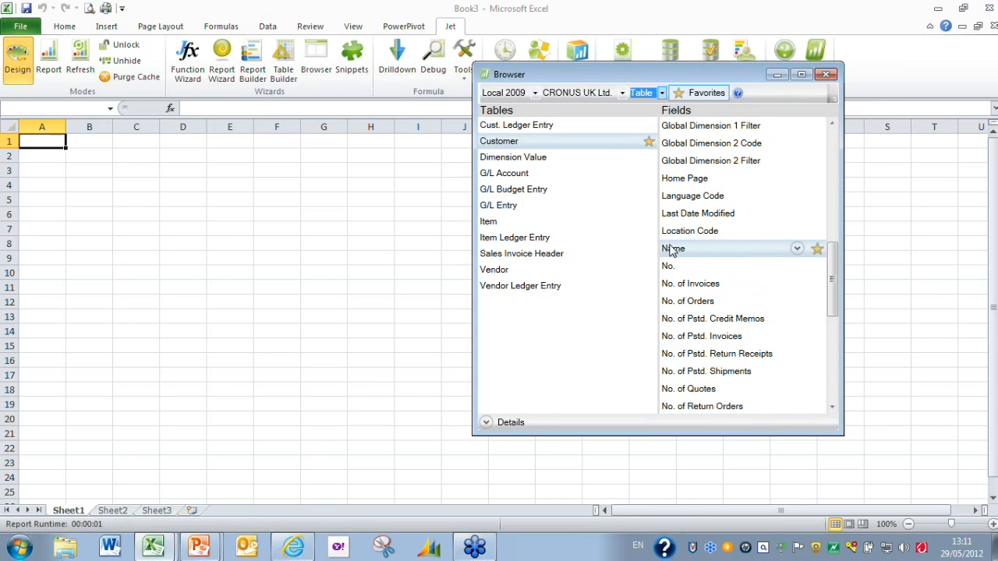
pyautogui.scroll(3)
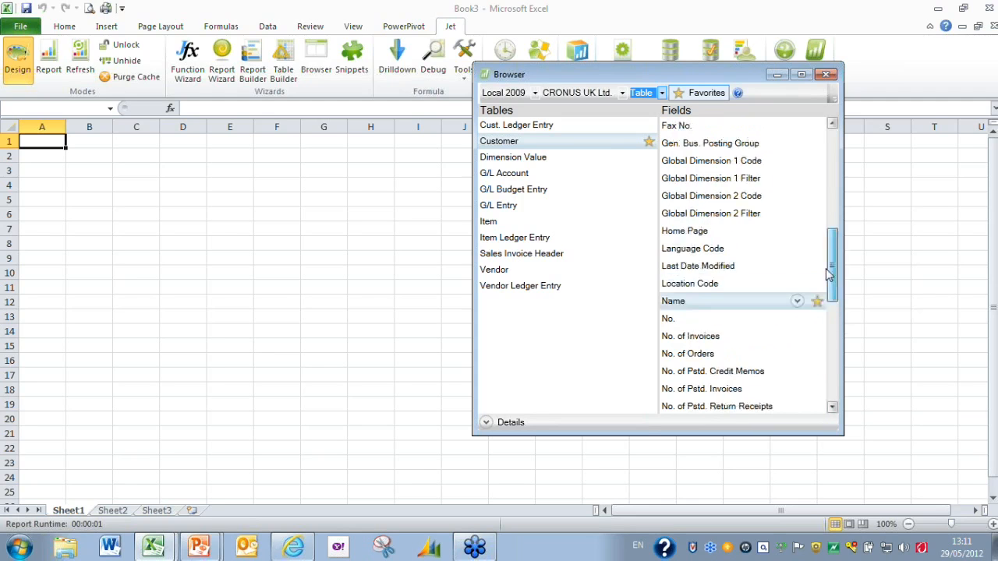
pyautogui.scroll(3)
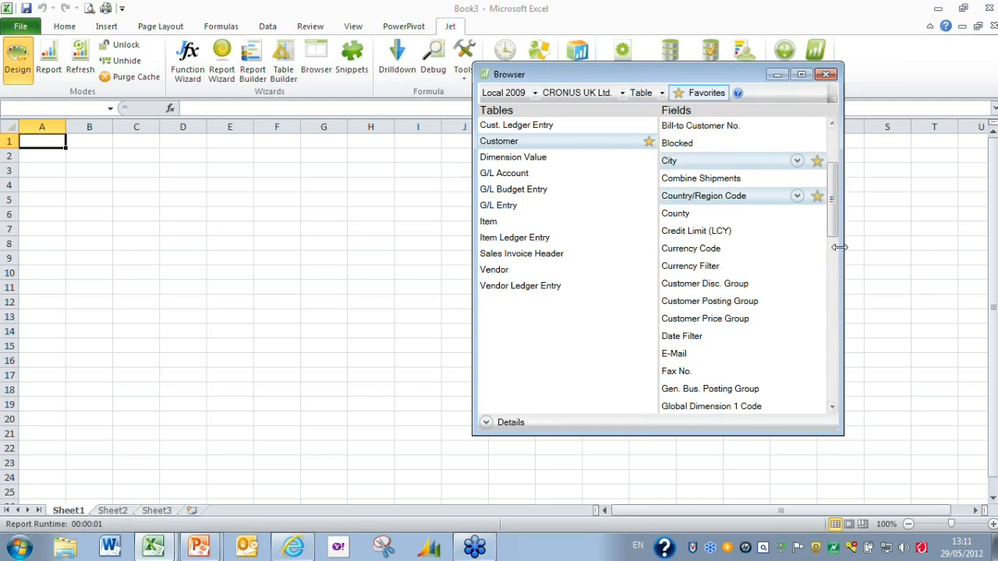
pyautogui.scroll(-3)
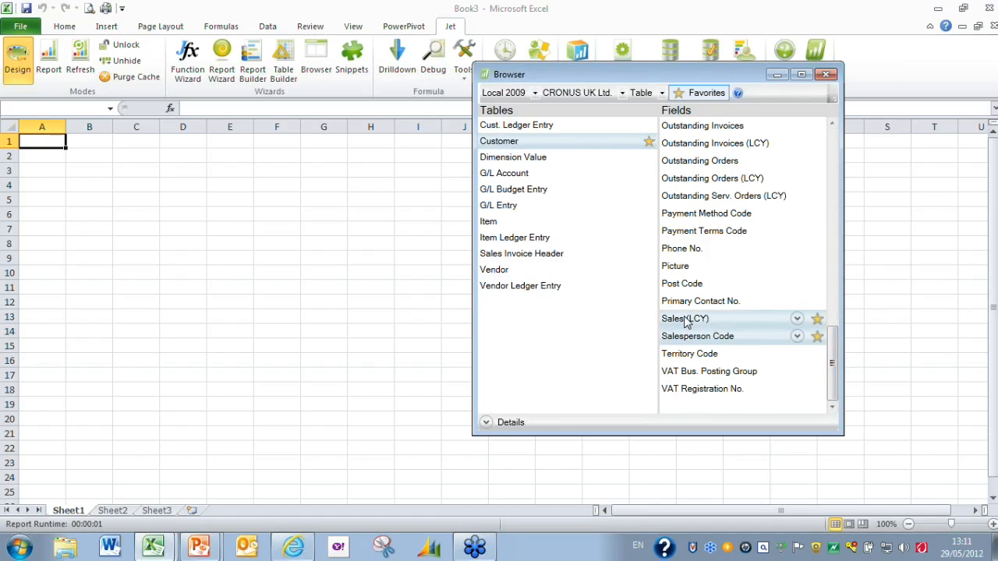
pyautogui.click(229, 244)
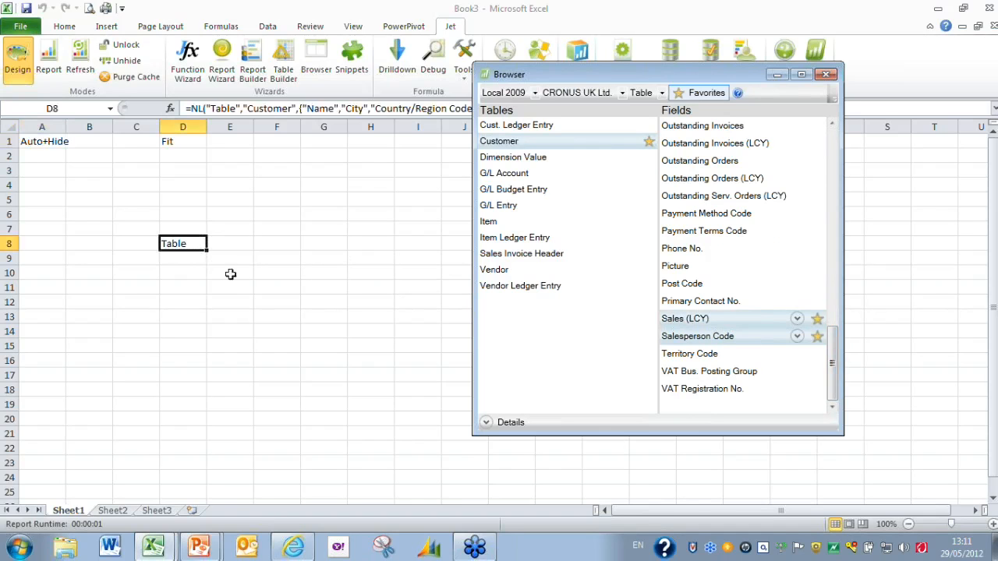
pyautogui.moveTo(667, 193)
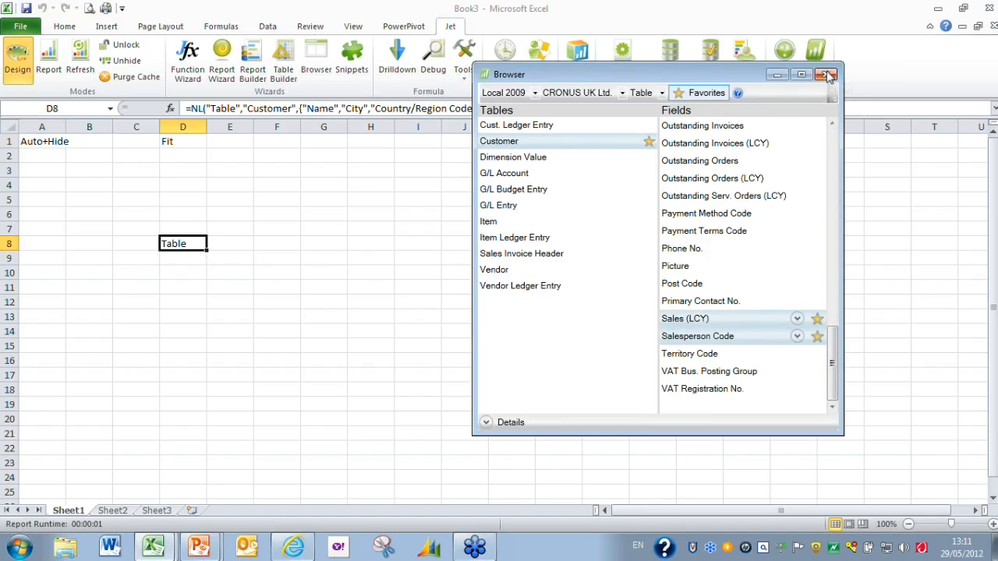
# Step: Close the Browser and run Report to populate the Customer table in D8
pyautogui.click(829, 74)
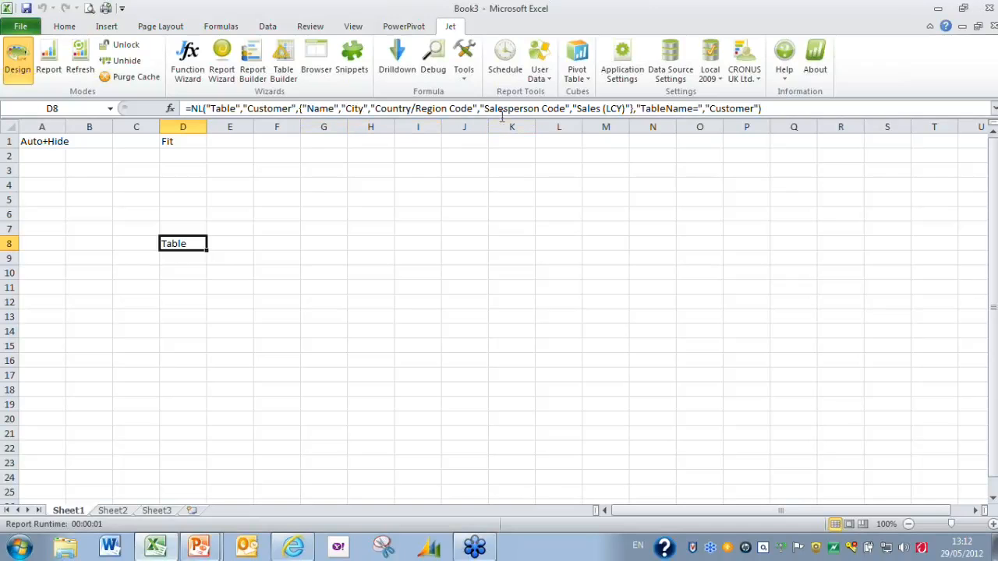
pyautogui.moveTo(598, 115)
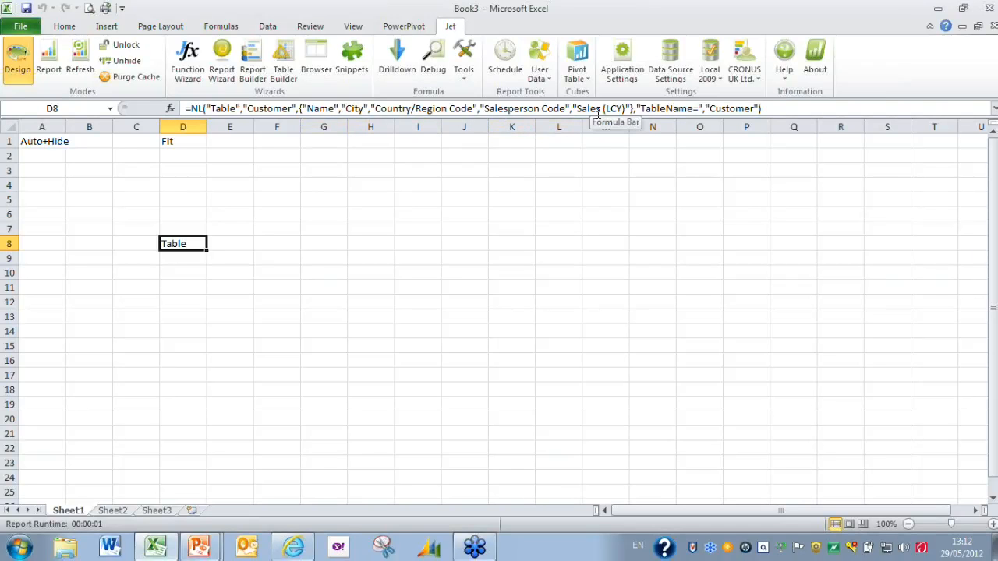
pyautogui.moveTo(567, 151)
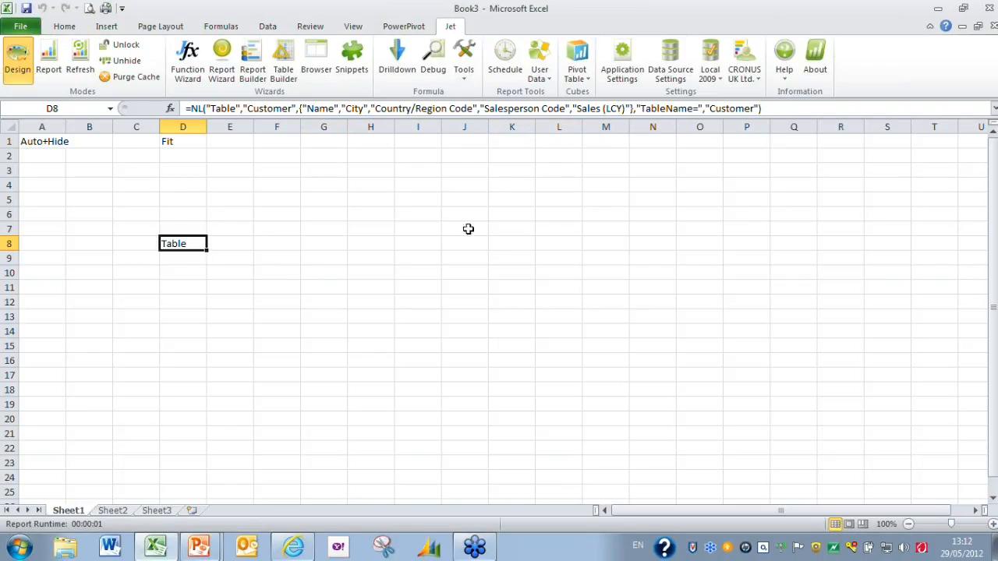
pyautogui.click(80, 58)
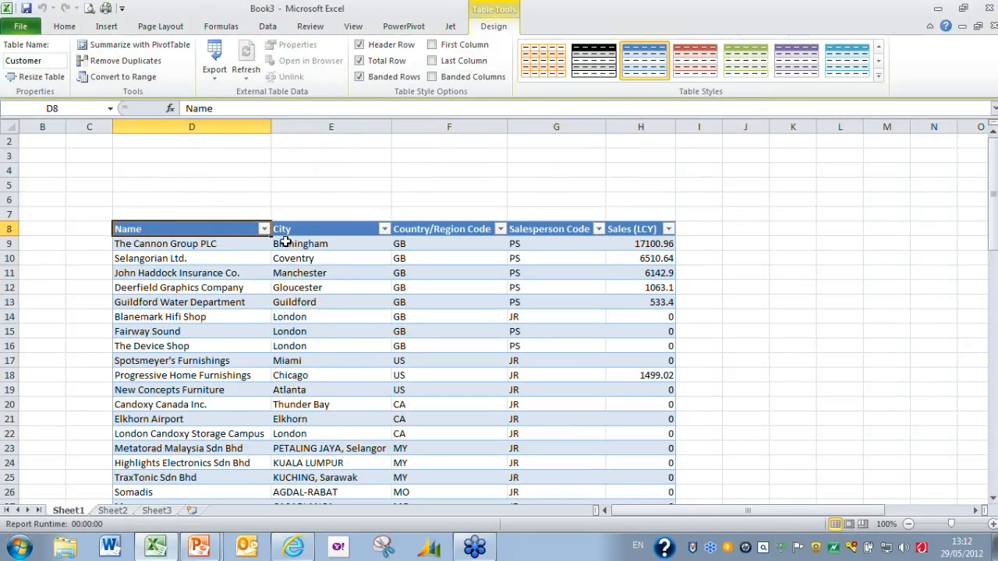
pyautogui.scroll(-3)
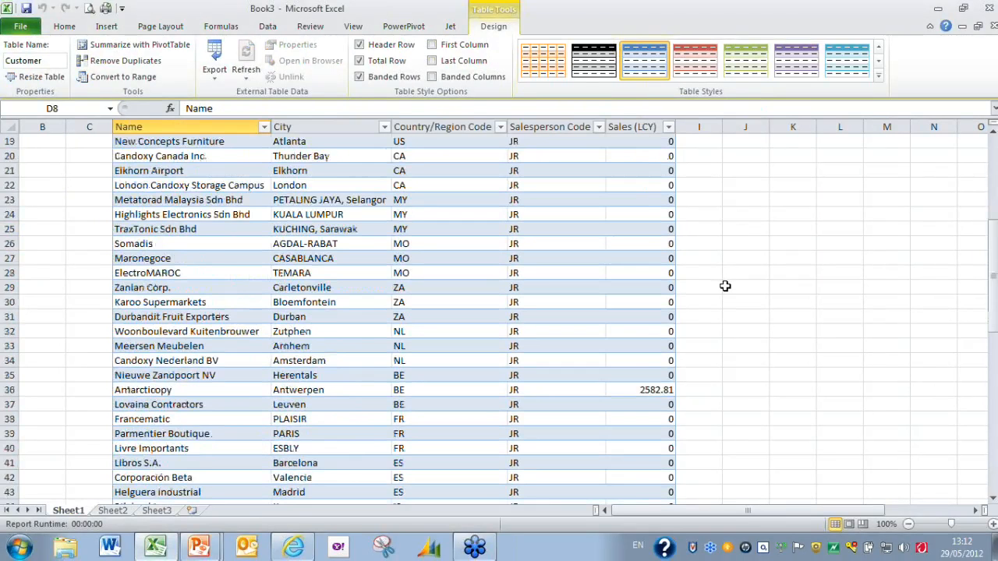
pyautogui.scroll(-3)
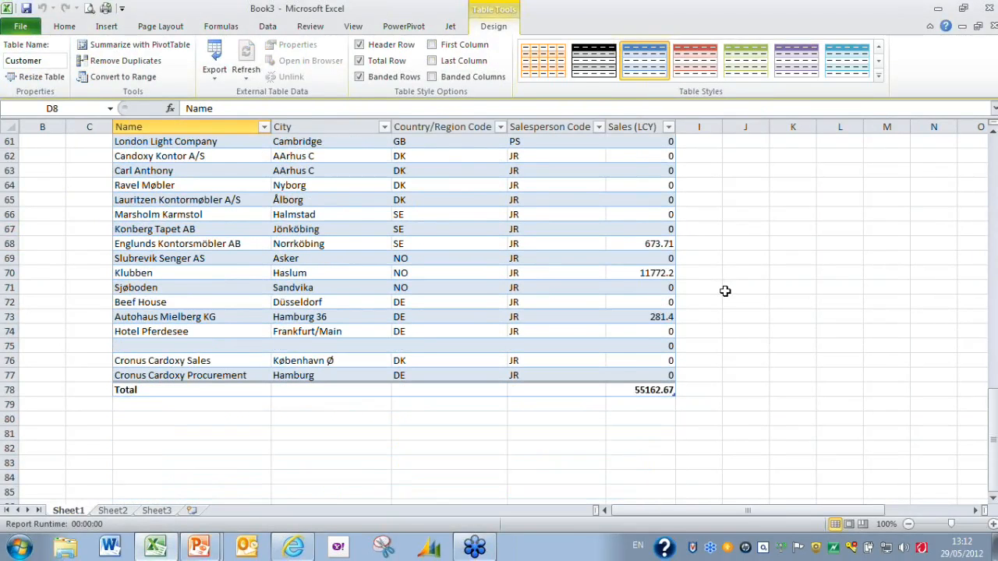
pyautogui.scroll(3)
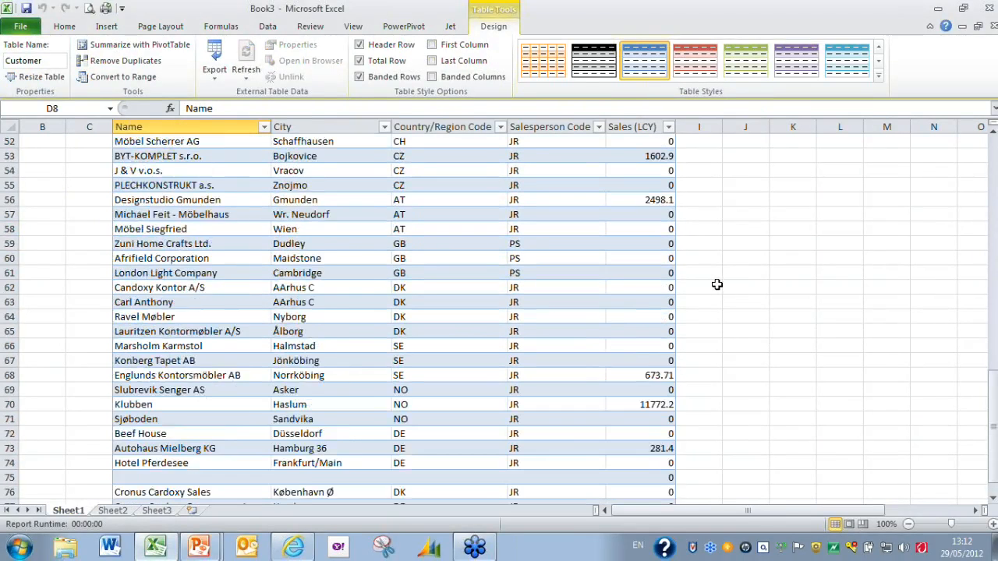
pyautogui.scroll(3)
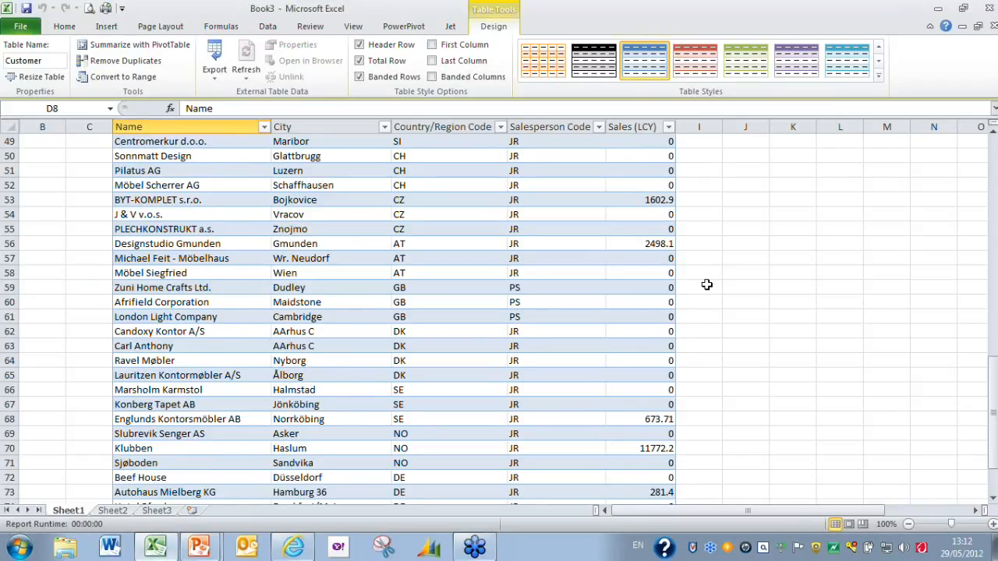
pyautogui.scroll(3)
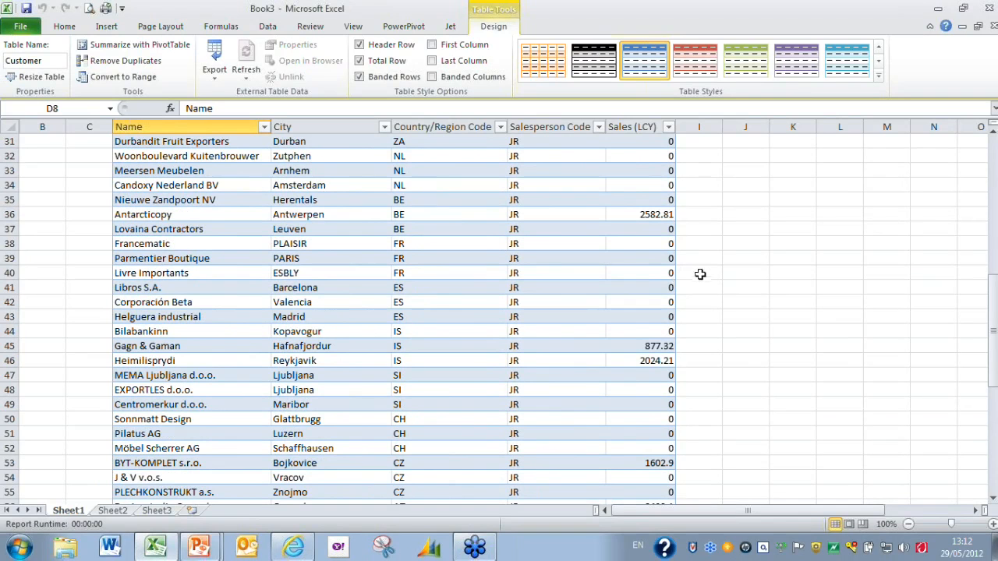
pyautogui.moveTo(480, 210)
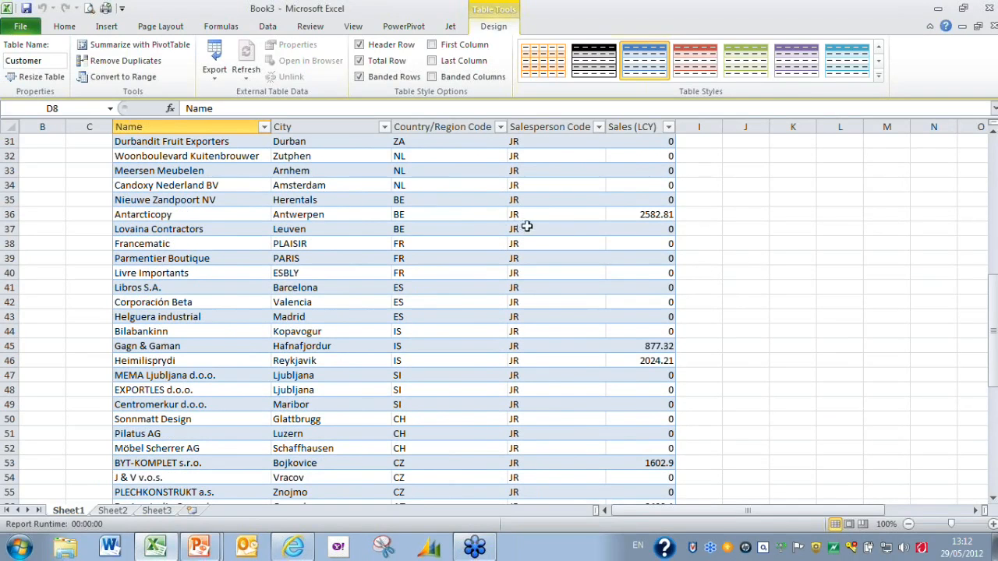
pyautogui.moveTo(482, 212)
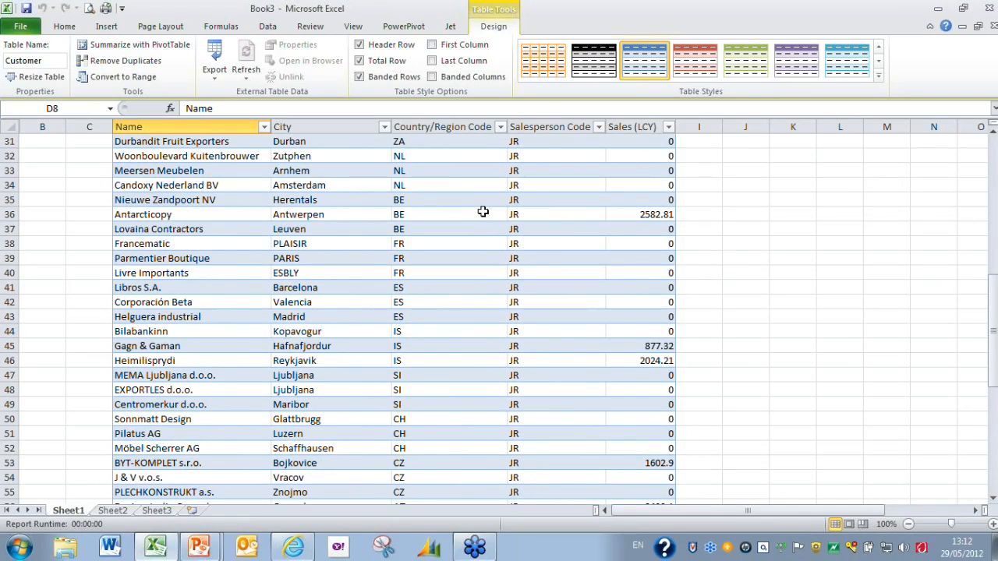
pyautogui.moveTo(597, 193)
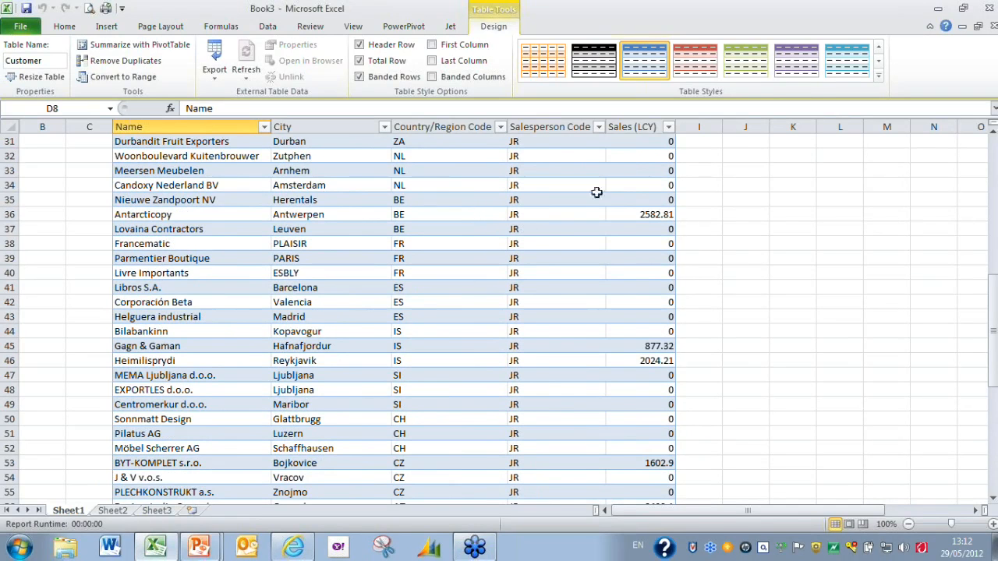
# Step: Format Sales (LCY) as Number with two decimals and a 1000 separator
pyautogui.rightClick(632, 126)
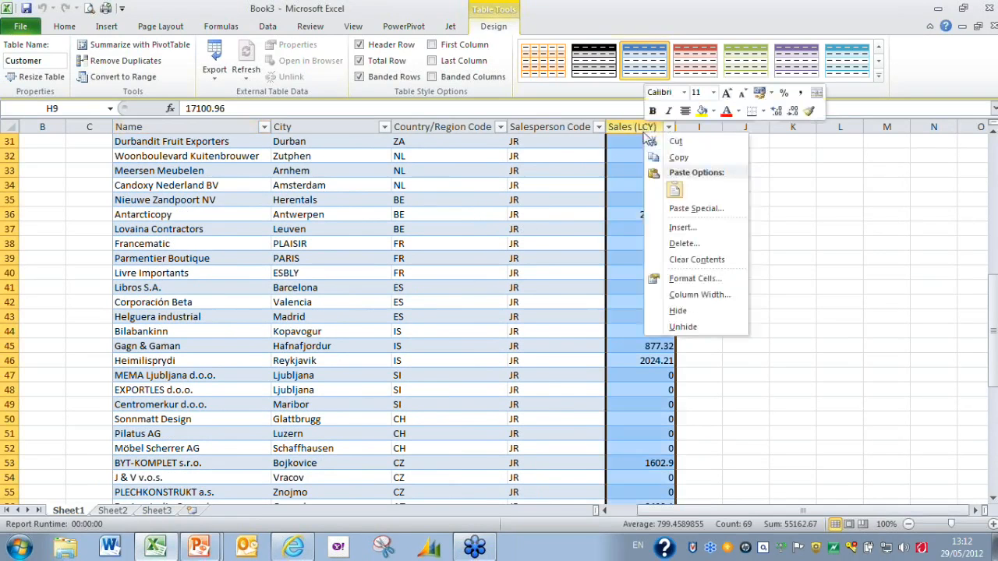
pyautogui.moveTo(683, 283)
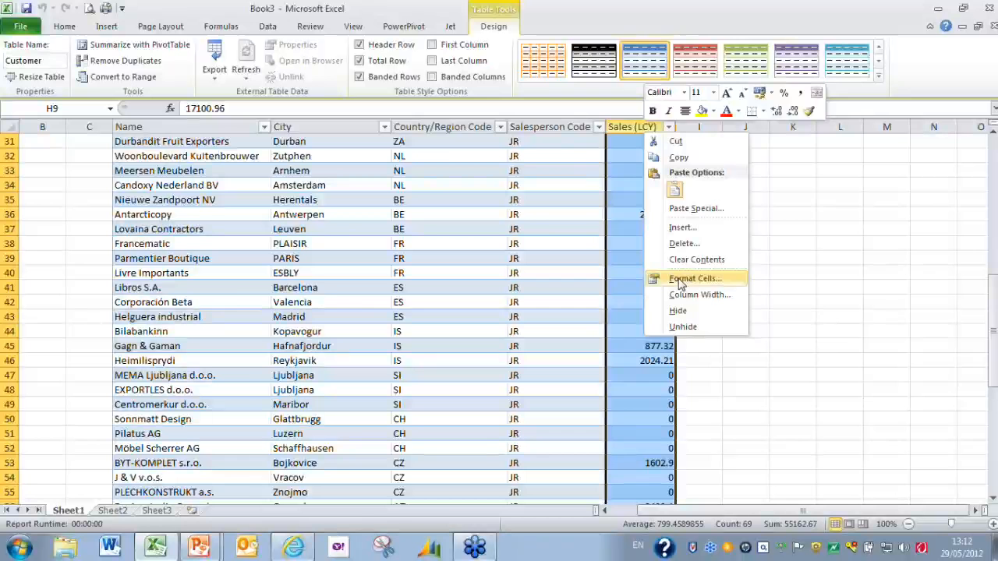
pyautogui.click(694, 278)
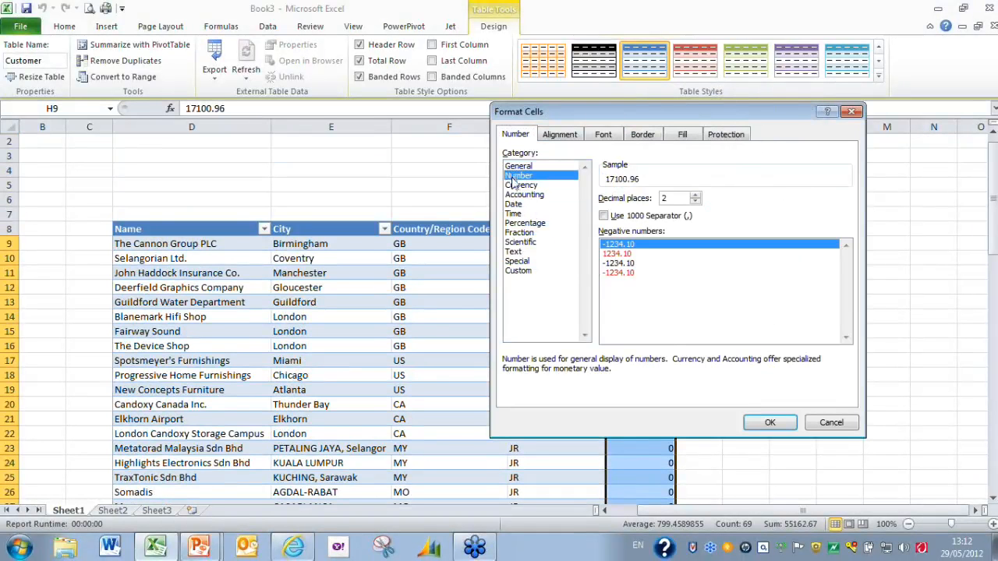
pyautogui.click(604, 216)
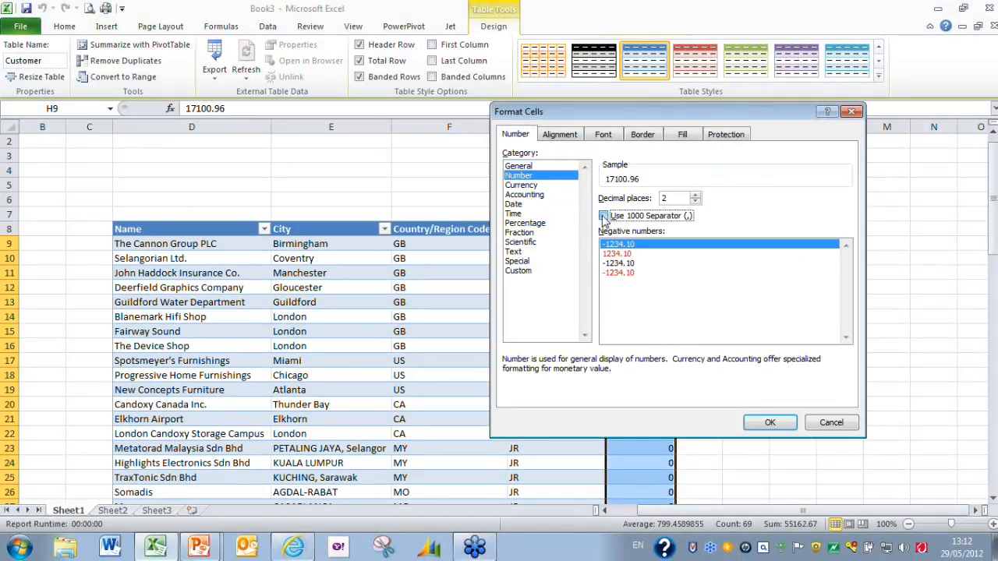
pyautogui.click(769, 422)
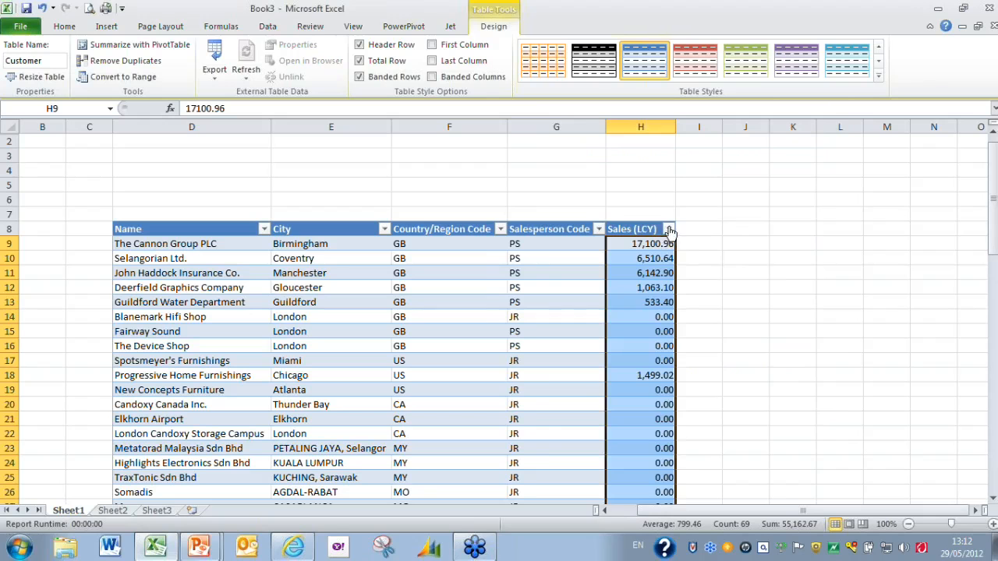
pyautogui.click(667, 229)
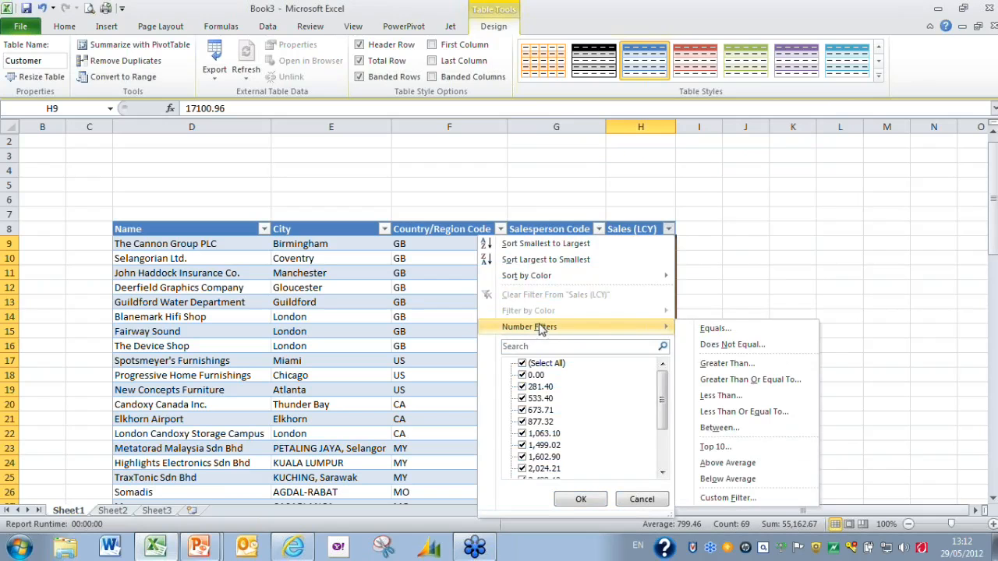
pyautogui.moveTo(750, 379)
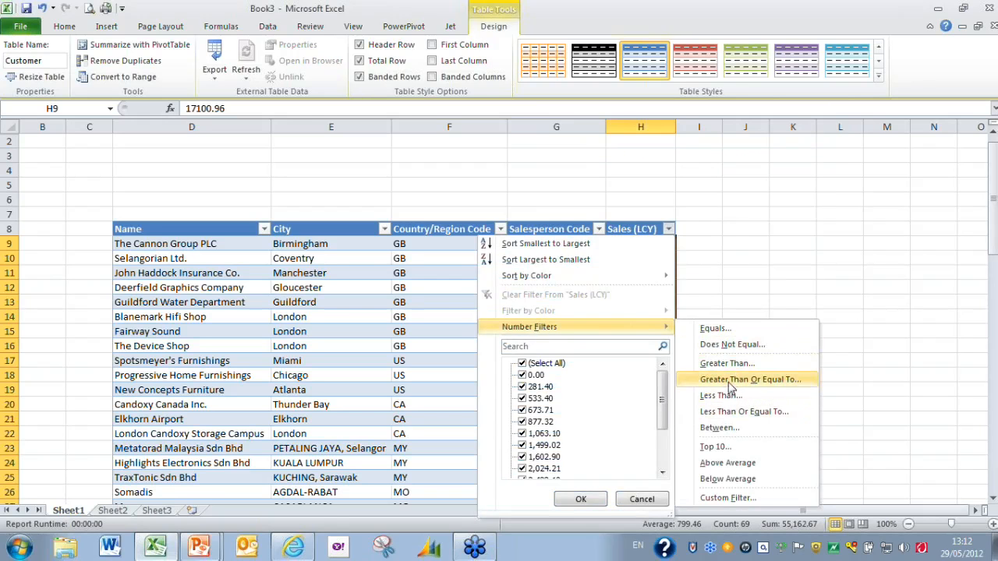
pyautogui.moveTo(731, 343)
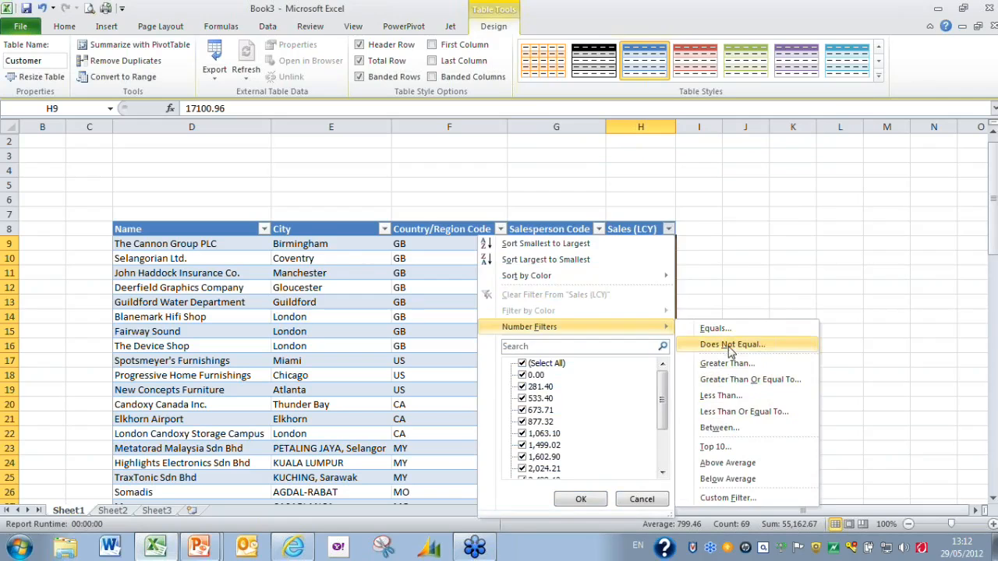
# Step: Filter Sales (LCY) to values not equal to 0, sorted largest to smallest
pyautogui.click(731, 344)
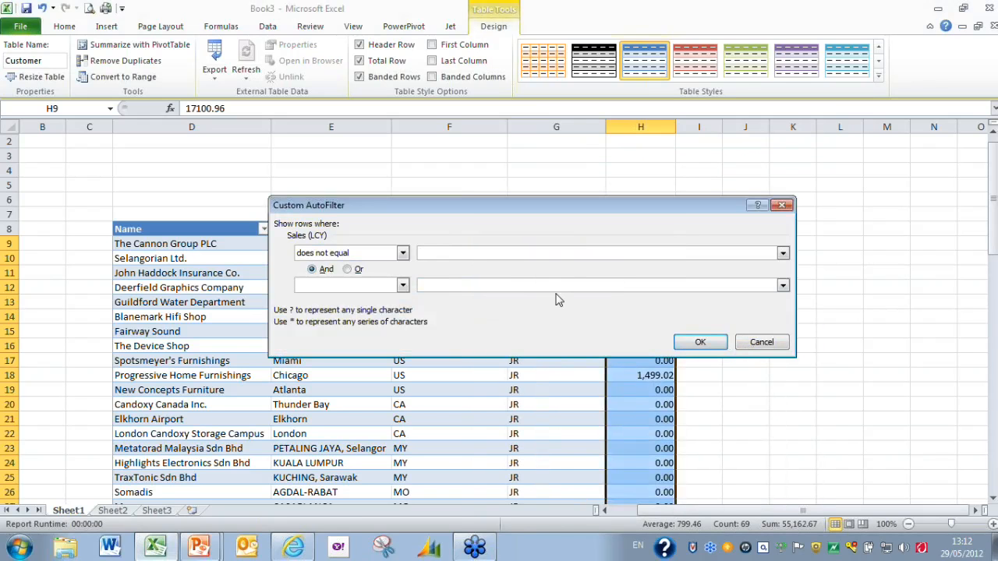
pyautogui.write('0')
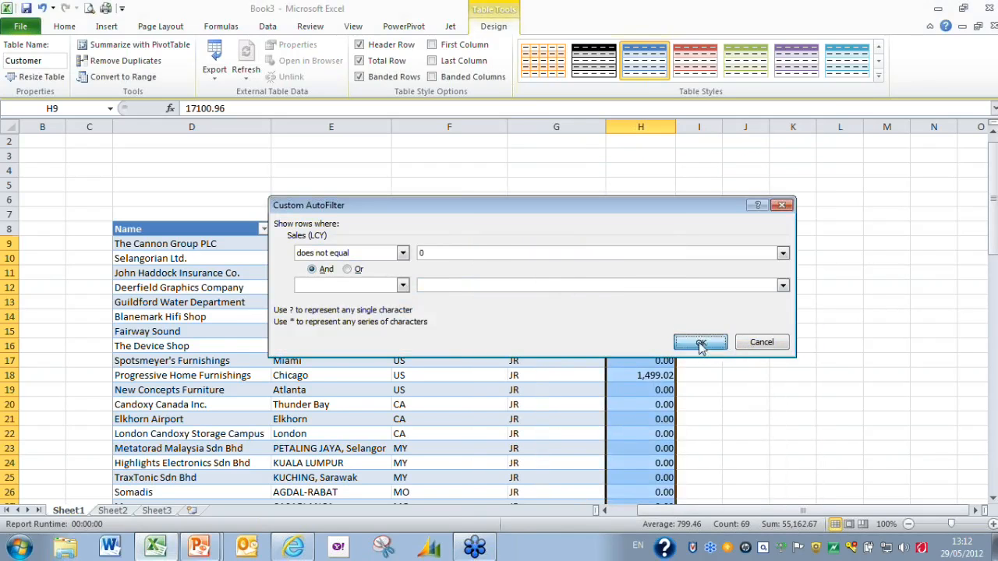
pyautogui.click(699, 342)
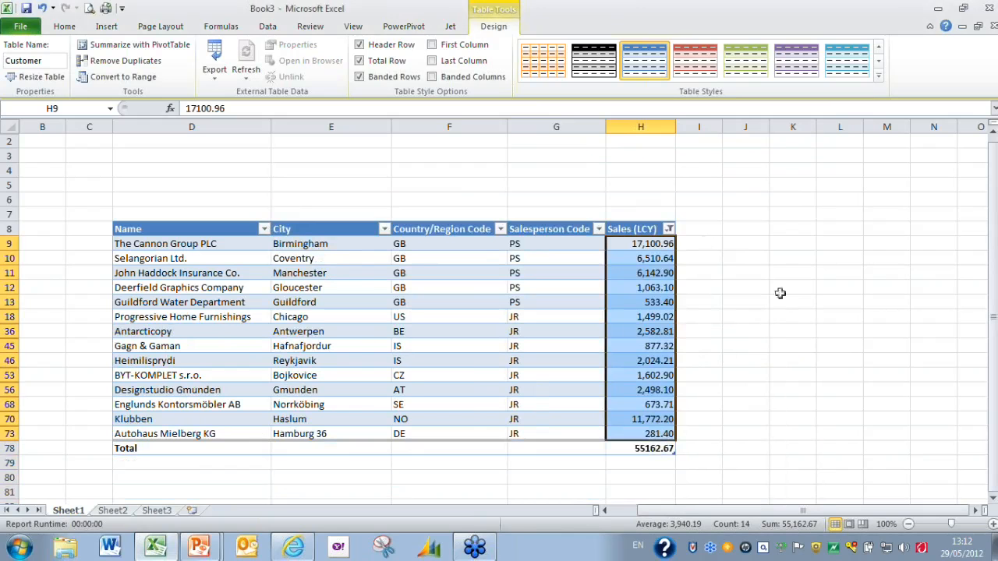
pyautogui.click(668, 228)
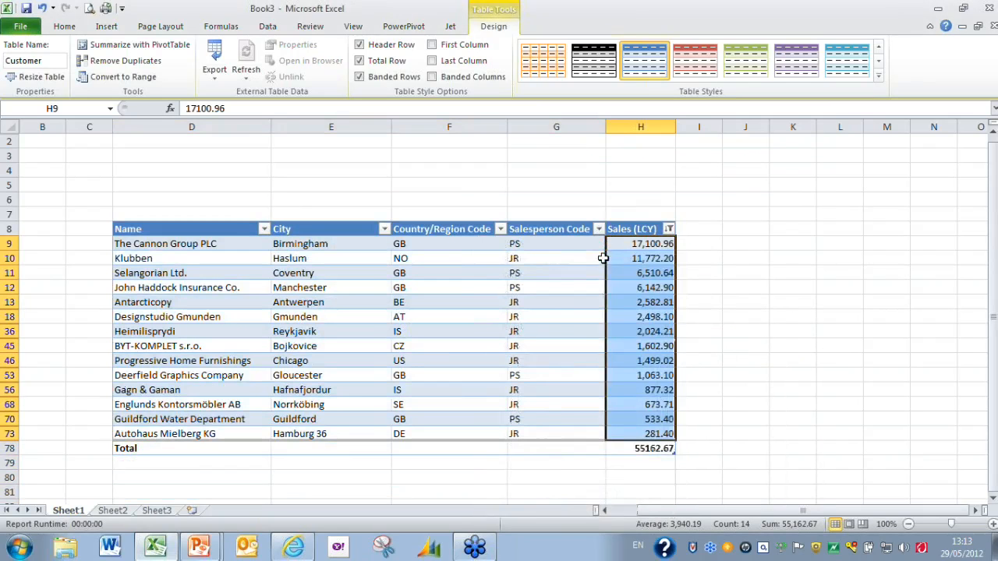
pyautogui.click(745, 419)
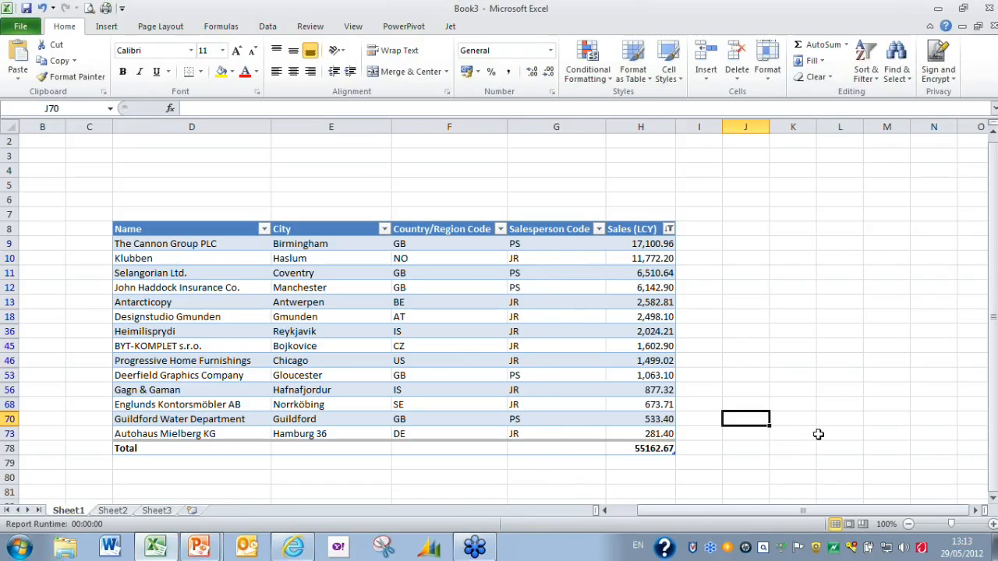
pyautogui.moveTo(230, 251)
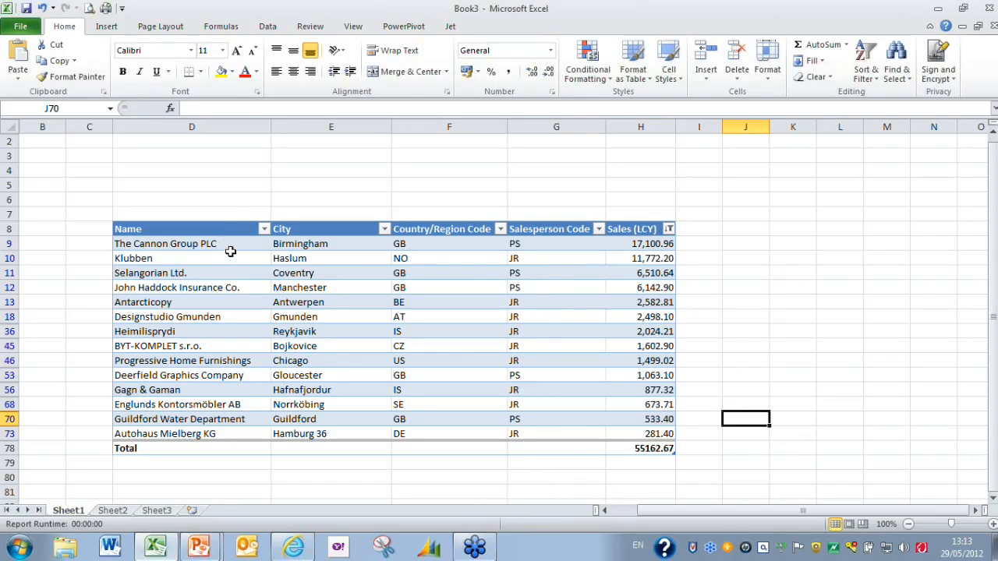
pyautogui.moveTo(370, 256)
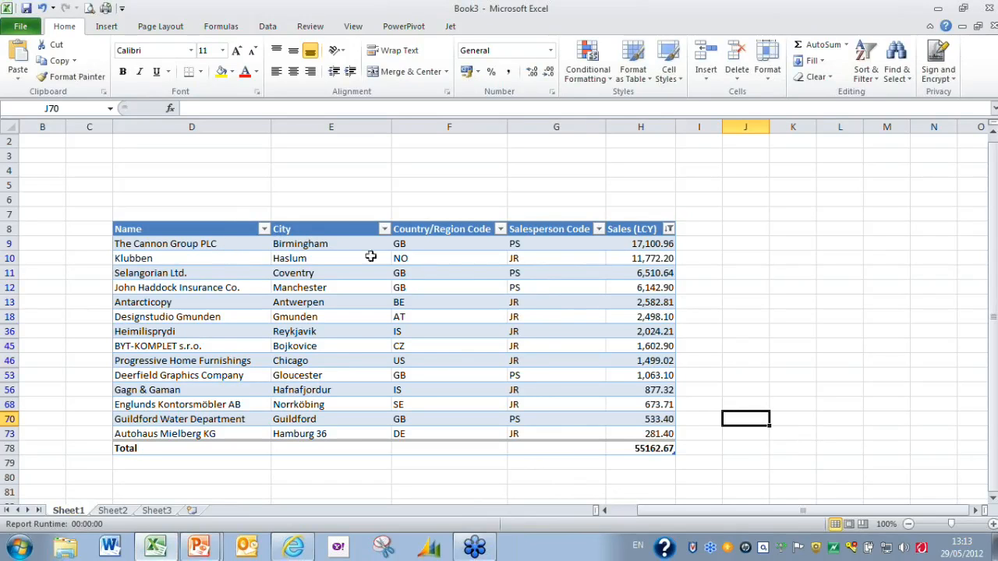
pyautogui.moveTo(413, 257)
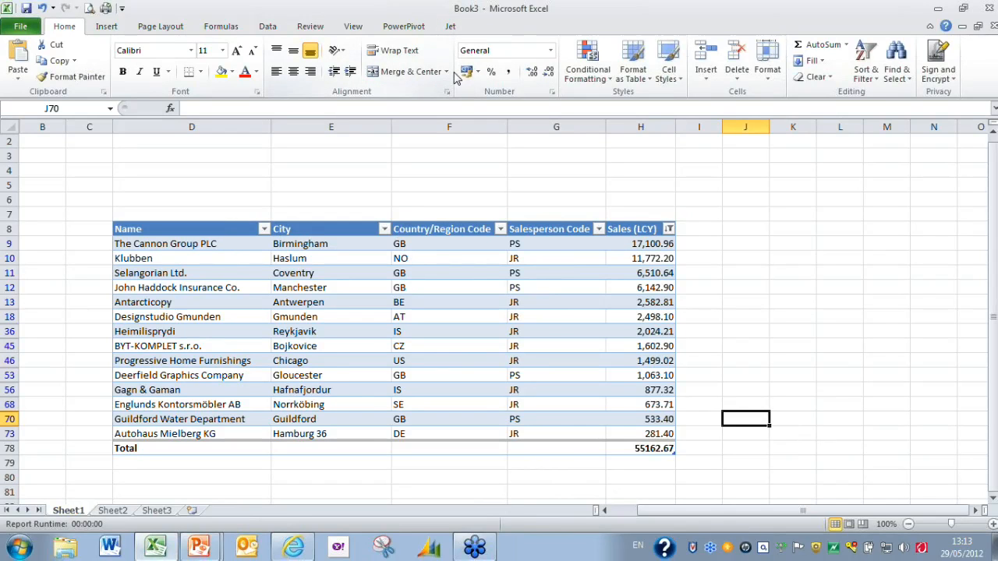
pyautogui.moveTo(448, 101)
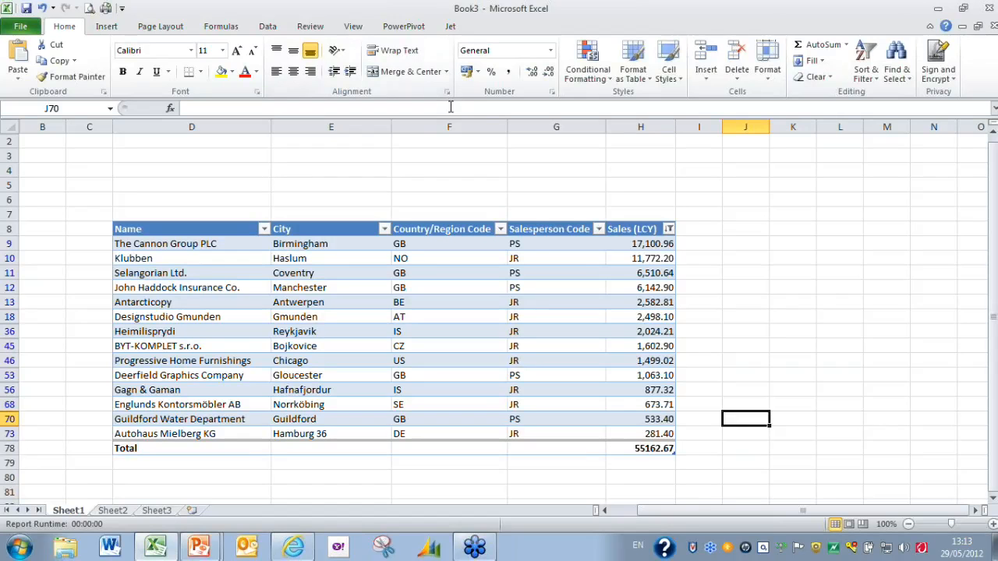
pyautogui.moveTo(450, 189)
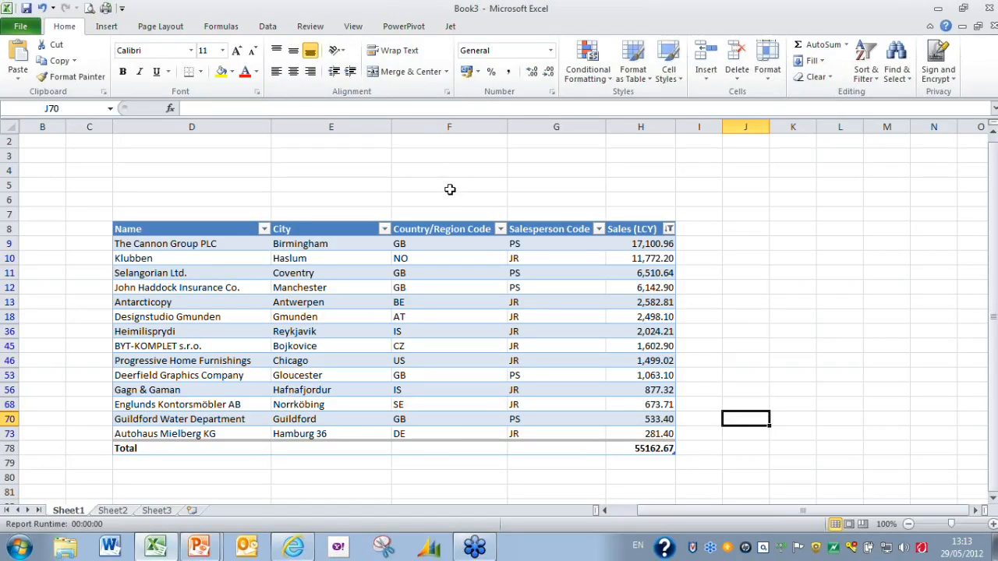
pyautogui.moveTo(455, 182)
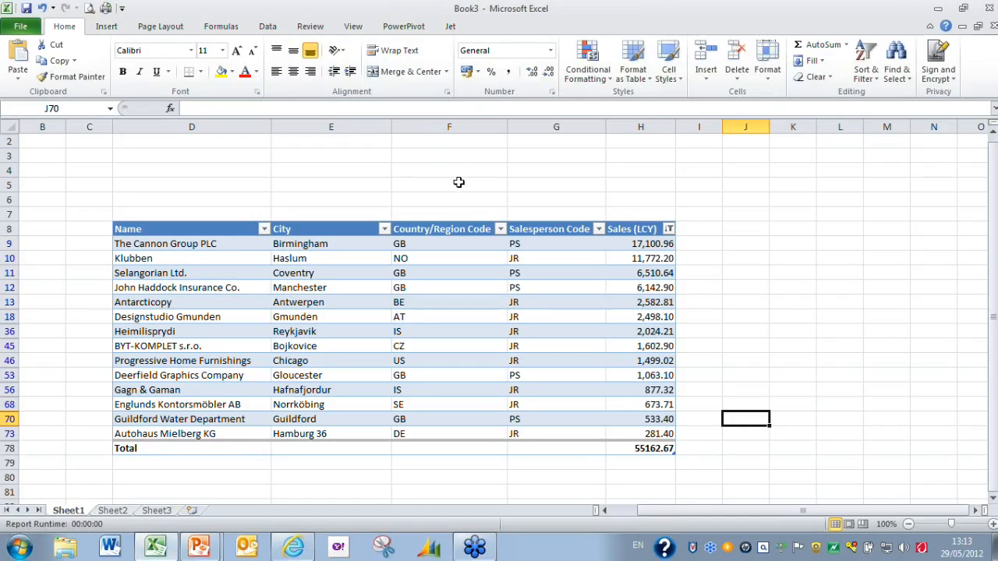
pyautogui.moveTo(445, 50)
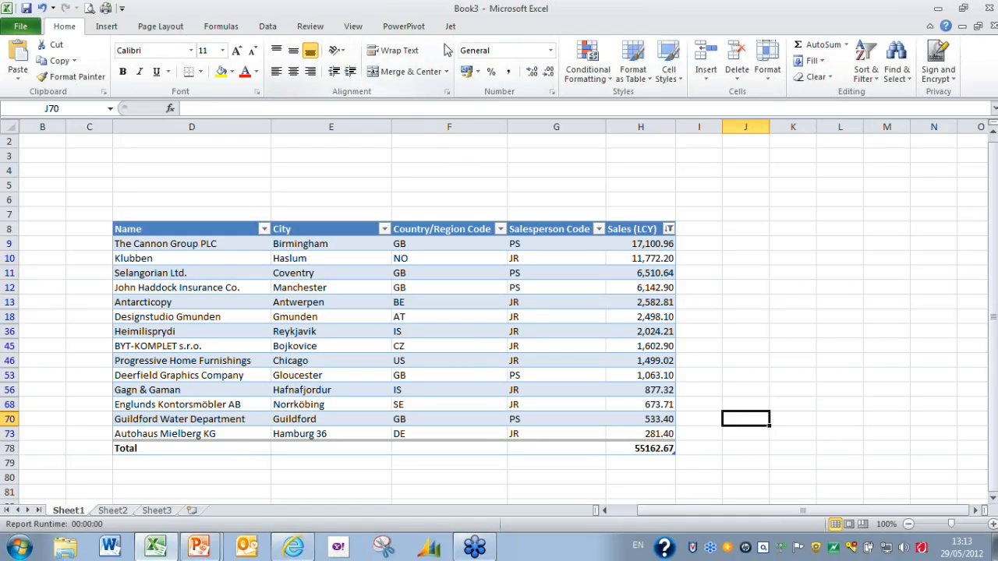
# Step: Enter Jet Design mode and open D8's NL Table formula in the Function Wizard
pyautogui.click(450, 26)
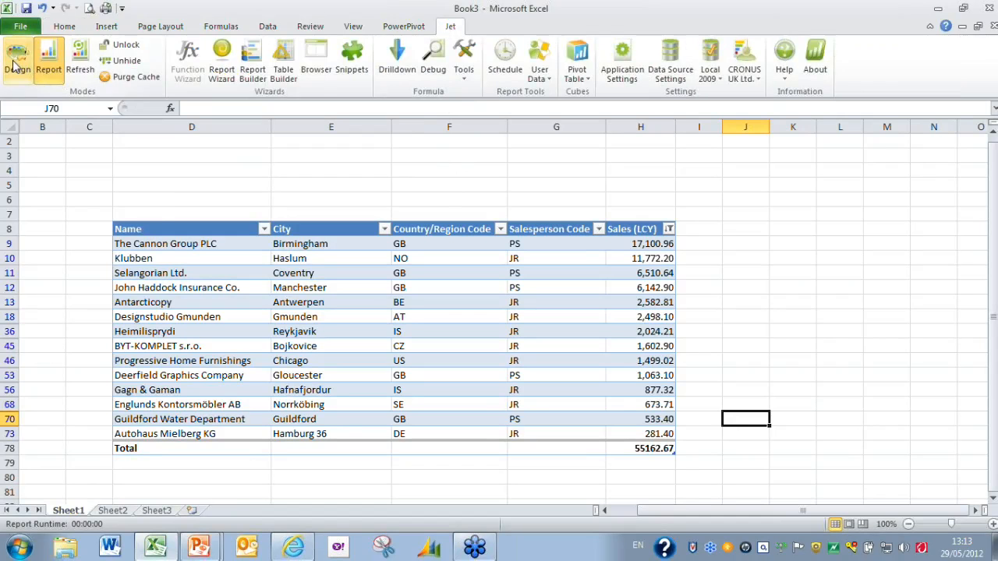
pyautogui.moveTo(17, 59)
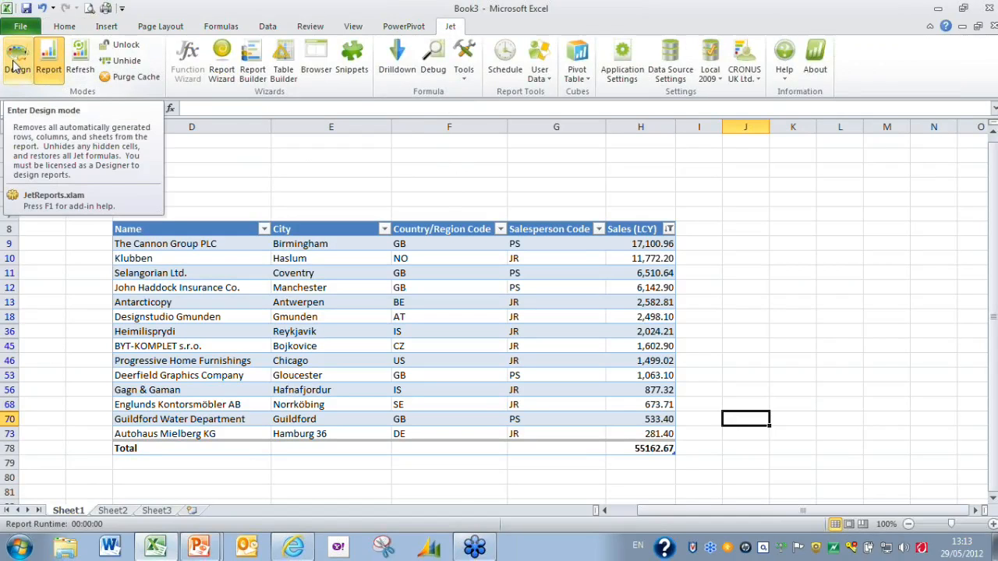
pyautogui.click(18, 59)
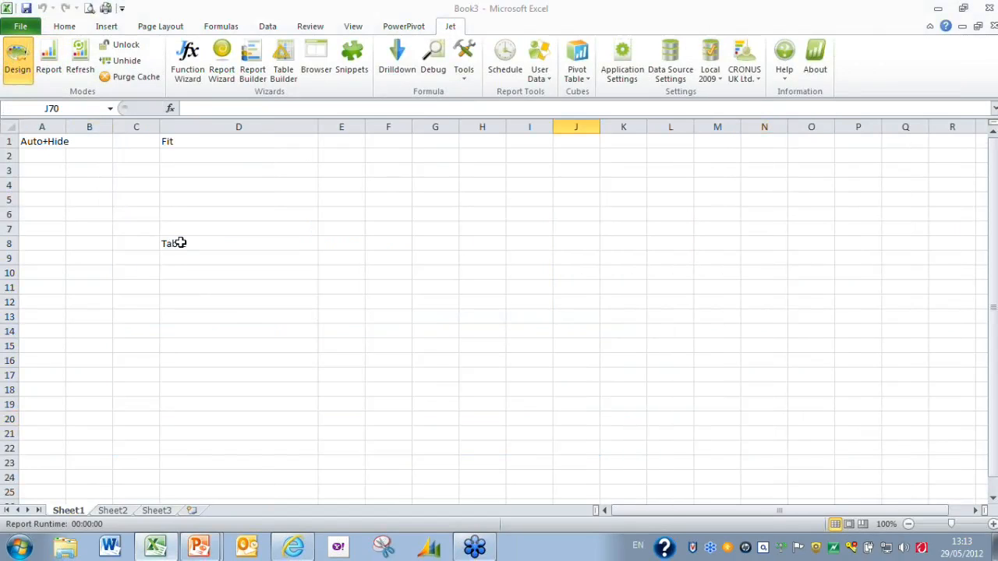
pyautogui.click(239, 243)
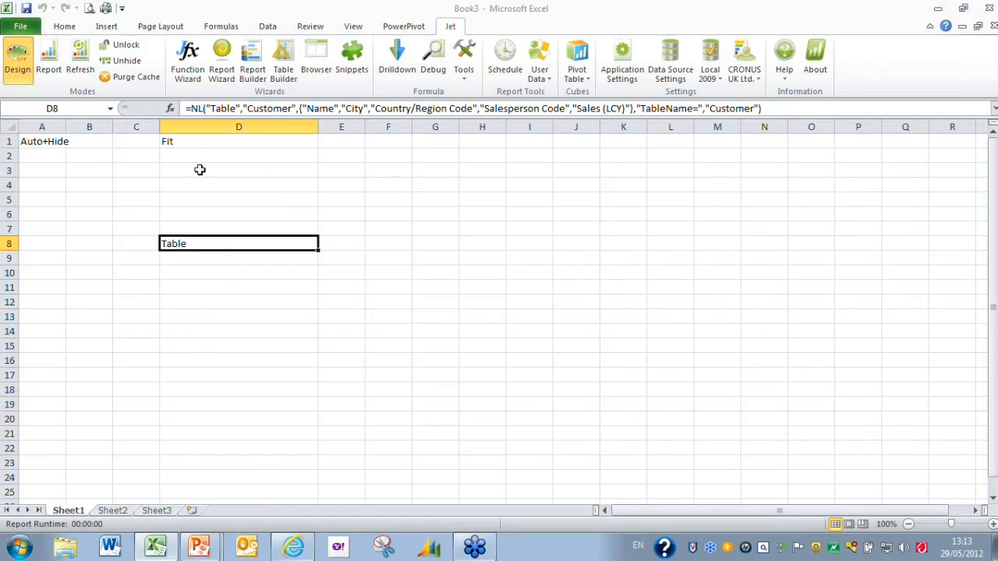
pyautogui.moveTo(187, 58)
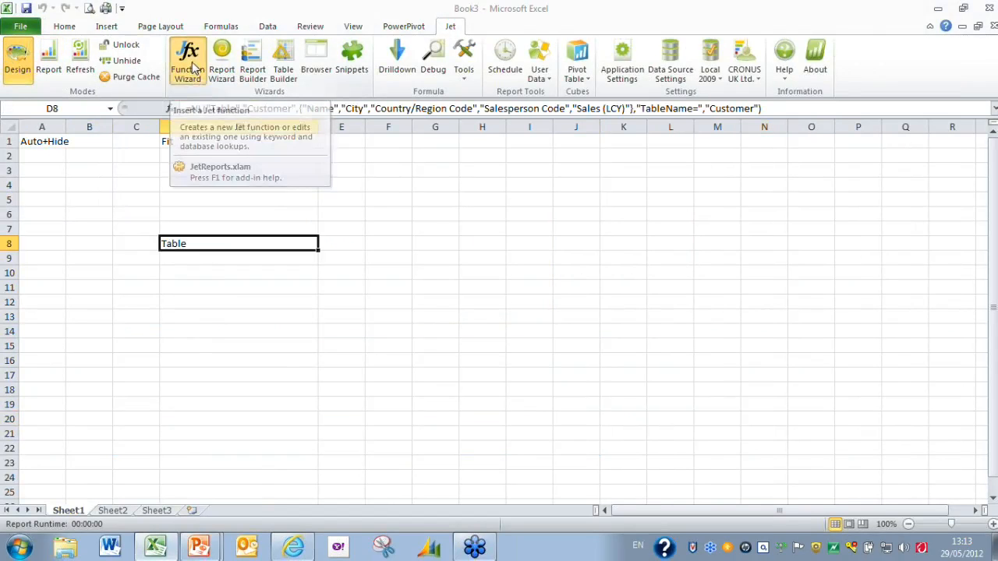
pyautogui.click(187, 58)
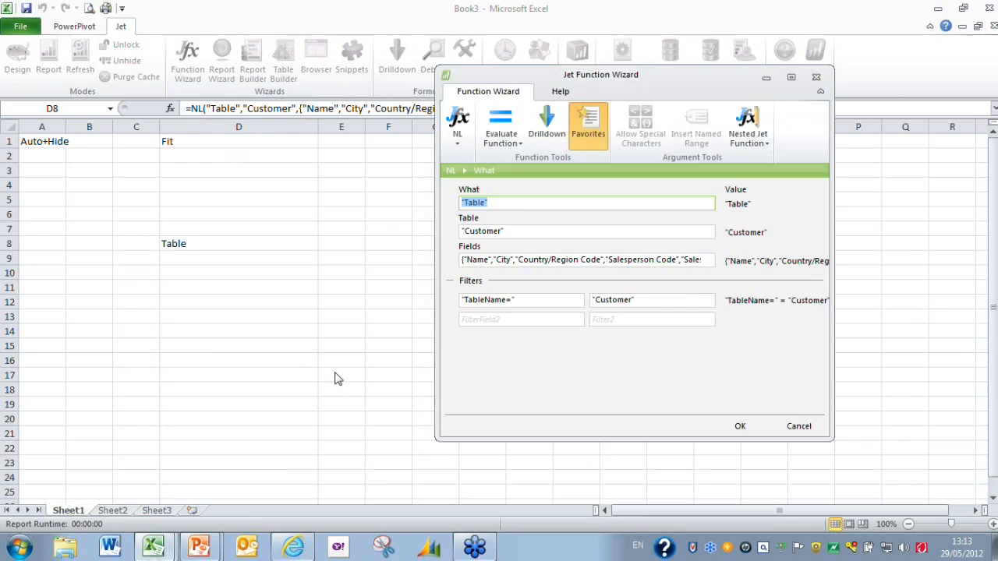
pyautogui.moveTo(311, 376)
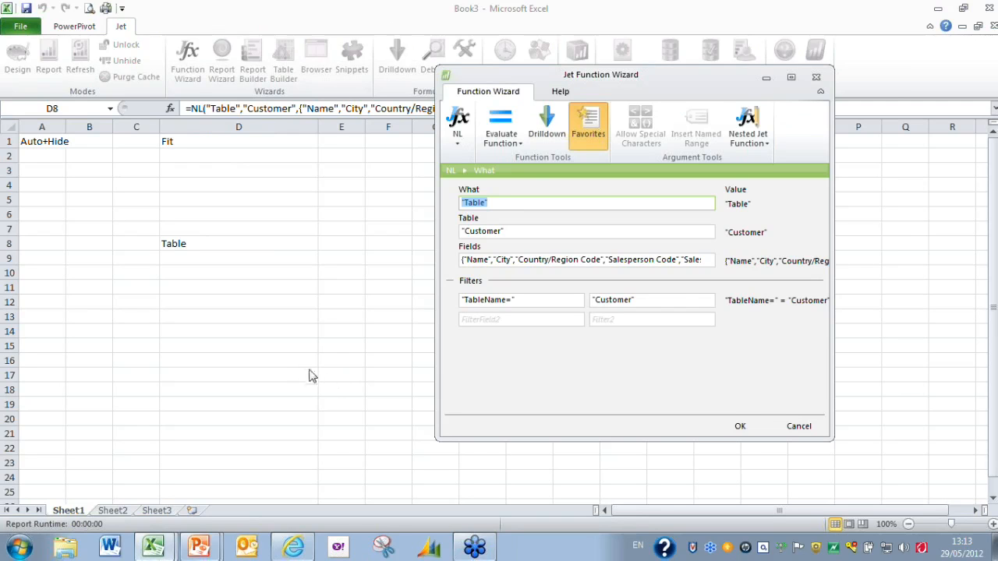
pyautogui.moveTo(438, 191)
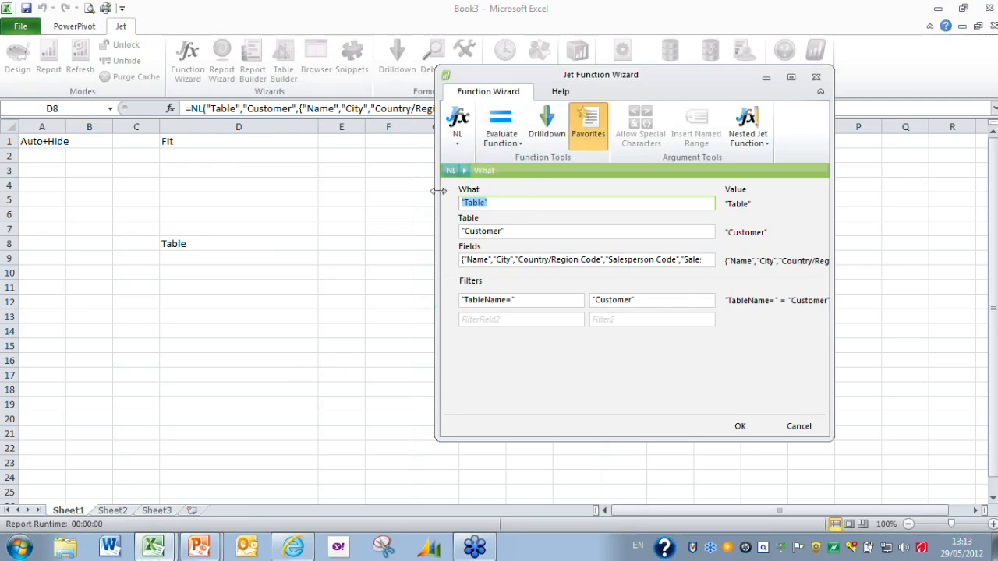
pyautogui.moveTo(748, 208)
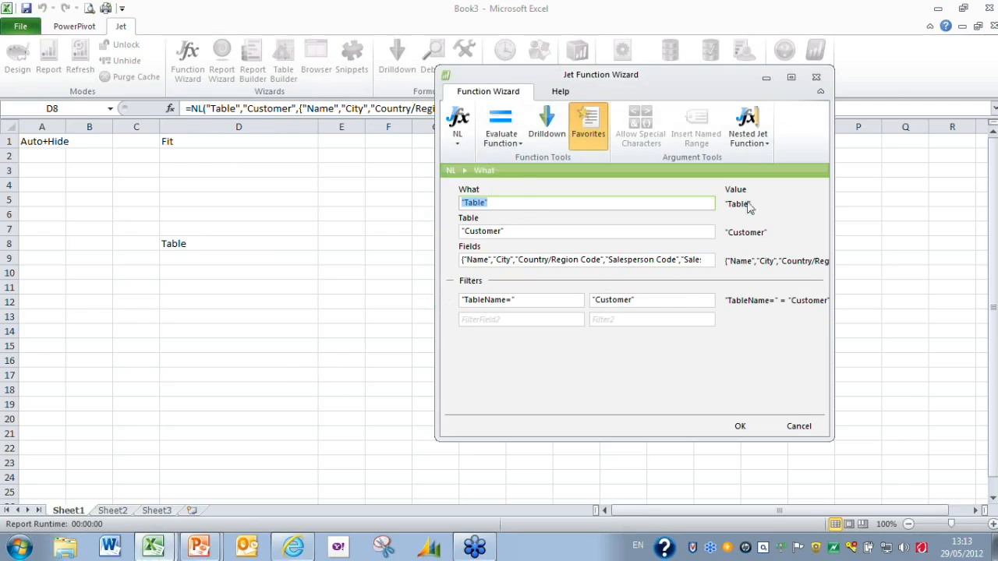
pyautogui.moveTo(438, 260)
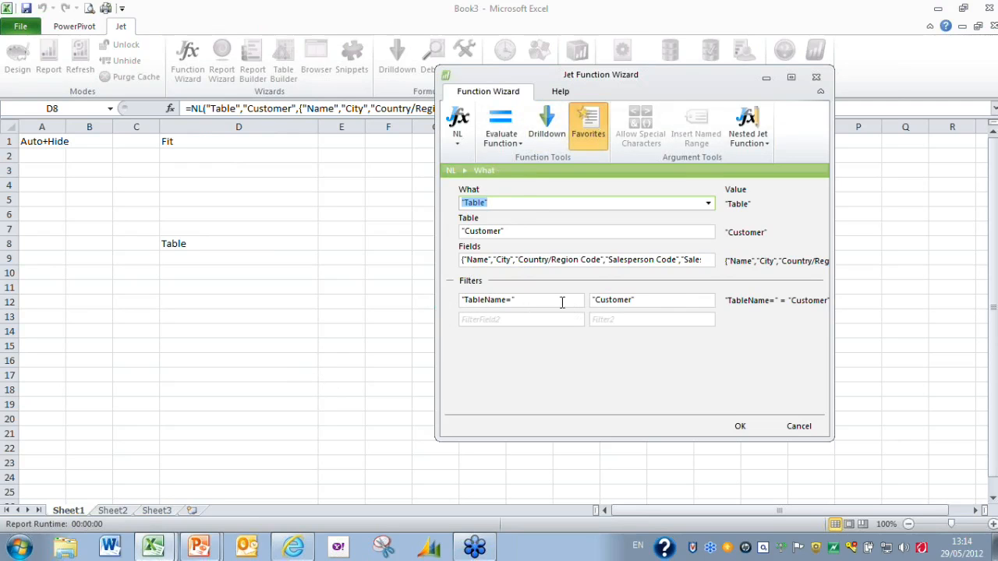
pyautogui.moveTo(678, 304)
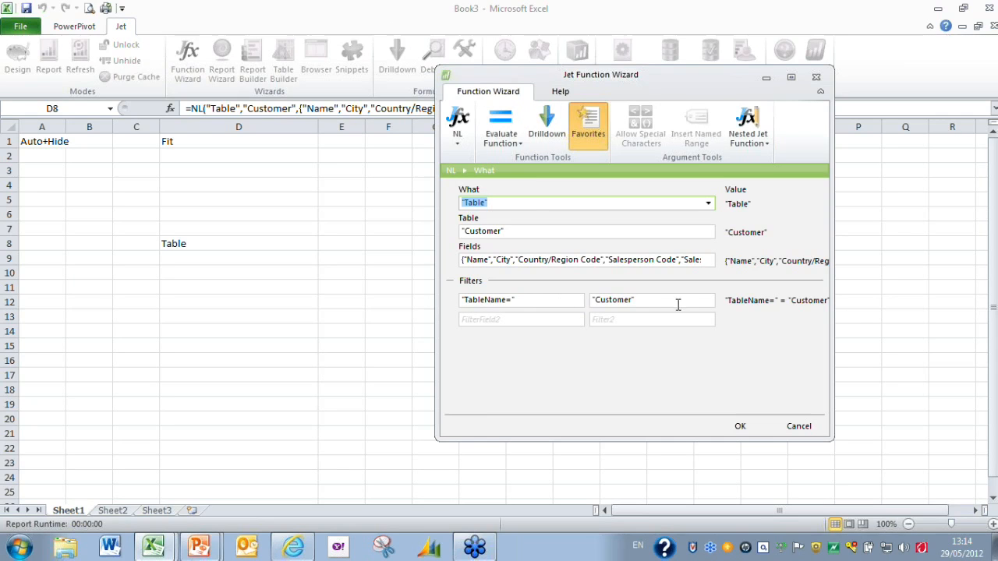
pyautogui.moveTo(666, 320)
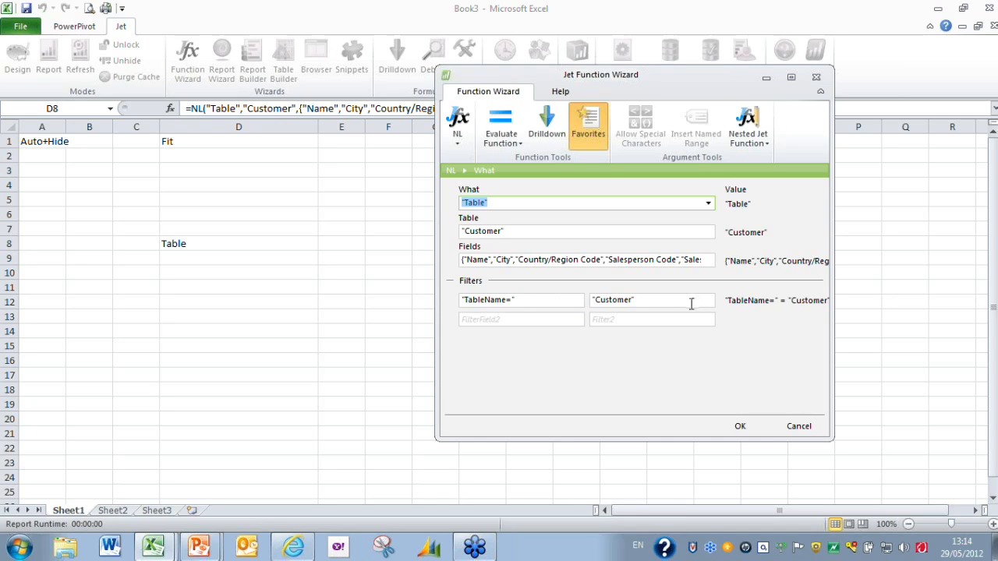
pyautogui.moveTo(509, 177)
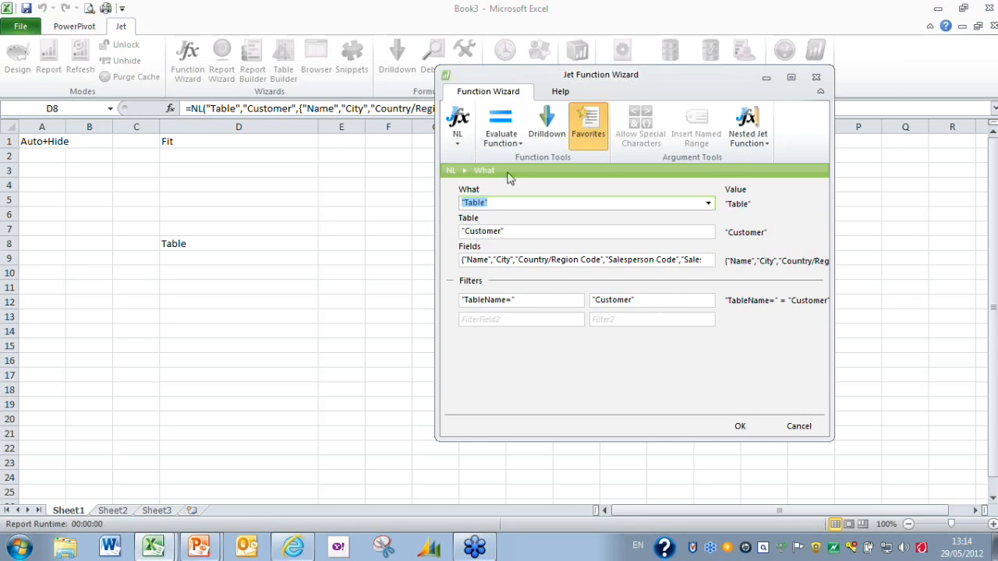
# Step: Review the NL function type and Table argument, then start entering FilterField2
pyautogui.click(457, 125)
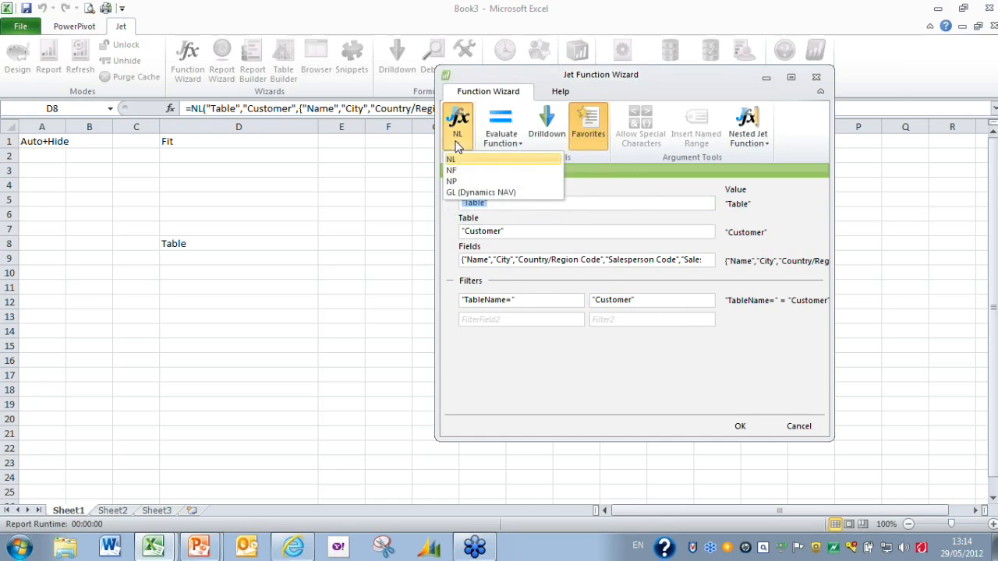
pyautogui.moveTo(457, 170)
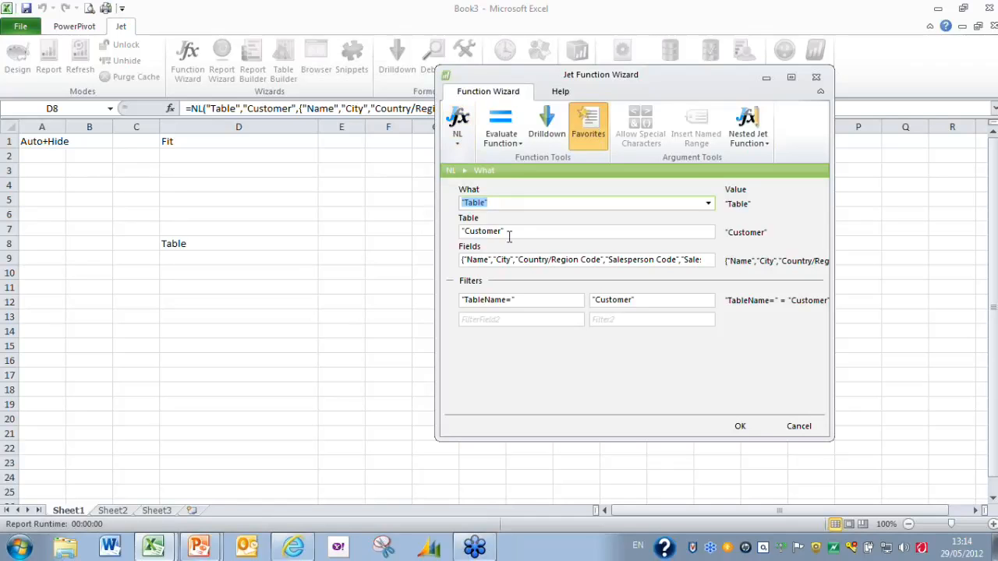
pyautogui.moveTo(711, 238)
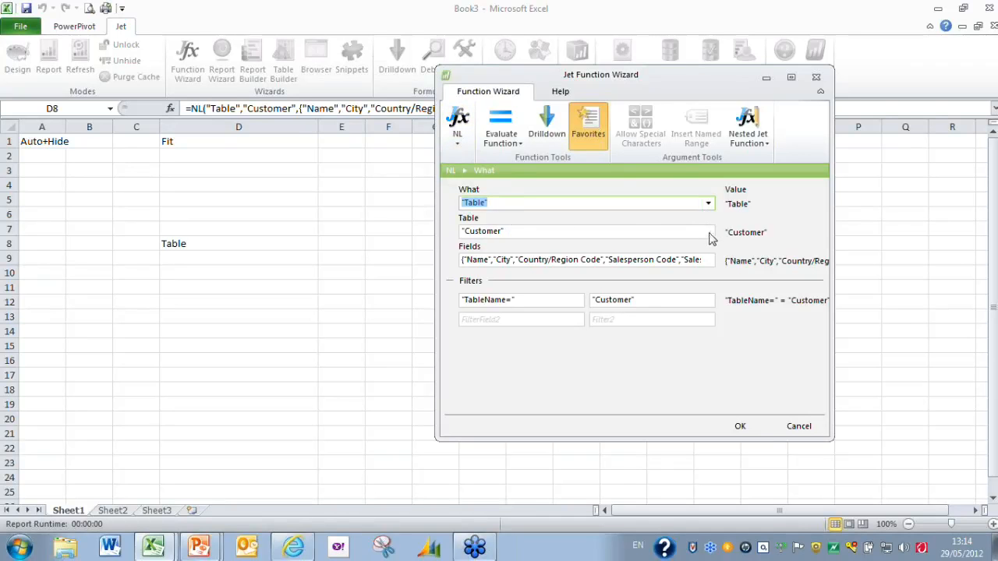
pyautogui.click(581, 231)
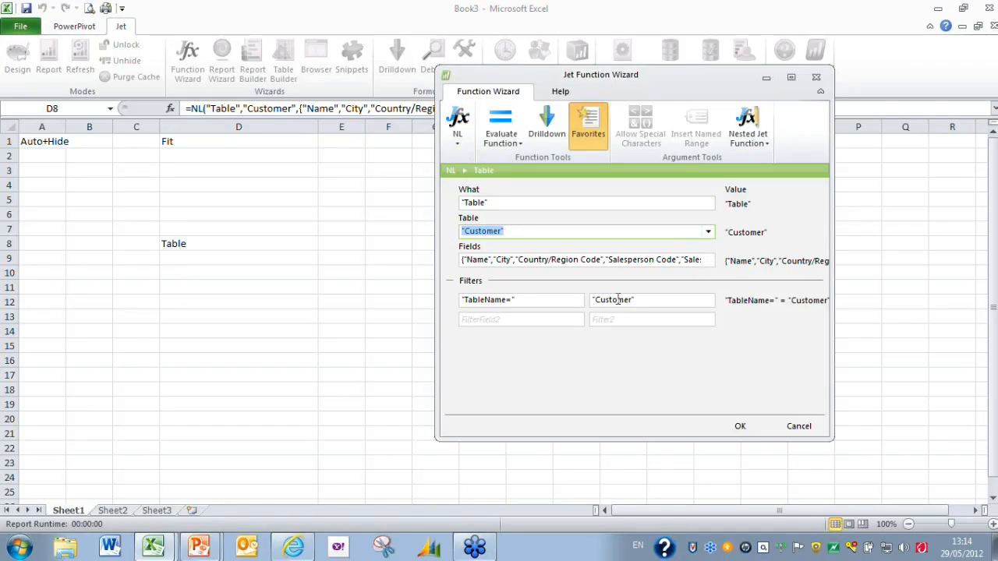
pyautogui.moveTo(550, 334)
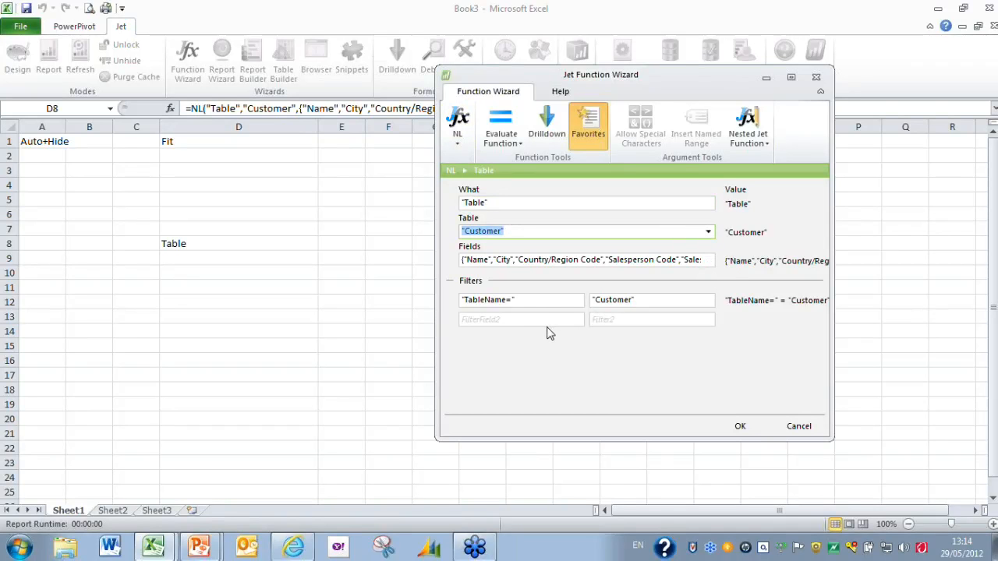
pyautogui.click(520, 319)
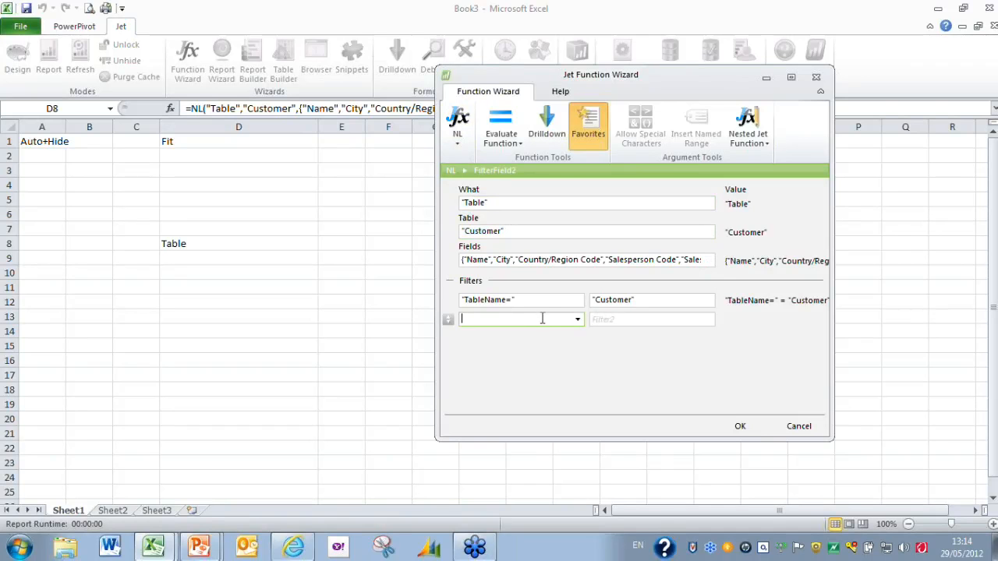
pyautogui.moveTo(554, 319)
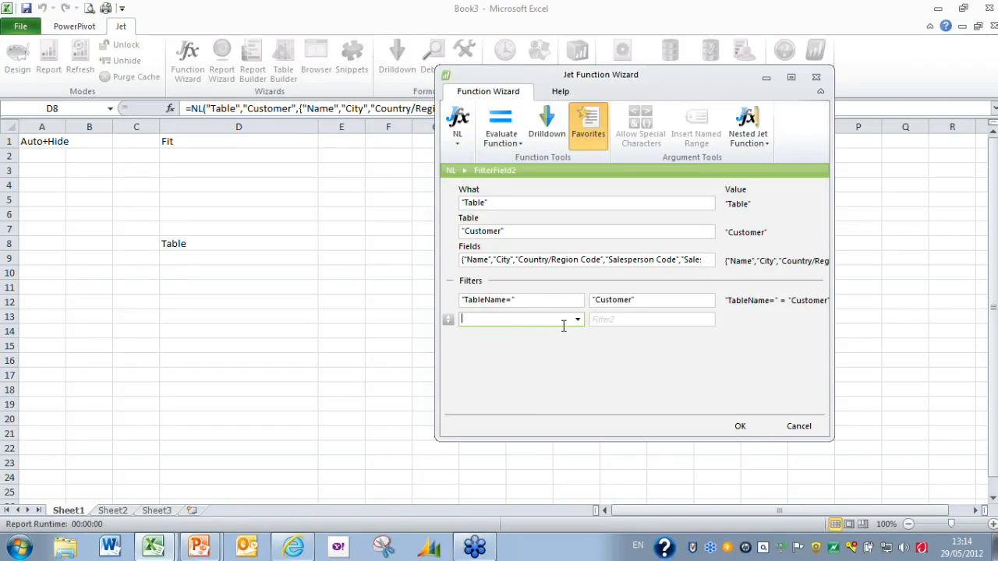
# Step: Search the FilterField2 field lookup for 'date' to locate Date Filter
pyautogui.click(577, 319)
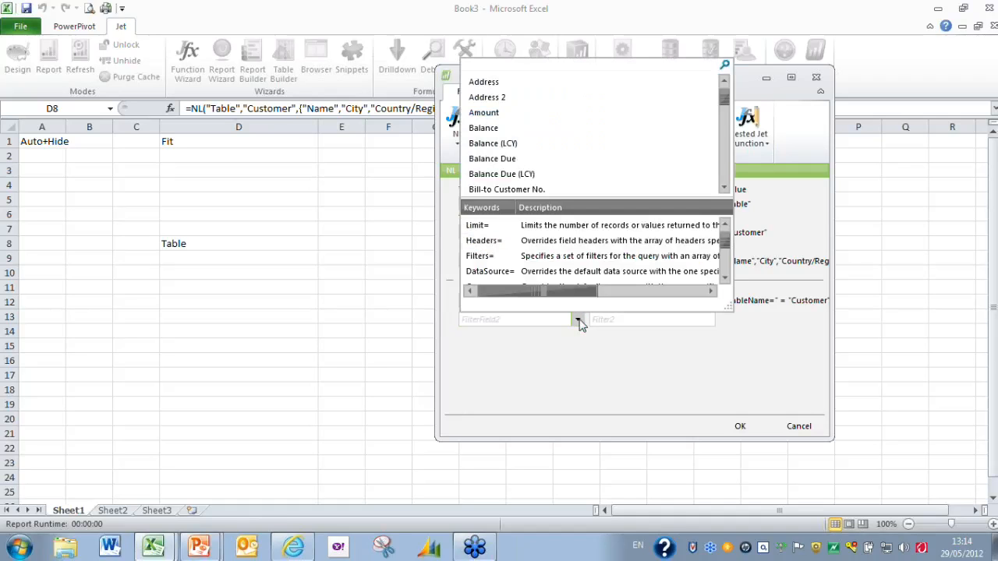
pyautogui.moveTo(587, 328)
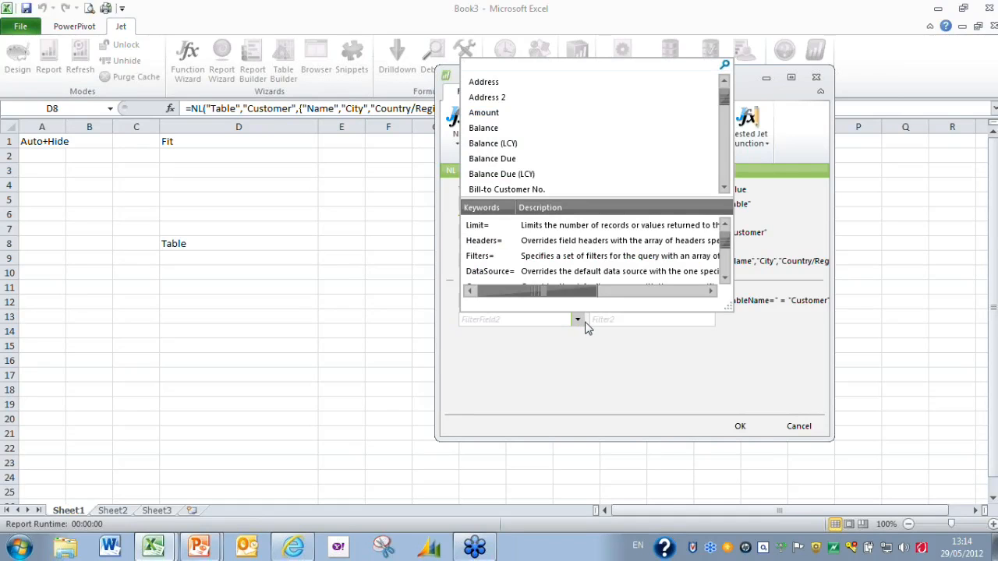
pyautogui.write('date')
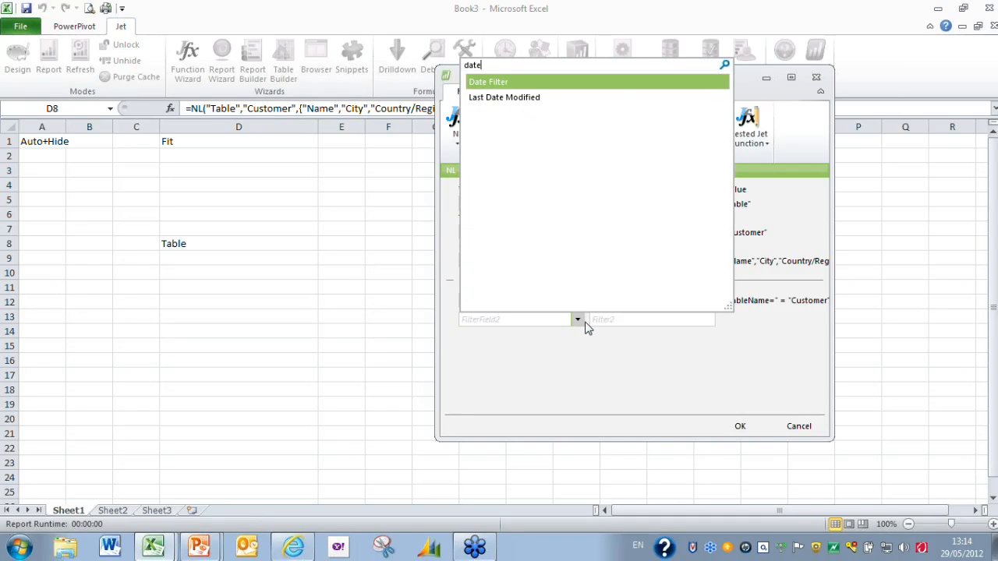
pyautogui.moveTo(536, 184)
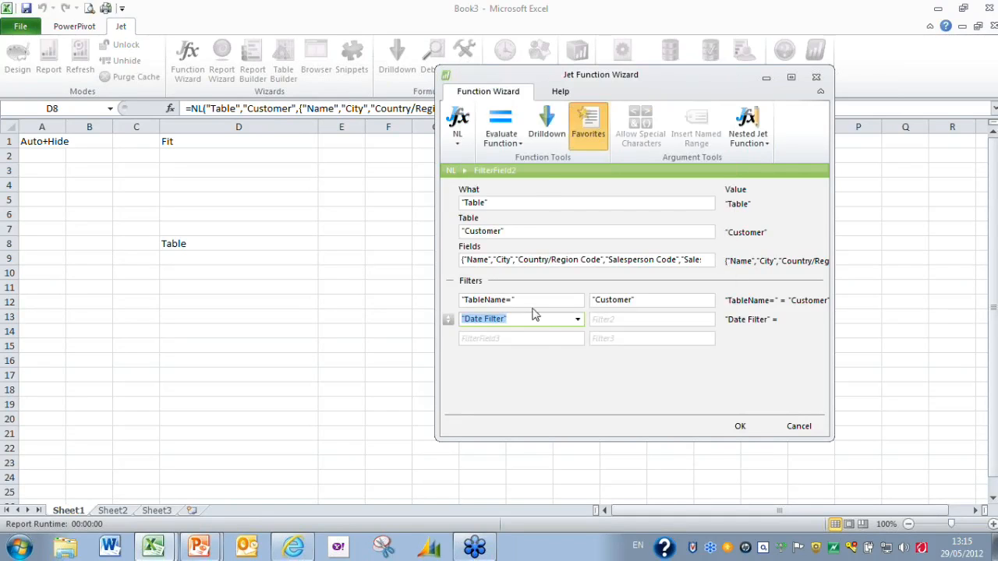
# Step: Enter 01/01/2011..31/01/2011 as the Date Filter value for the second filter
pyautogui.click(651, 319)
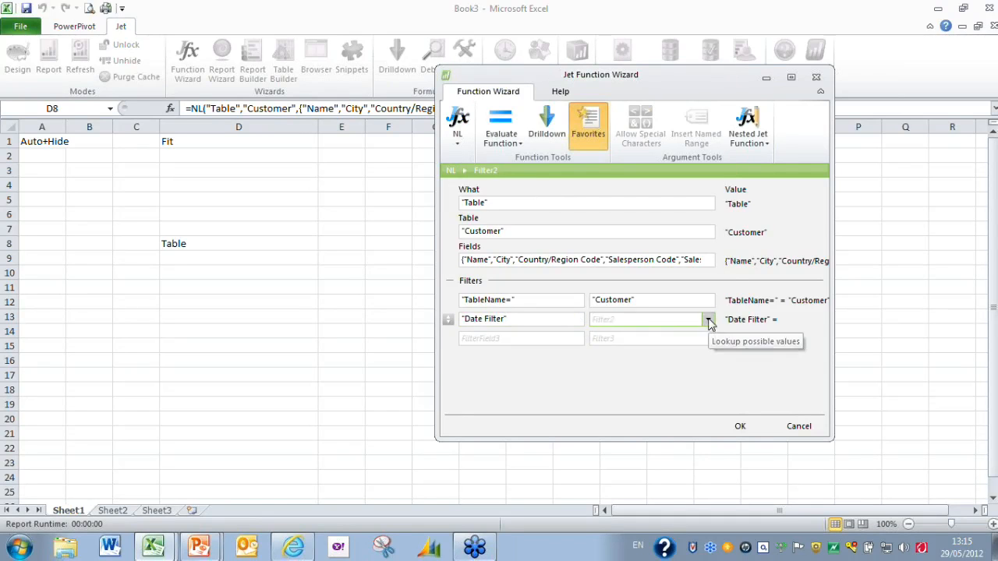
pyautogui.click(708, 319)
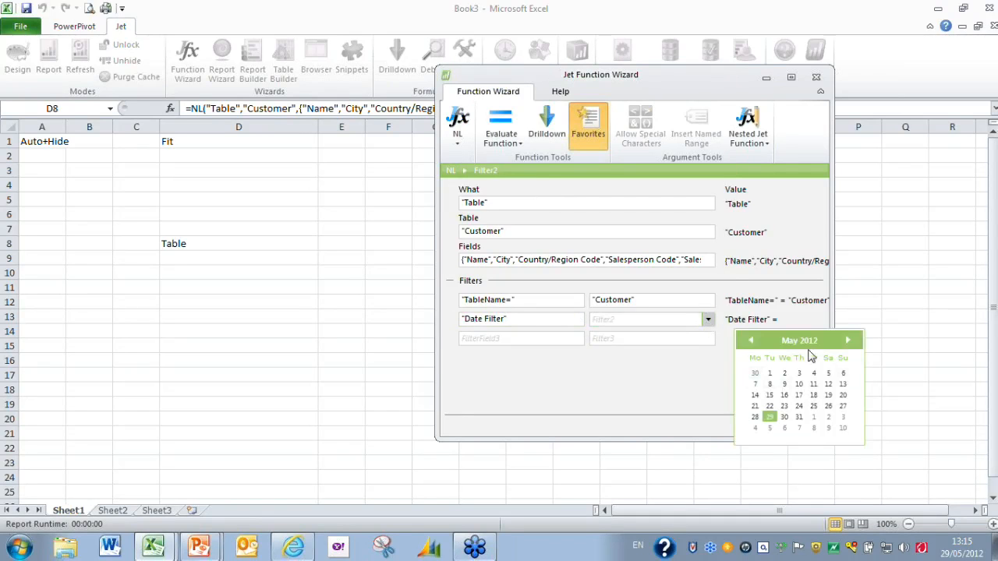
pyautogui.moveTo(811, 447)
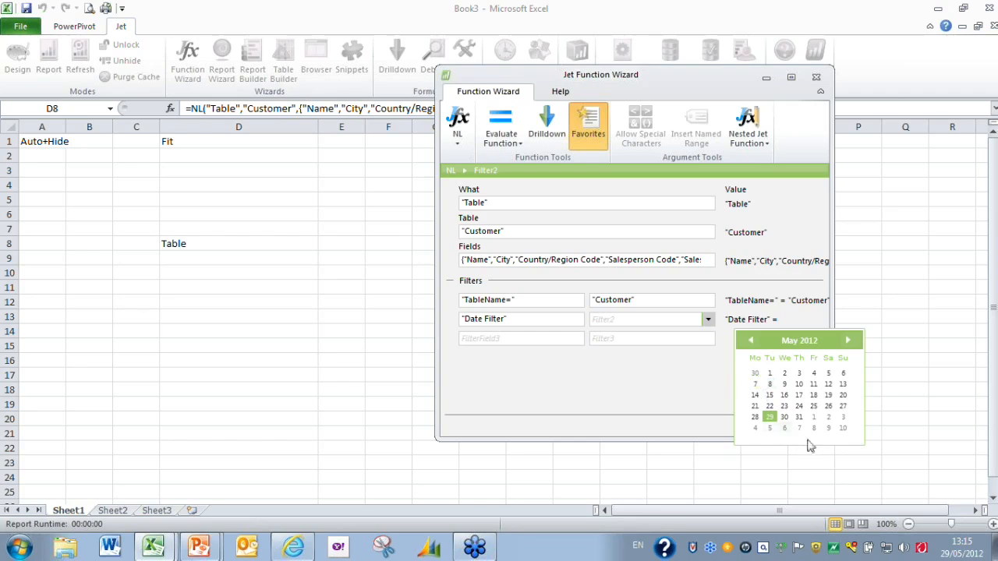
pyautogui.moveTo(852, 360)
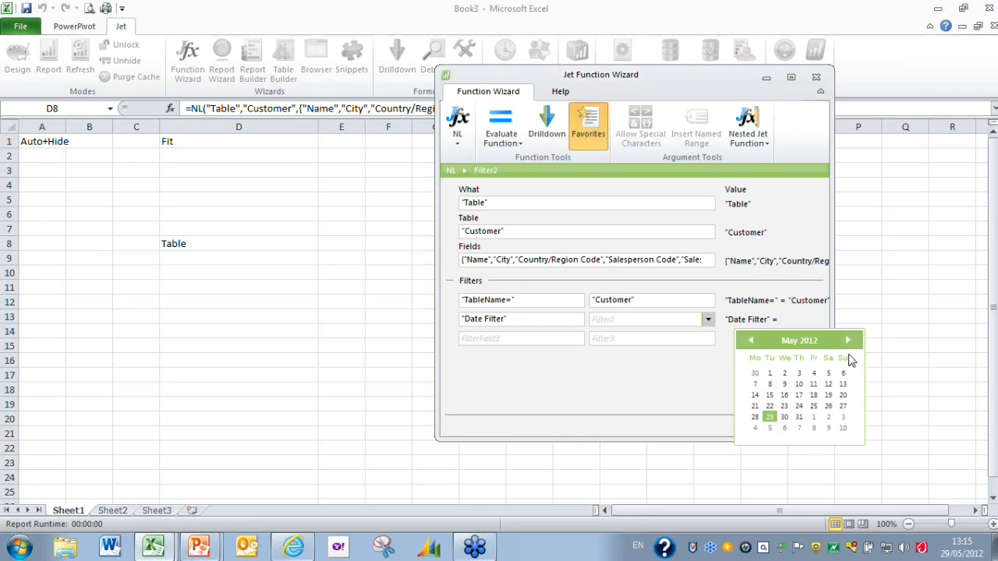
pyautogui.moveTo(838, 355)
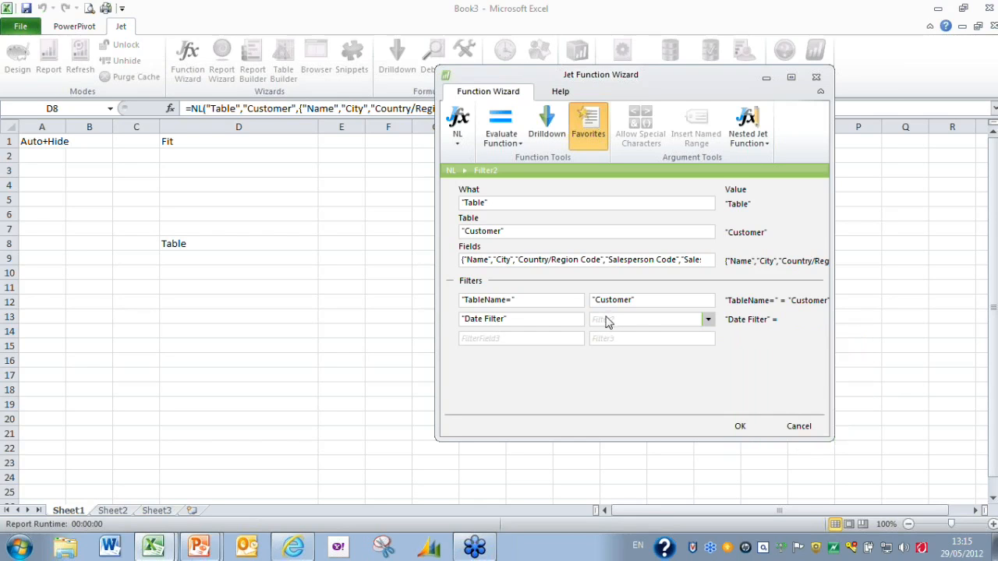
pyautogui.write('1')
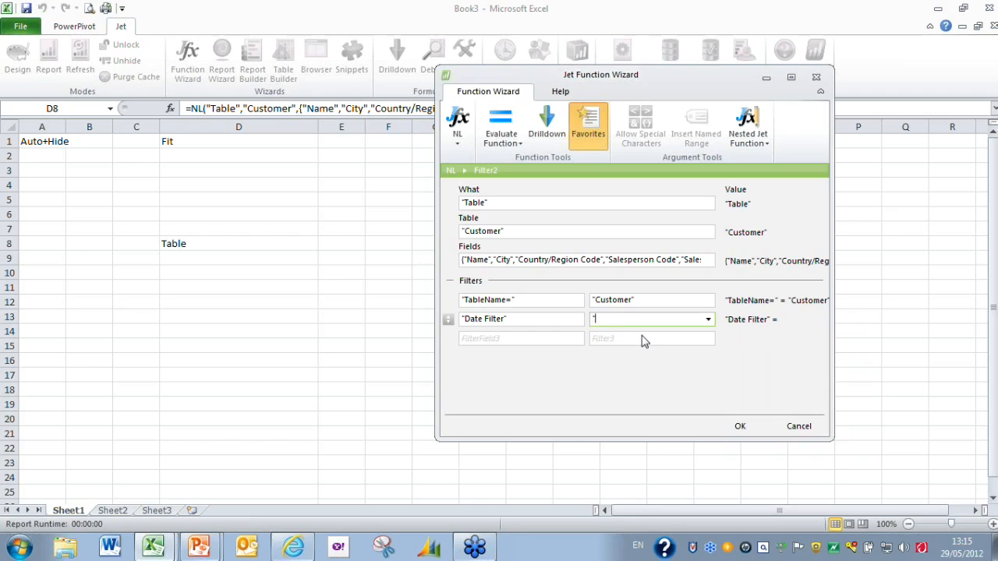
pyautogui.write('01/01/')
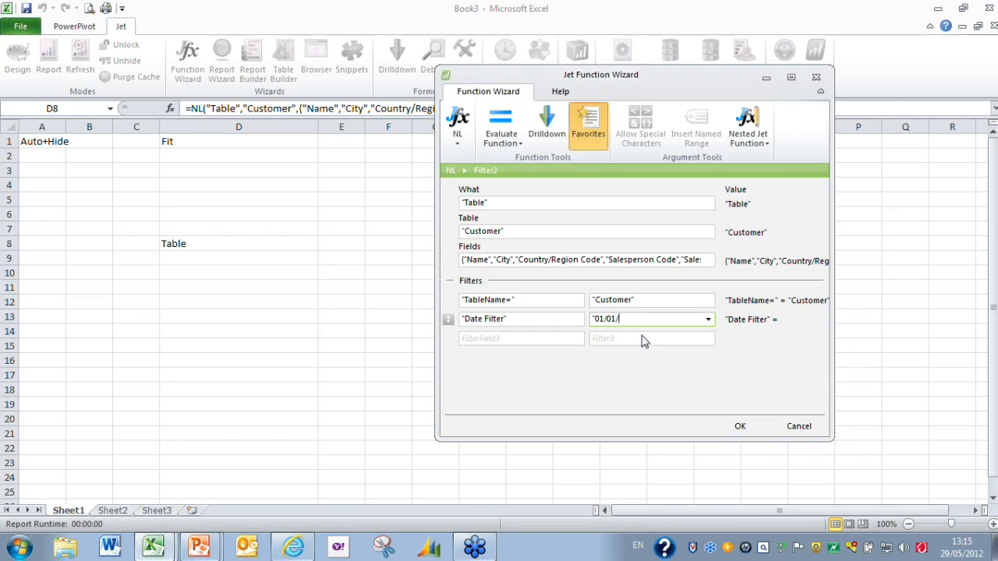
pyautogui.write('2011..31/01/2011"')
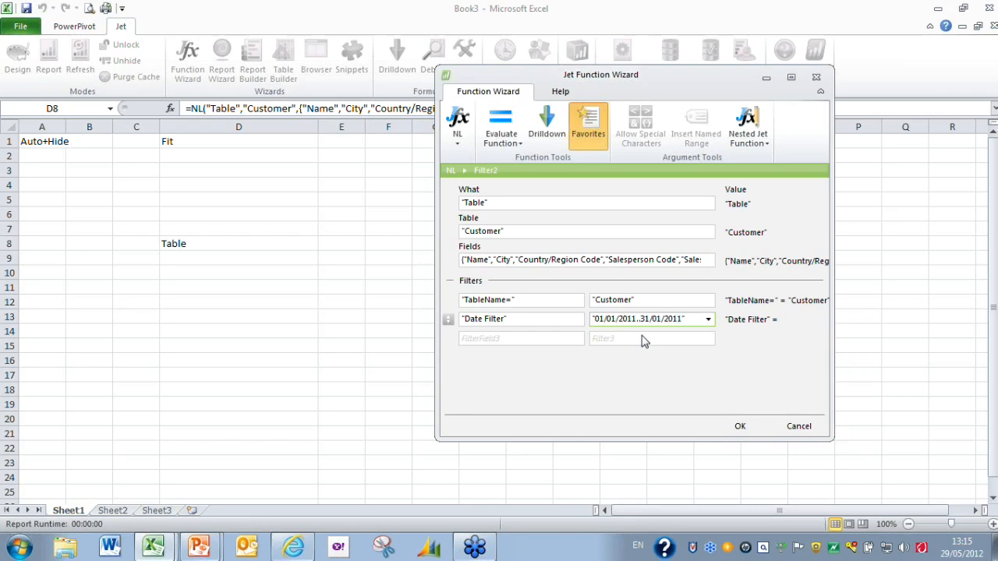
# Step: Add a third filter on field Name with value <>"" (not blank)
pyautogui.click(519, 339)
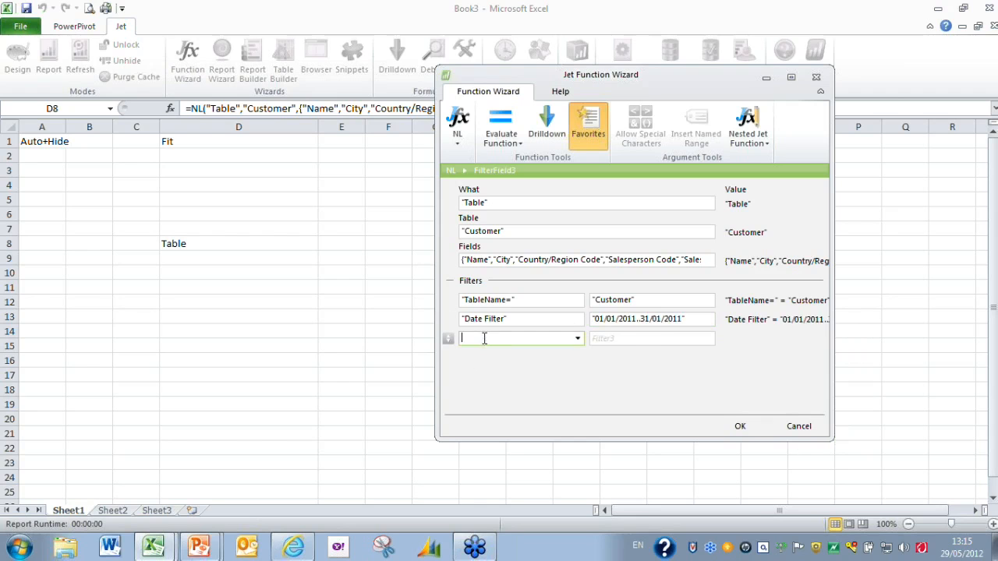
pyautogui.moveTo(537, 379)
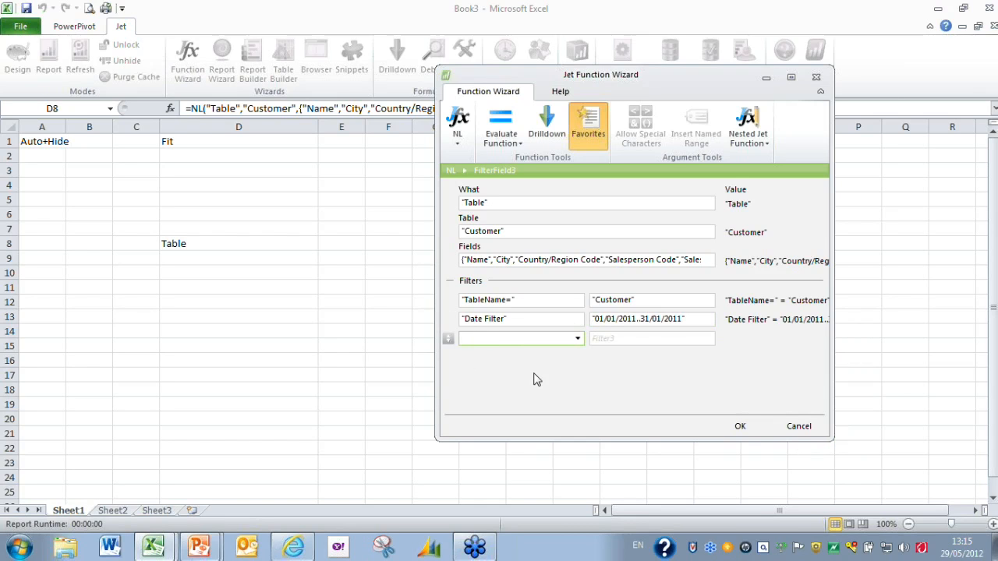
pyautogui.write('Name"')
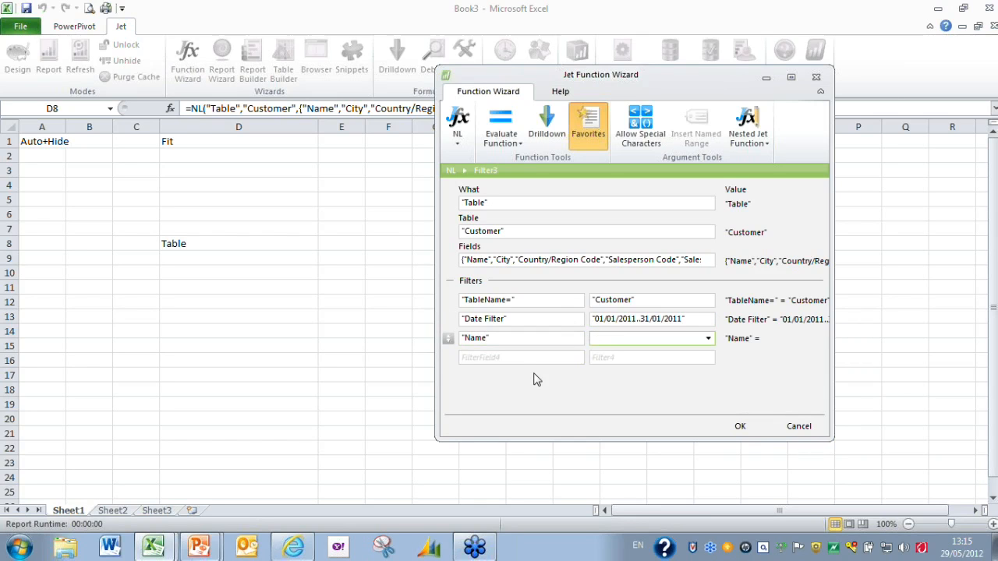
pyautogui.click(647, 338)
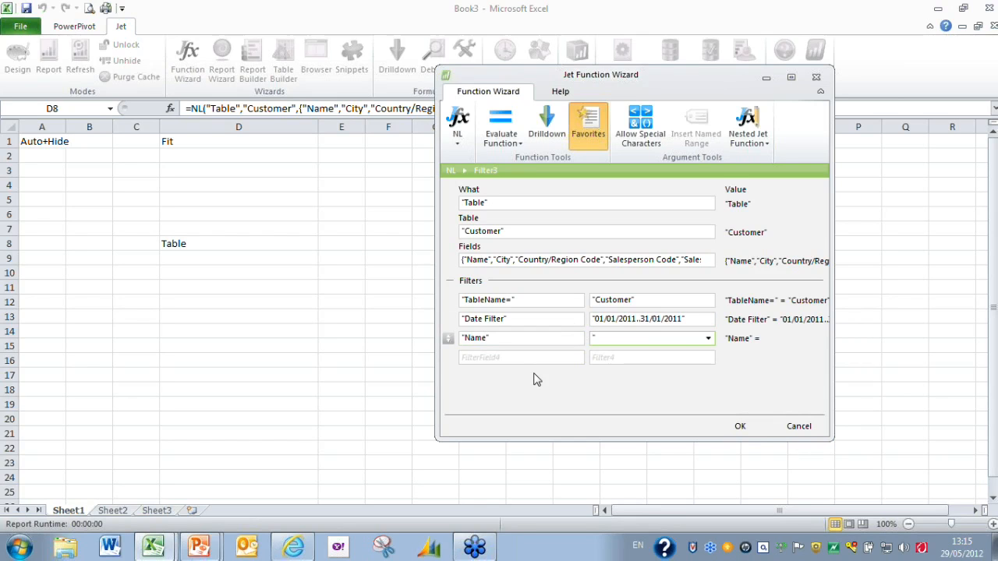
pyautogui.write('""')
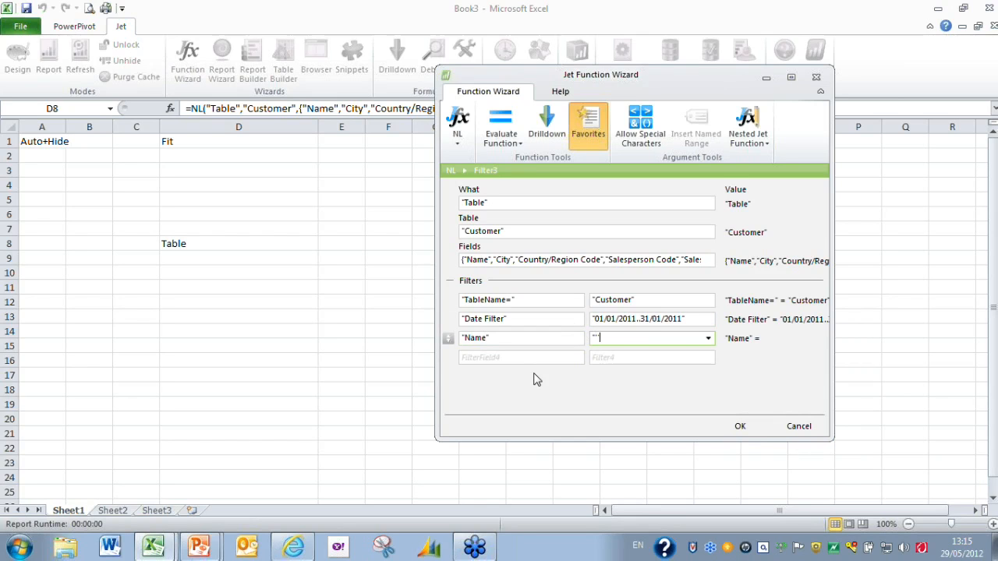
pyautogui.write('"<>')
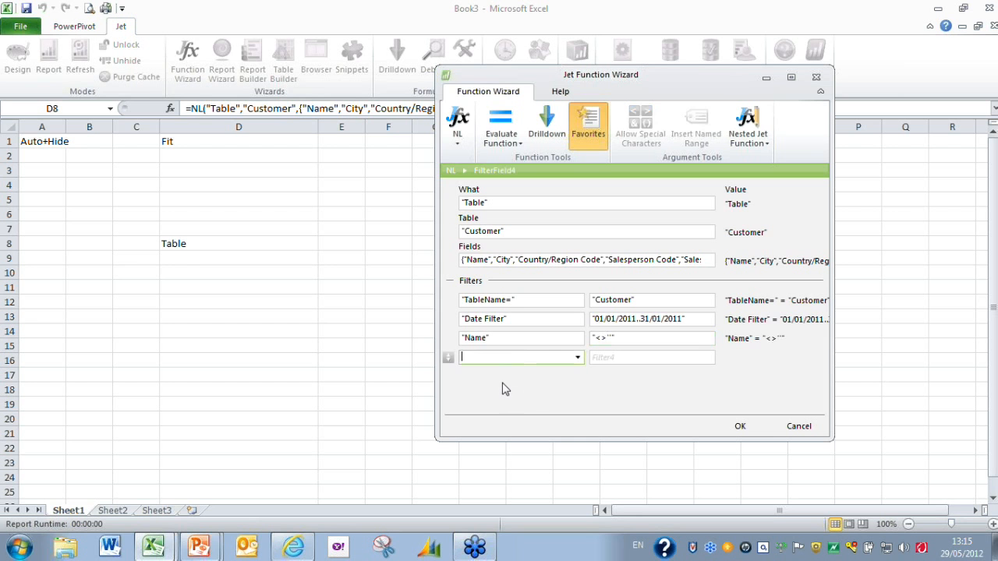
pyautogui.moveTo(614, 299)
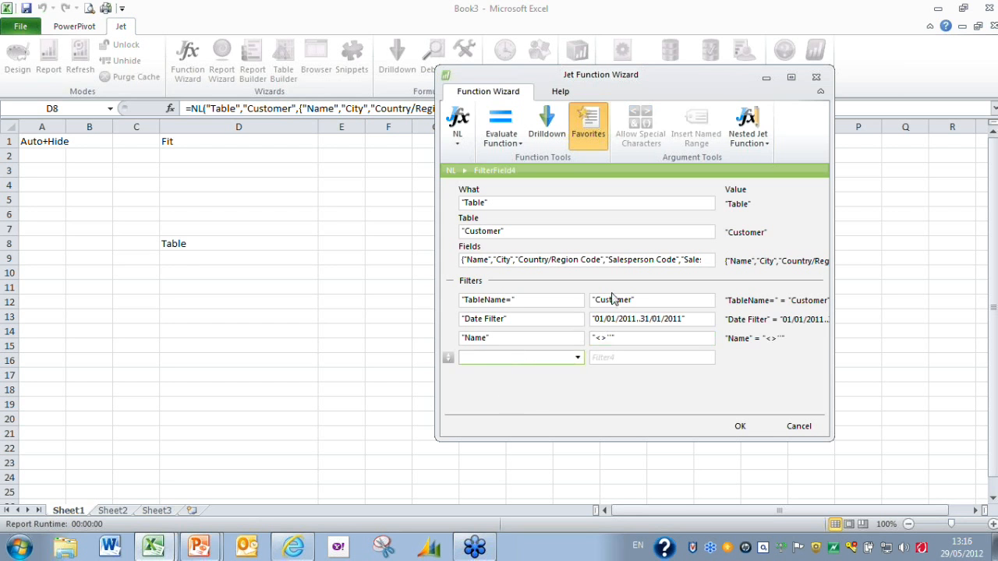
pyautogui.moveTo(588, 129)
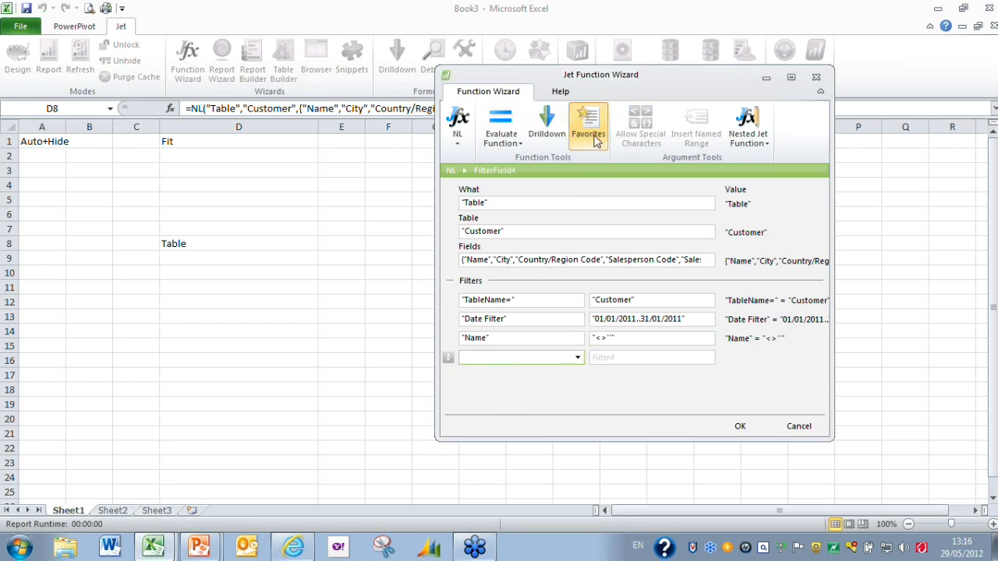
pyautogui.moveTo(588, 125)
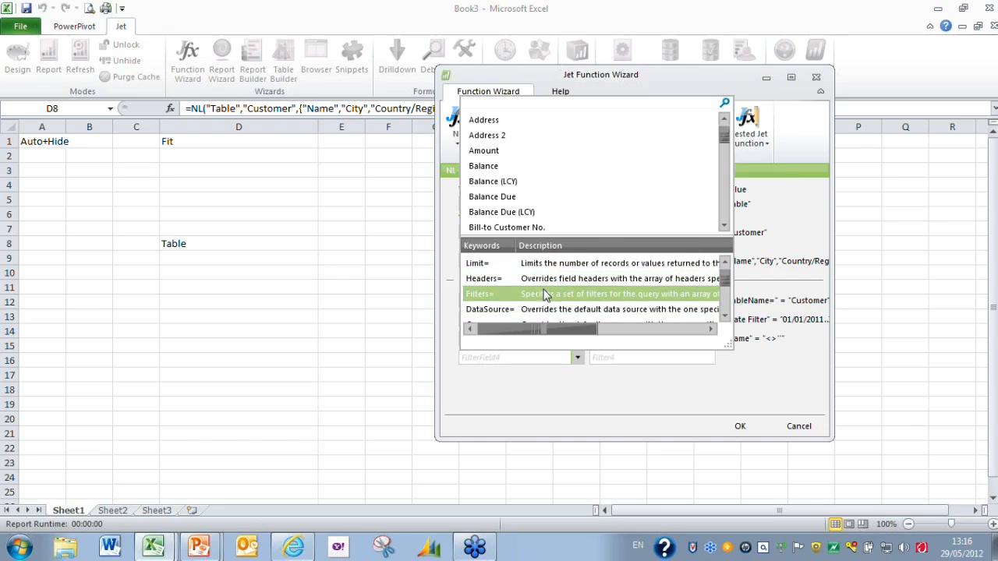
# Step: Browse the list of available filter fields, then close it without changes
pyautogui.click(478, 278)
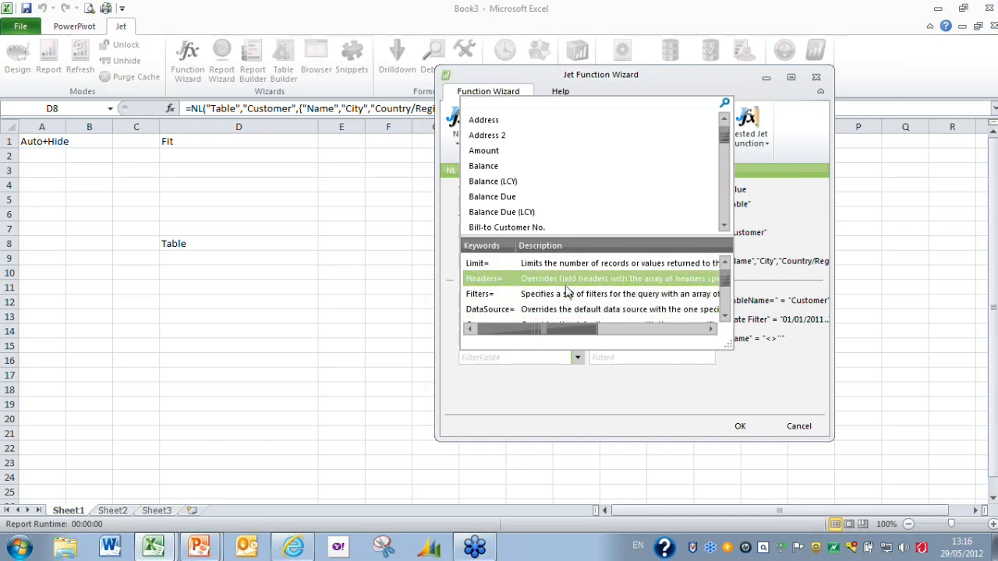
pyautogui.click(479, 294)
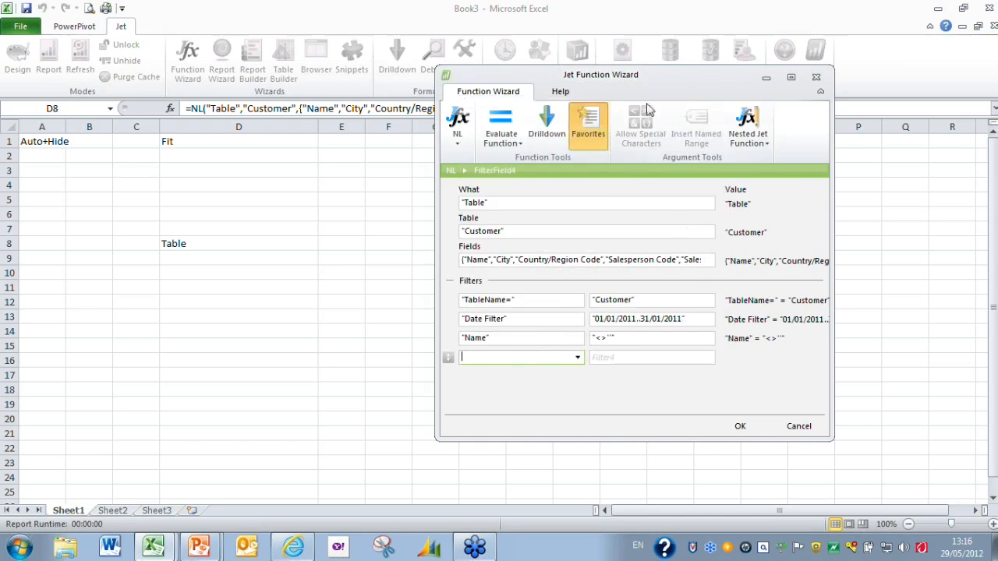
pyautogui.moveTo(695, 121)
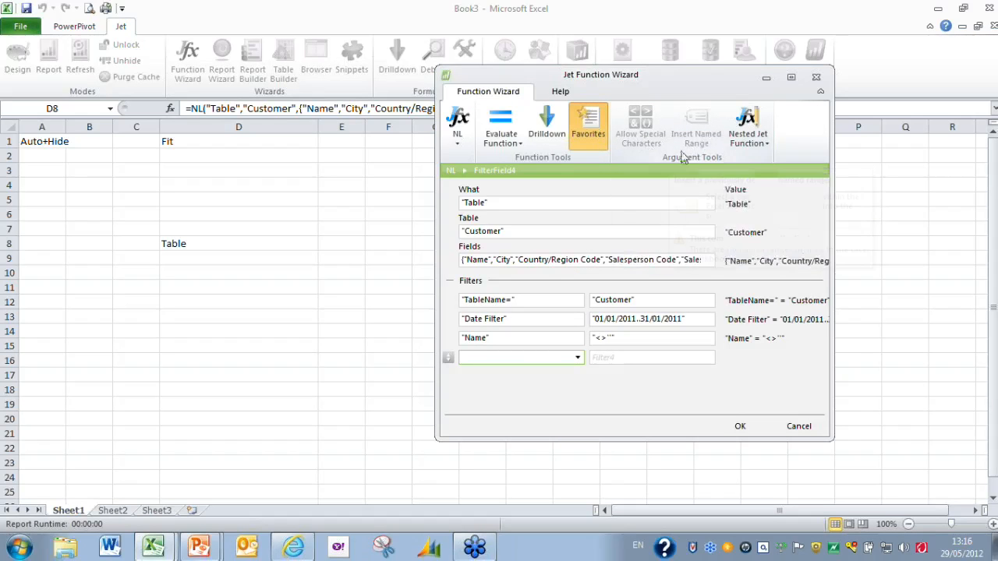
pyautogui.moveTo(639, 125)
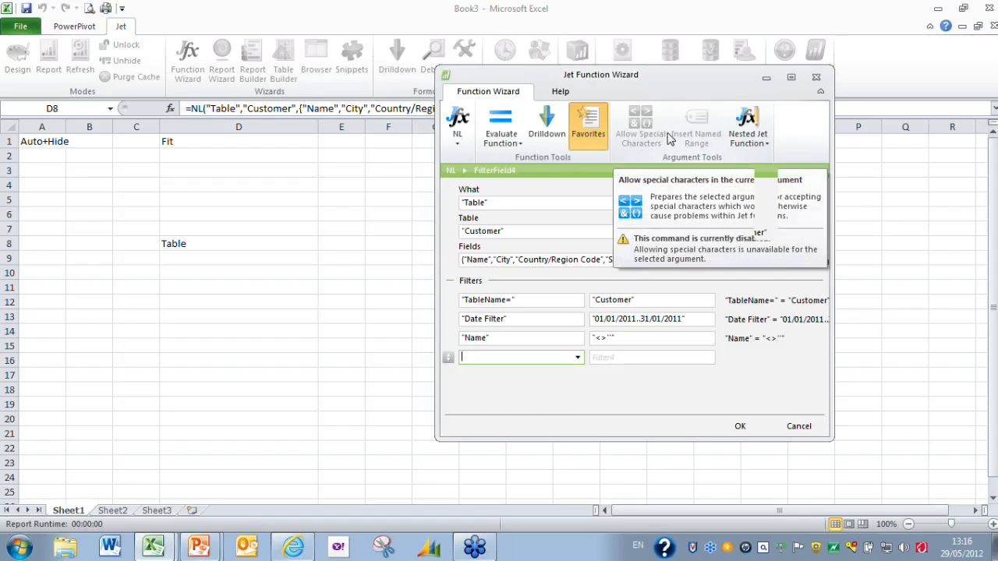
pyautogui.moveTo(696, 125)
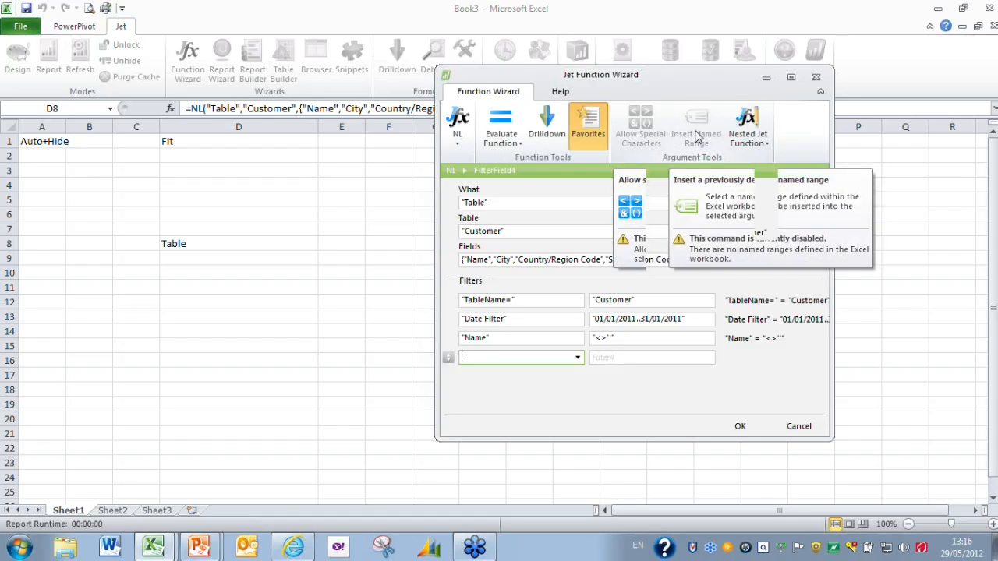
pyautogui.moveTo(677, 296)
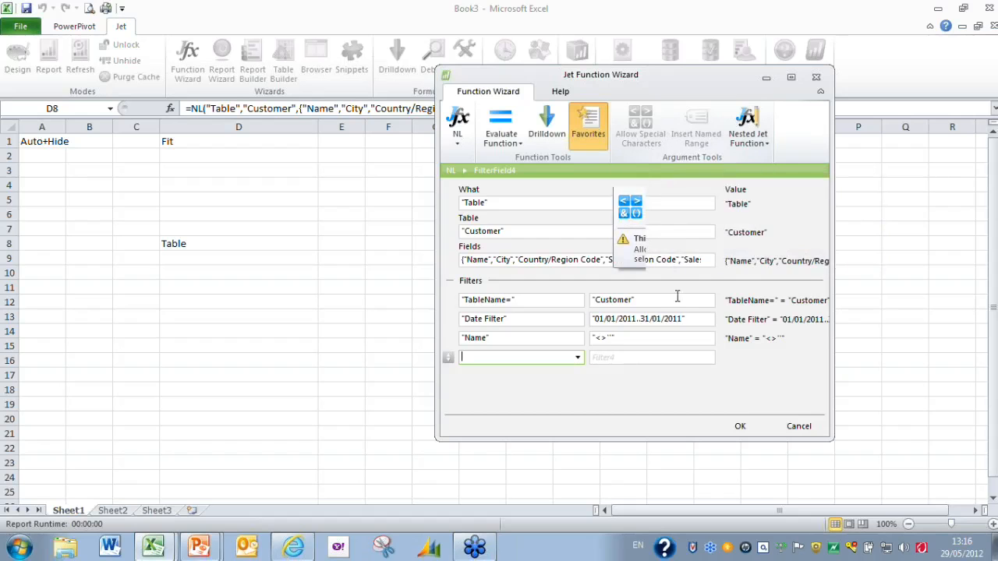
# Step: Confirm the NL Table formula and run Report to refill the Customer table
pyautogui.click(739, 426)
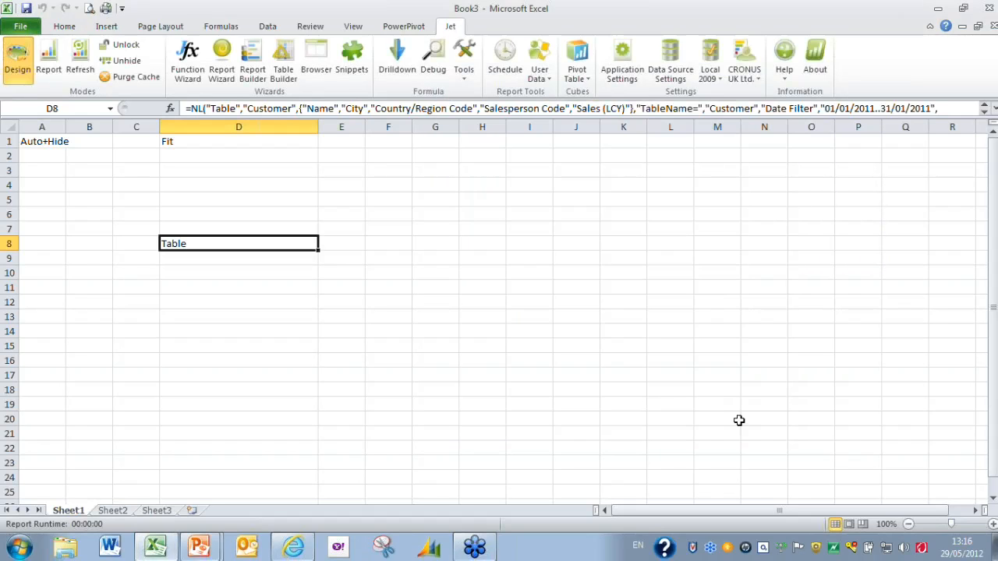
pyautogui.moveTo(749, 382)
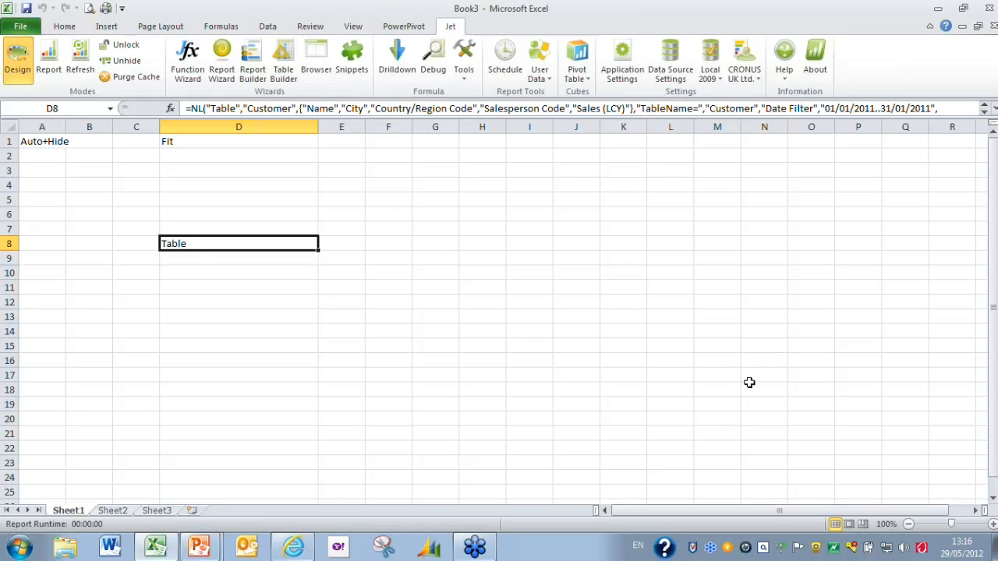
pyautogui.moveTo(48, 59)
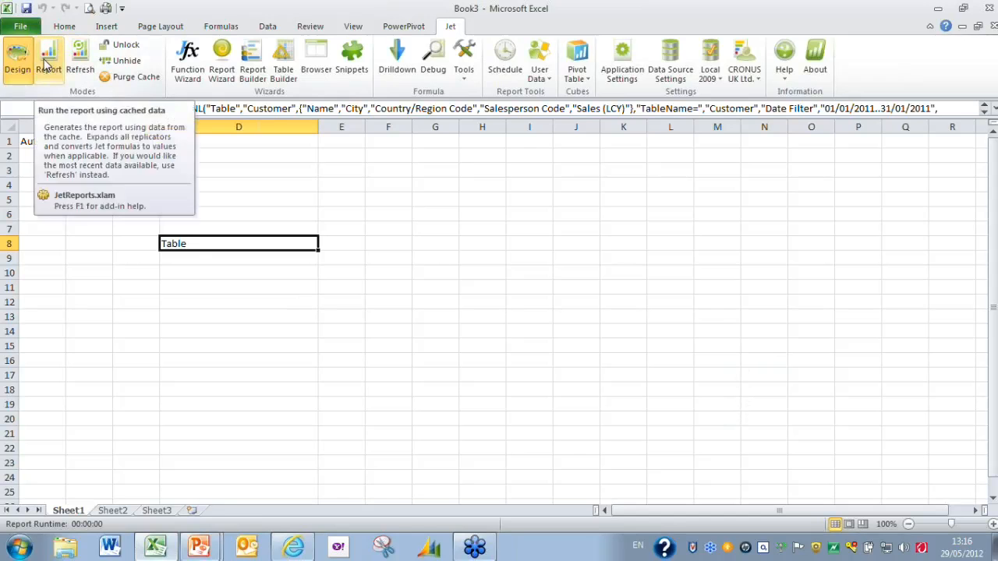
pyautogui.click(48, 61)
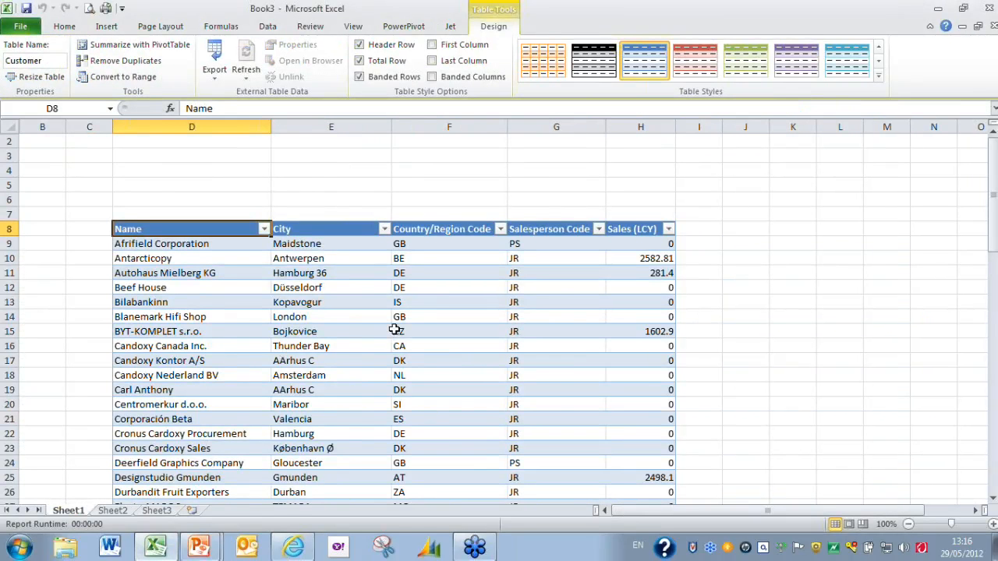
pyautogui.moveTo(404, 331)
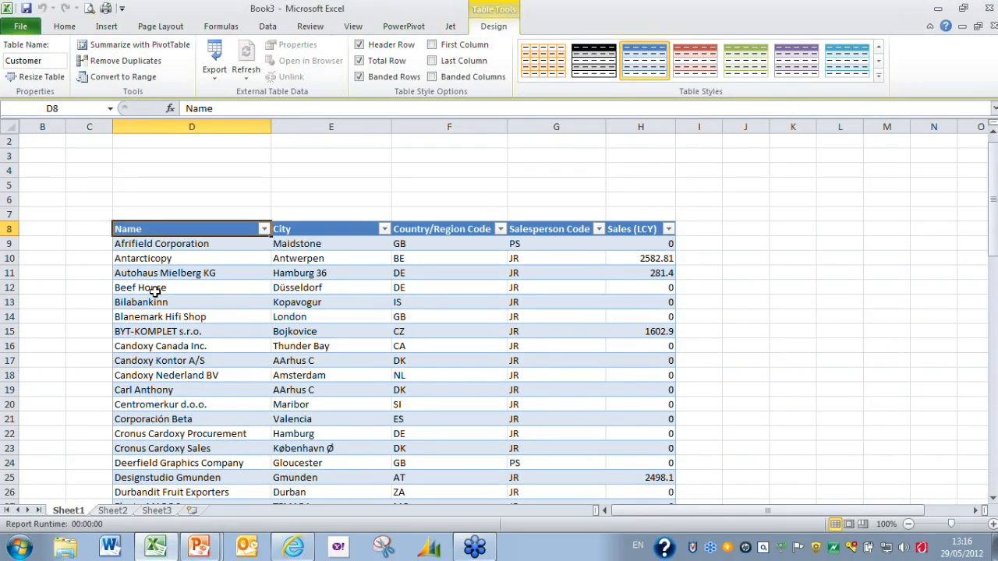
pyautogui.click(141, 286)
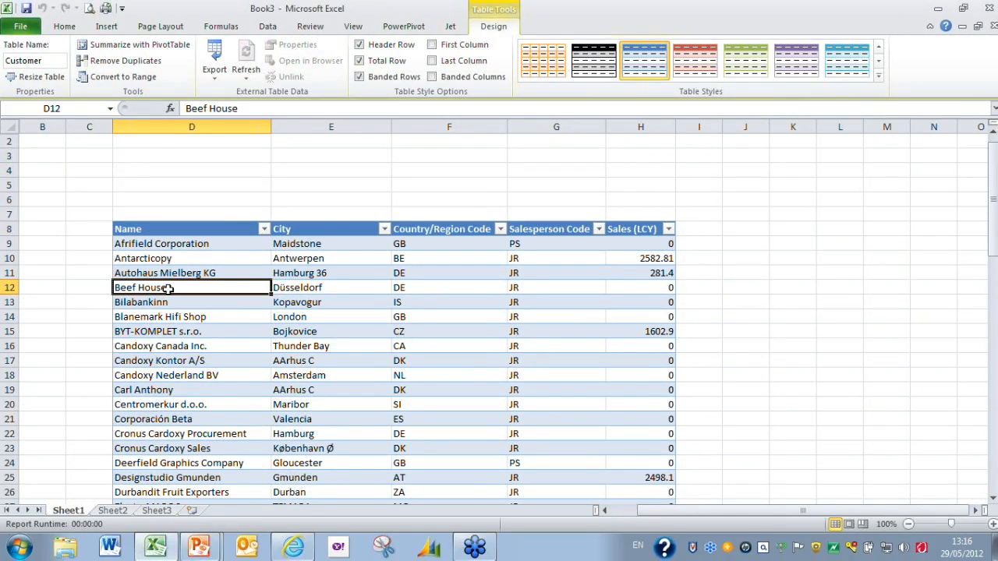
pyautogui.moveTo(181, 280)
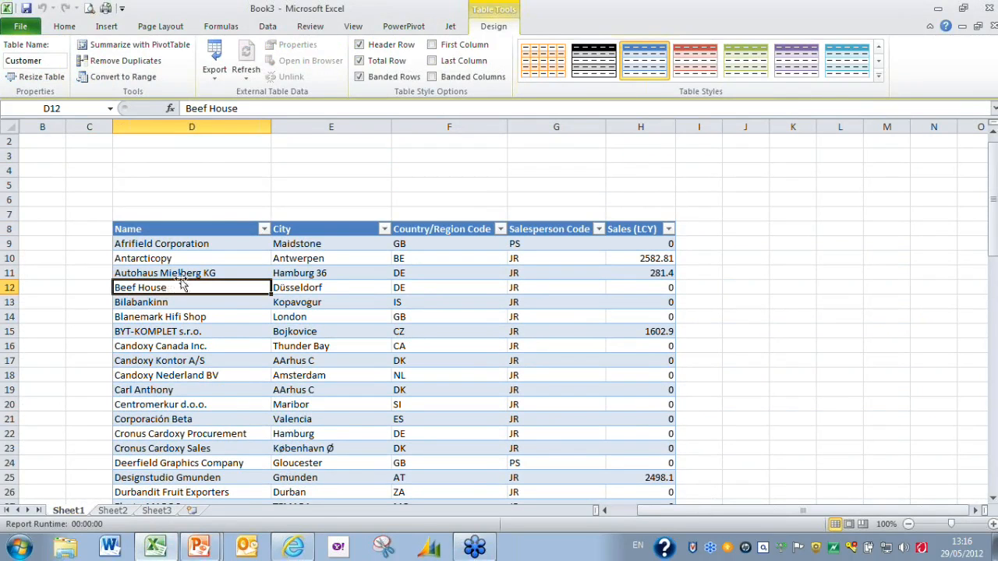
# Step: Insert a PivotTable from Table/Range Customer onto a new worksheet
pyautogui.click(106, 25)
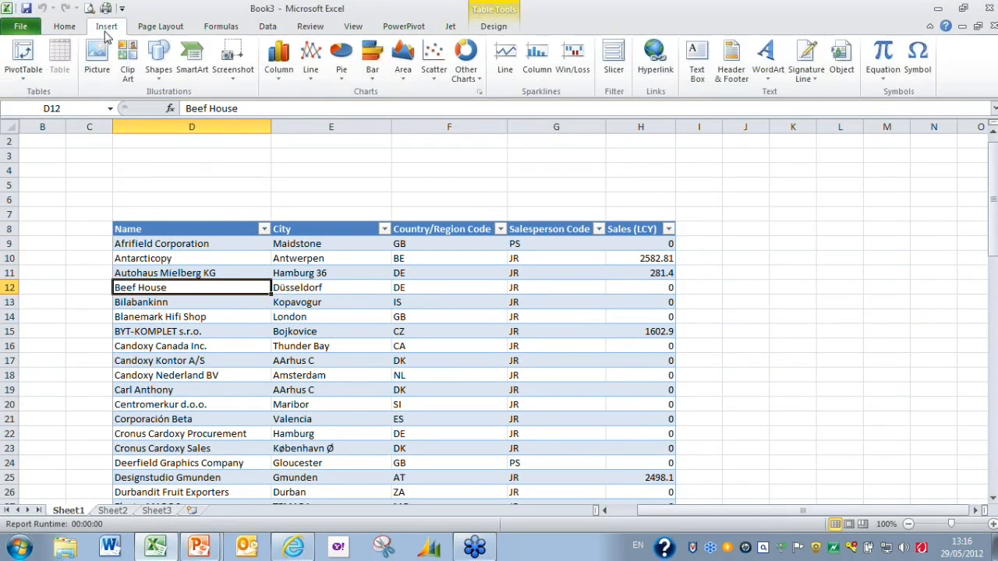
pyautogui.moveTo(22, 58)
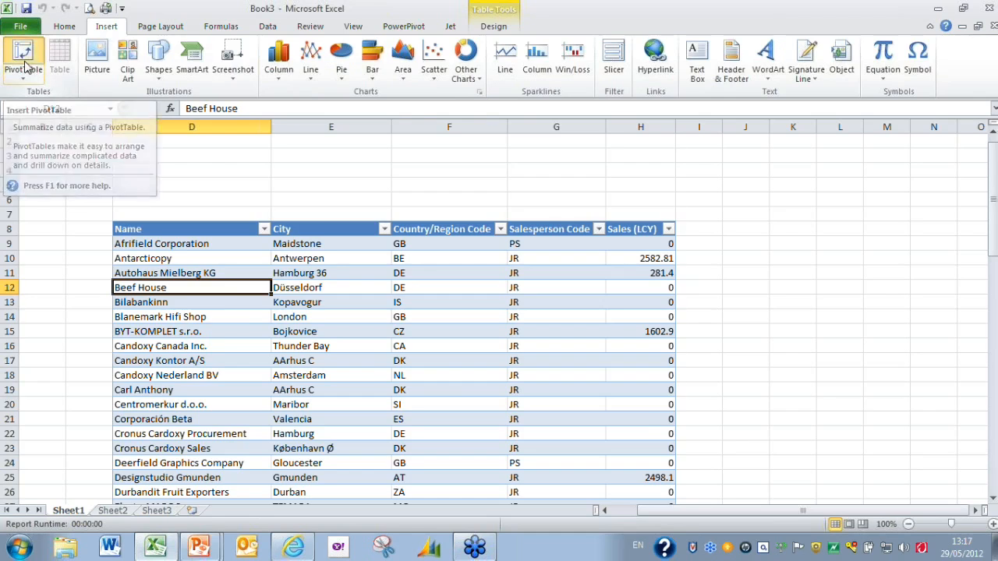
pyautogui.click(23, 59)
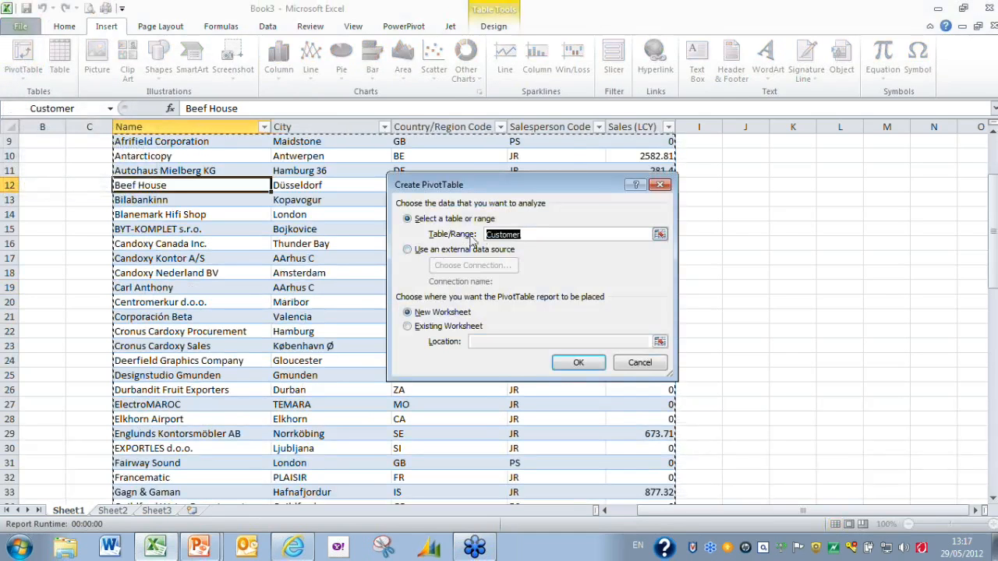
pyautogui.moveTo(437, 337)
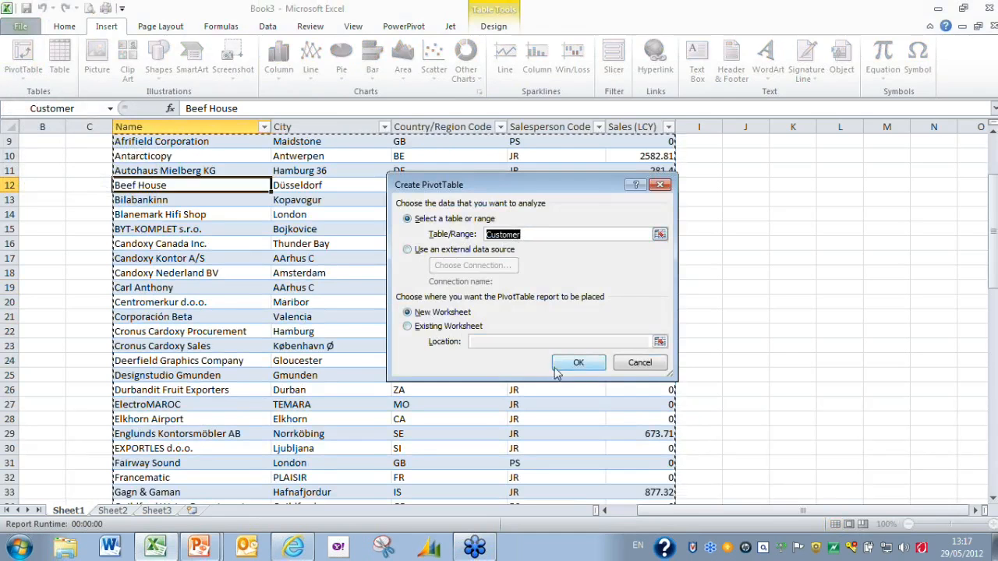
pyautogui.click(577, 362)
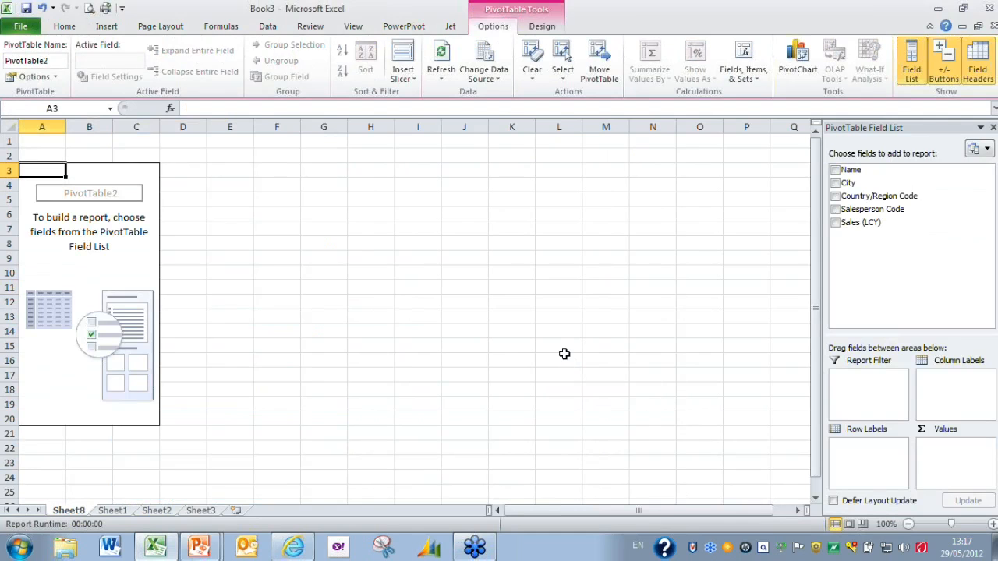
pyautogui.moveTo(622, 310)
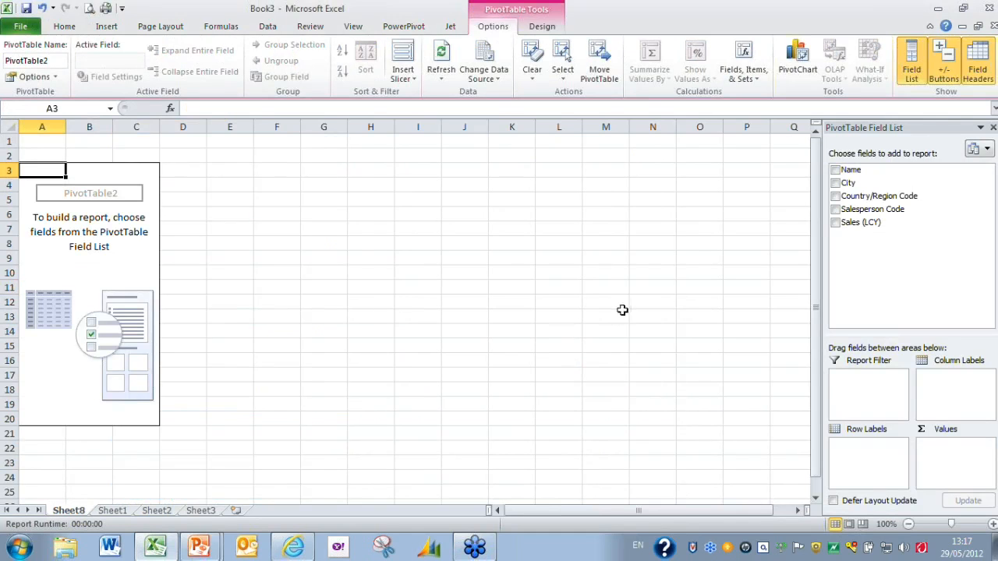
pyautogui.moveTo(869, 170)
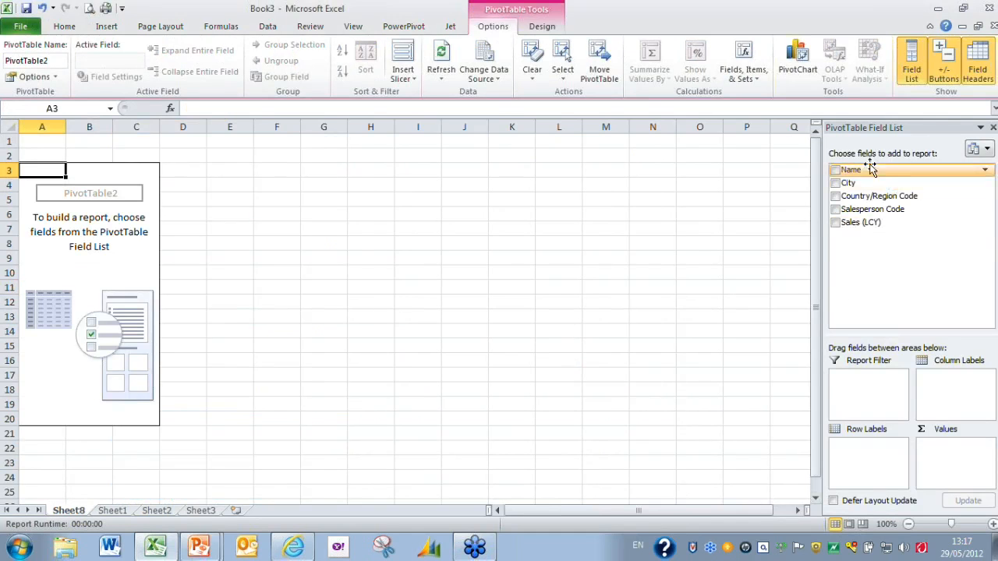
pyautogui.moveTo(880, 247)
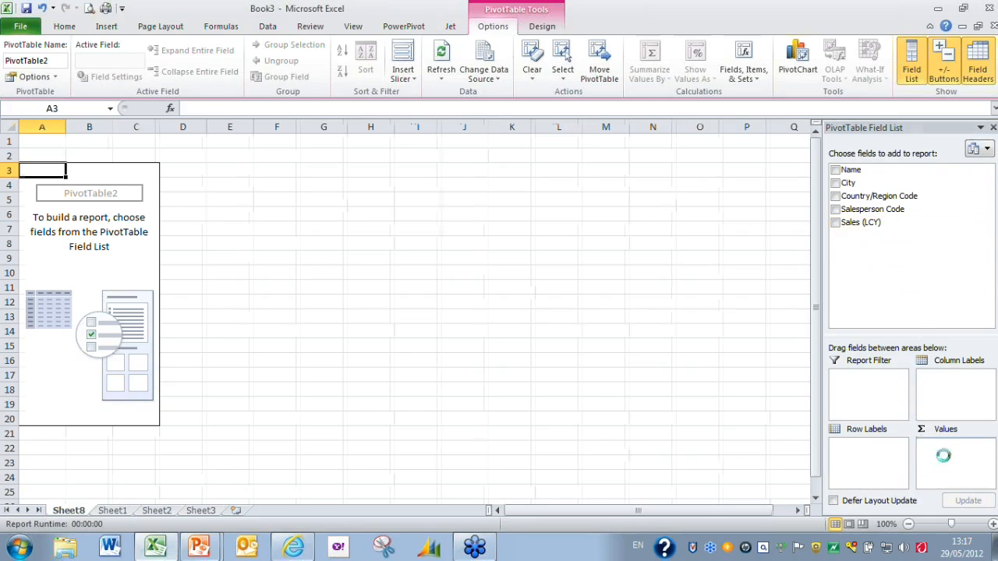
# Step: Add Sum of Sales (LCY) and format it as Number with thousands separator
pyautogui.click(835, 222)
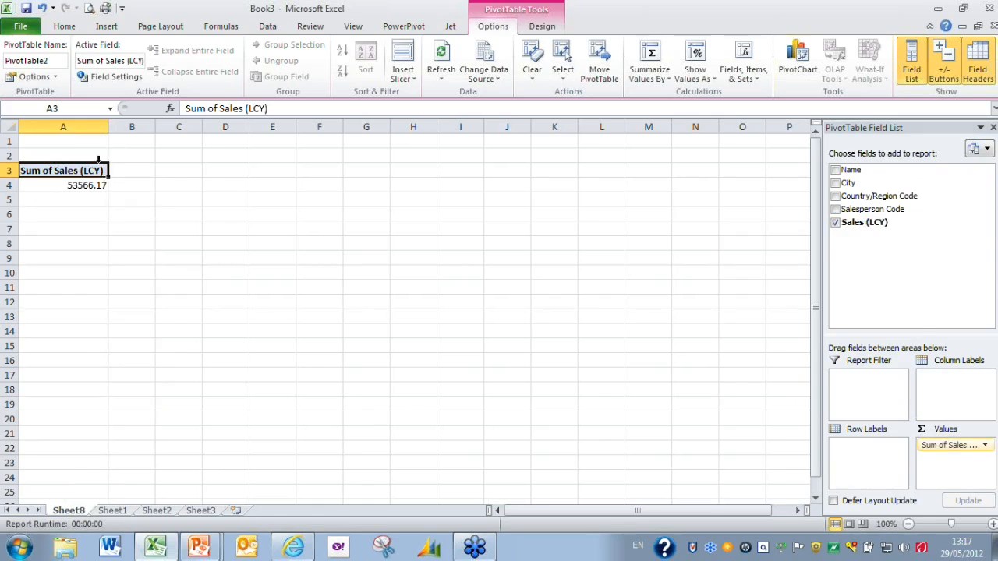
pyautogui.rightClick(86, 185)
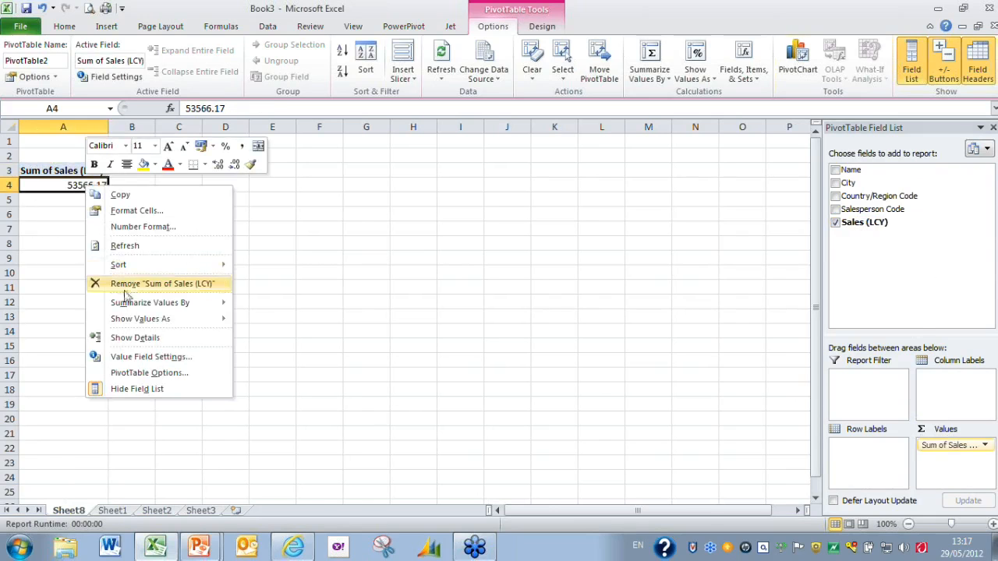
pyautogui.click(142, 226)
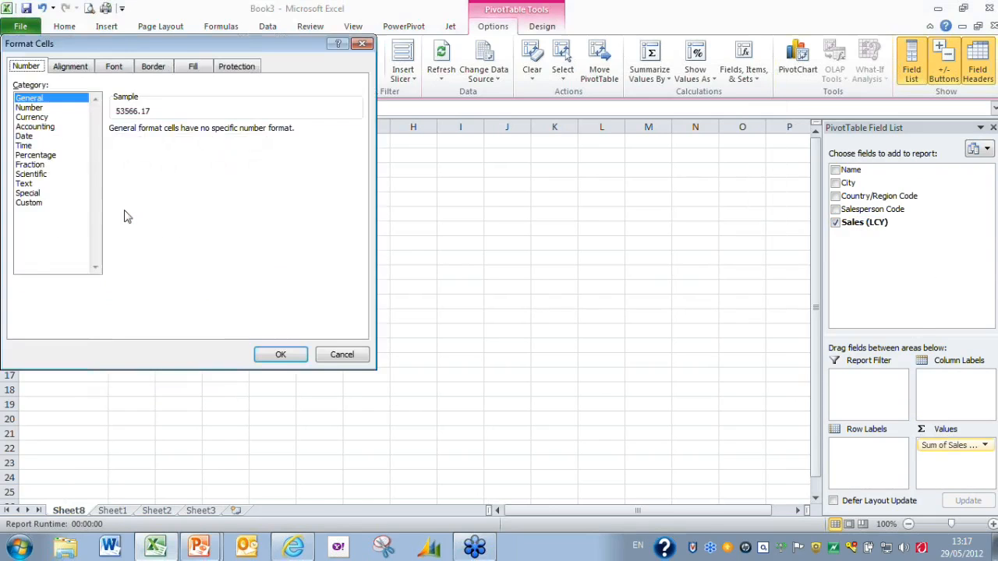
pyautogui.click(29, 107)
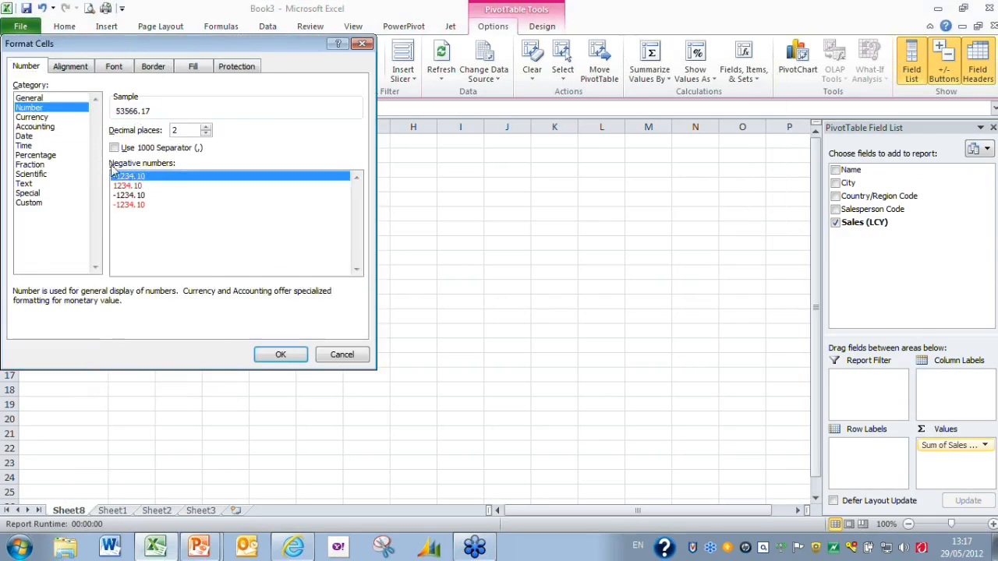
pyautogui.click(280, 354)
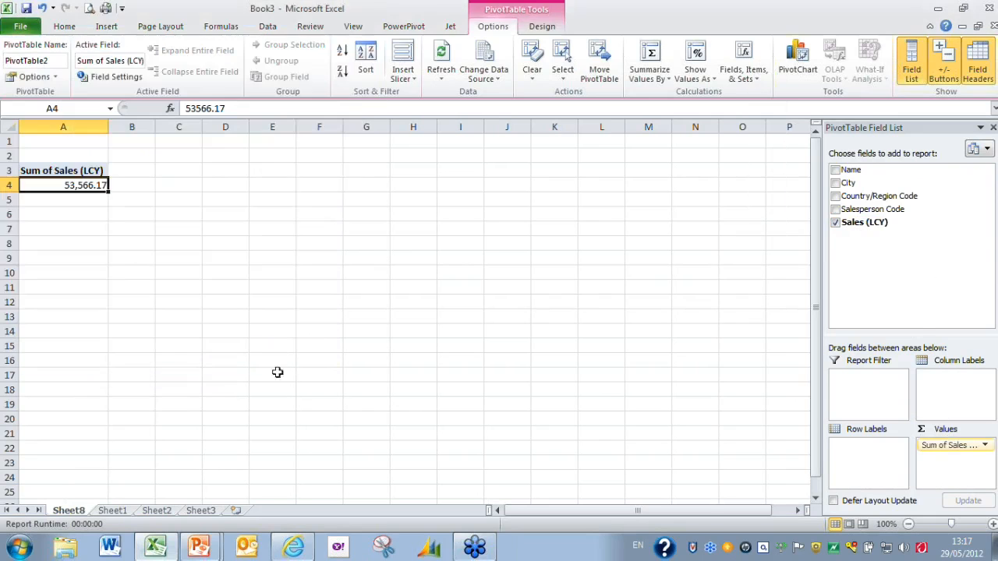
pyautogui.moveTo(303, 384)
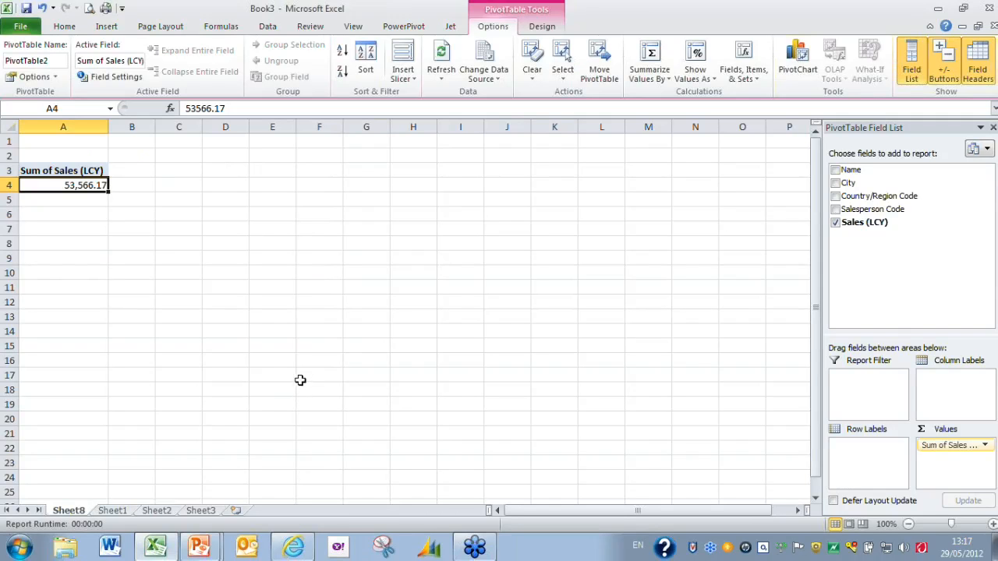
pyautogui.moveTo(305, 373)
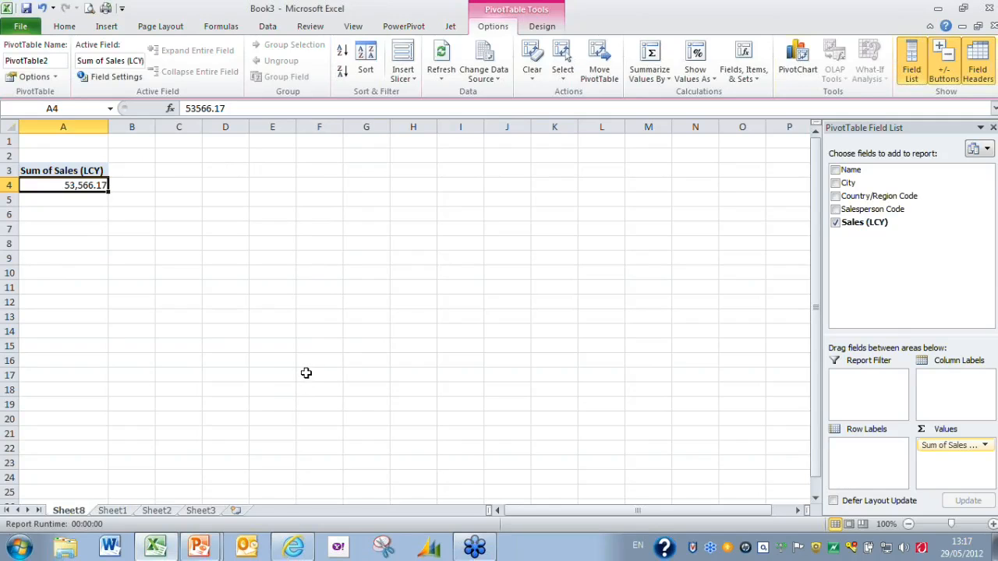
pyautogui.moveTo(878, 195)
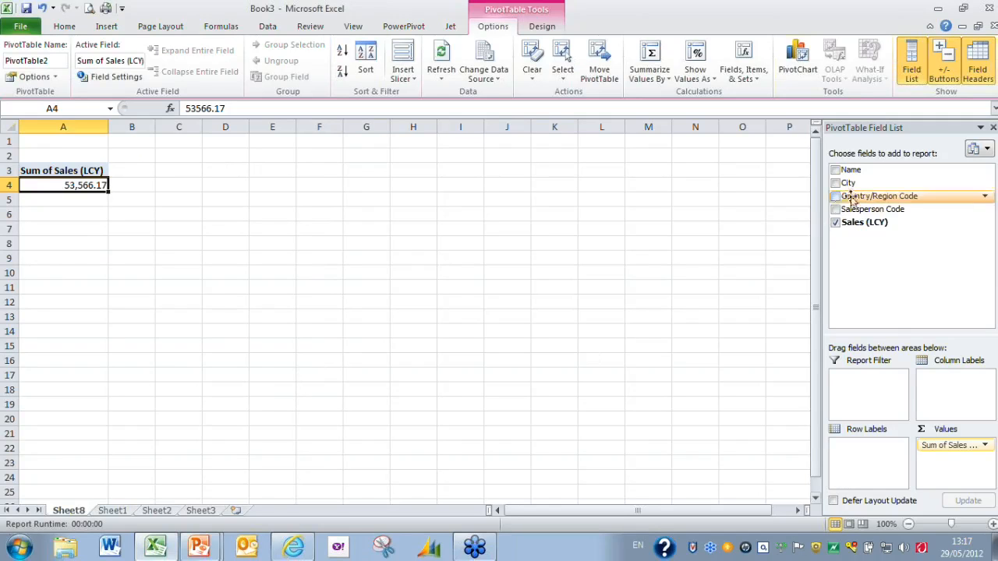
pyautogui.moveTo(852, 182)
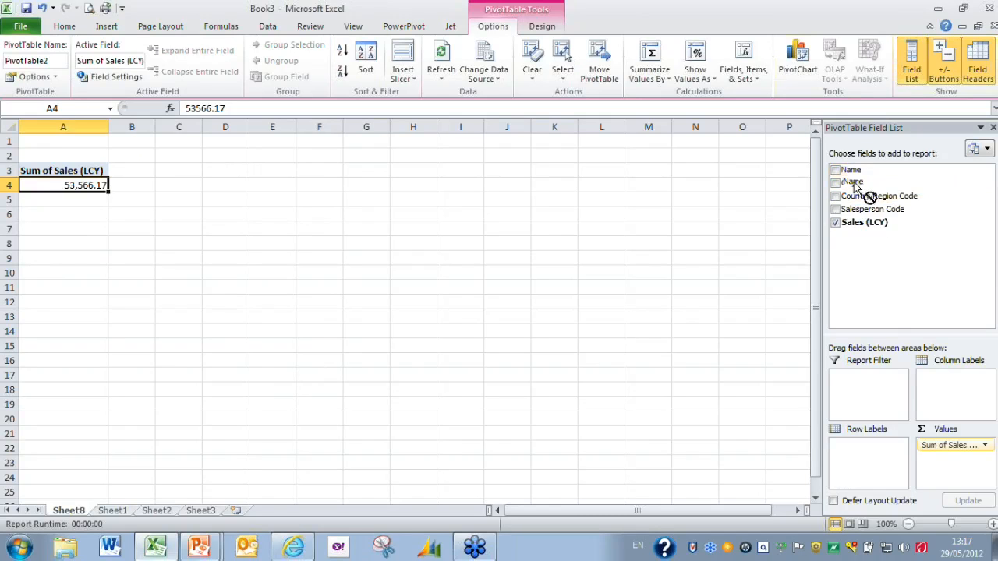
pyautogui.moveTo(852, 183); pyautogui.dragTo(866, 462)
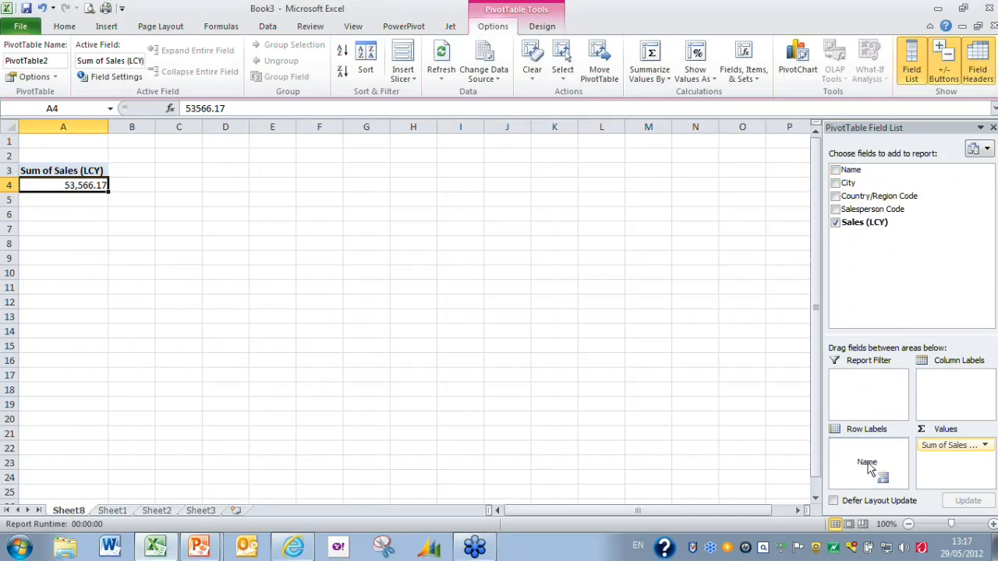
pyautogui.moveTo(867, 462); pyautogui.dragTo(867, 452)
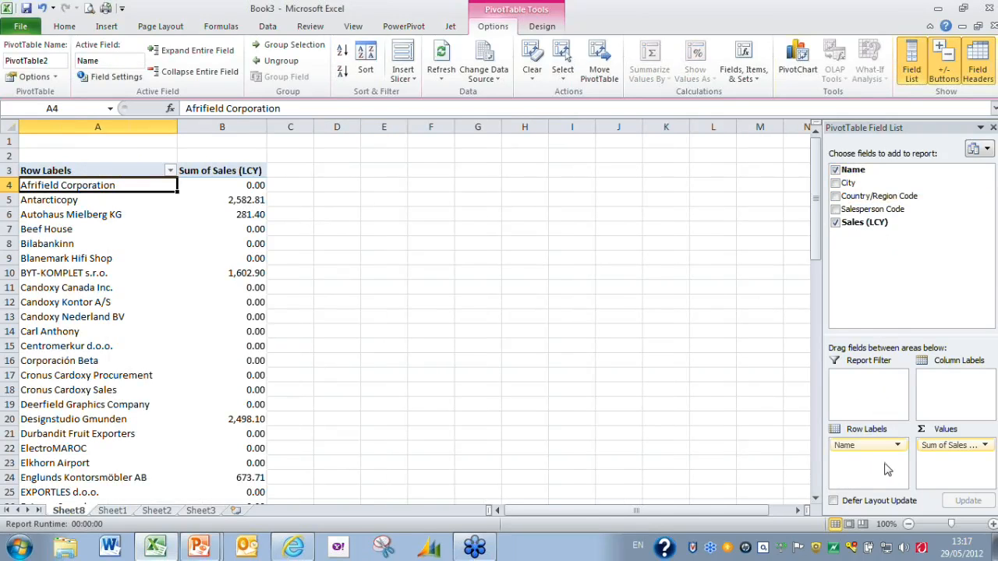
pyautogui.moveTo(788, 436)
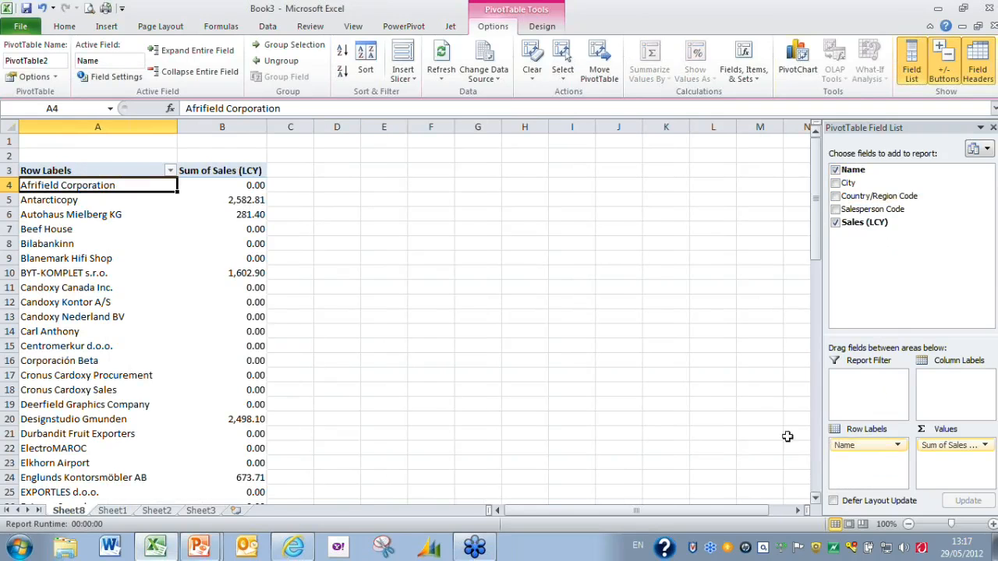
pyautogui.moveTo(97, 289)
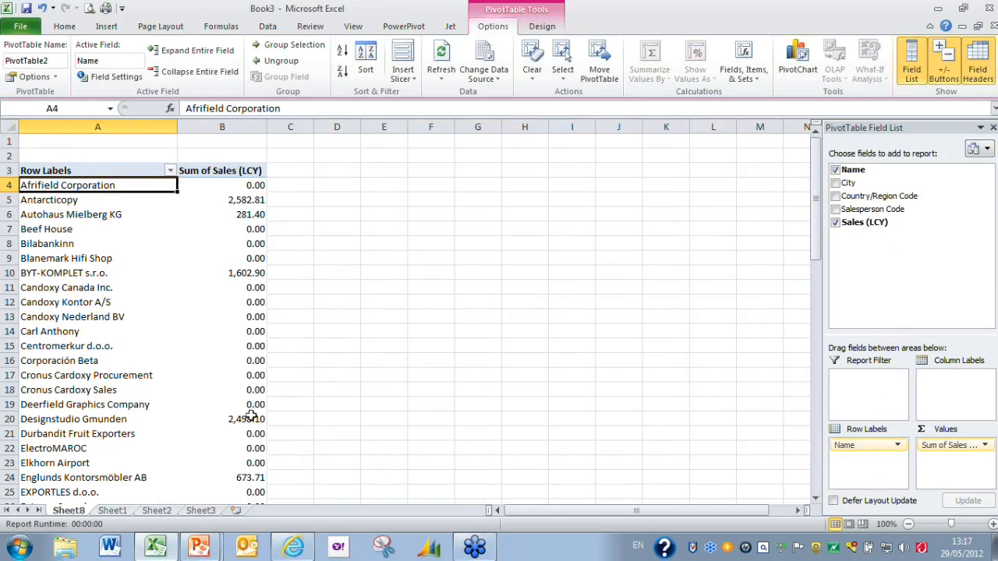
pyautogui.moveTo(265, 458)
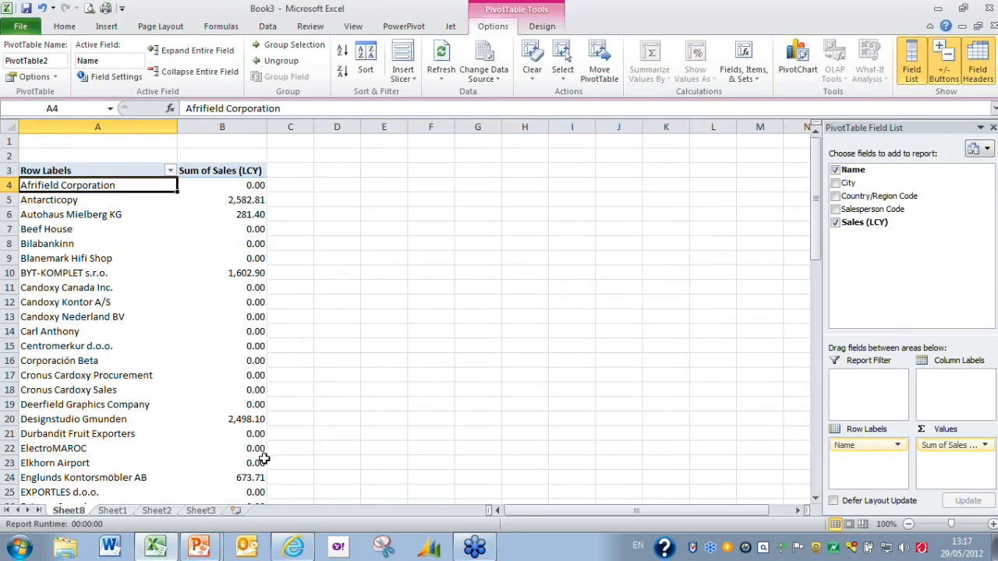
pyautogui.moveTo(257, 448)
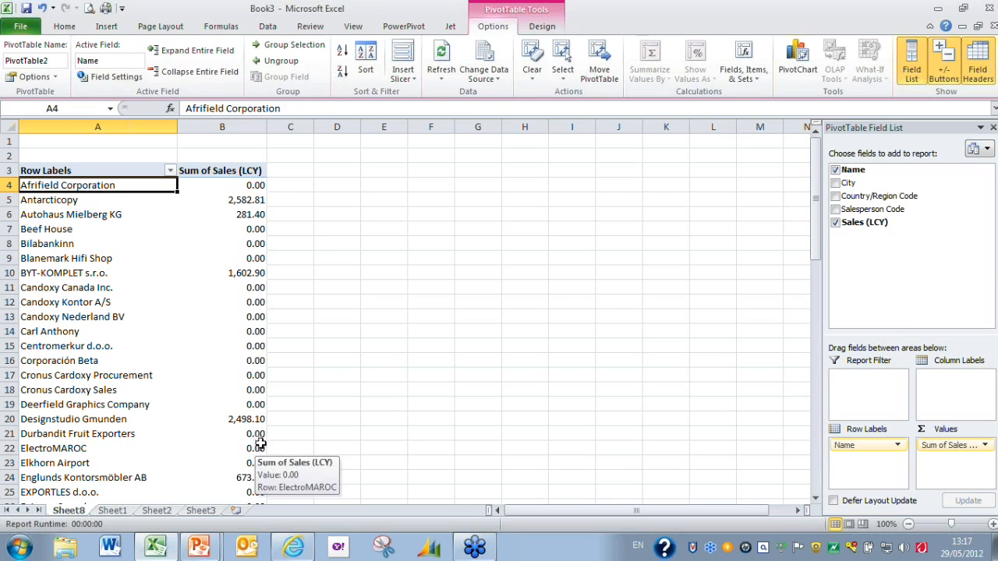
pyautogui.moveTo(191, 306)
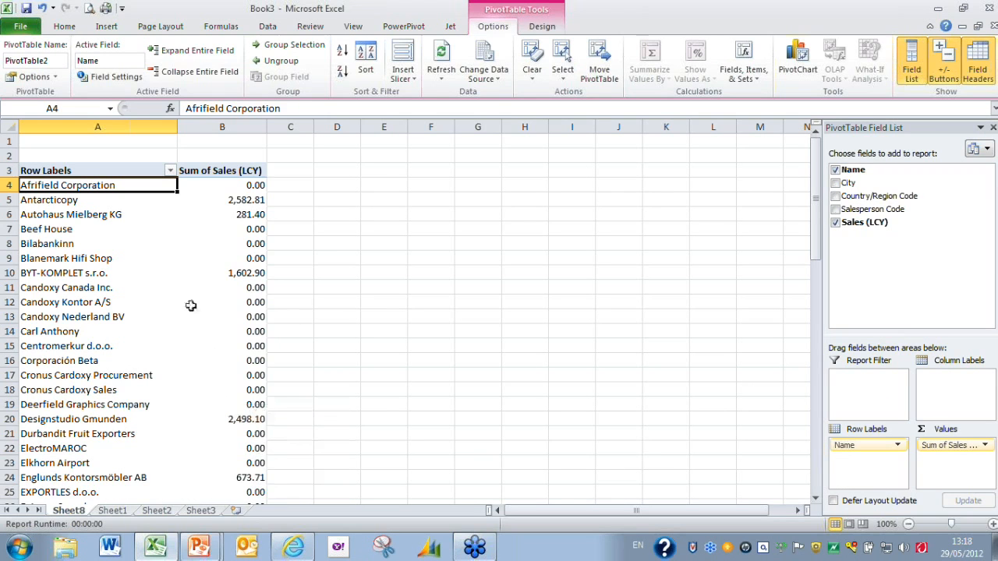
# Step: Apply a Value Filter on customer names: Sum of Sales (LCY) does not equal 0
pyautogui.rightClick(67, 185)
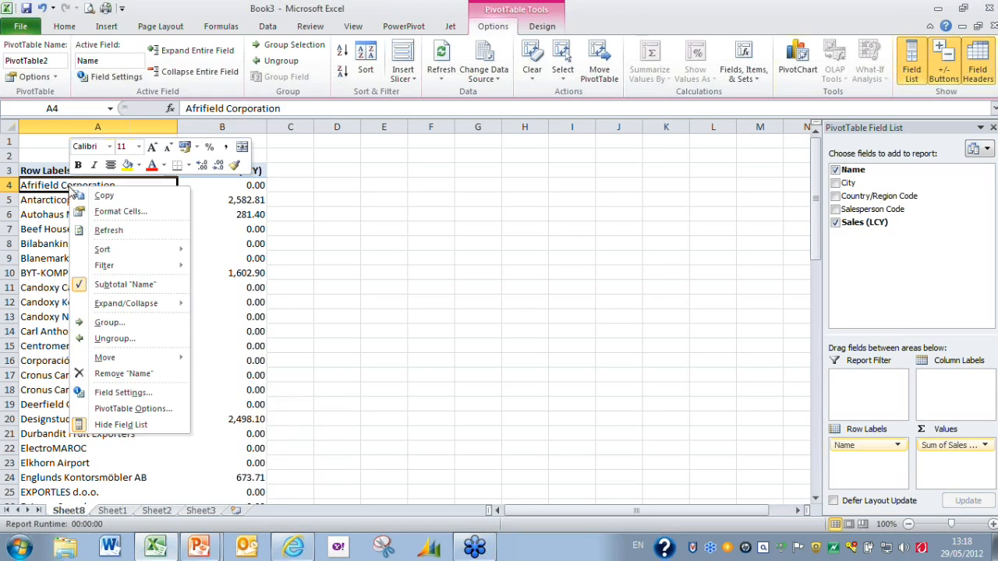
pyautogui.moveTo(105, 196)
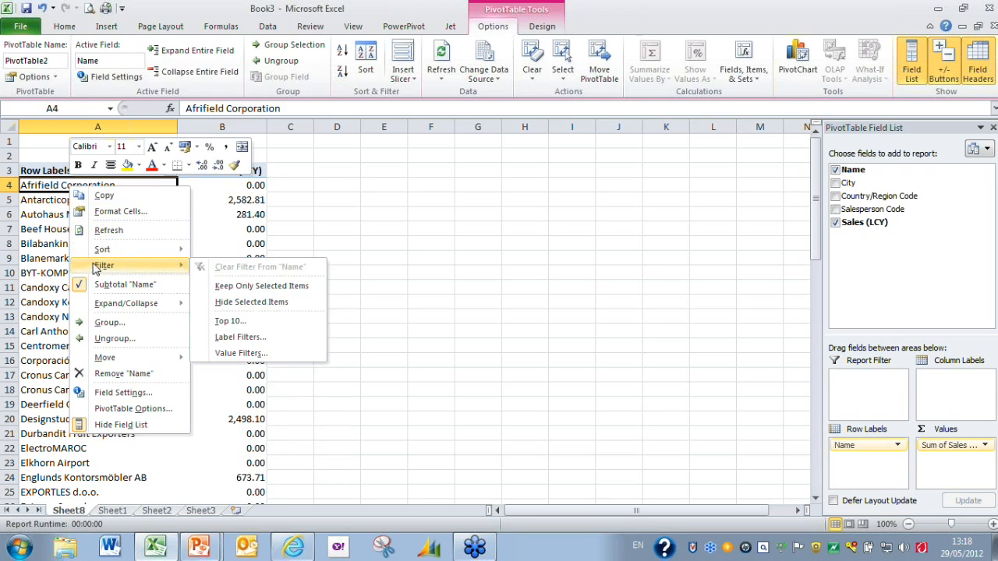
pyautogui.moveTo(250, 359)
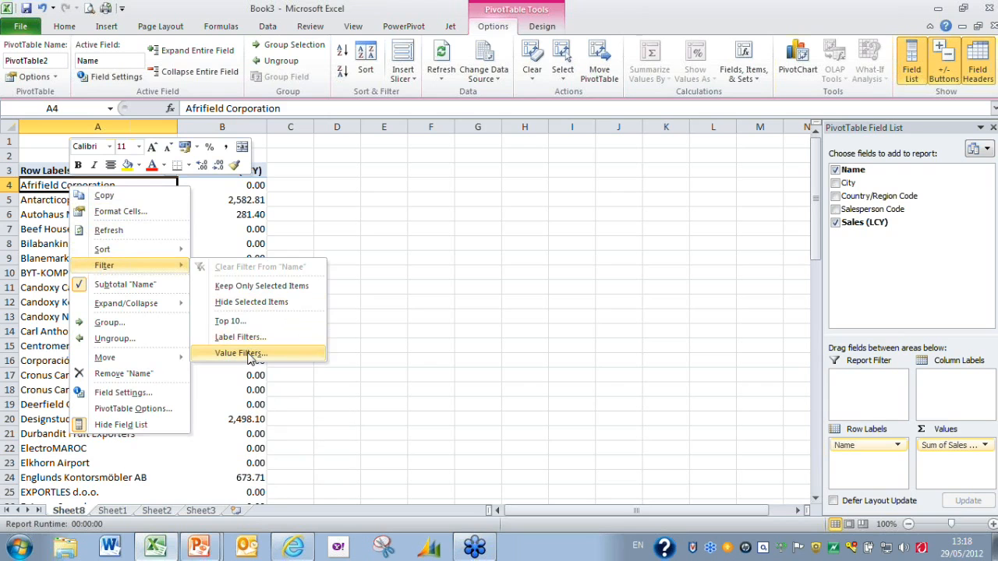
pyautogui.click(240, 353)
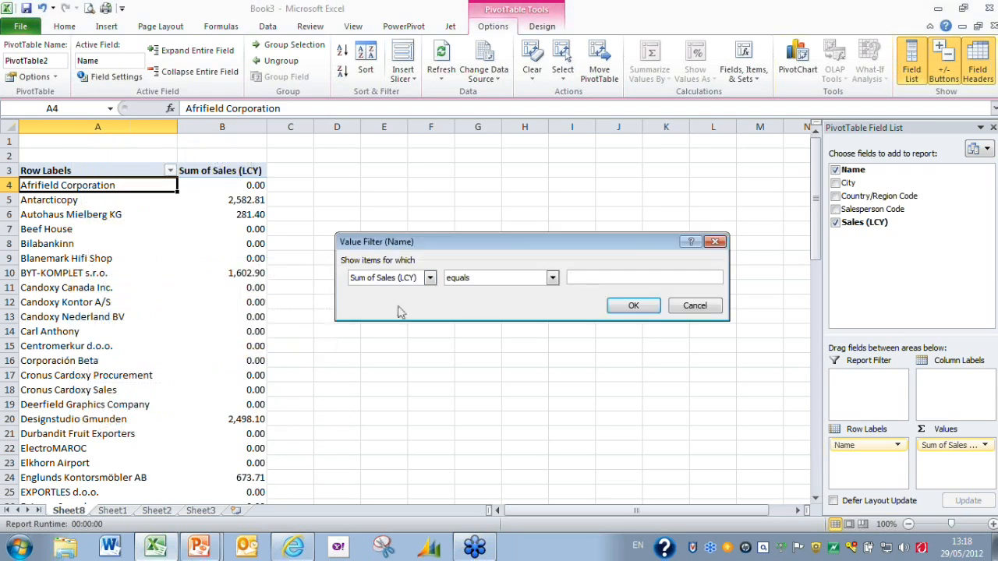
pyautogui.click(553, 278)
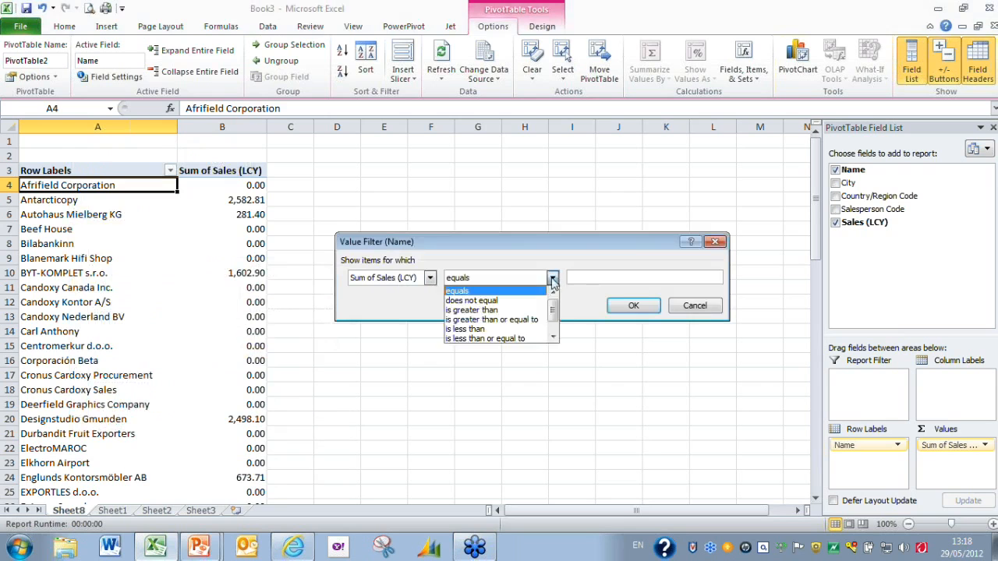
pyautogui.click(471, 301)
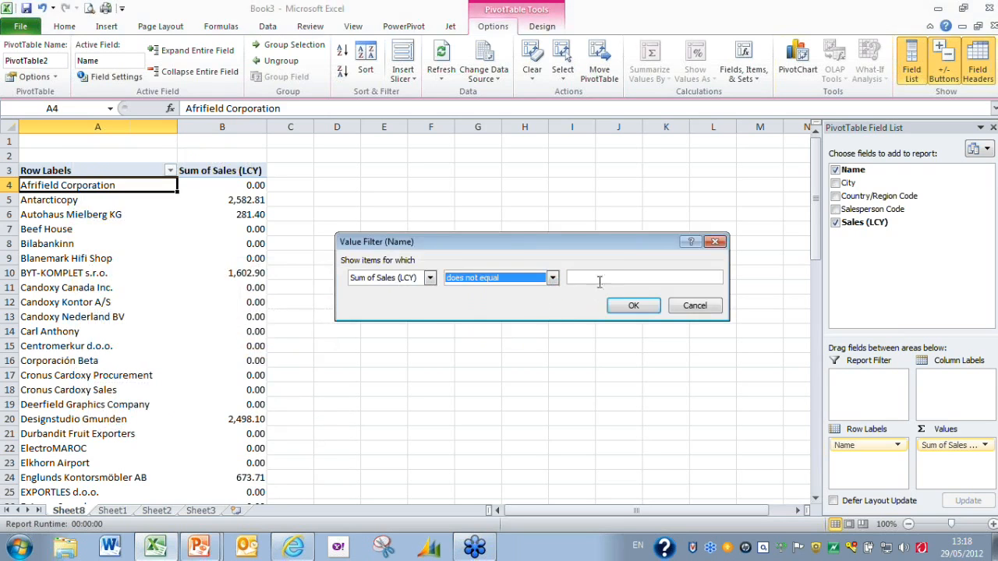
pyautogui.write('0')
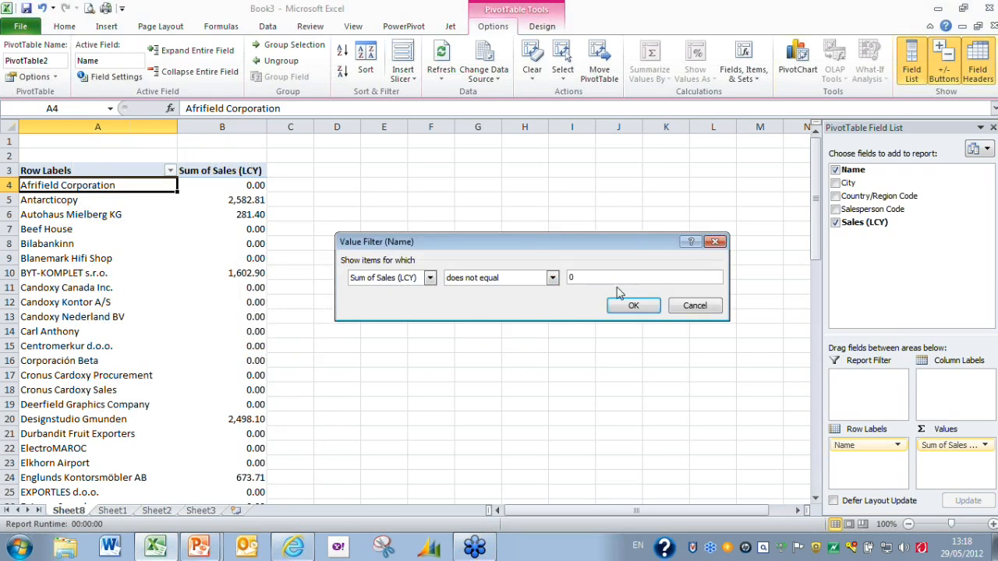
pyautogui.click(633, 305)
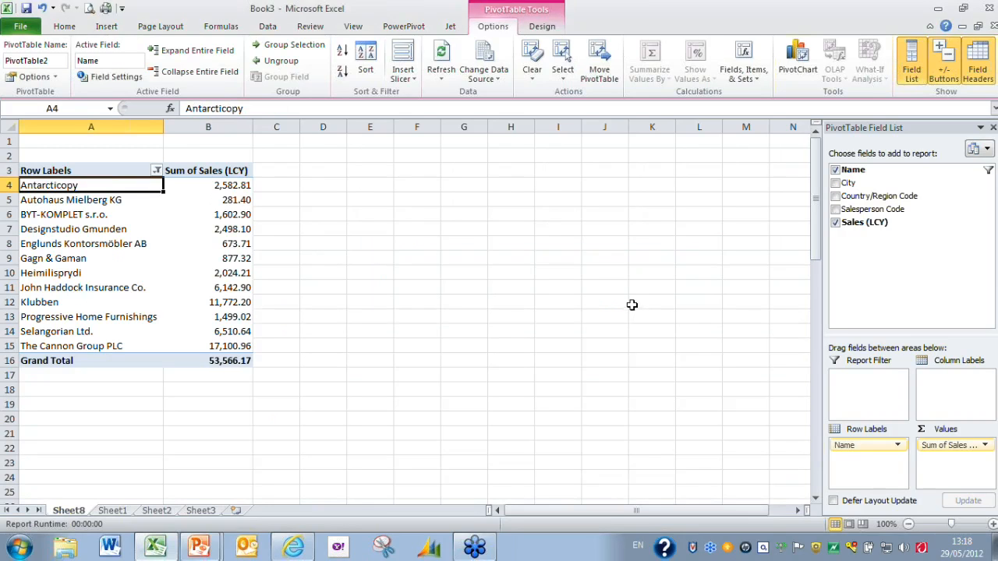
pyautogui.moveTo(611, 302)
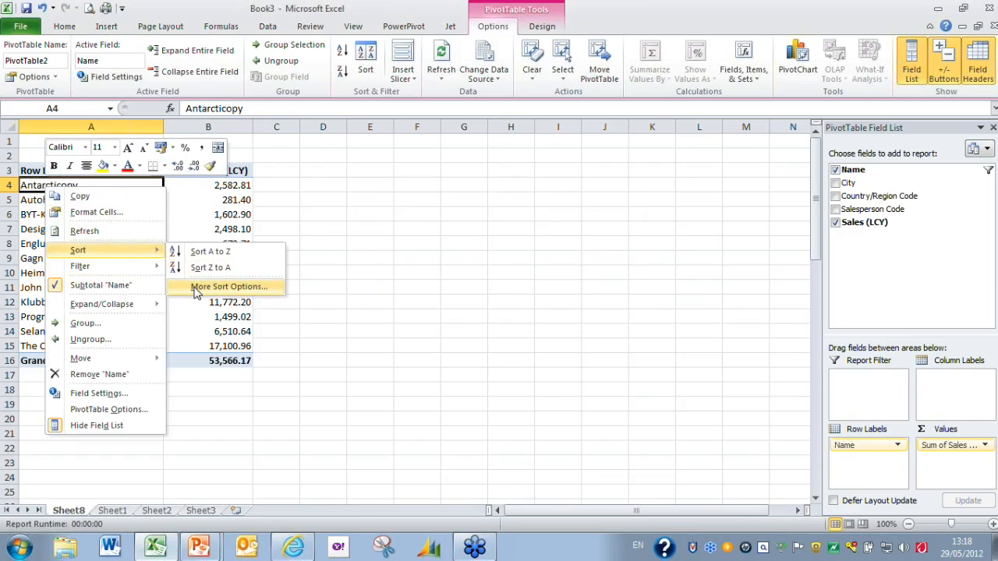
# Step: Sort customer names Descending (Z to A) by Sum of Sales (LCY)
pyautogui.click(229, 286)
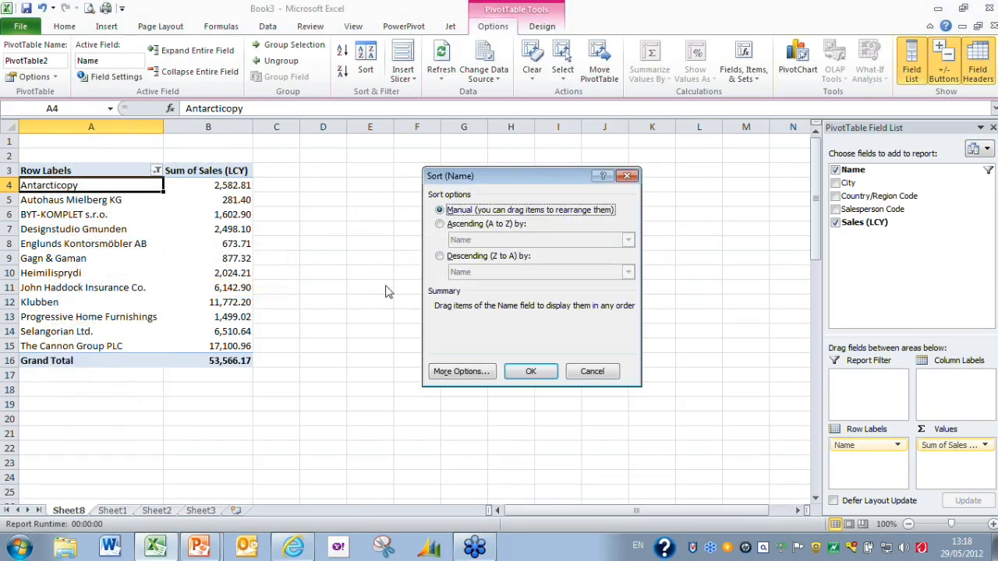
pyautogui.moveTo(326, 250)
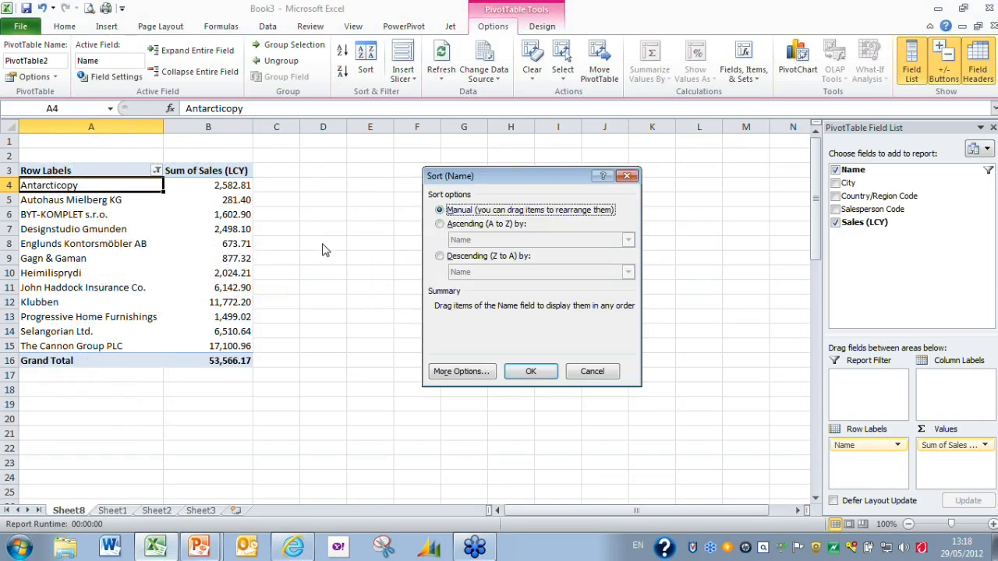
pyautogui.moveTo(415, 273)
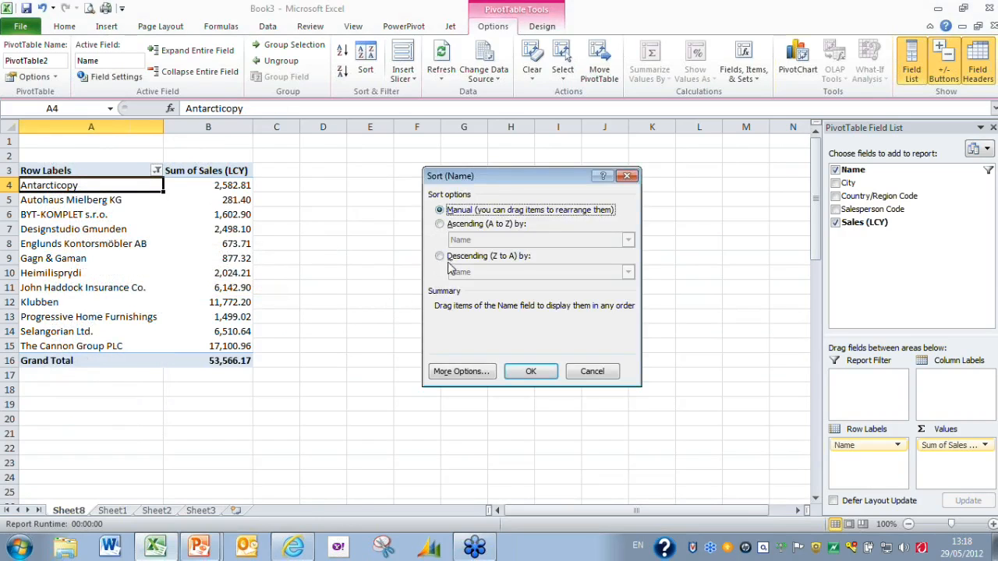
pyautogui.click(440, 256)
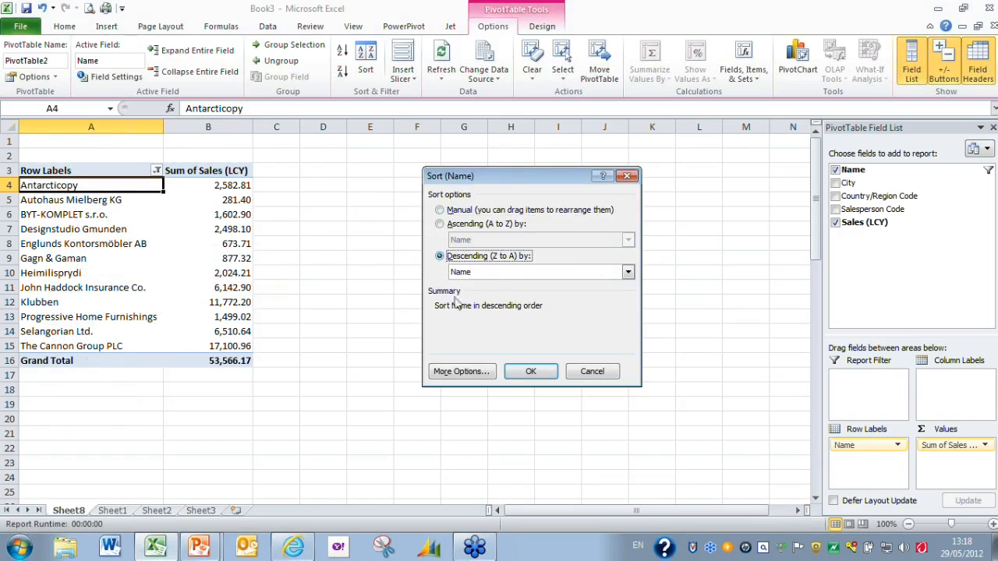
pyautogui.click(628, 271)
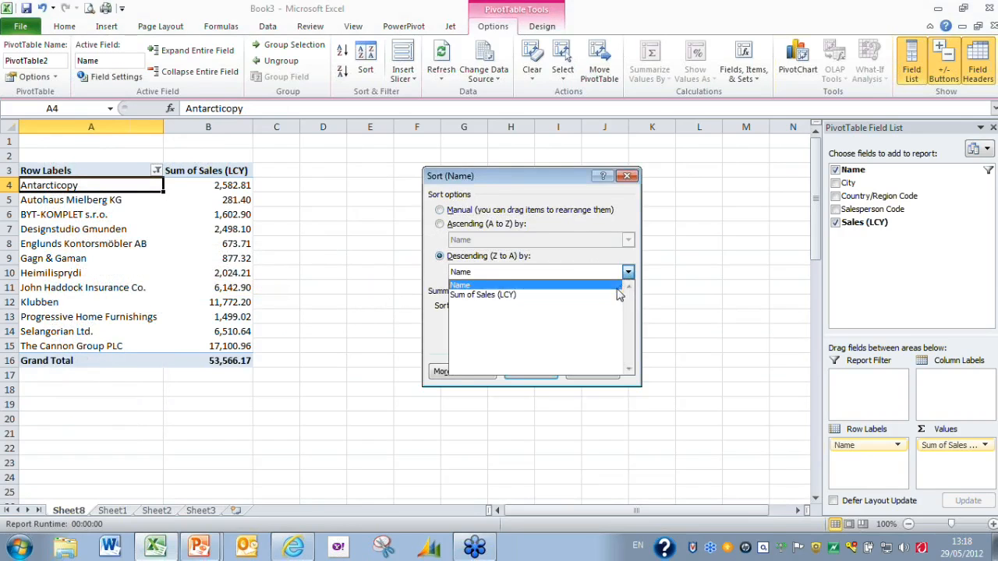
pyautogui.click(482, 295)
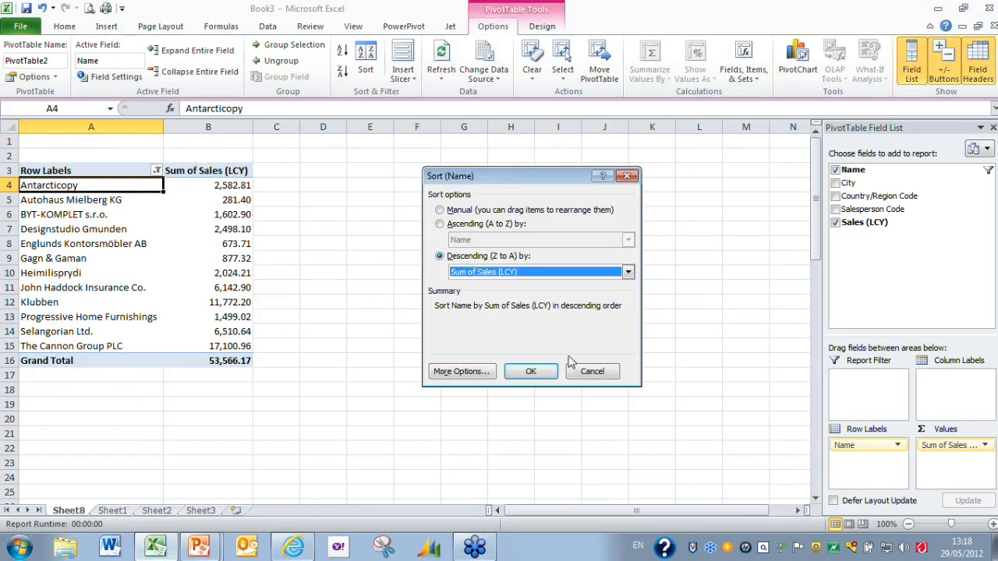
pyautogui.click(530, 371)
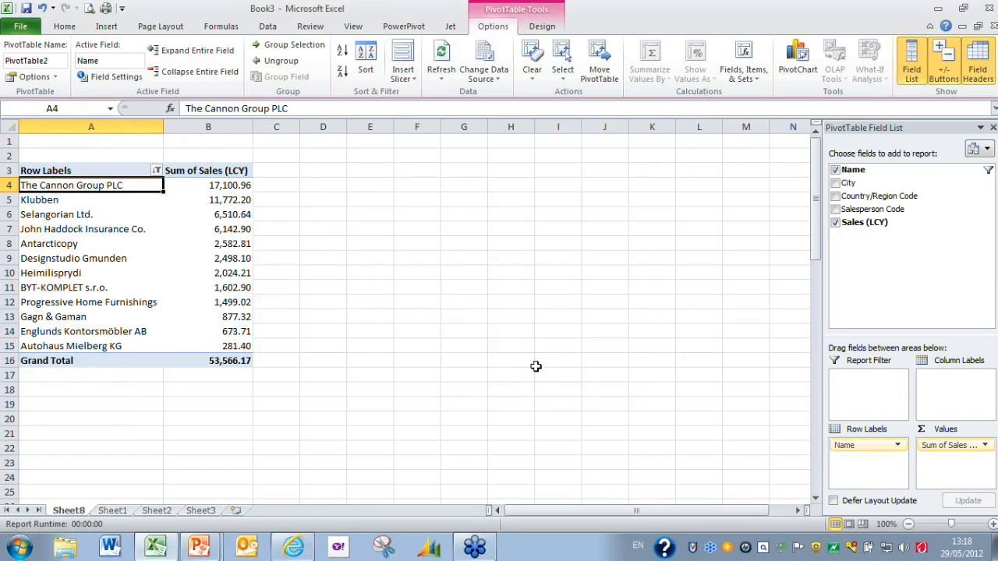
pyautogui.moveTo(550, 358)
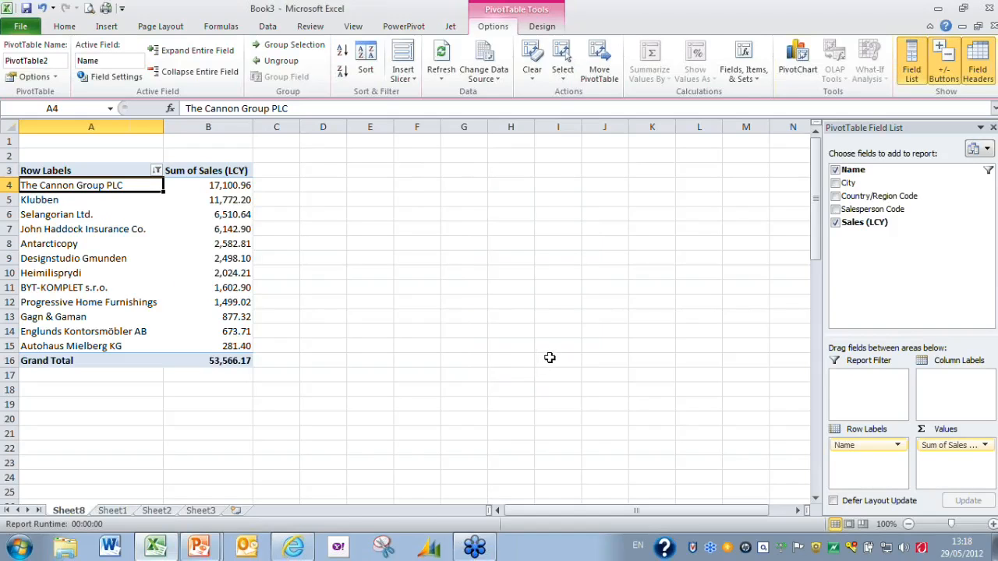
pyautogui.moveTo(558, 351)
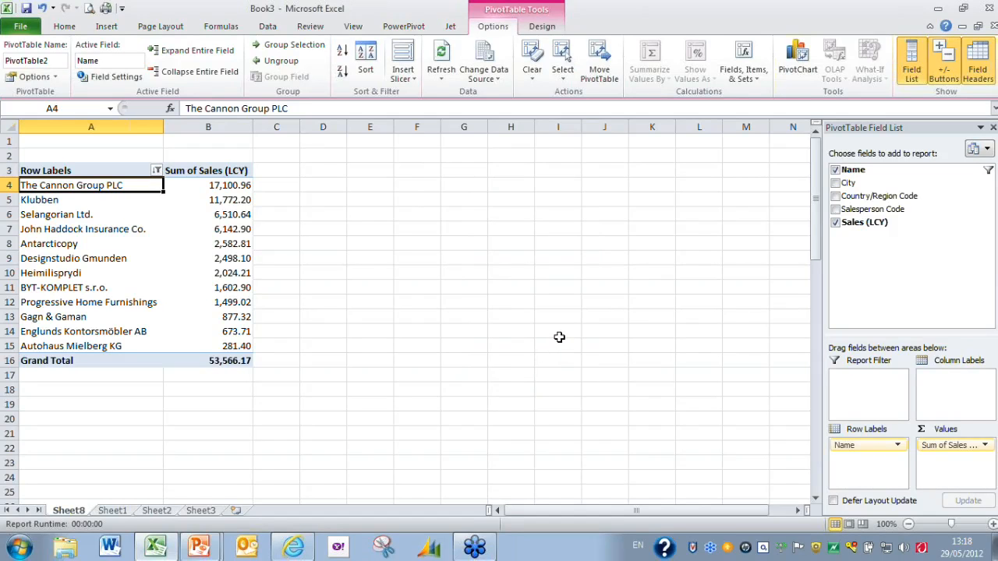
pyautogui.moveTo(550, 330)
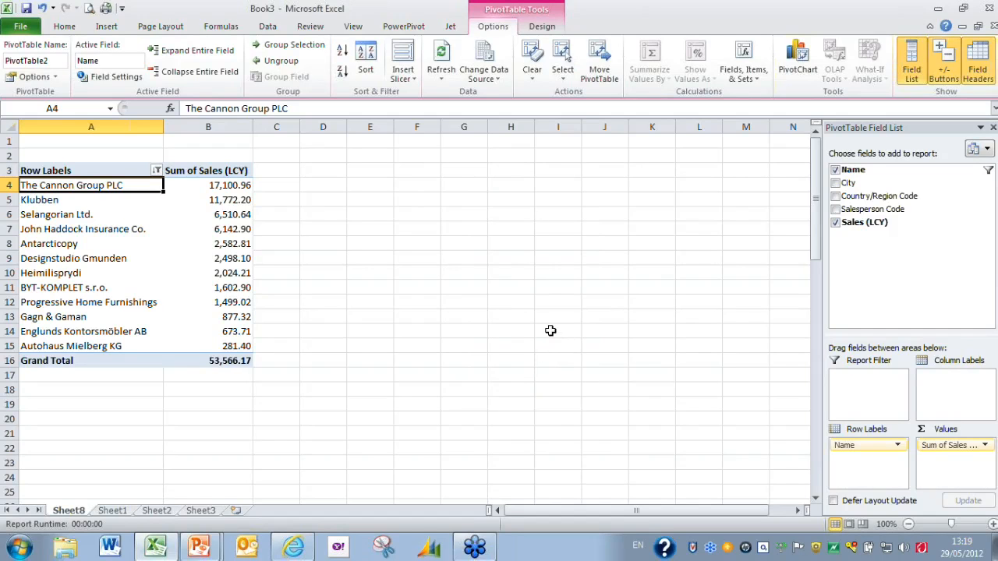
pyautogui.moveTo(534, 322)
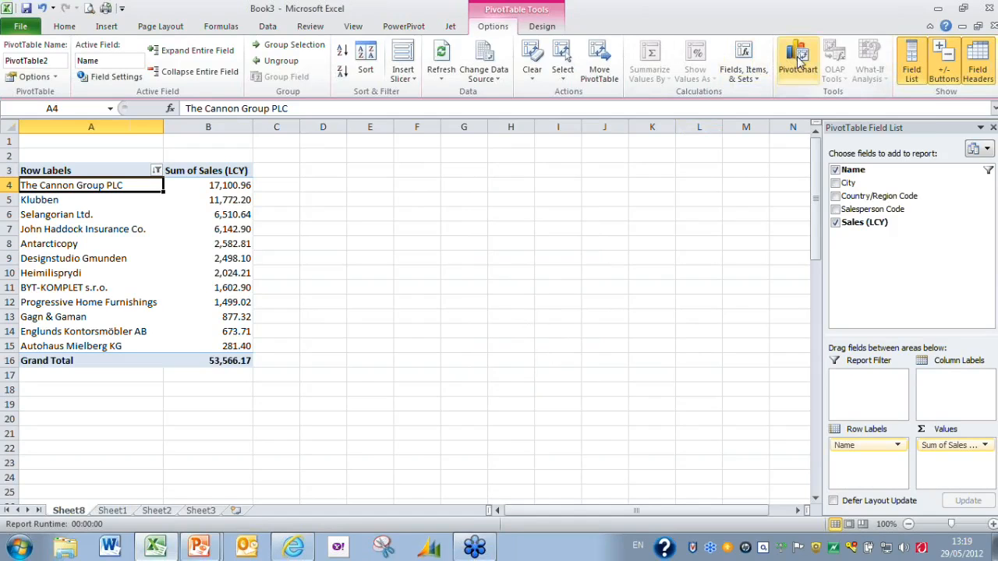
# Step: Insert an exploded 3-D pie PivotChart and position it beside the PivotTable
pyautogui.click(798, 59)
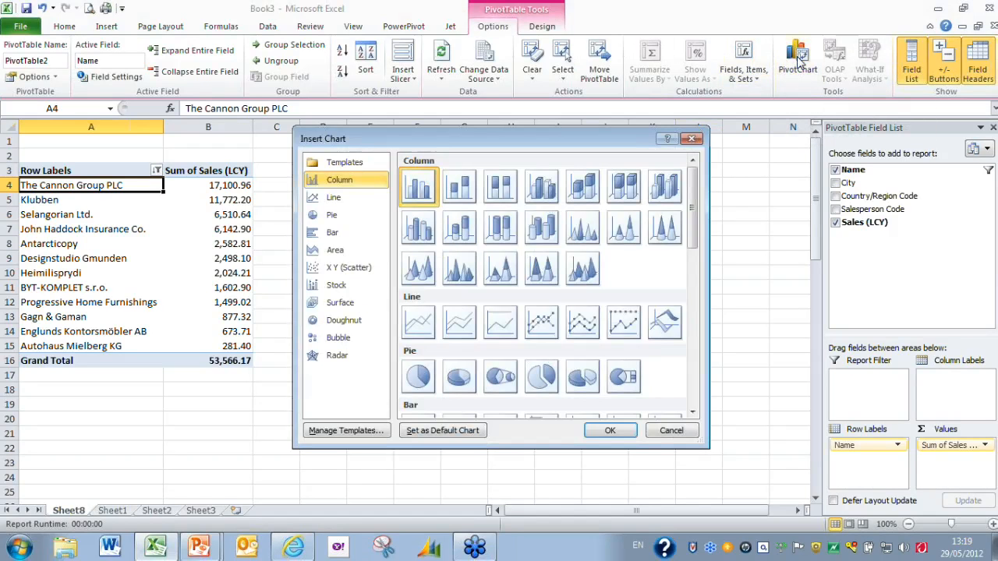
pyautogui.click(332, 214)
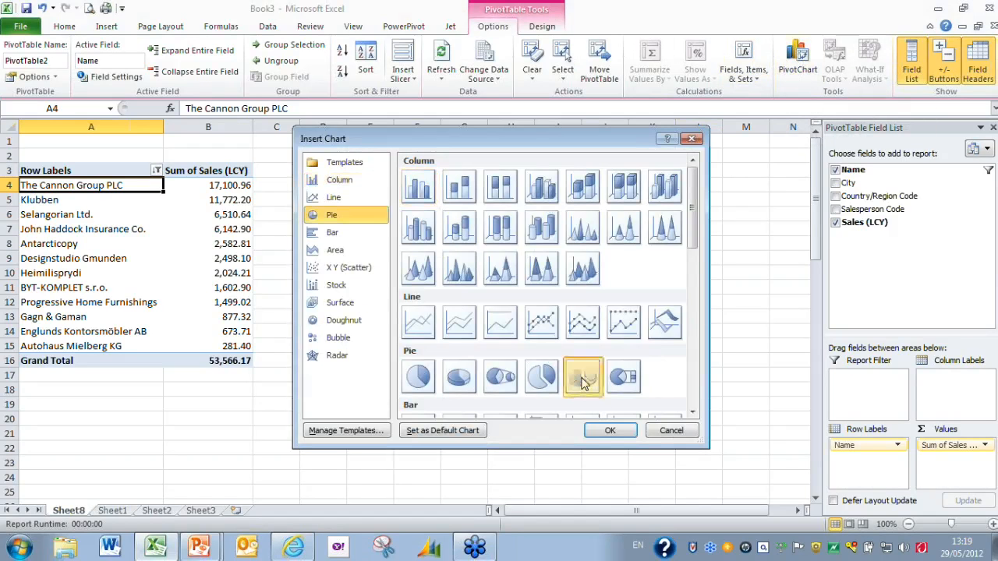
pyautogui.click(610, 430)
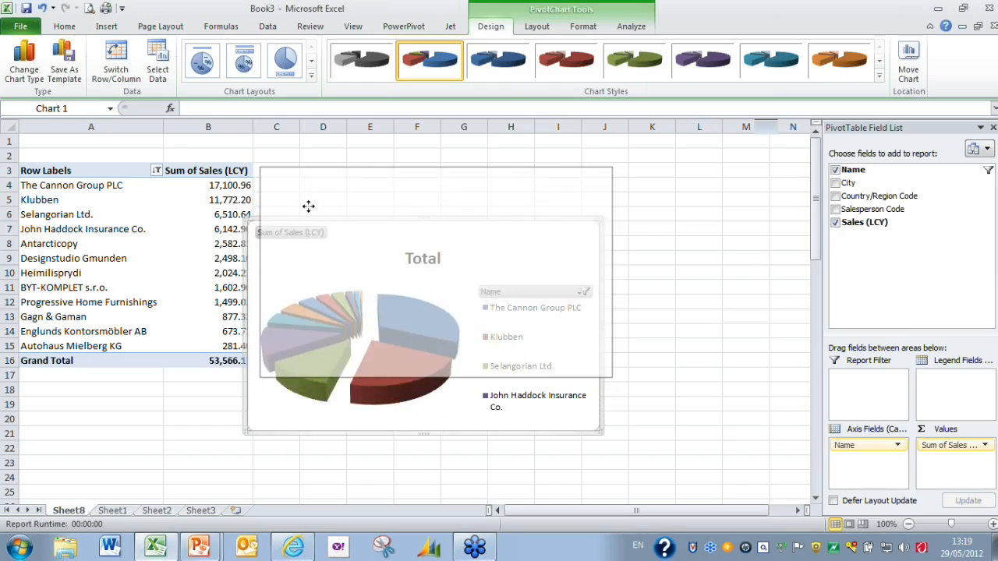
pyautogui.moveTo(360, 299)
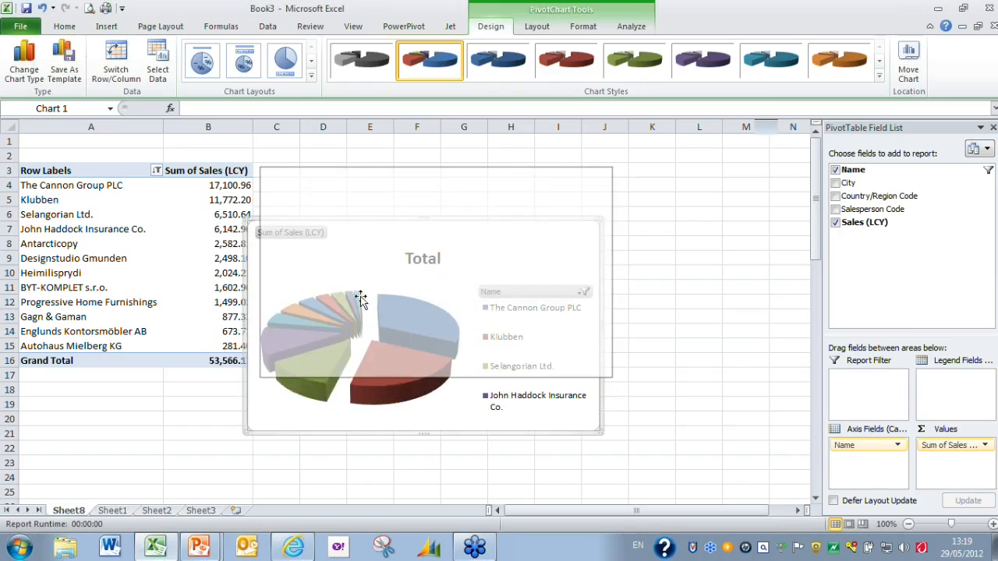
pyautogui.click(243, 60)
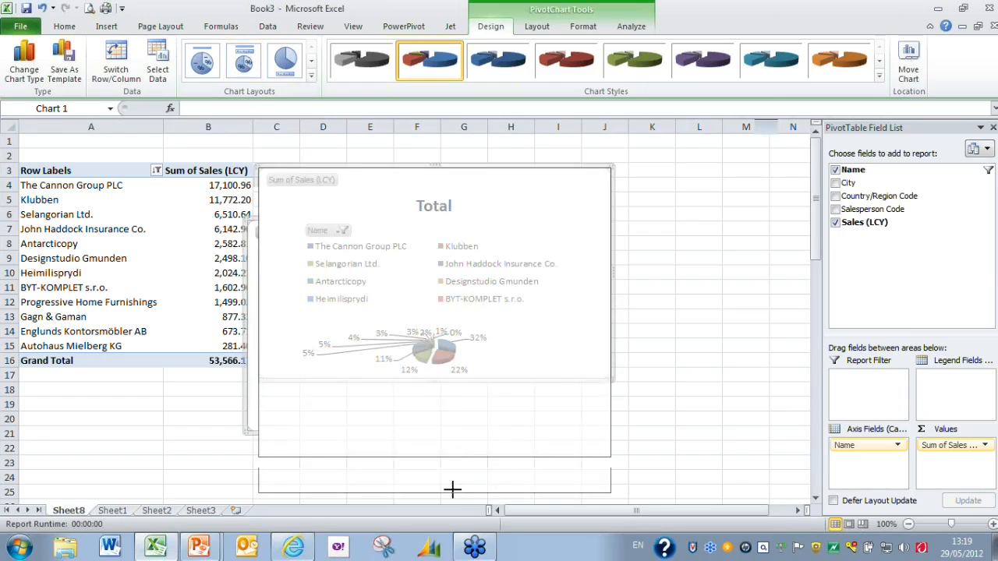
pyautogui.moveTo(528, 274)
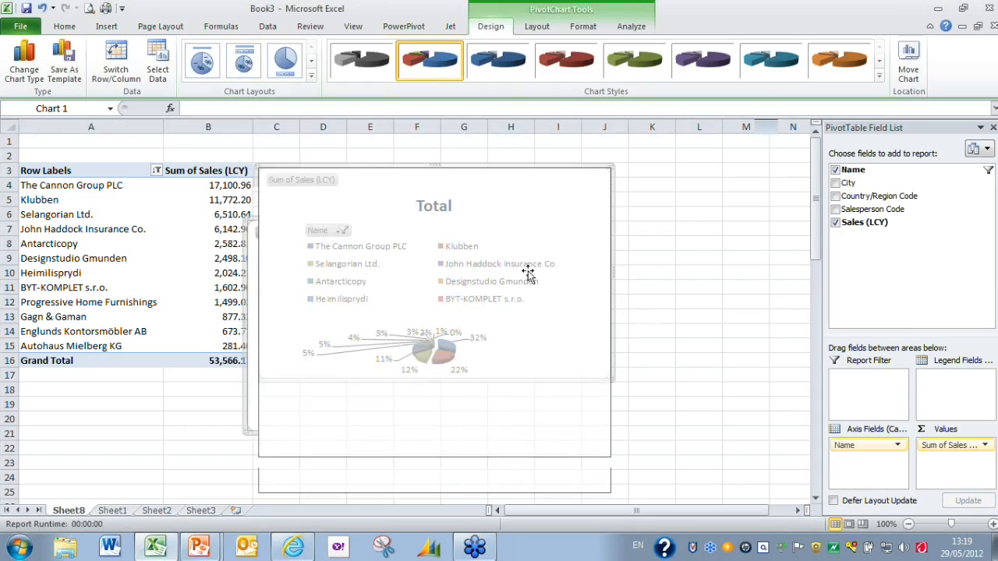
pyautogui.click(90, 418)
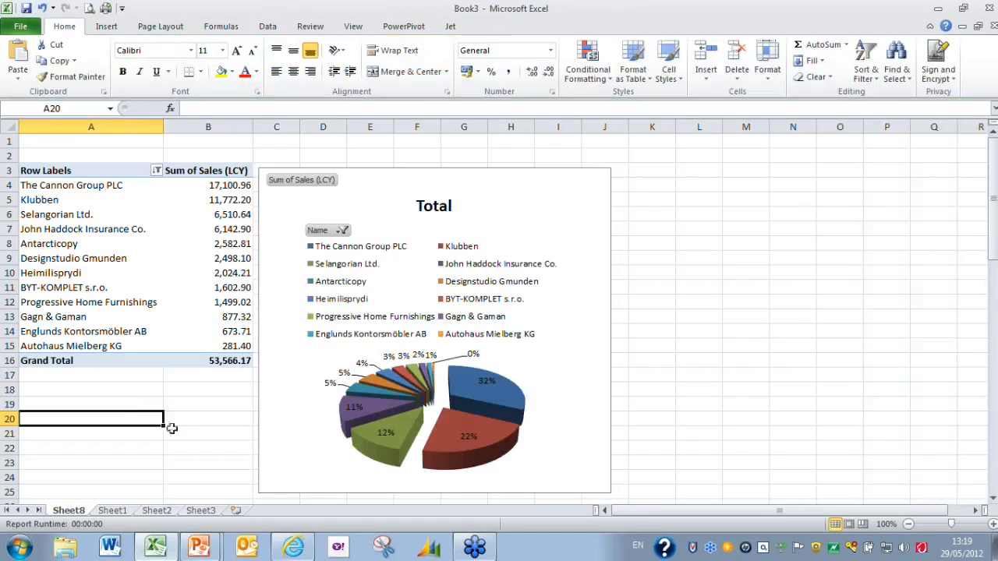
pyautogui.moveTo(525, 185)
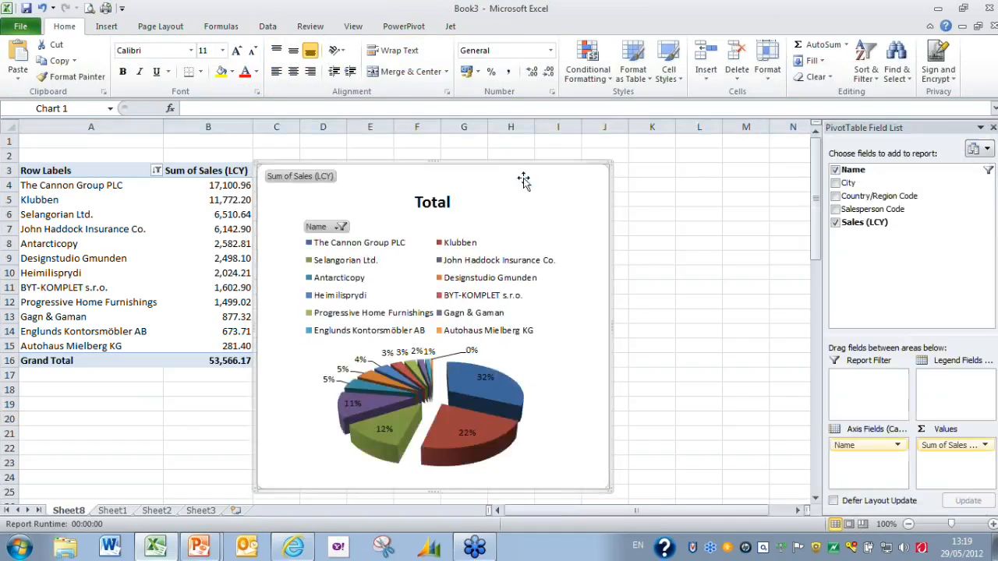
pyautogui.click(522, 180)
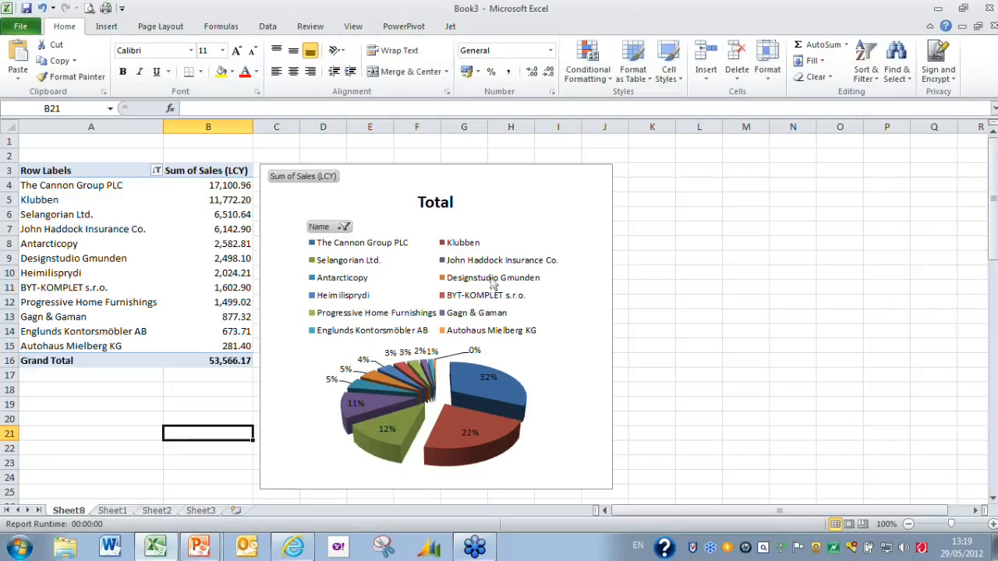
pyautogui.moveTo(374, 371)
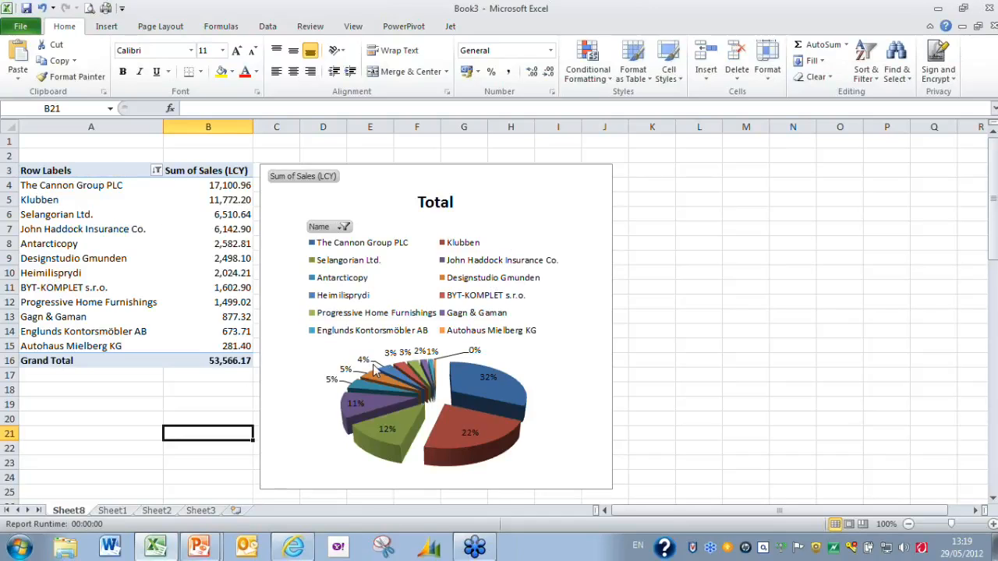
pyautogui.moveTo(376, 304)
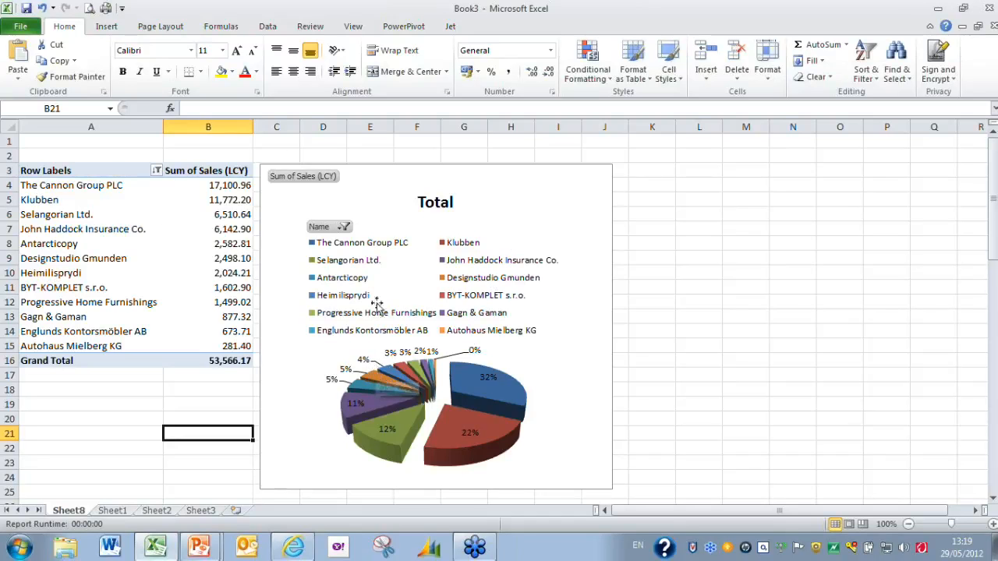
# Step: Insert slicers for Country/Region Code and Salesperson Code
pyautogui.click(106, 25)
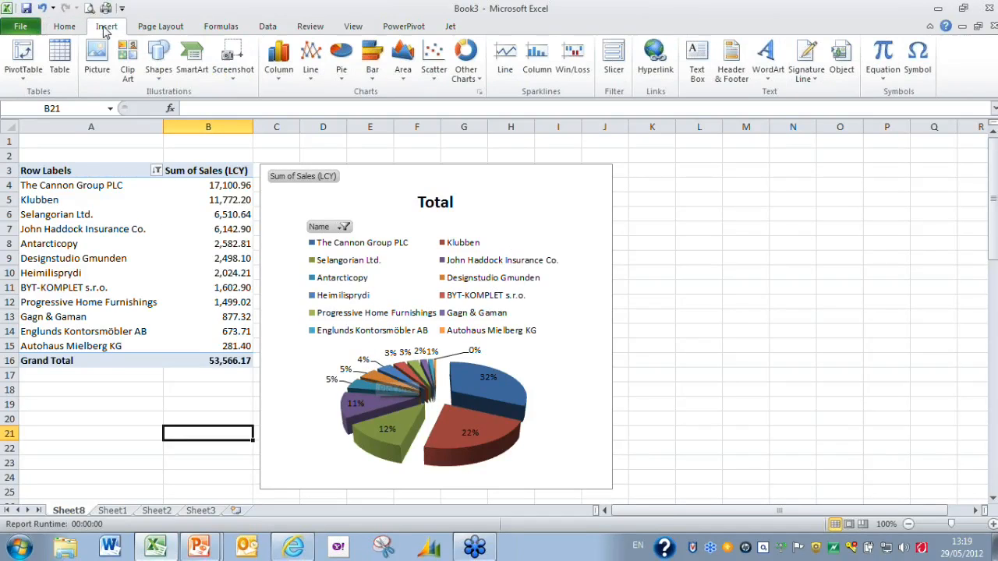
pyautogui.moveTo(522, 105)
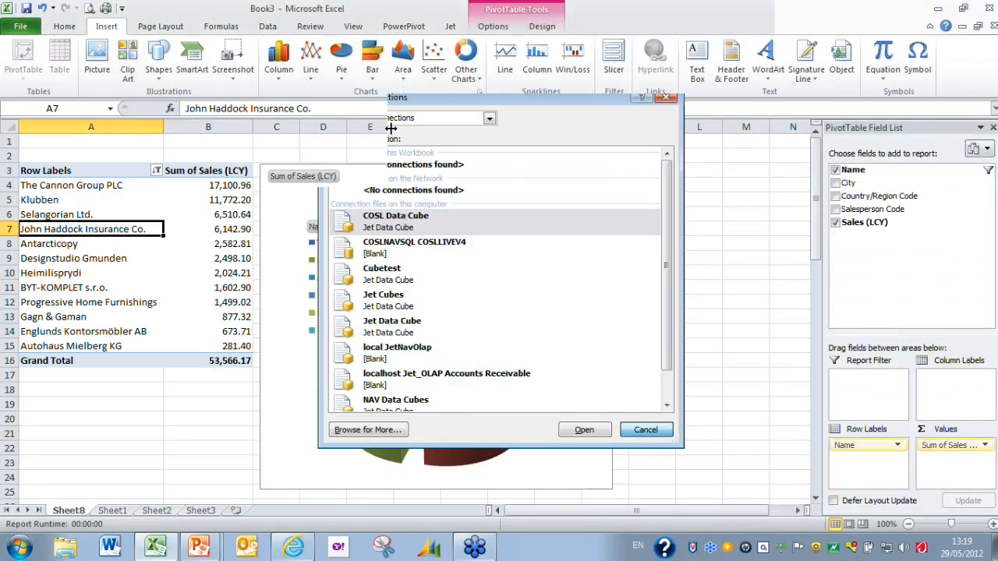
pyautogui.click(645, 429)
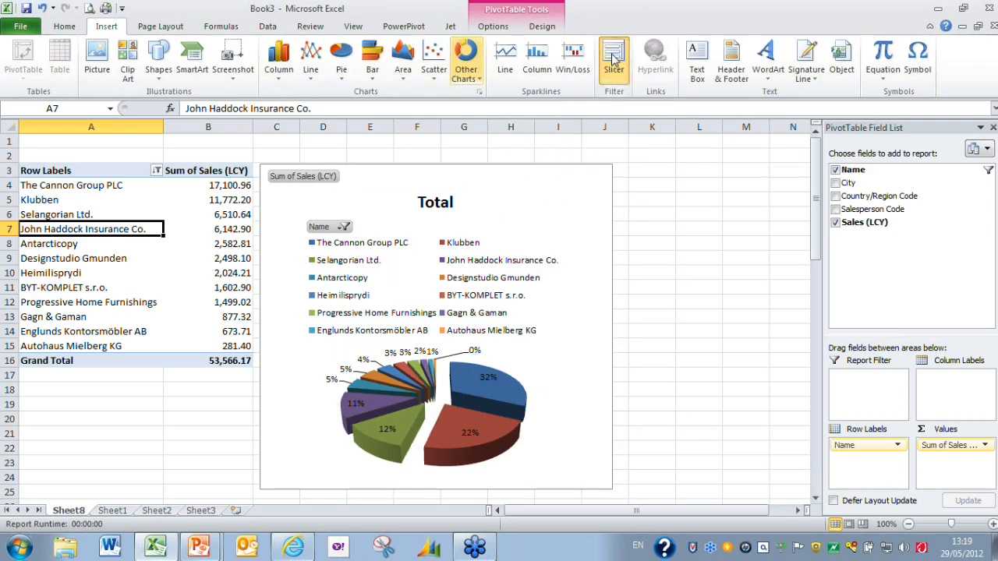
pyautogui.click(614, 59)
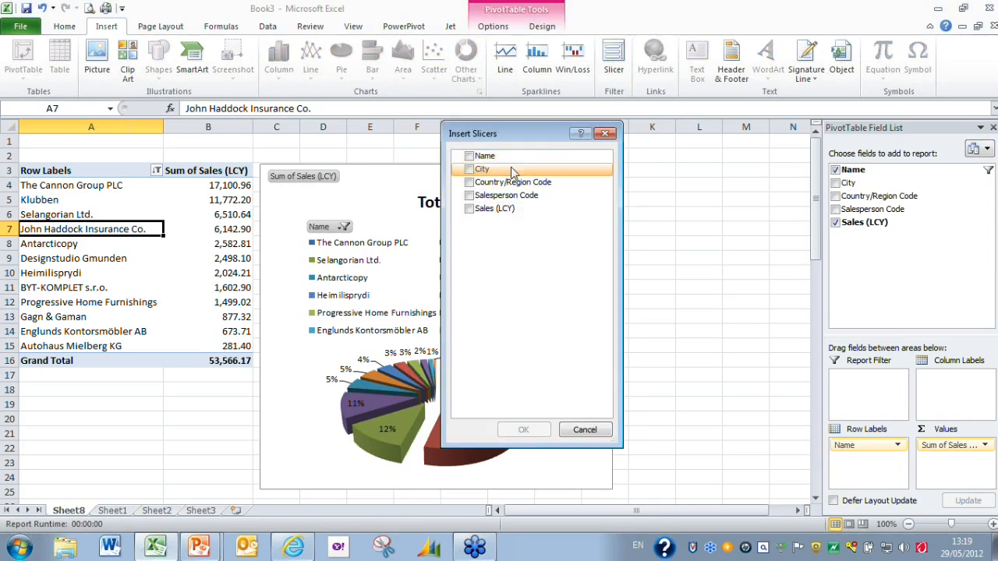
pyautogui.moveTo(569, 181)
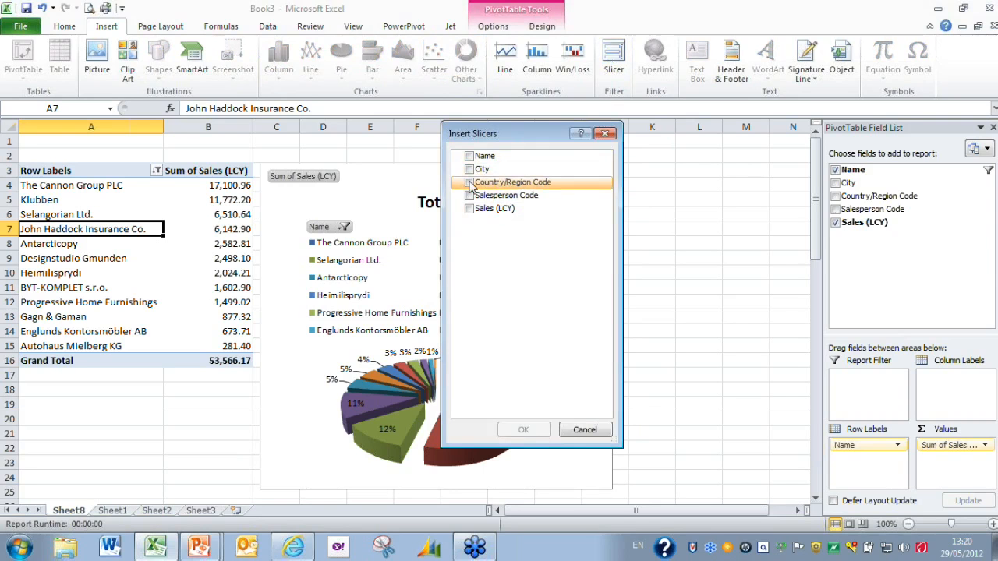
pyautogui.click(469, 182)
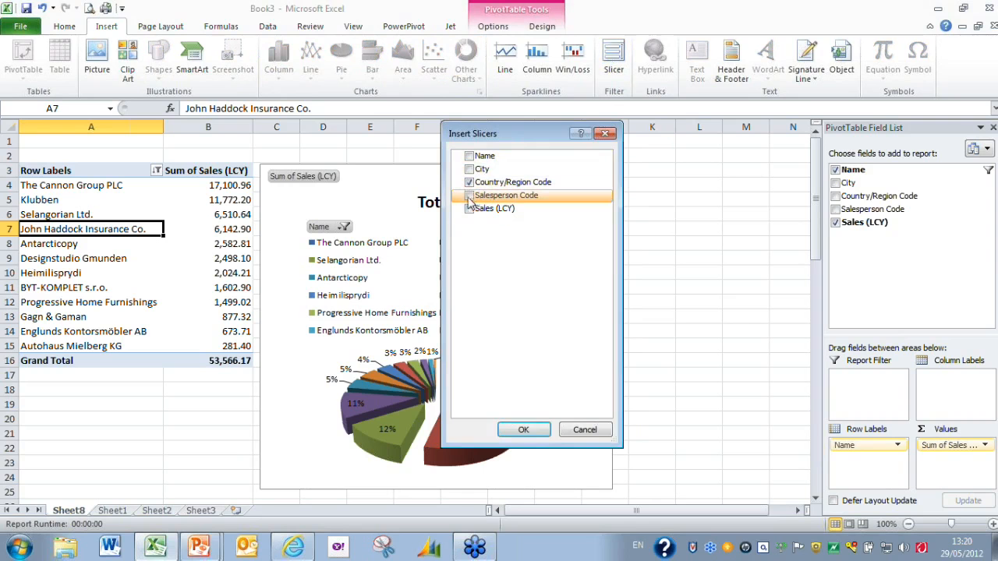
pyautogui.click(469, 195)
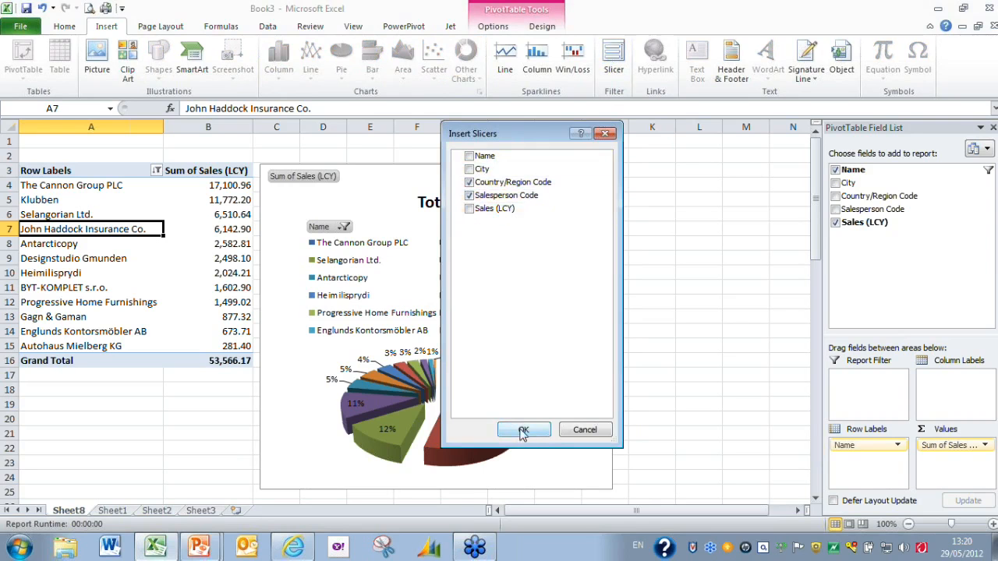
pyautogui.click(523, 430)
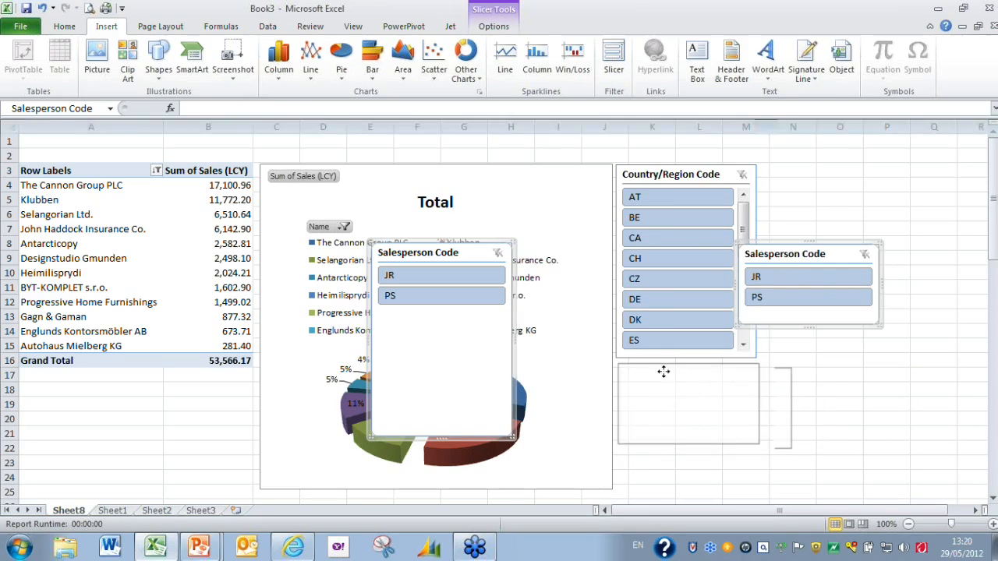
# Step: Move the Salesperson Code slicer below the Country slicer and try filters JR and IS
pyautogui.moveTo(808, 283); pyautogui.dragTo(687, 404)
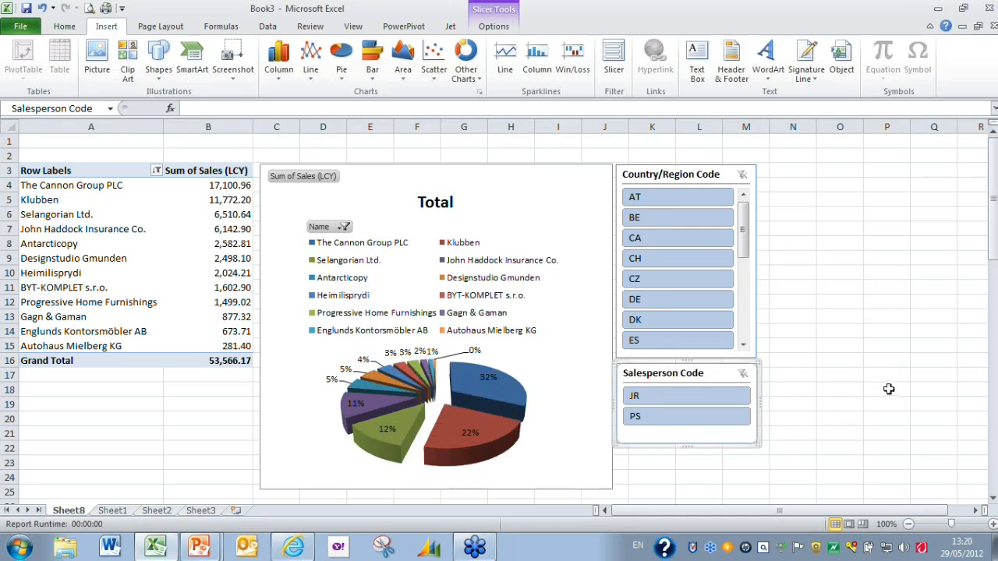
pyautogui.moveTo(640, 398)
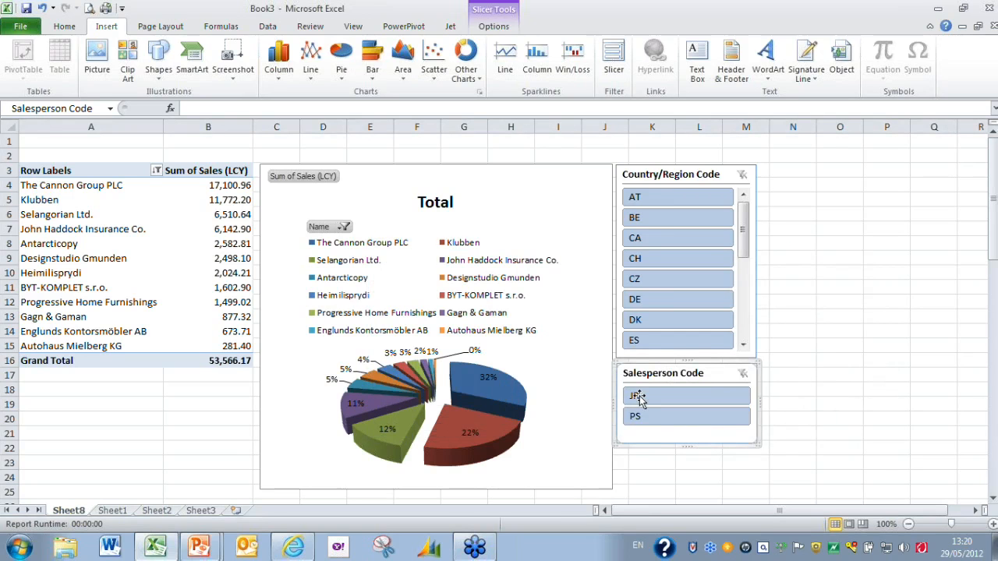
pyautogui.click(686, 397)
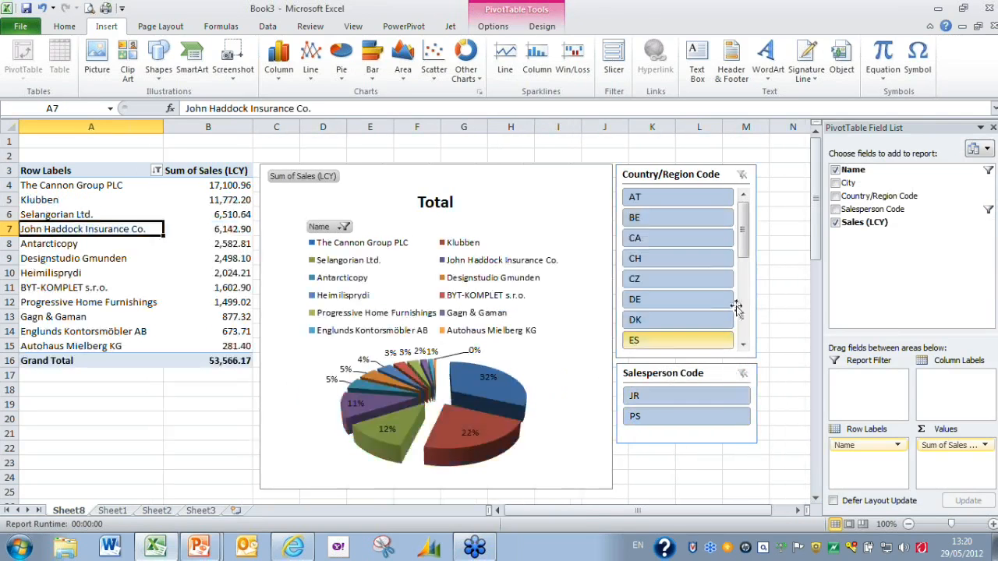
pyautogui.scroll(-3)
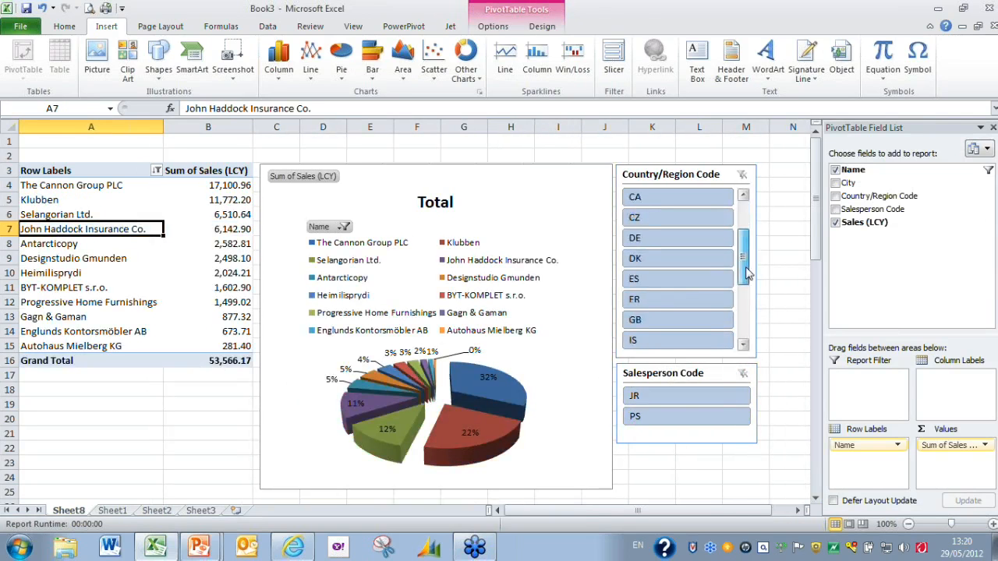
pyautogui.click(677, 299)
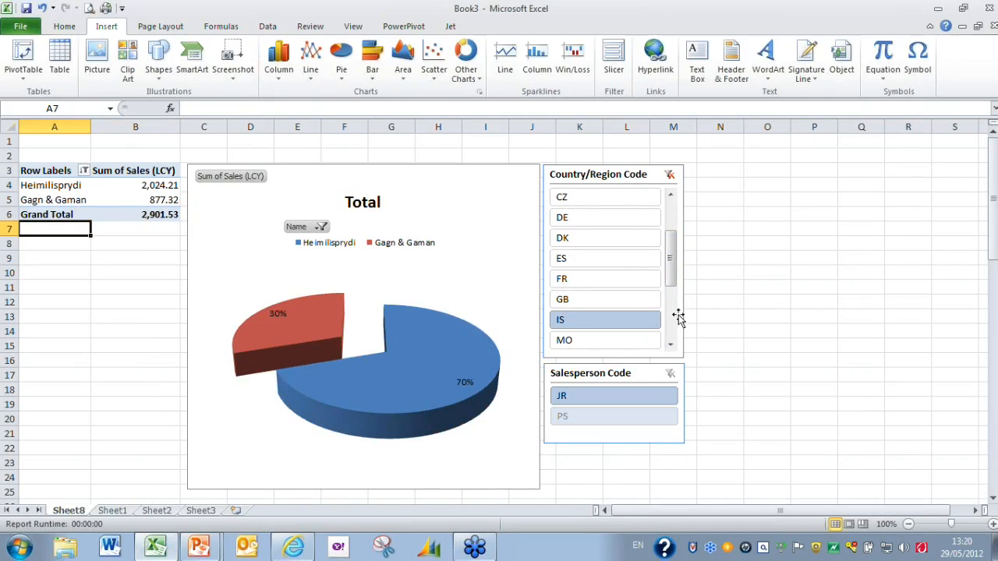
pyautogui.moveTo(677, 313)
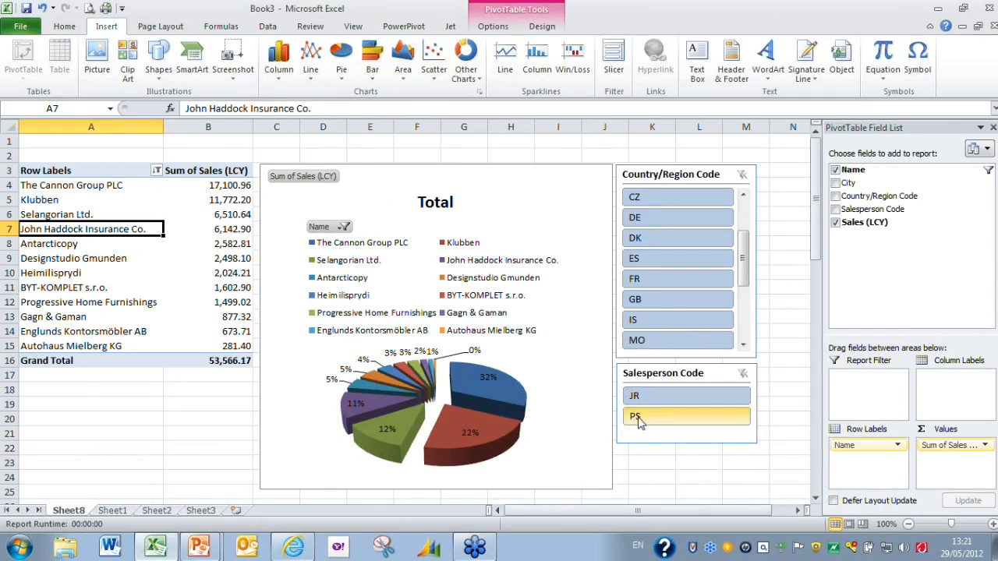
# Step: Filter the report to salesperson PS and country GB, leaving three customers
pyautogui.click(674, 416)
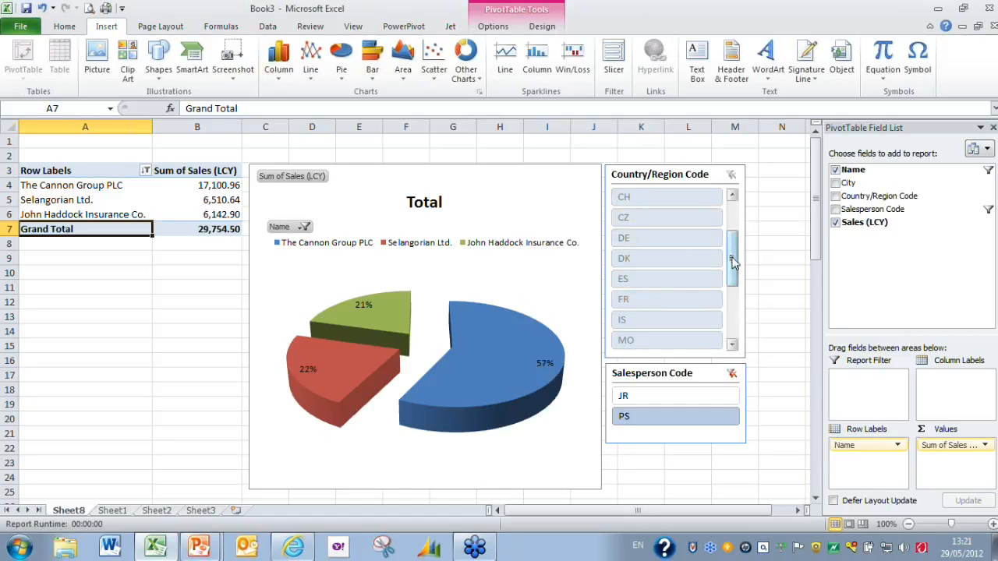
pyautogui.scroll(3)
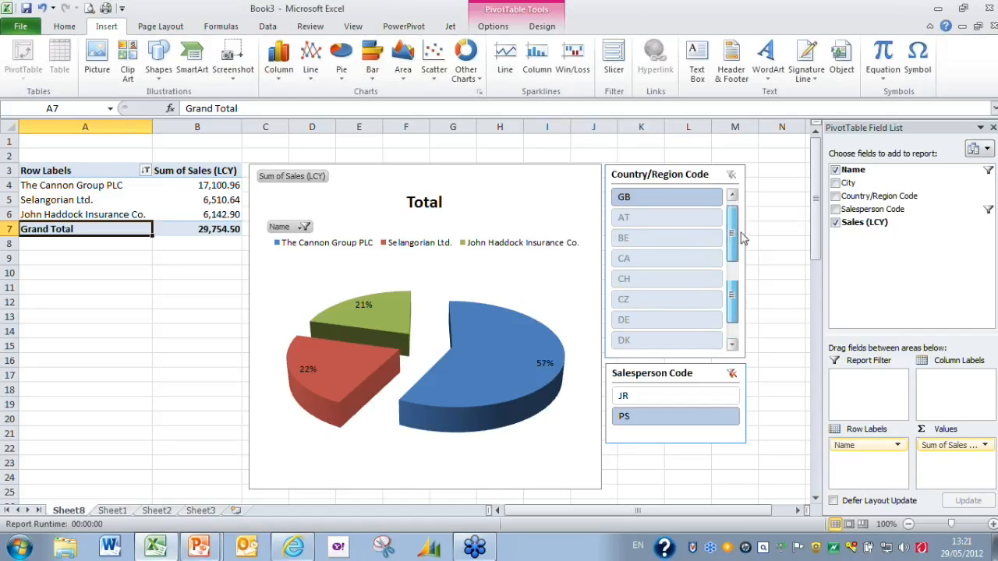
pyautogui.click(666, 196)
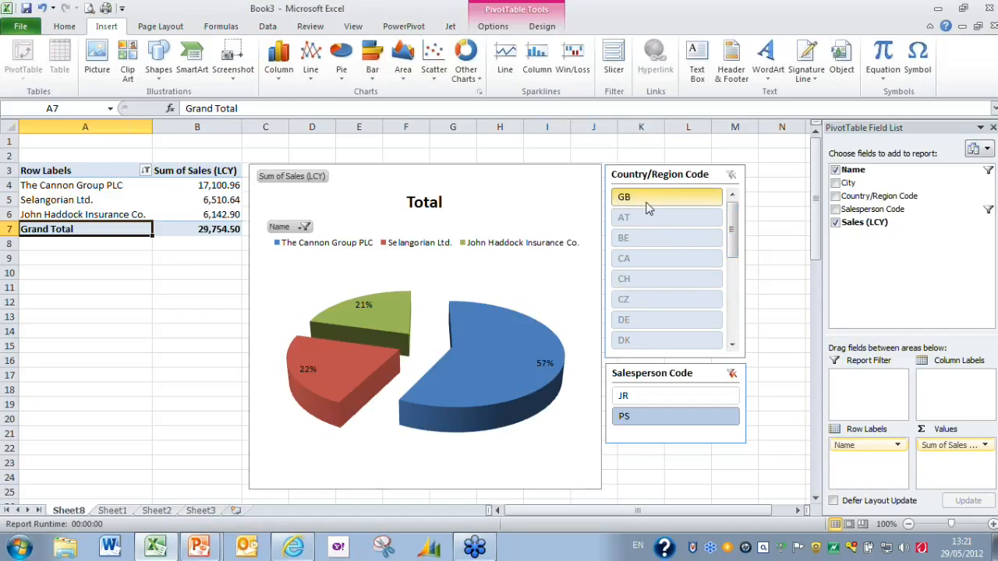
pyautogui.moveTo(643, 201)
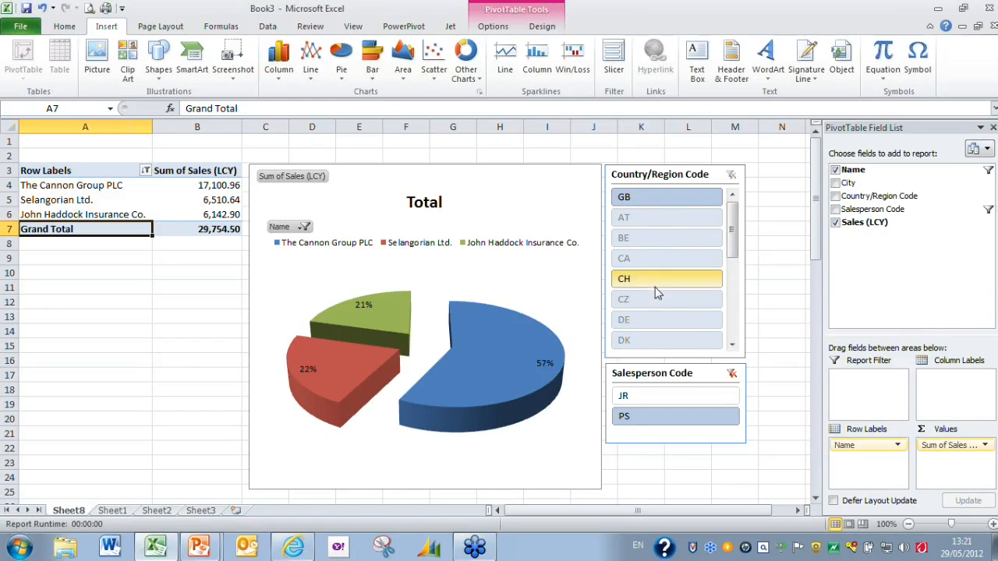
pyautogui.click(450, 26)
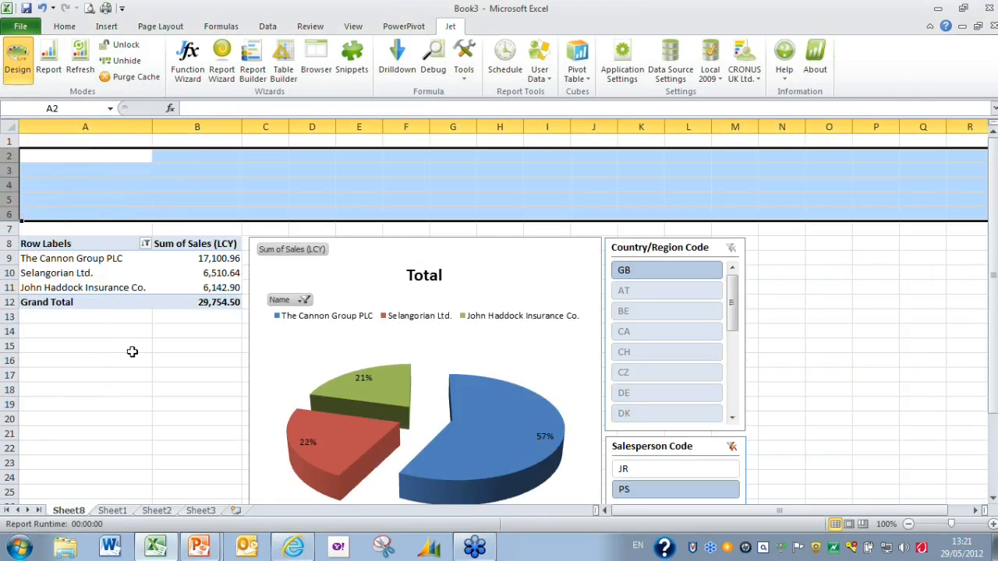
# Step: Insert a blank column left of the PivotTable and select cell B3 for the header
pyautogui.click(85, 345)
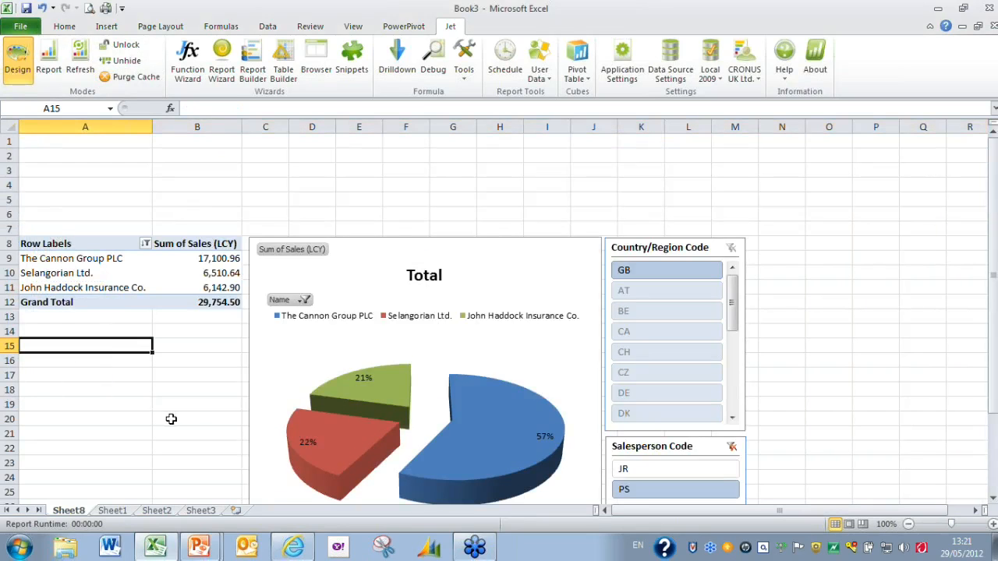
pyautogui.rightClick(85, 126)
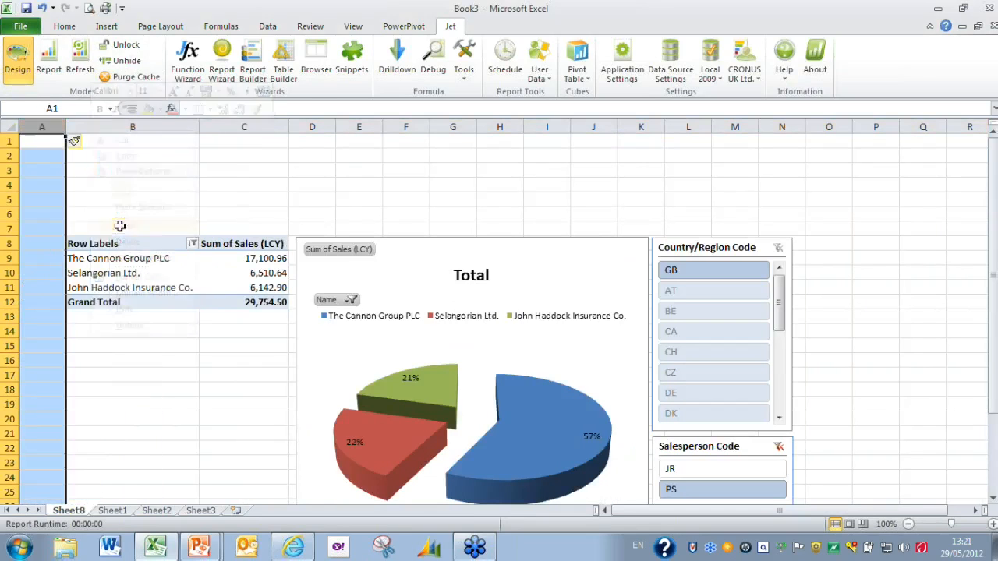
pyautogui.click(132, 170)
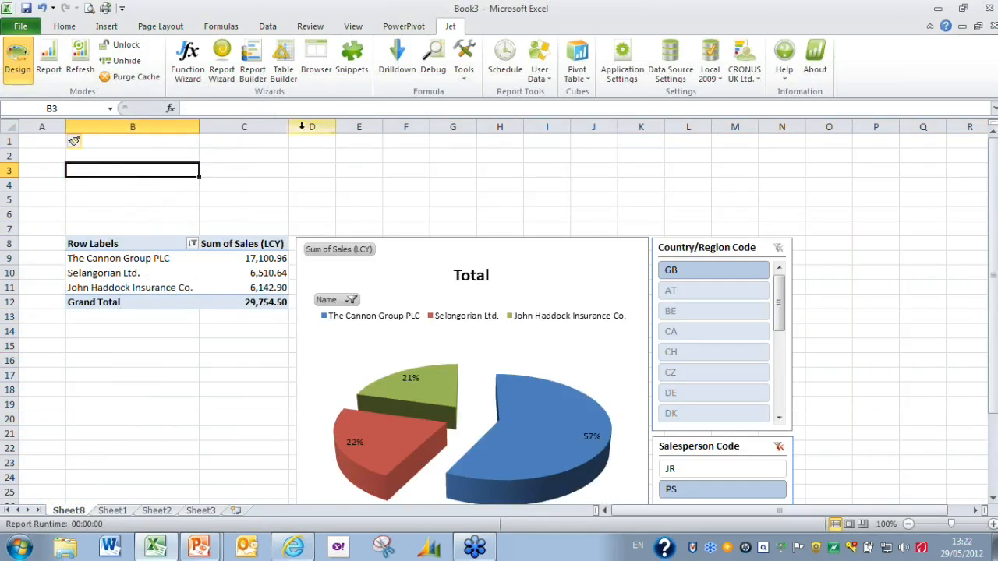
pyautogui.moveTo(352, 58)
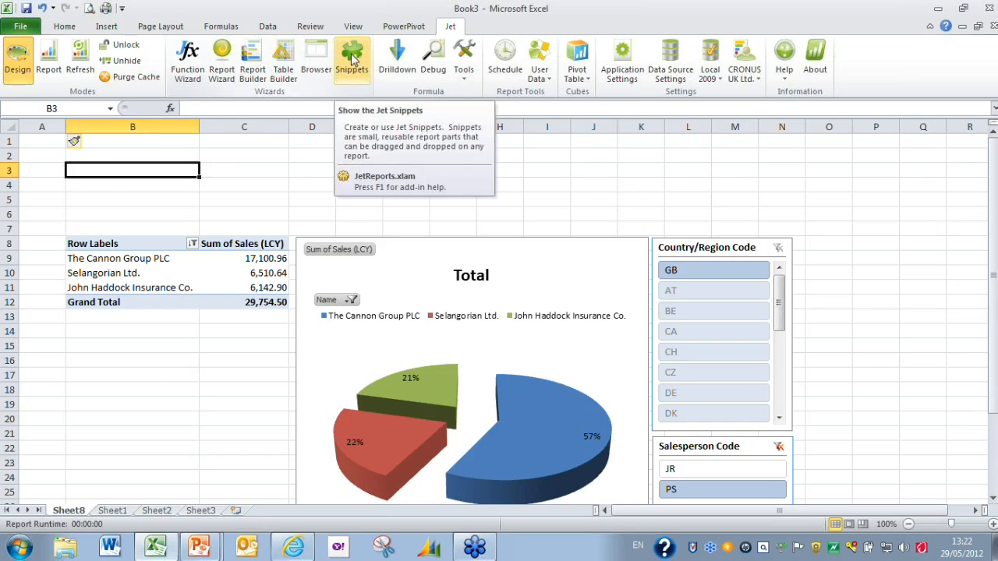
# Step: Insert Jet's Basic Report header snippet from the Snippets library, then close the library
pyautogui.click(351, 59)
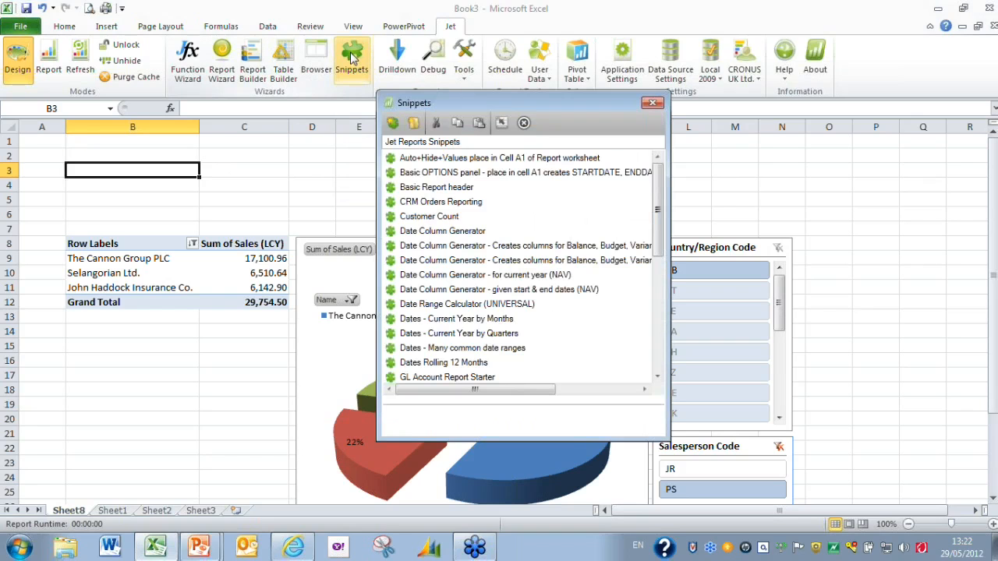
pyautogui.moveTo(454, 171)
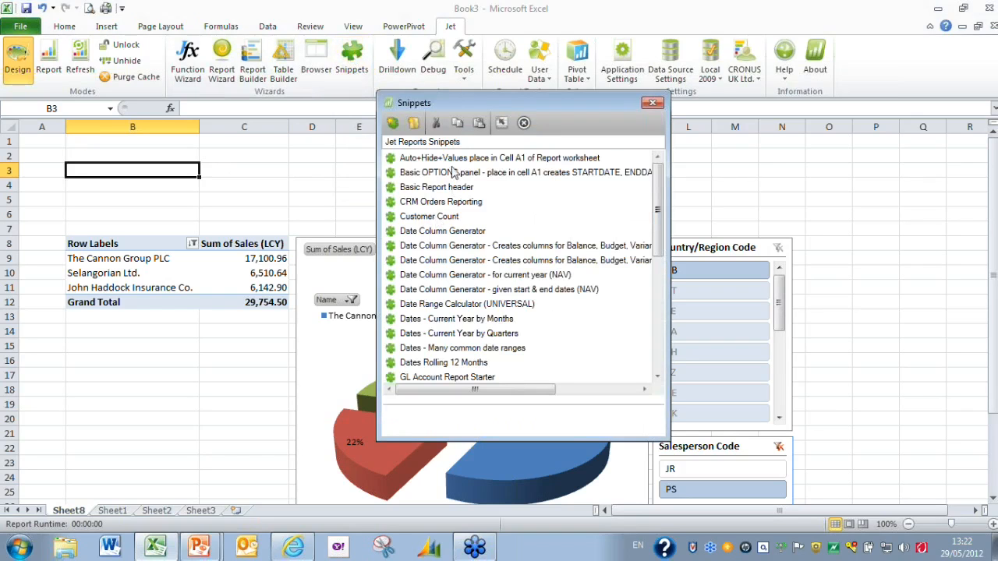
pyautogui.moveTo(474, 353)
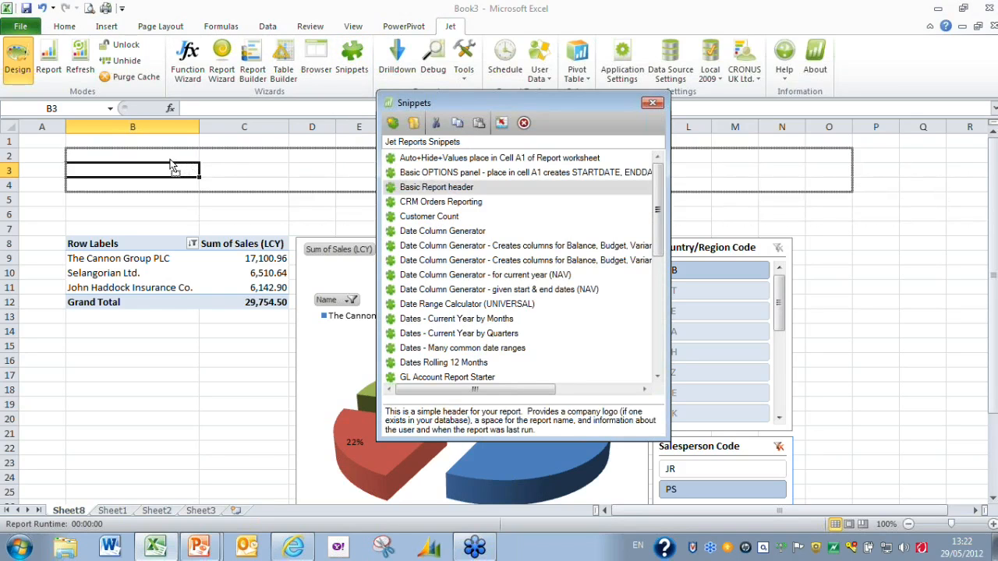
pyautogui.moveTo(164, 163)
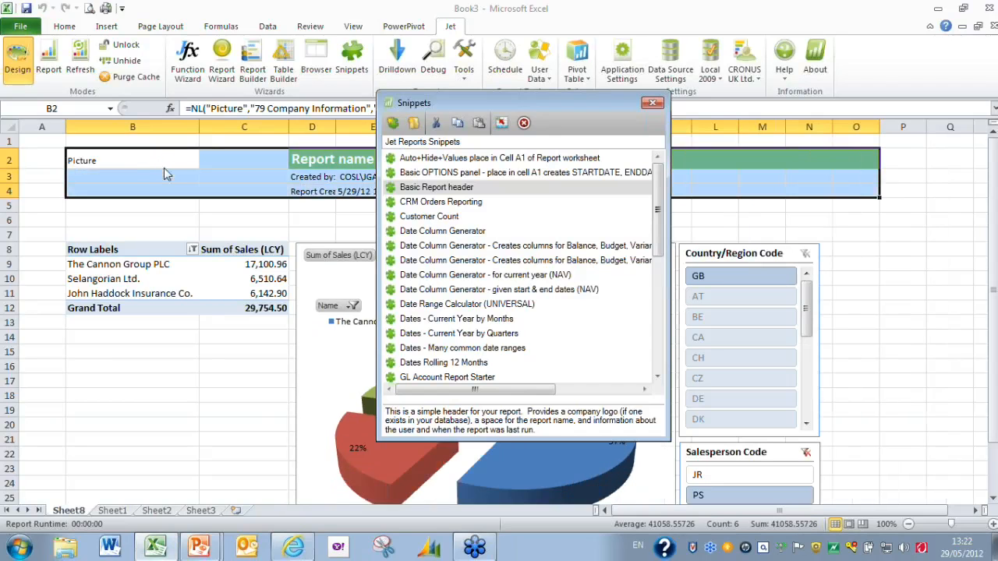
pyautogui.moveTo(642, 106)
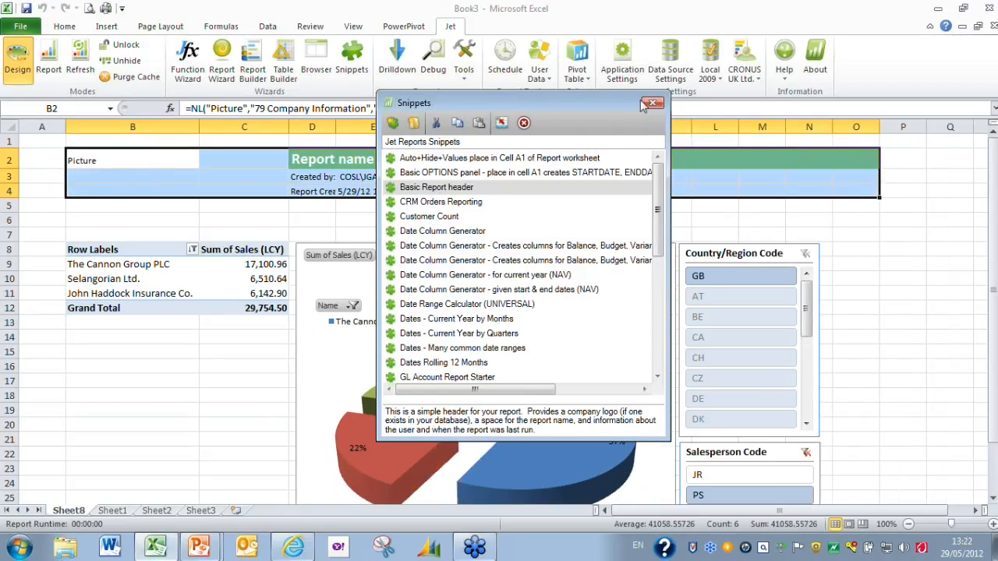
pyautogui.click(652, 103)
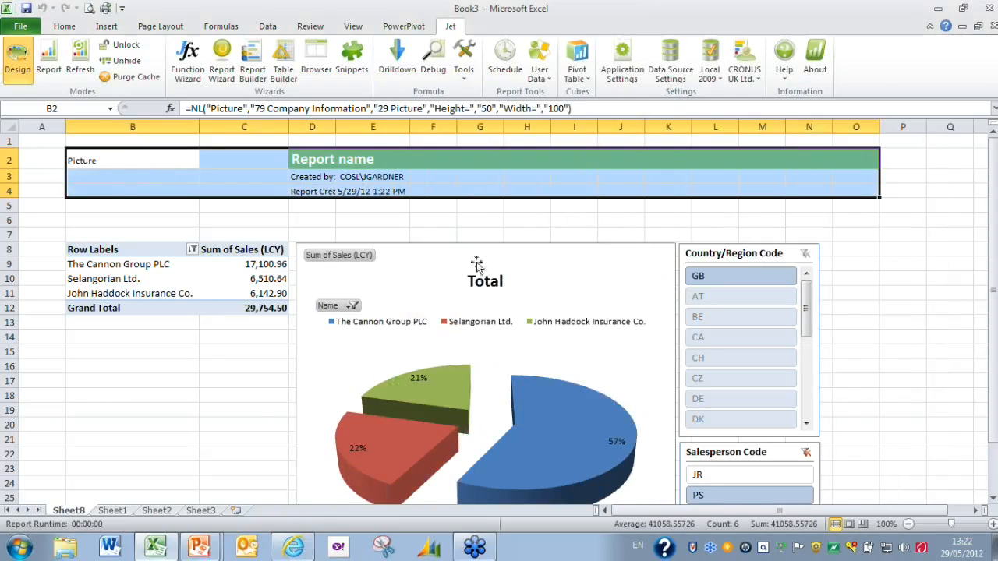
pyautogui.moveTo(374, 217)
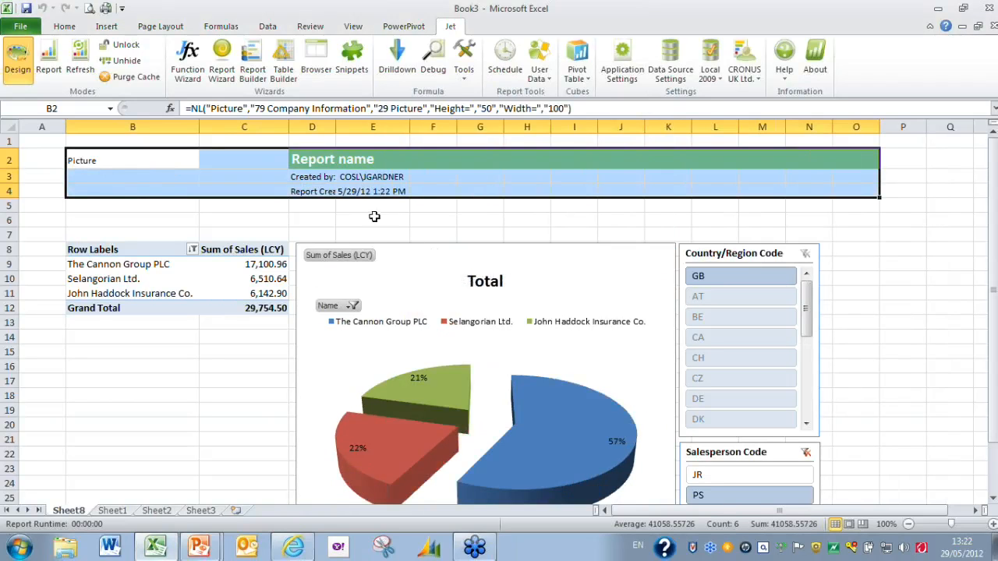
pyautogui.moveTo(382, 218)
pyautogui.write('S')
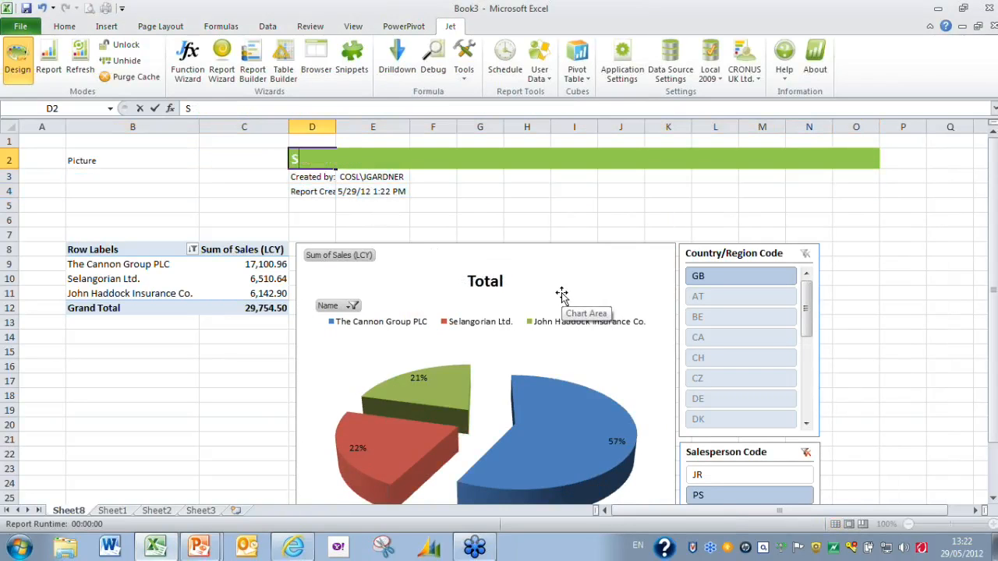
# Step: Enter 'Sales Analysis Report' as the report title in D2
pyautogui.write('ales A')
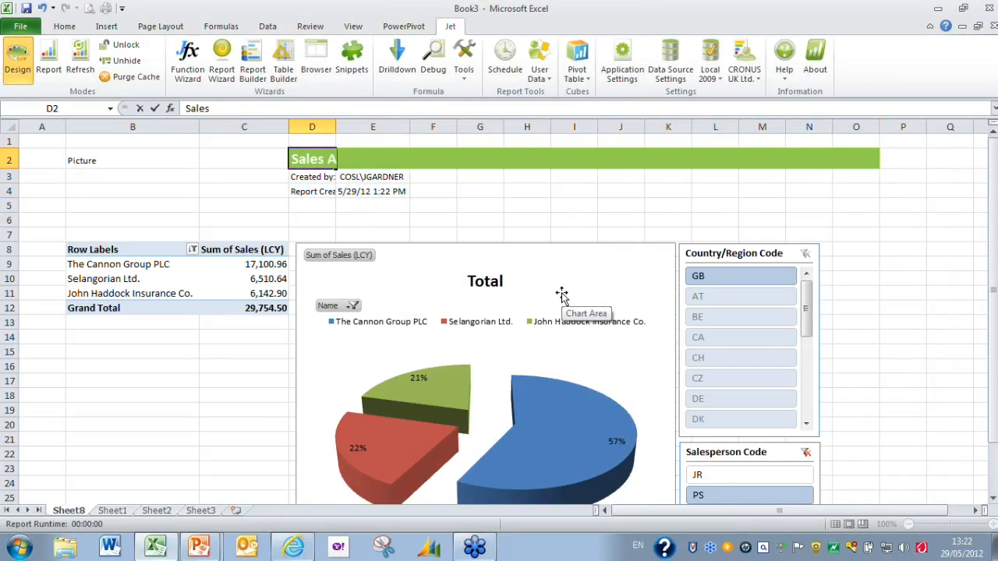
pyautogui.write('nalysis Report')
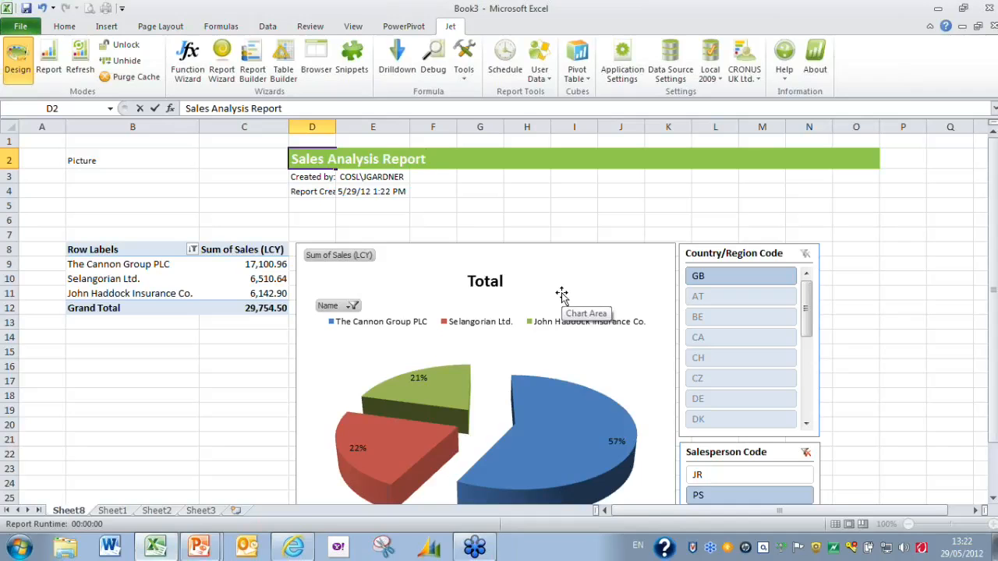
pyautogui.moveTo(341, 135)
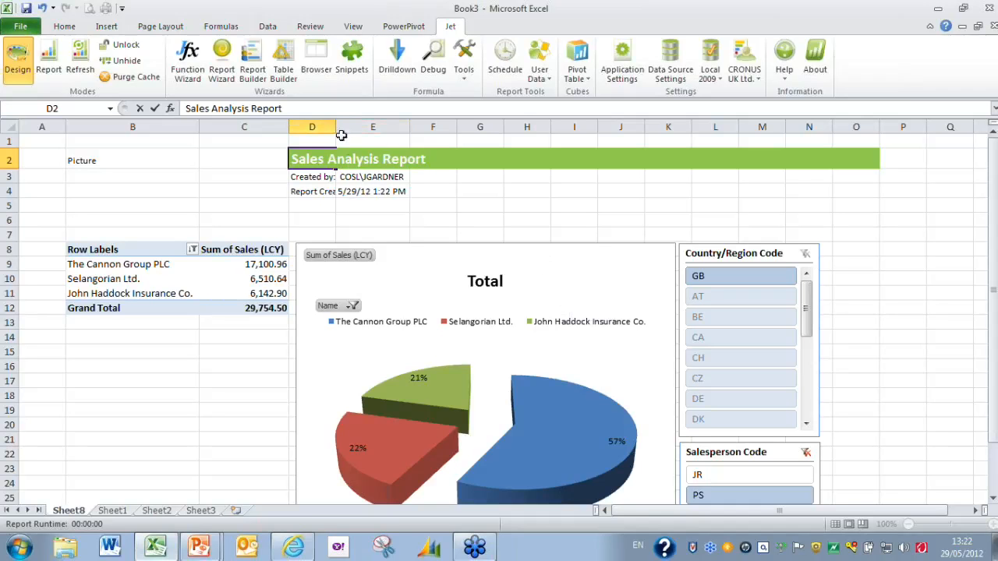
pyautogui.moveTo(491, 227)
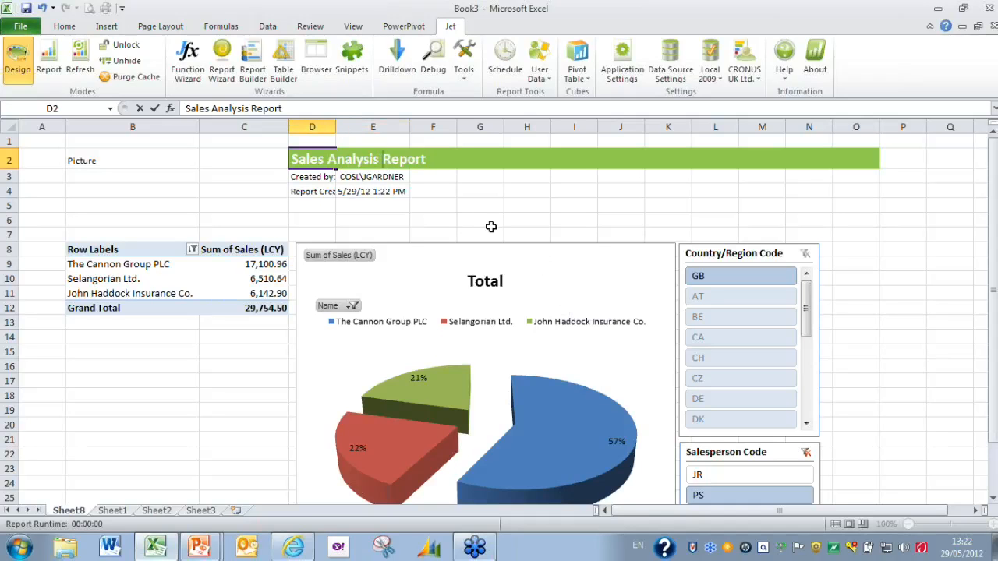
pyautogui.click(312, 176)
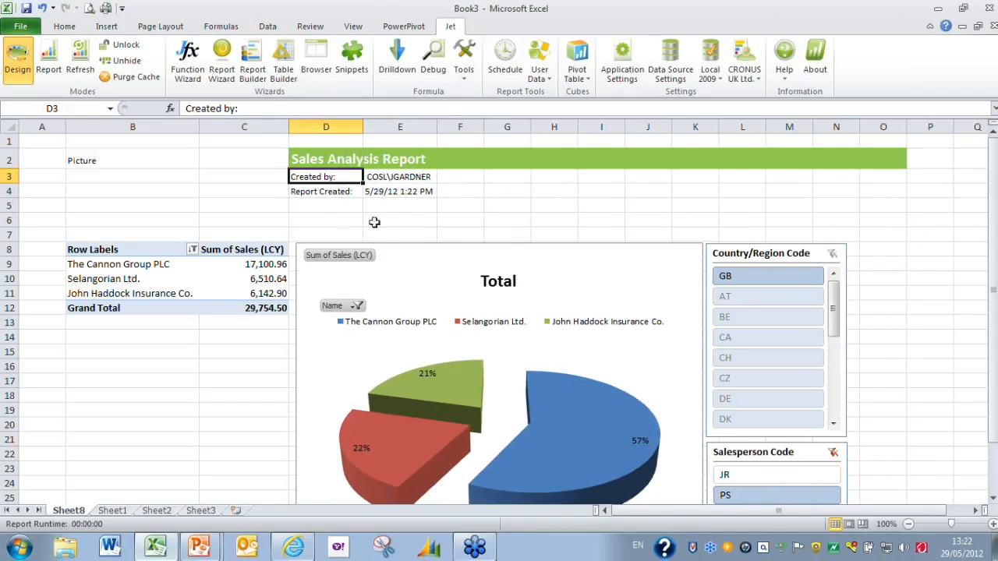
# Step: Format the creation date cell E4 with the English (U.K.) date locale
pyautogui.rightClick(400, 191)
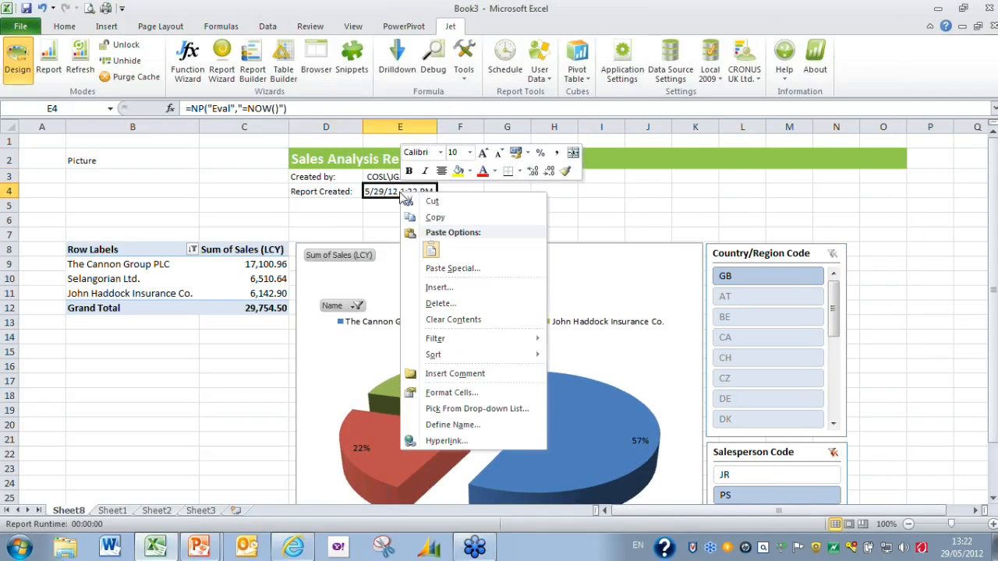
pyautogui.click(450, 392)
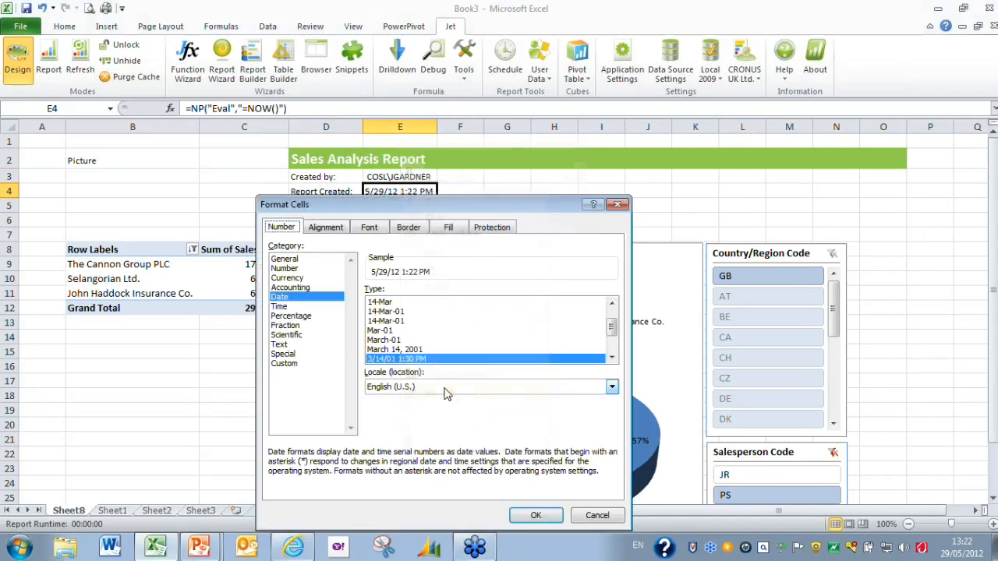
pyautogui.click(612, 387)
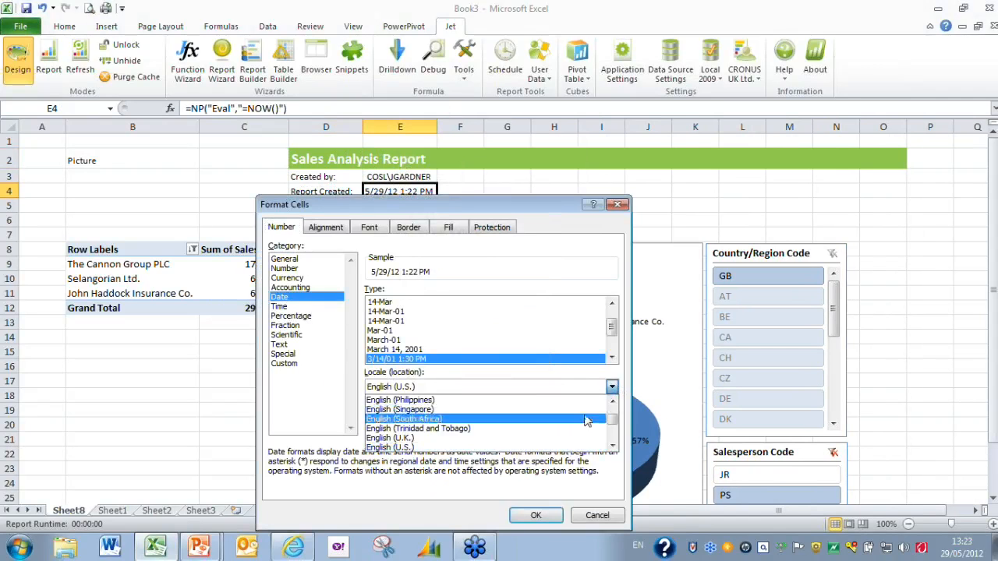
pyautogui.click(390, 437)
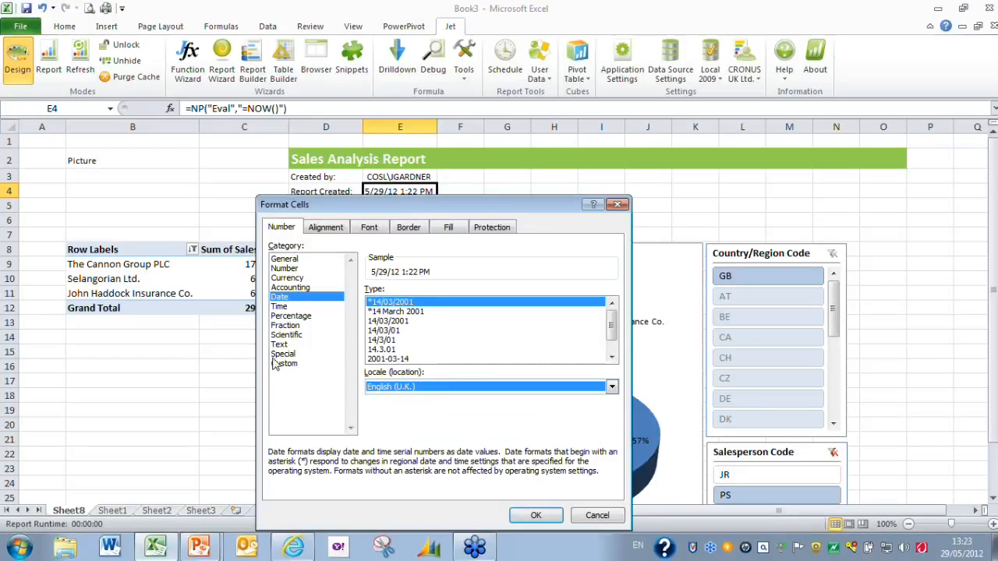
pyautogui.click(284, 364)
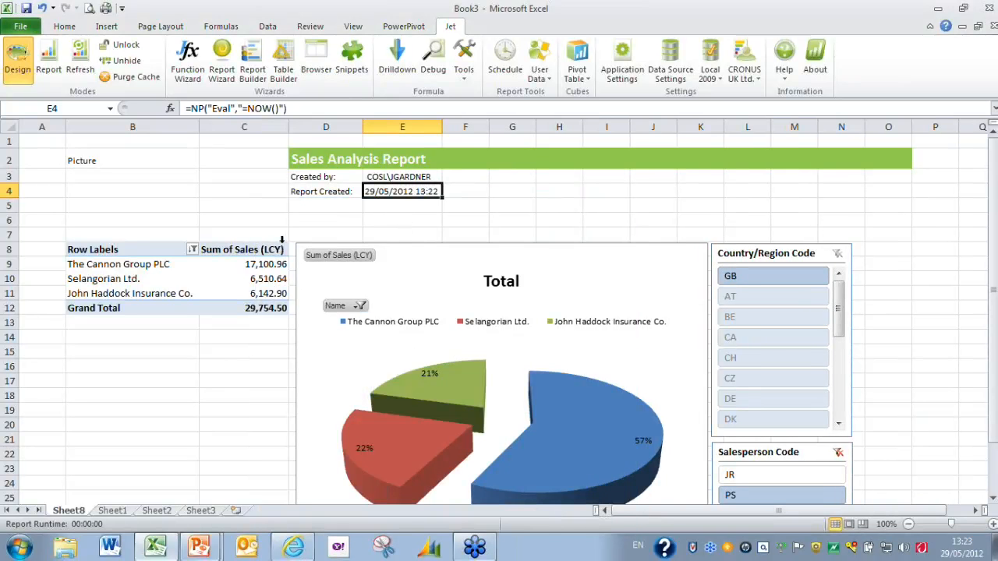
pyautogui.moveTo(349, 203)
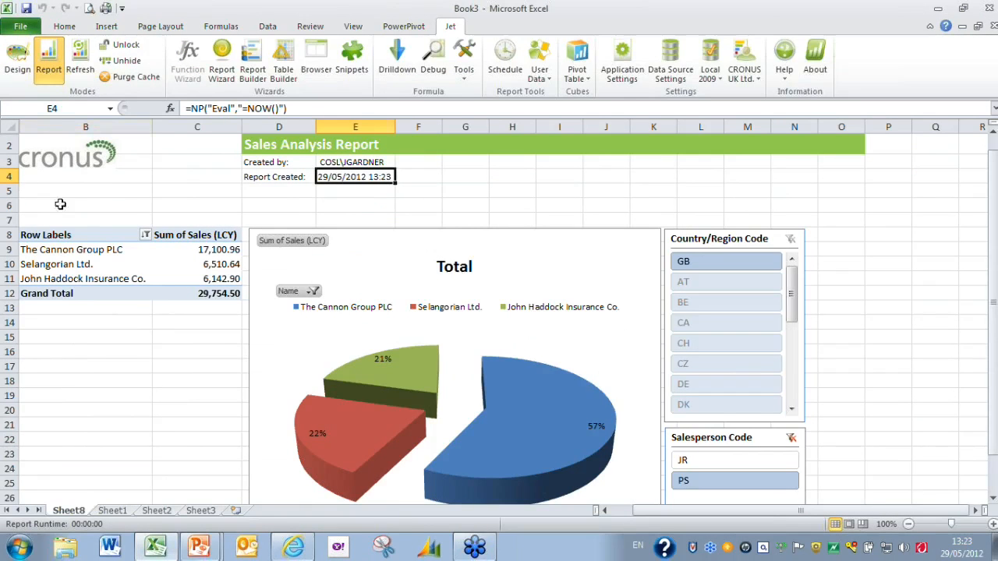
pyautogui.moveTo(365, 153)
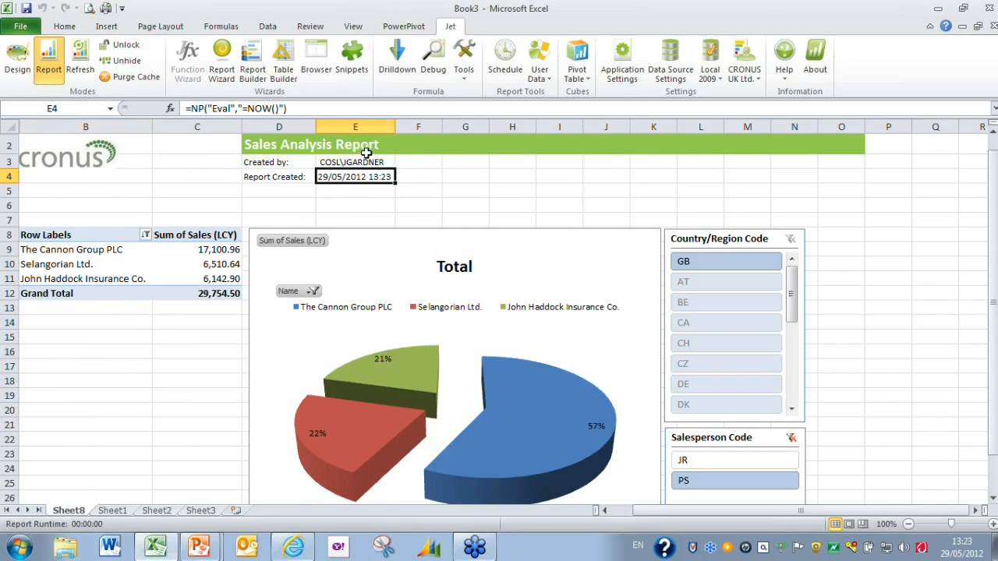
pyautogui.moveTo(403, 294)
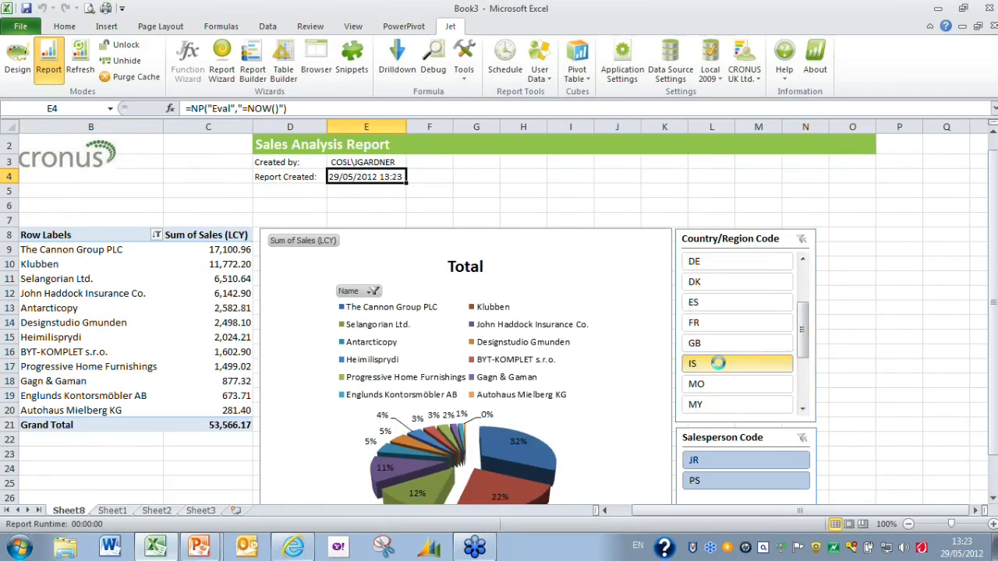
# Step: Filter the Country/Region Code slicer to GB
pyautogui.click(693, 343)
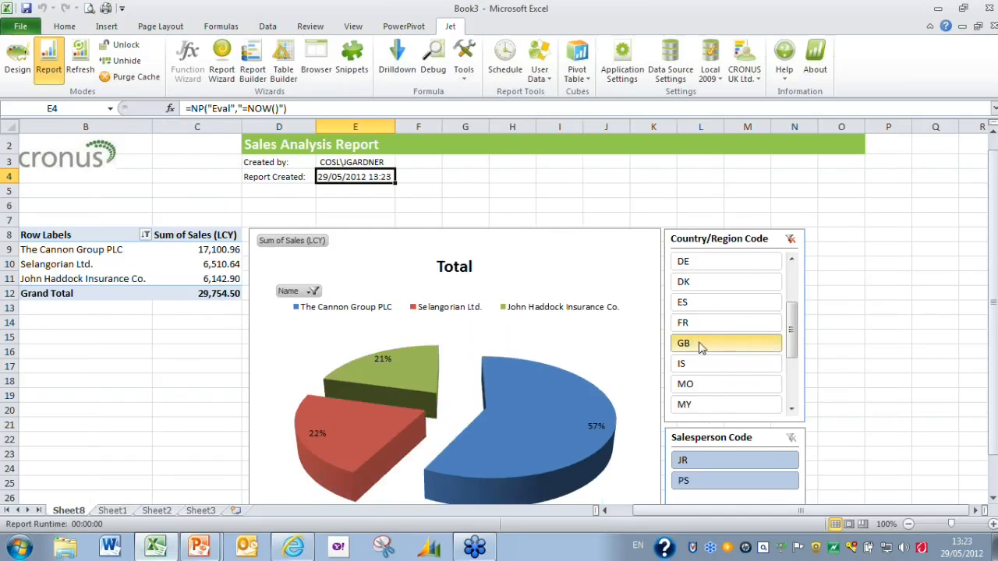
pyautogui.moveTo(707, 350)
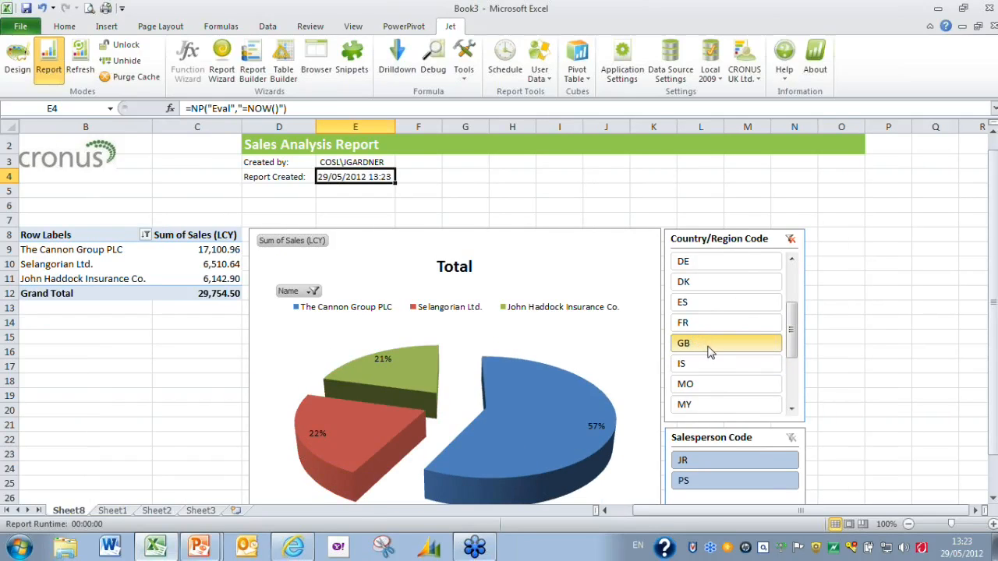
pyautogui.moveTo(708, 347)
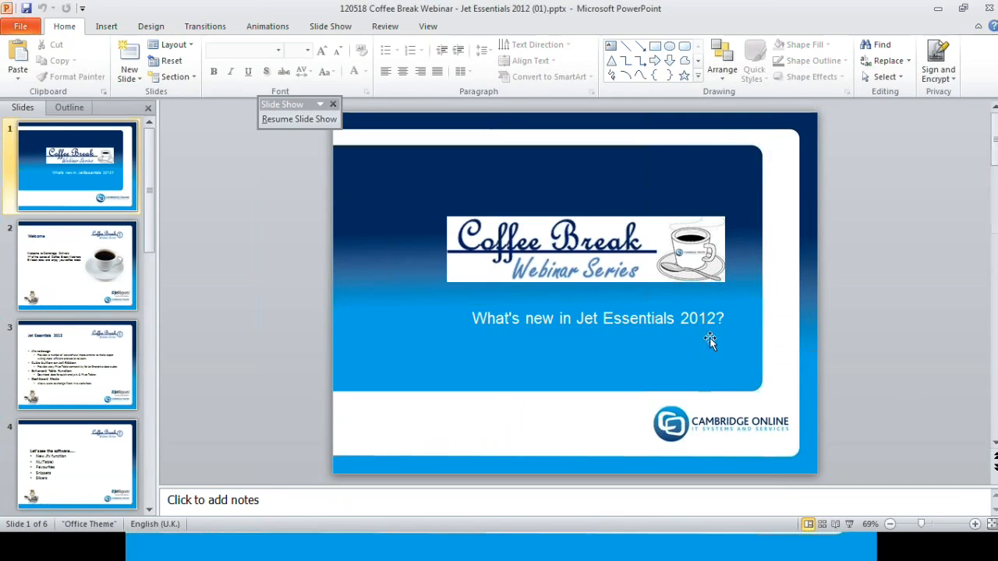
# Step: Resume the slide show from slide 4, 'Let's see the software'
pyautogui.click(75, 464)
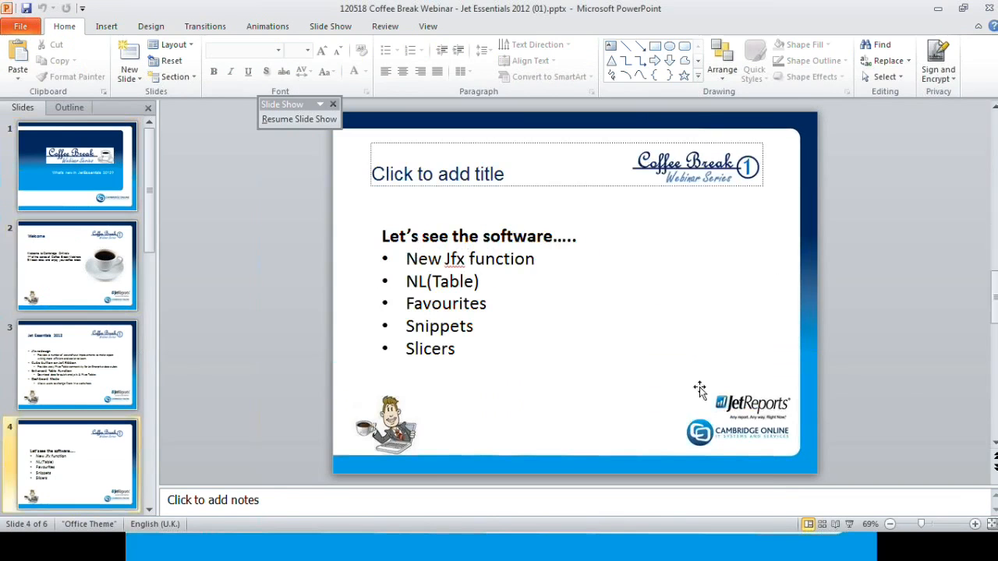
pyautogui.click(299, 118)
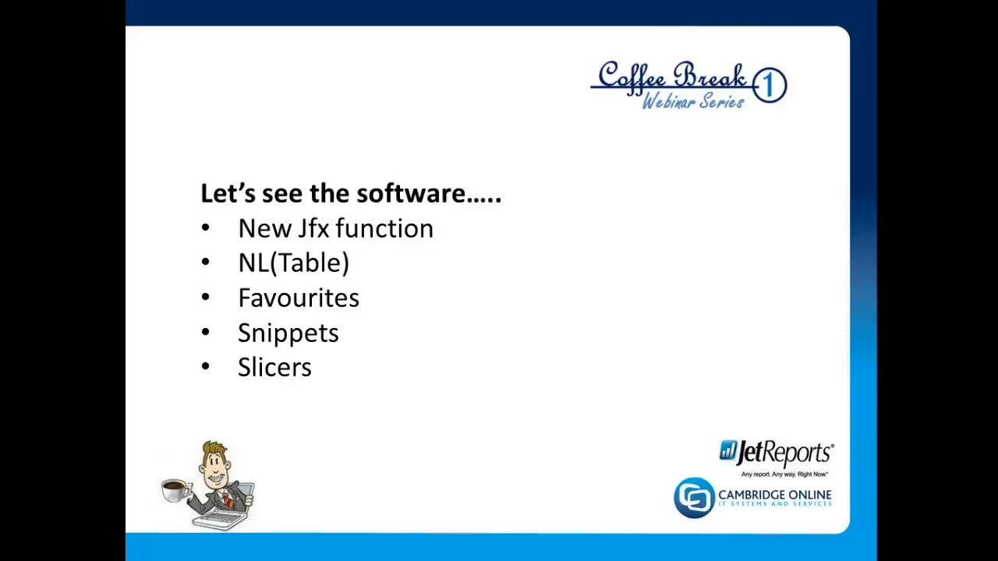